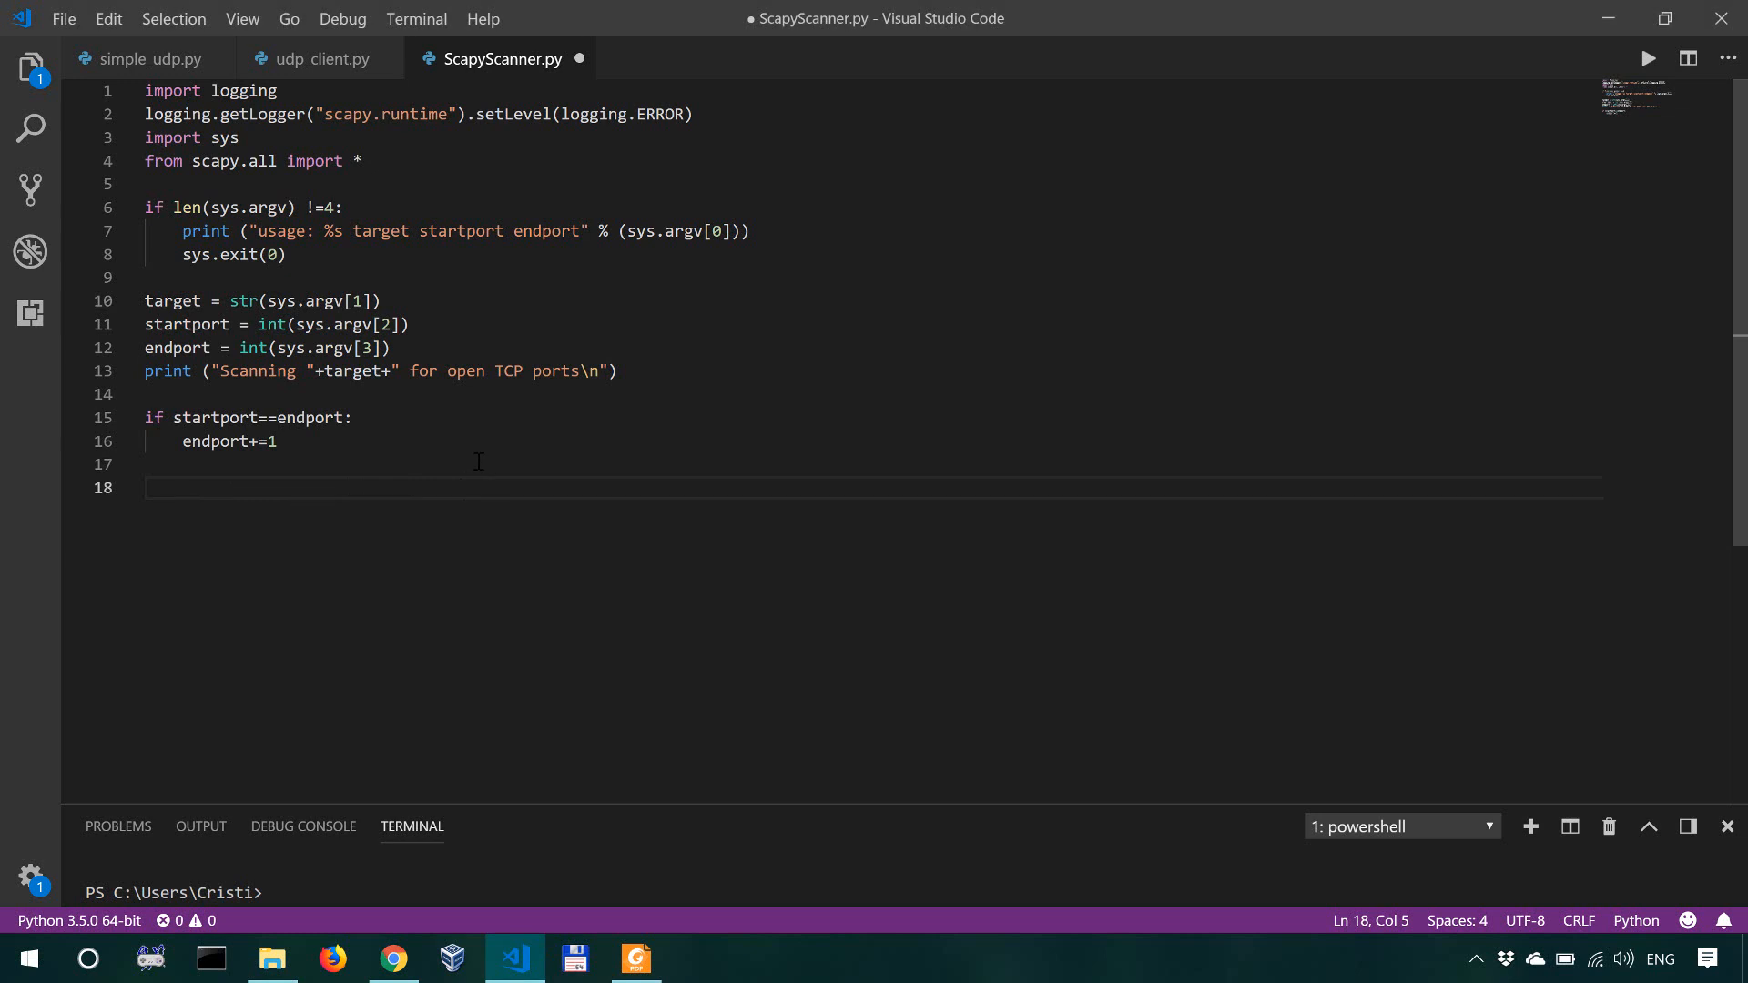
pyautogui.moveTo(599, 487)
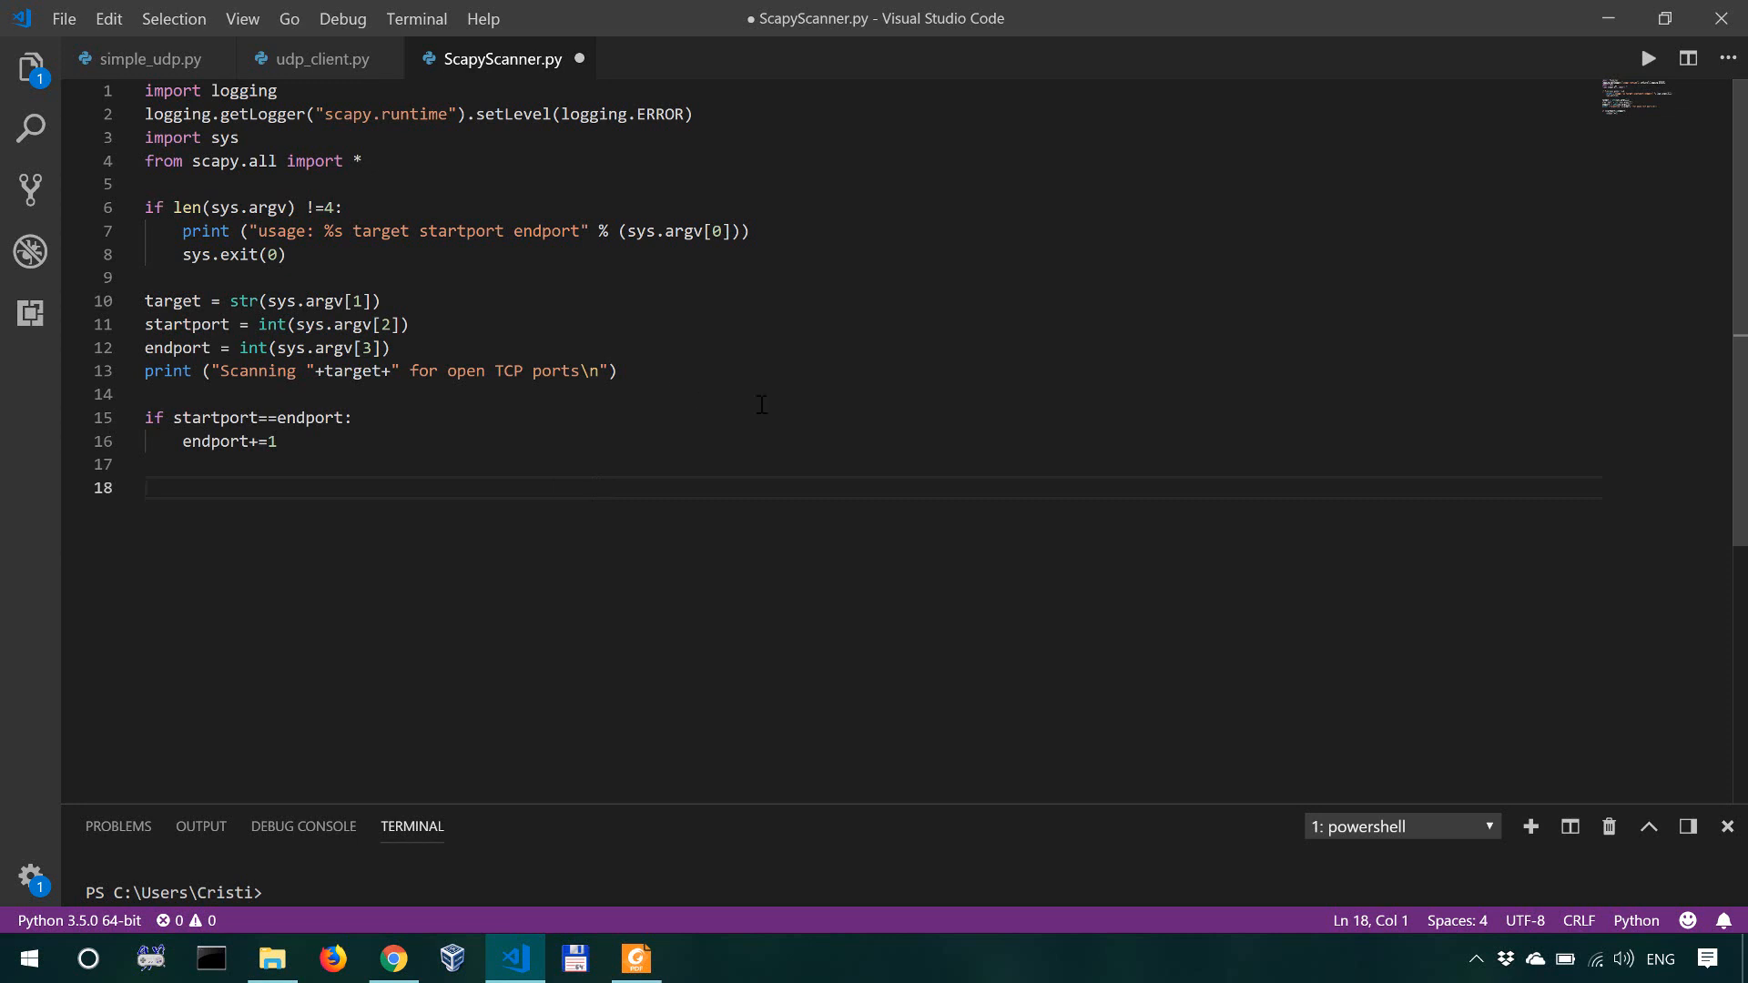
# Step: Save ScapyScanner.py and select the start of line 18 for the for loop
pyautogui.press('ctrl+s')
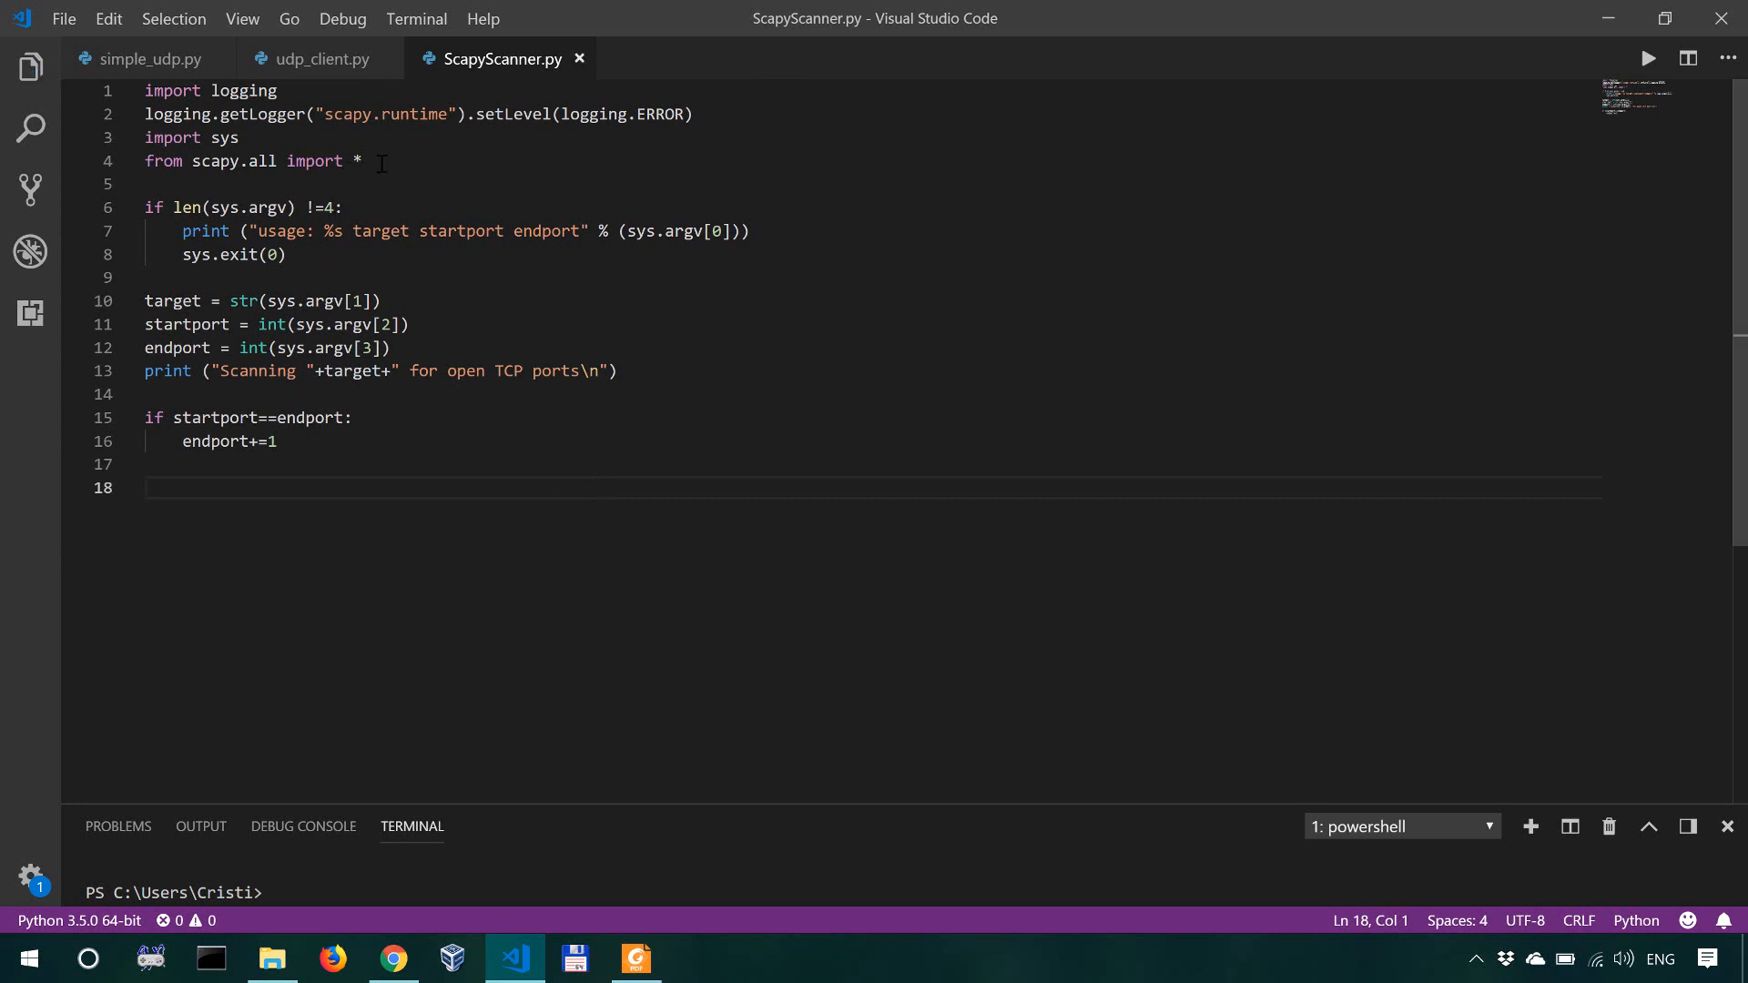
pyautogui.moveTo(191, 162); pyautogui.dragTo(360, 162)
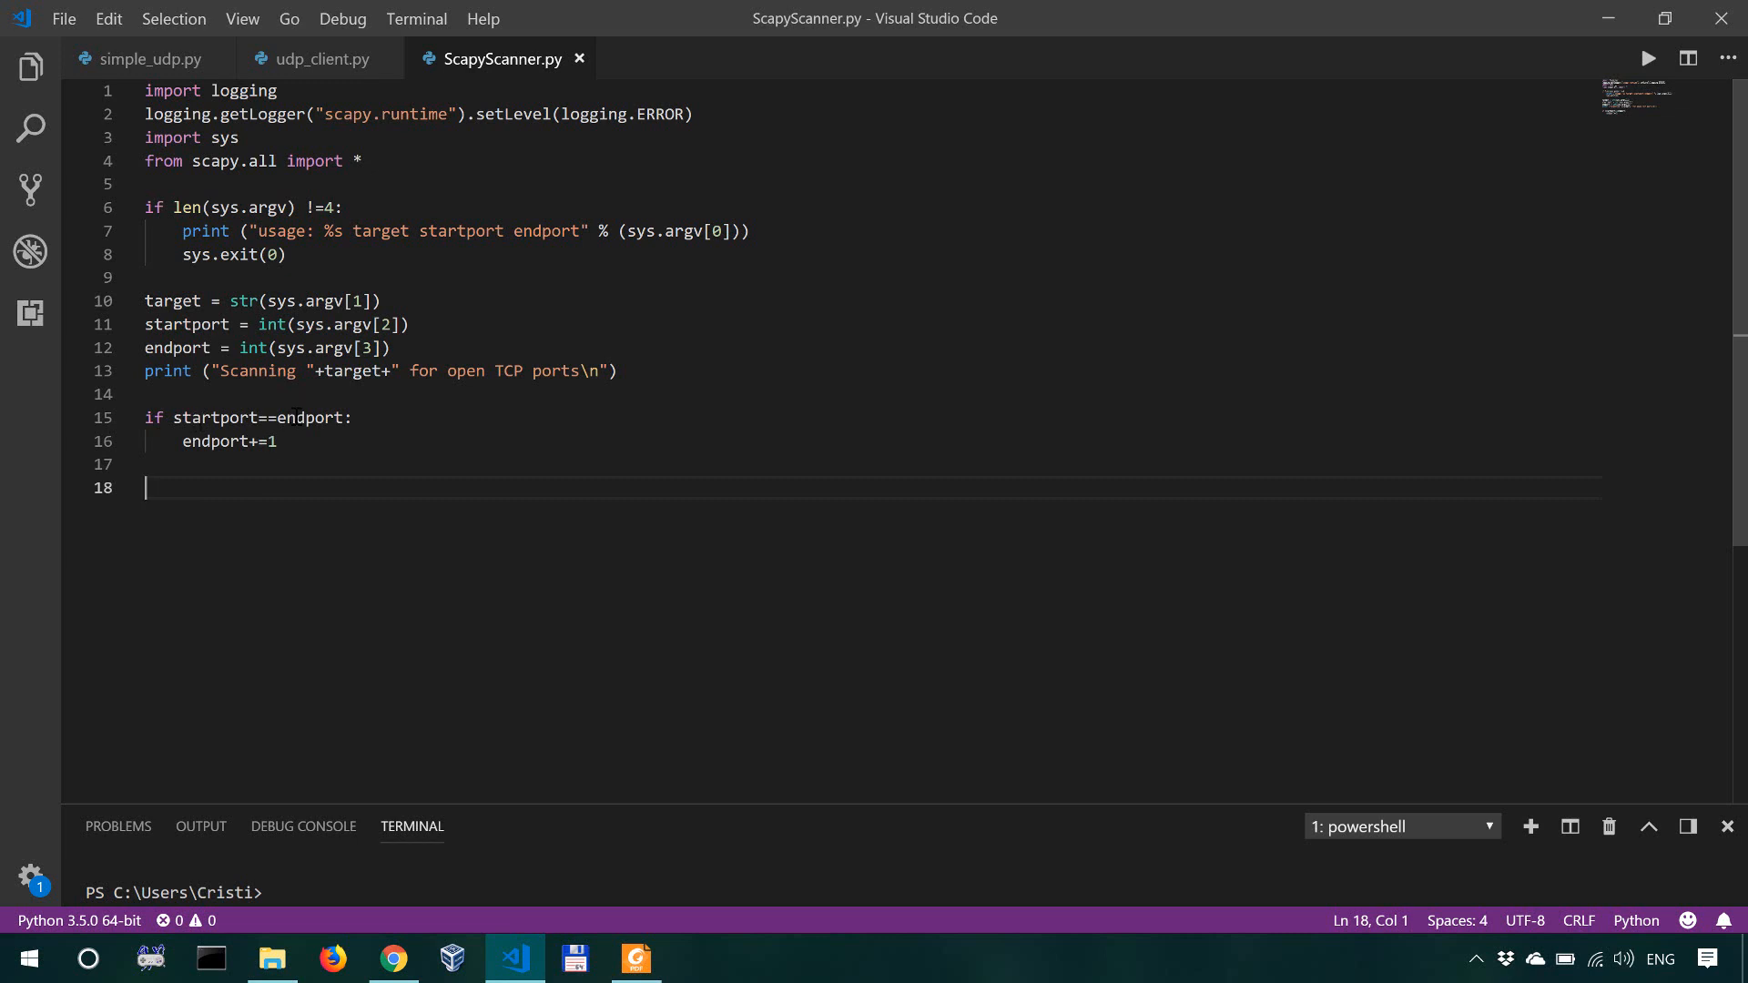
pyautogui.moveTo(315, 419)
pyautogui.write('for')
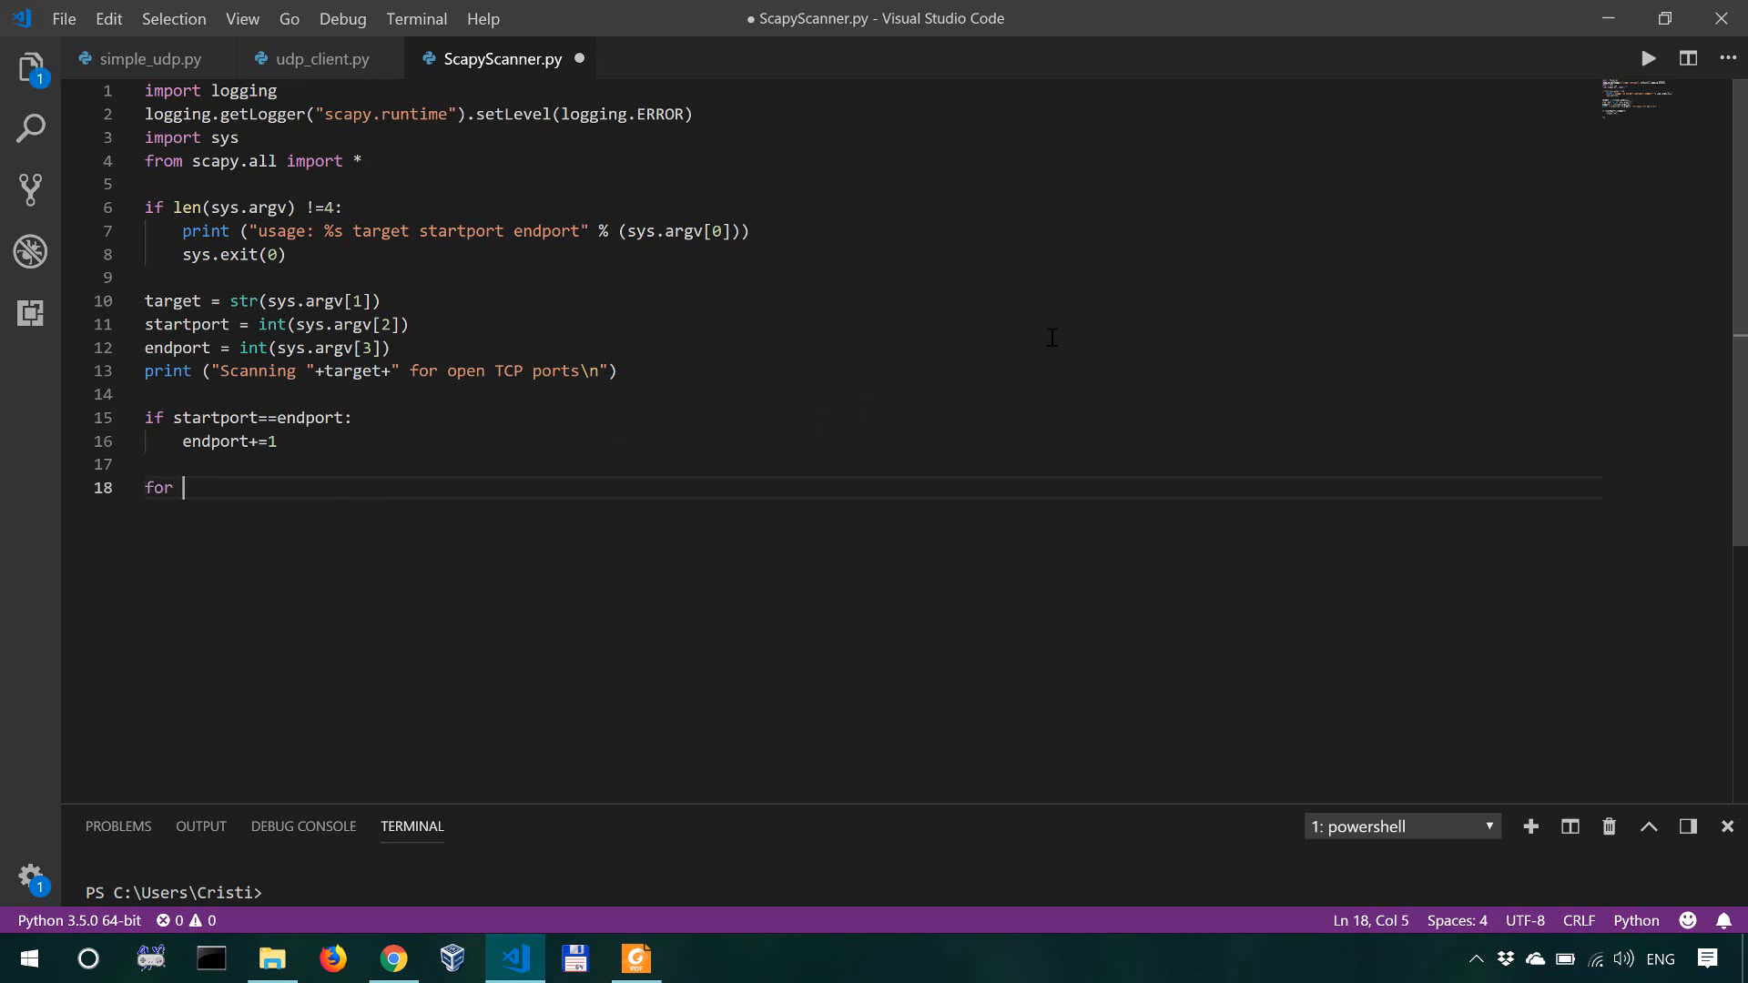
# Step: Write the loop header for x in range(startport,endport): and begin the packet line
pyautogui.write('x')
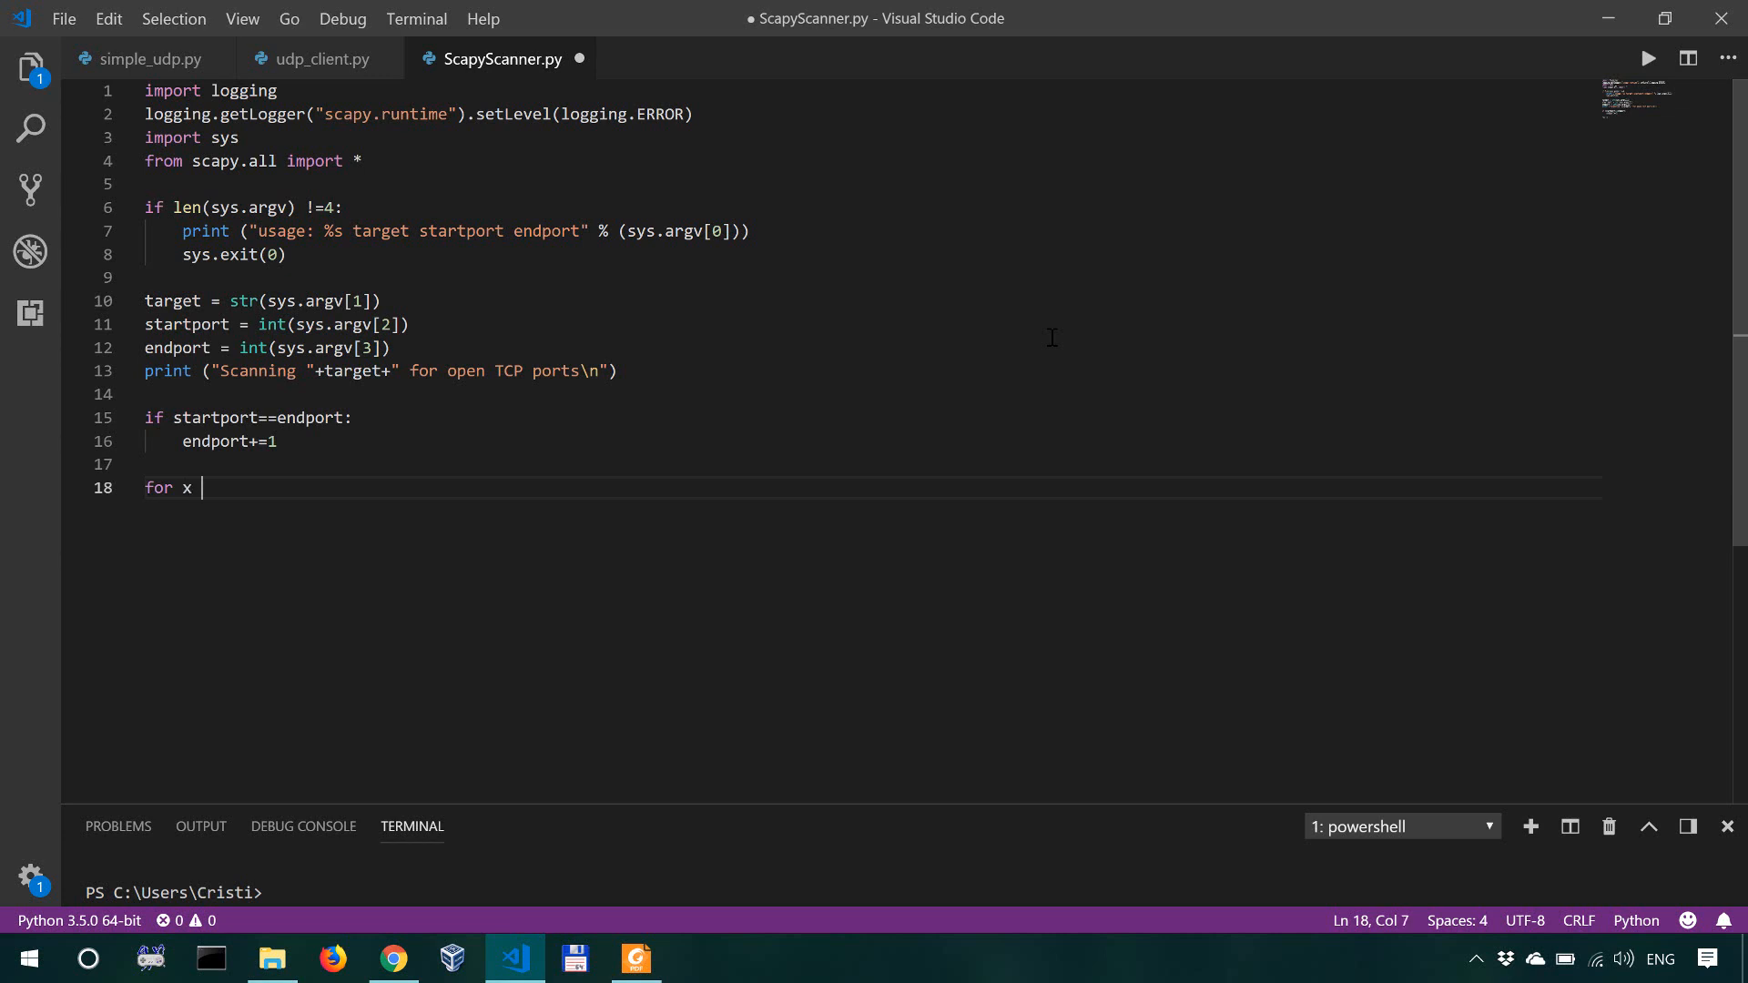
pyautogui.write('in')
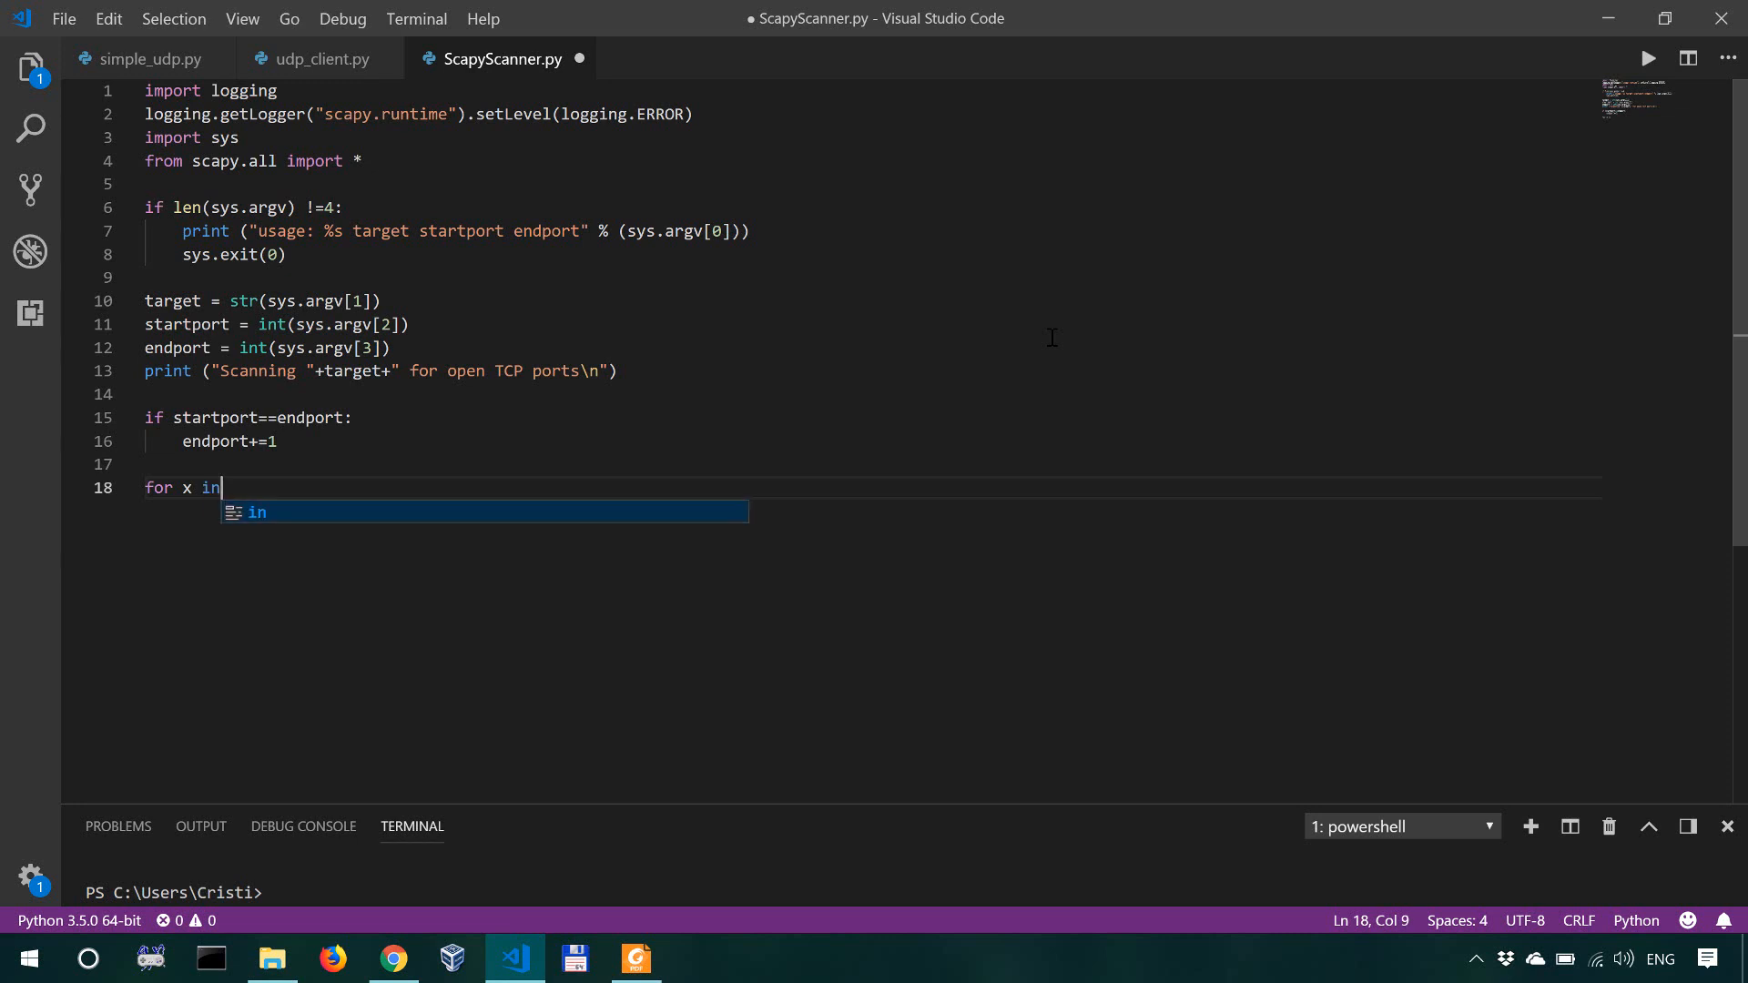
pyautogui.write('range(')
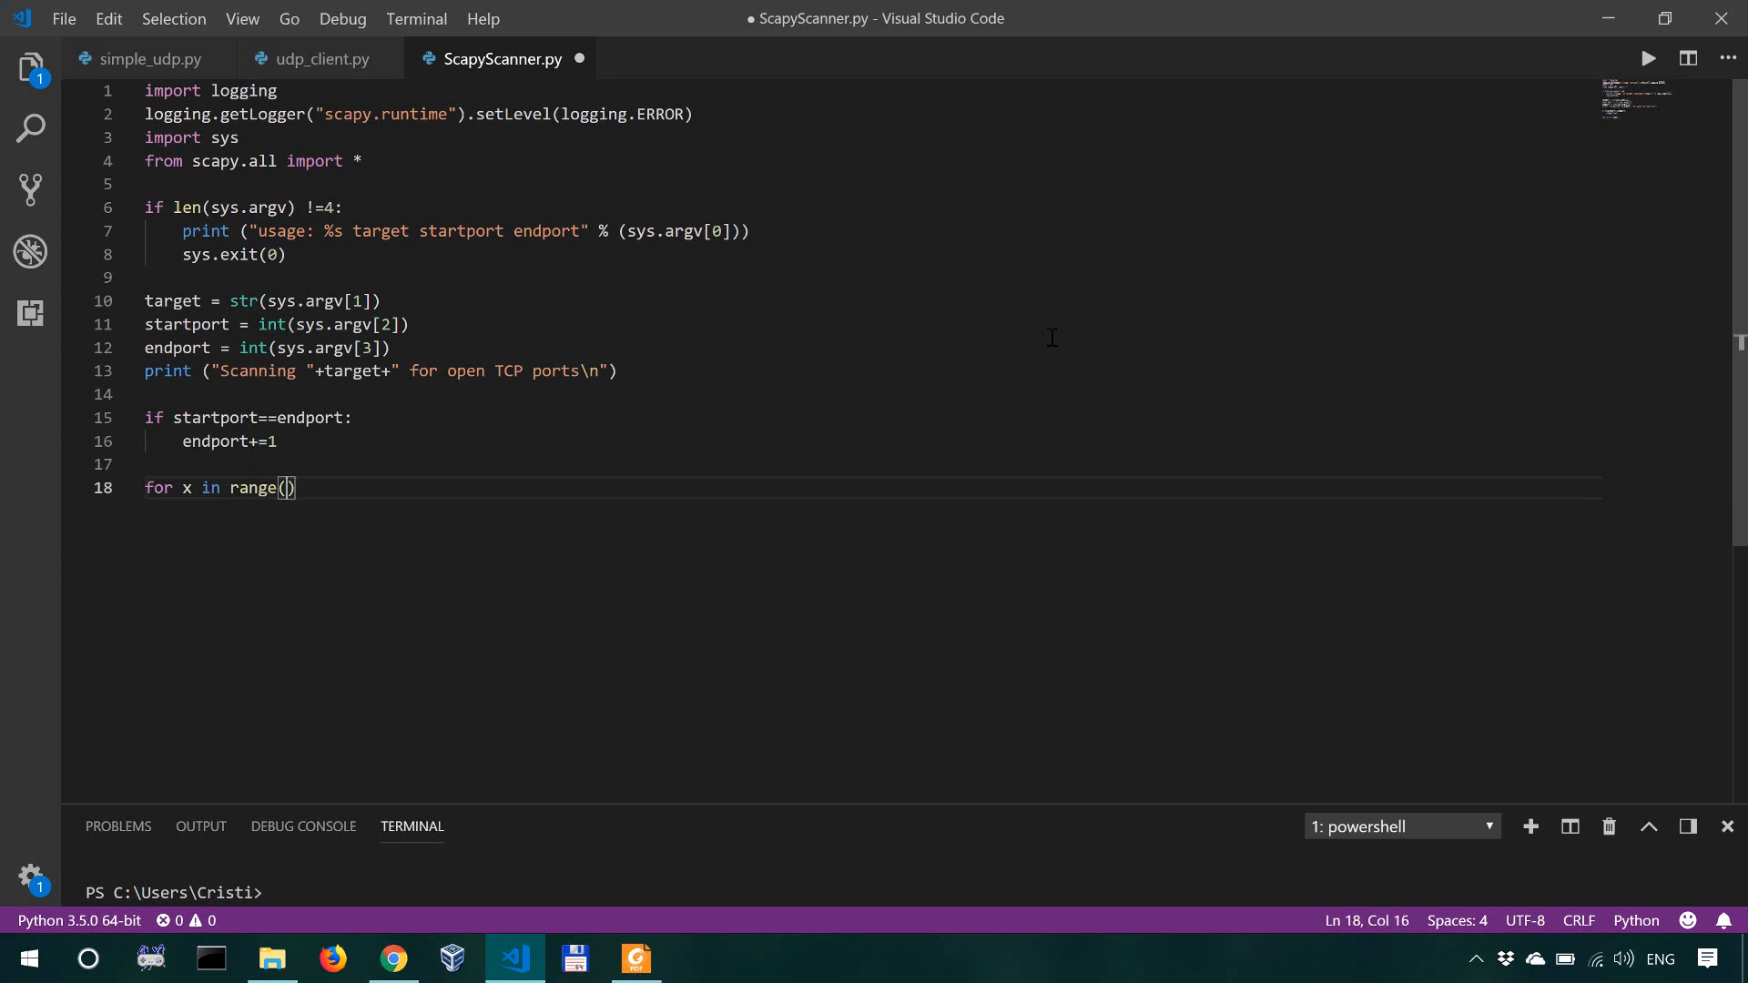
pyautogui.write('startp')
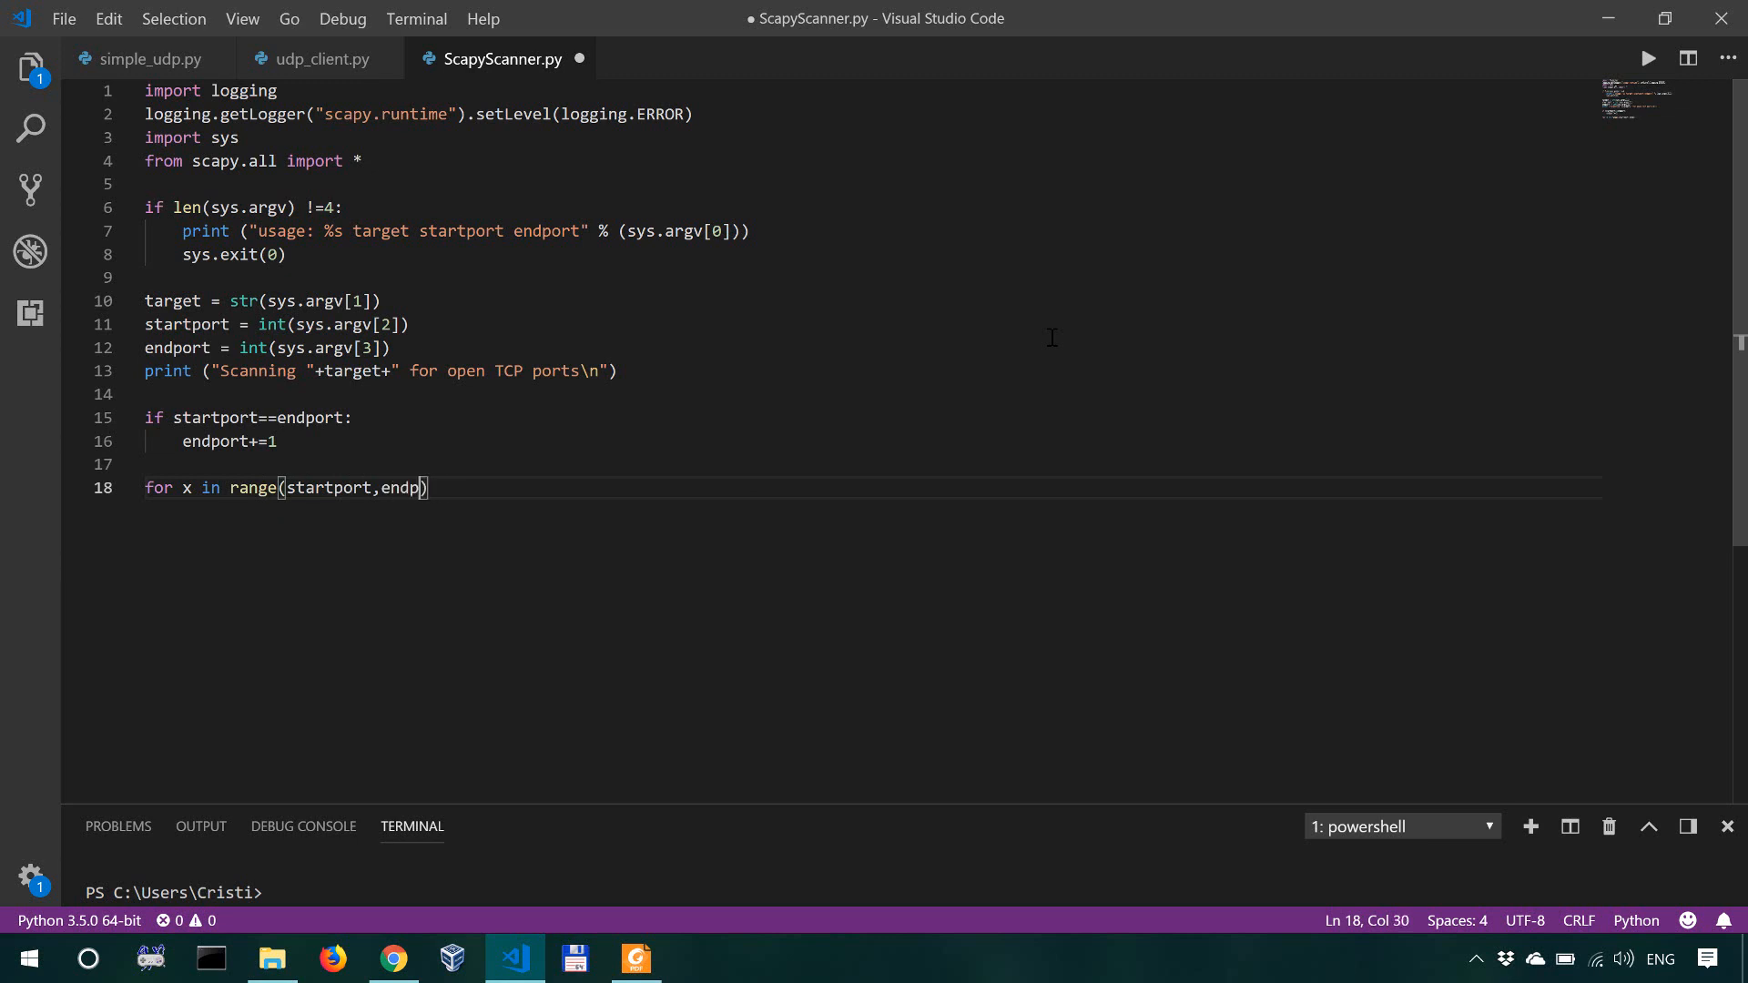
pyautogui.write('ort')
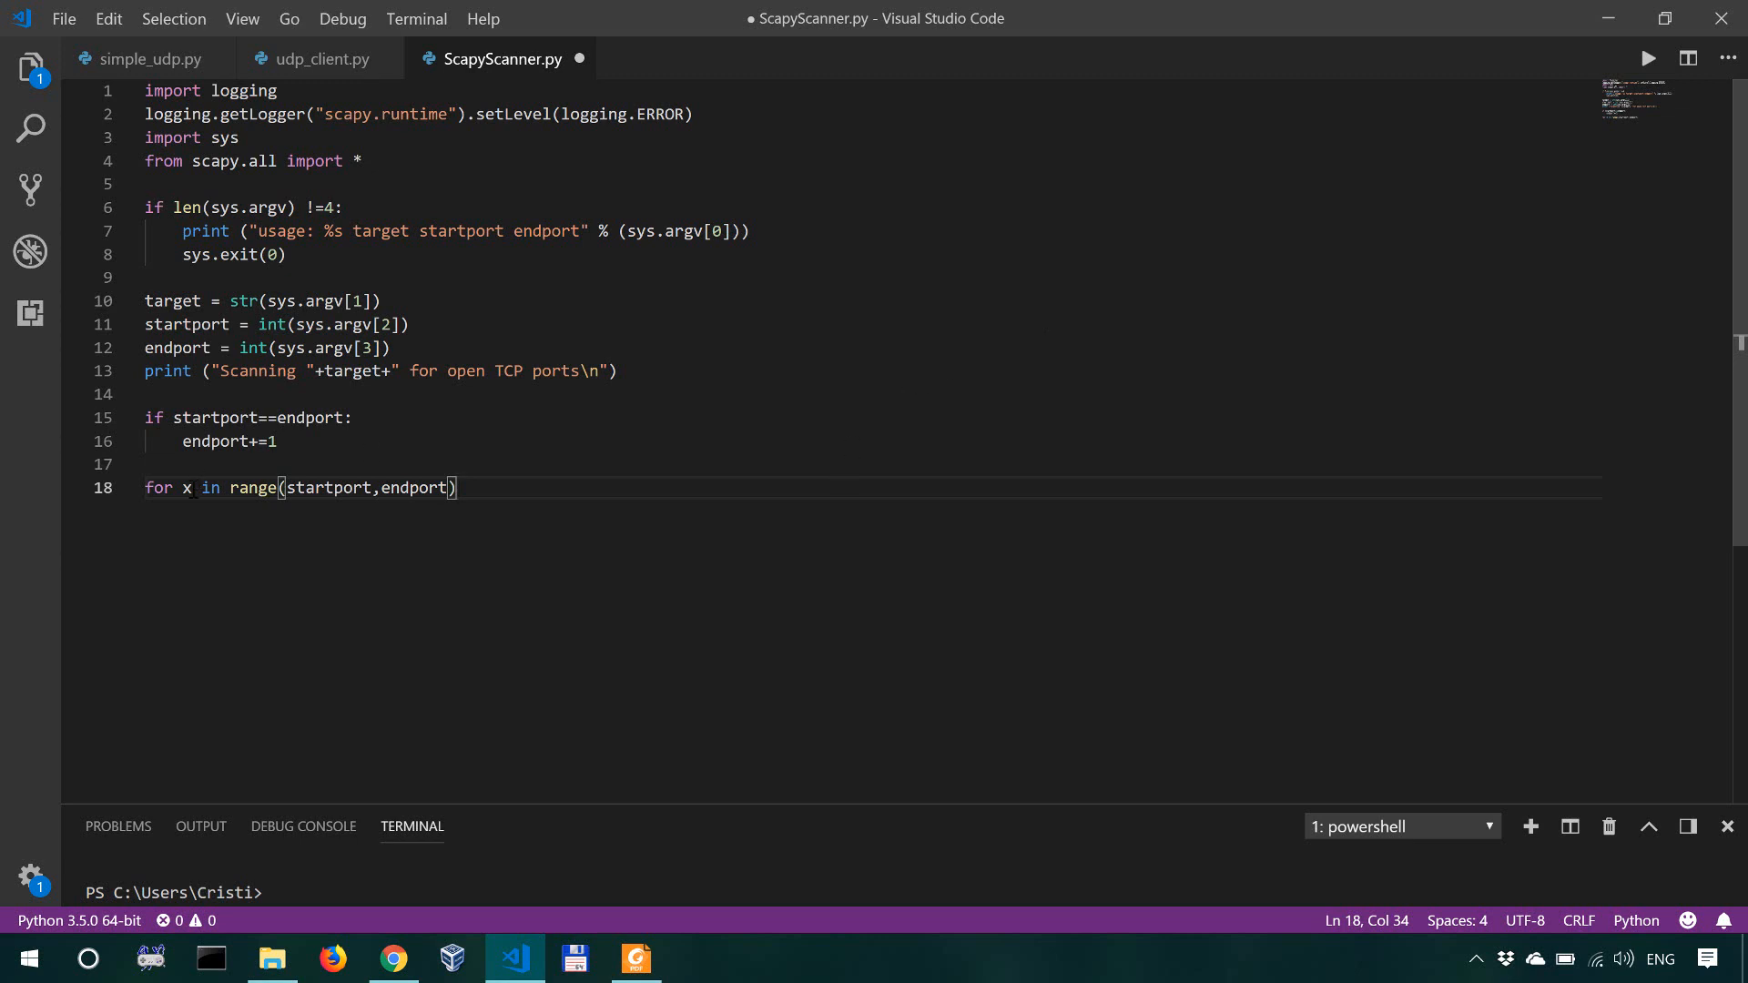
pyautogui.moveTo(326, 488)
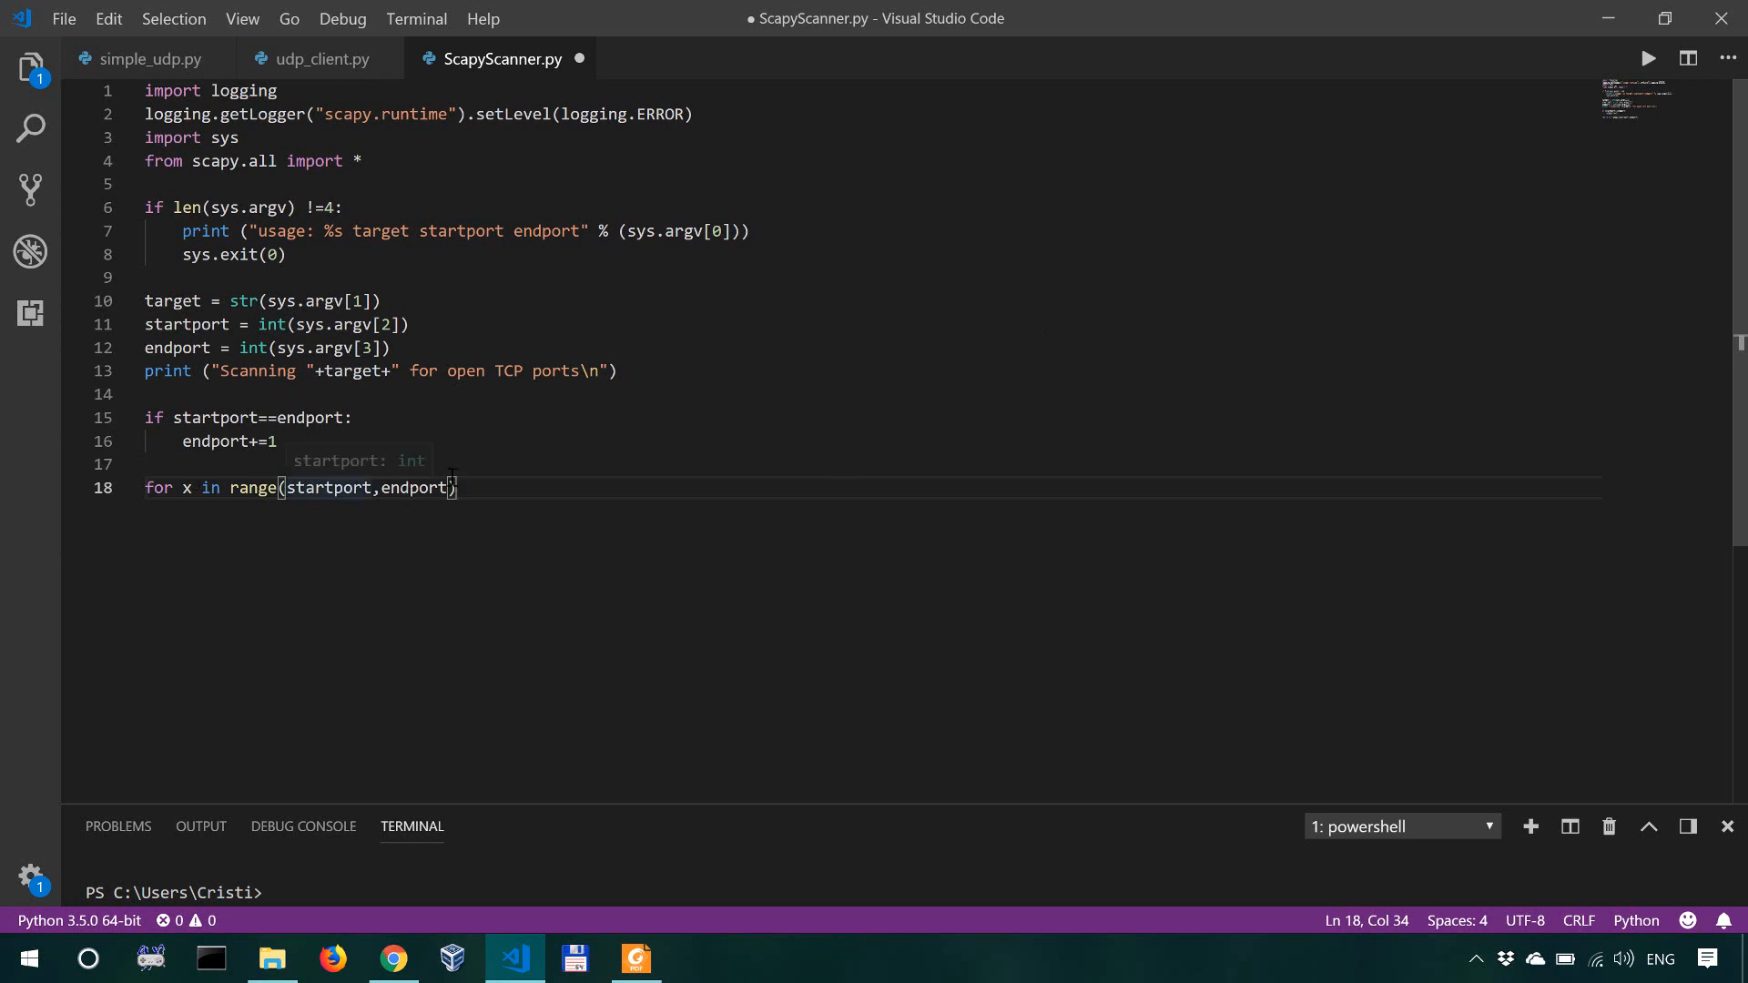
pyautogui.write(':')
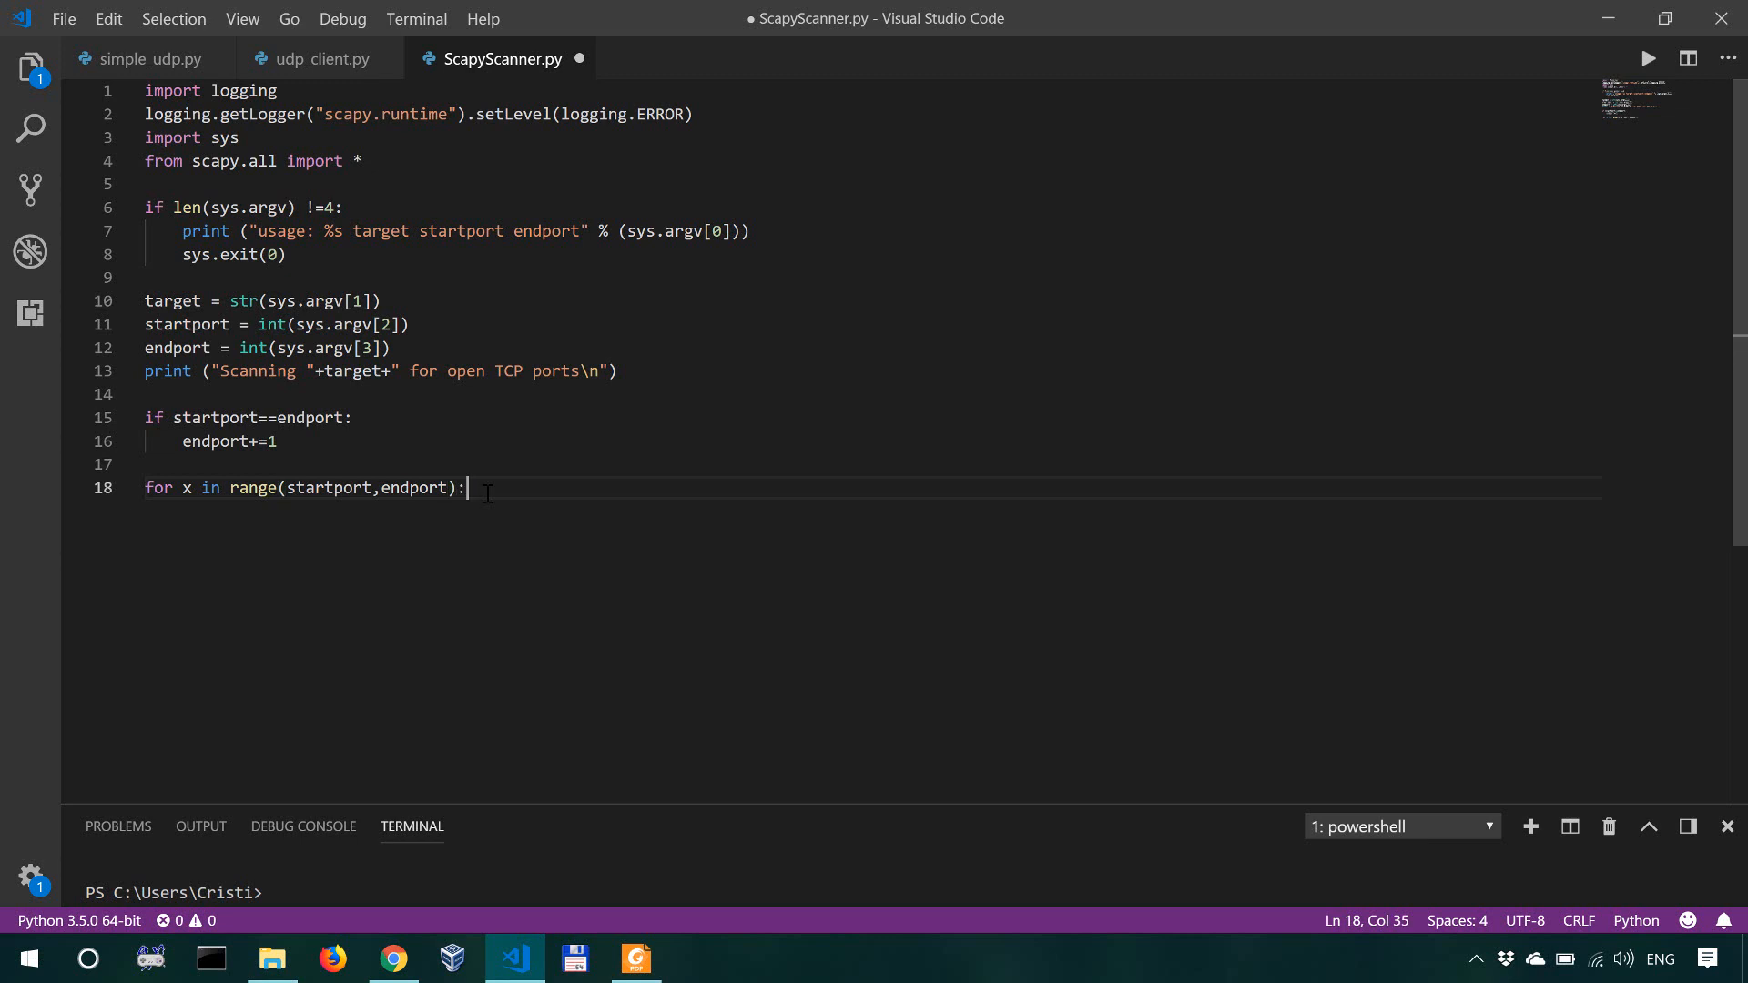
pyautogui.write('packet =')
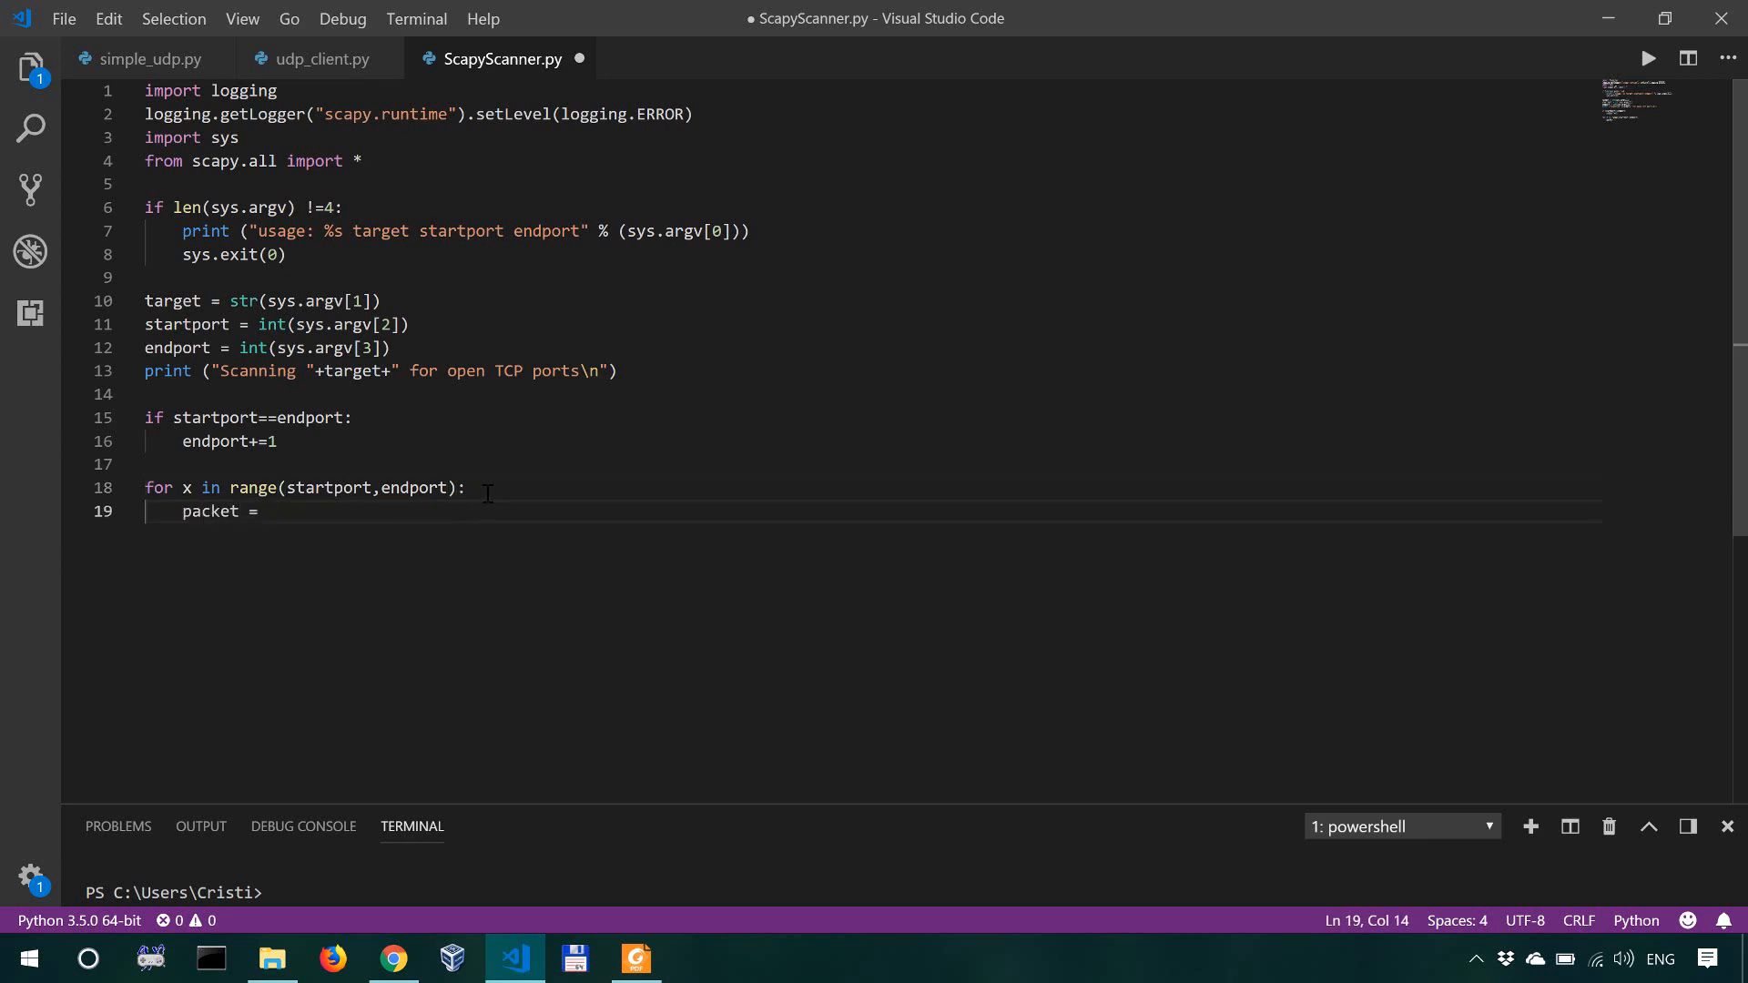
# Step: Extend line 19 to packet = IP(dst=) and place the cursor at the dst argument
pyautogui.write('IP')
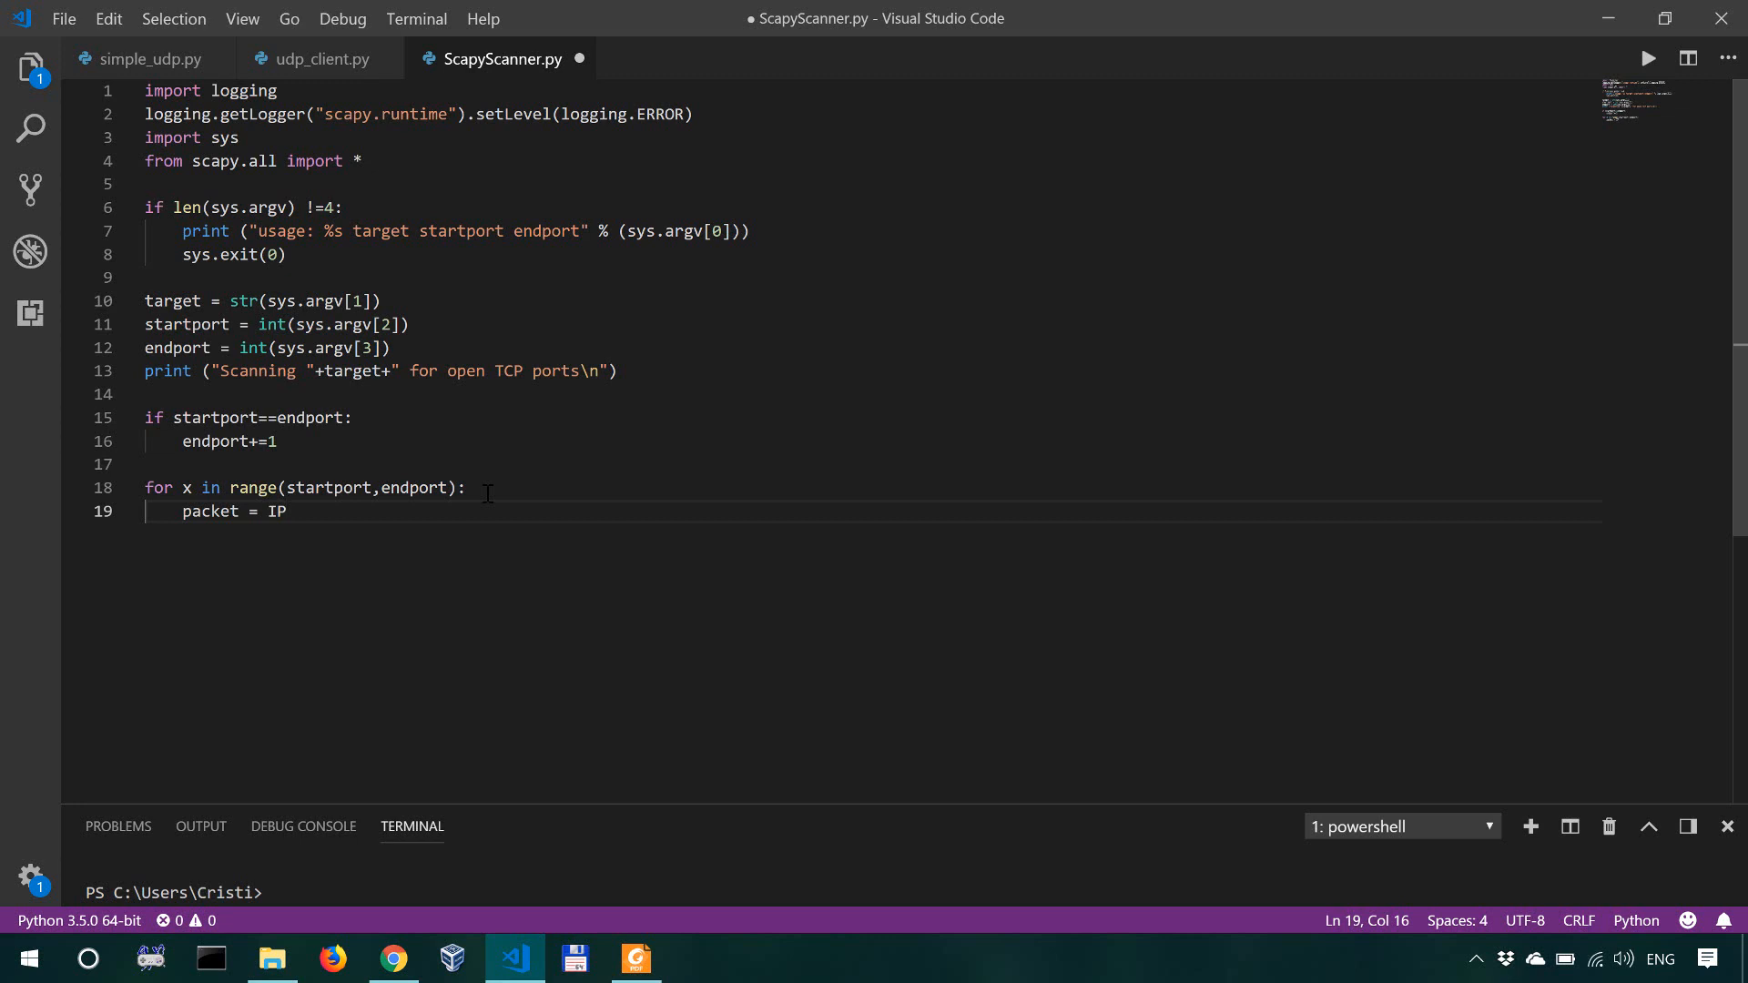
pyautogui.write('(dst)')
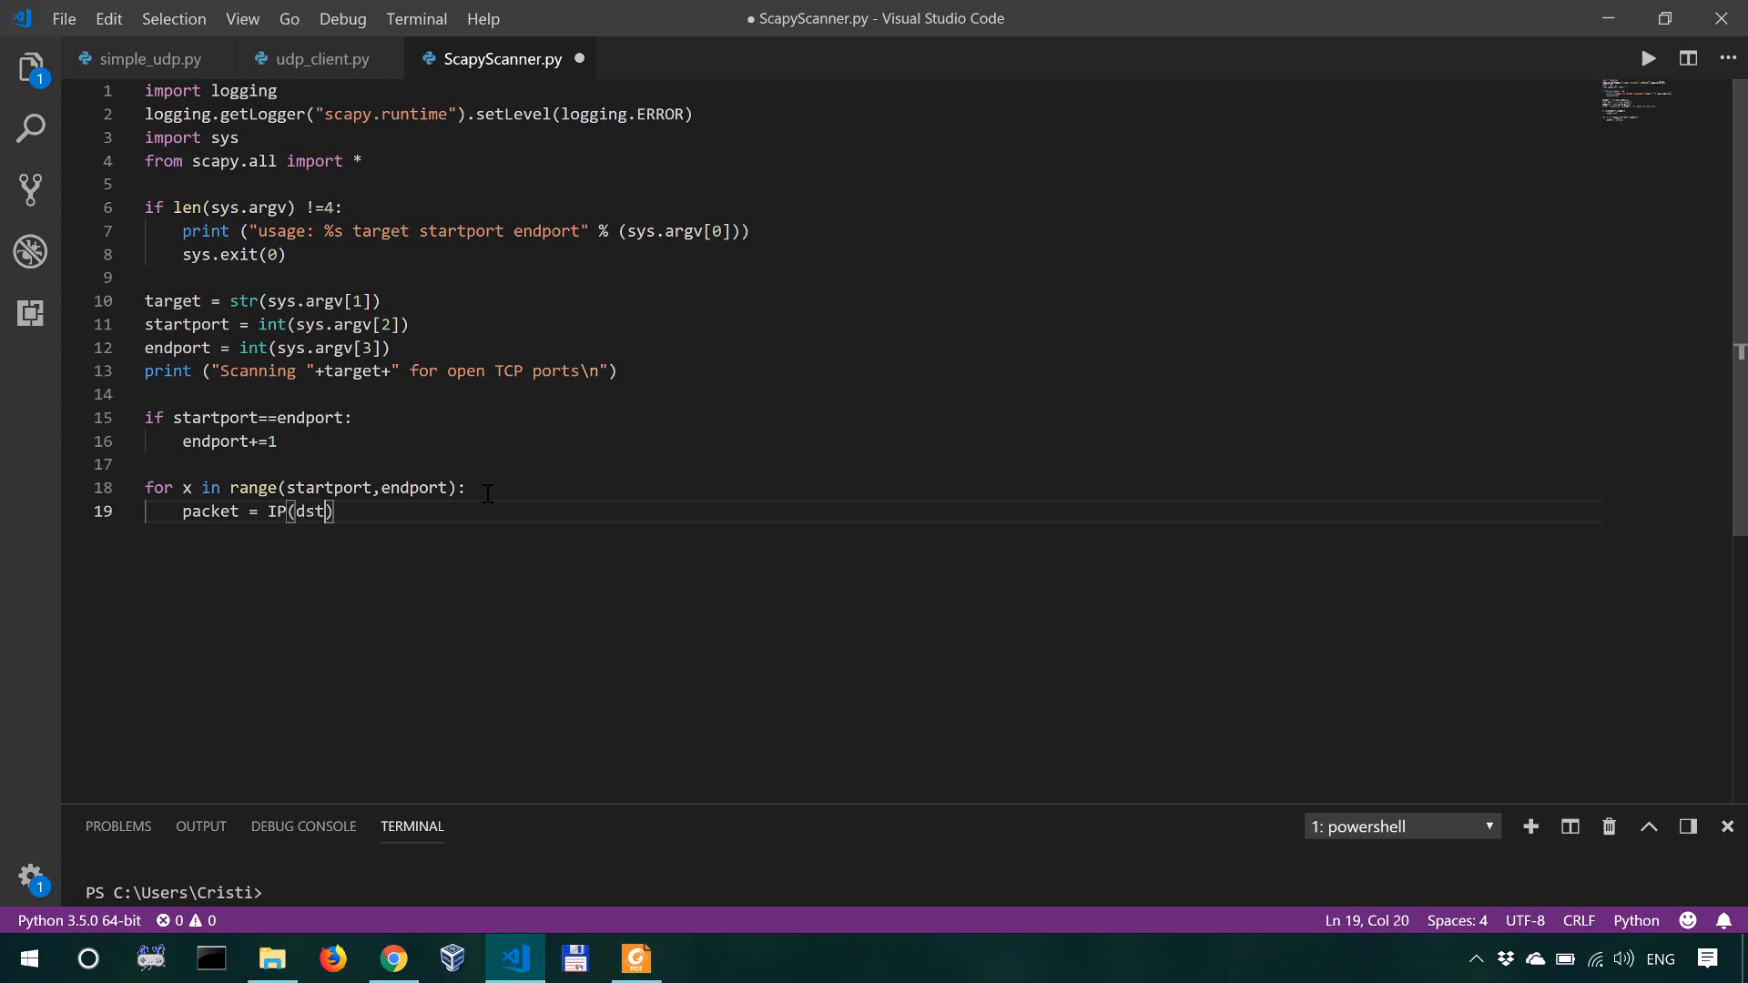
pyautogui.write('=')
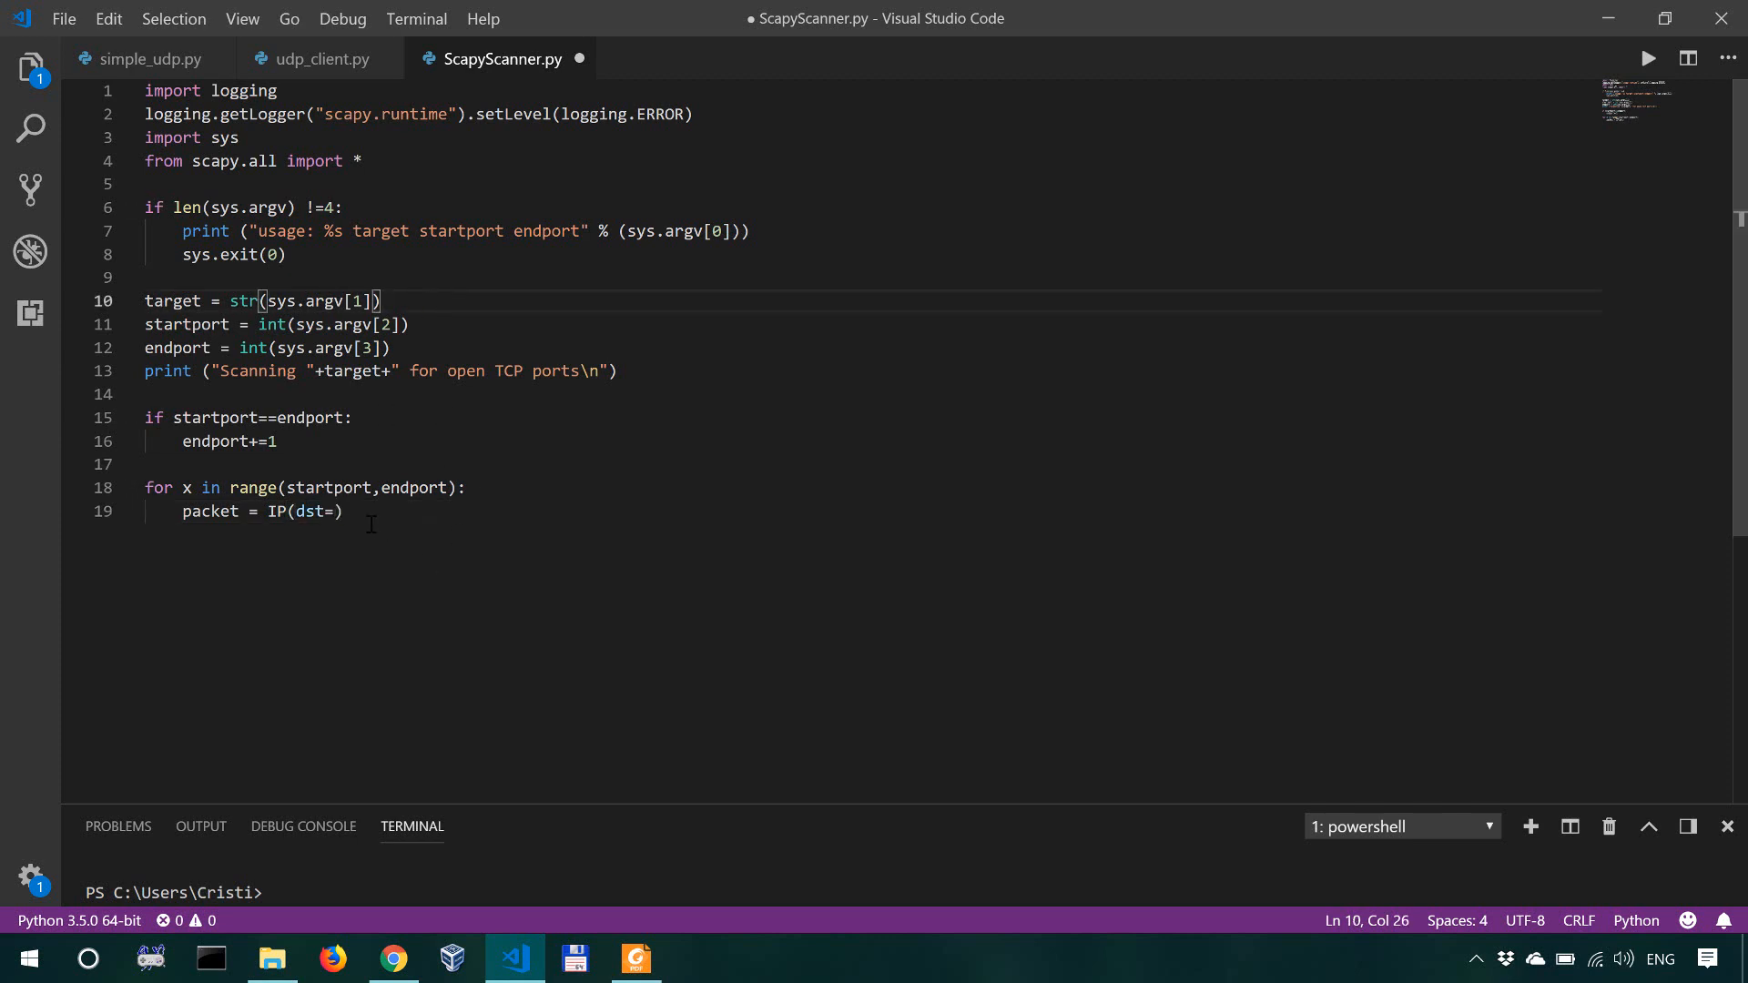
pyautogui.click(324, 509)
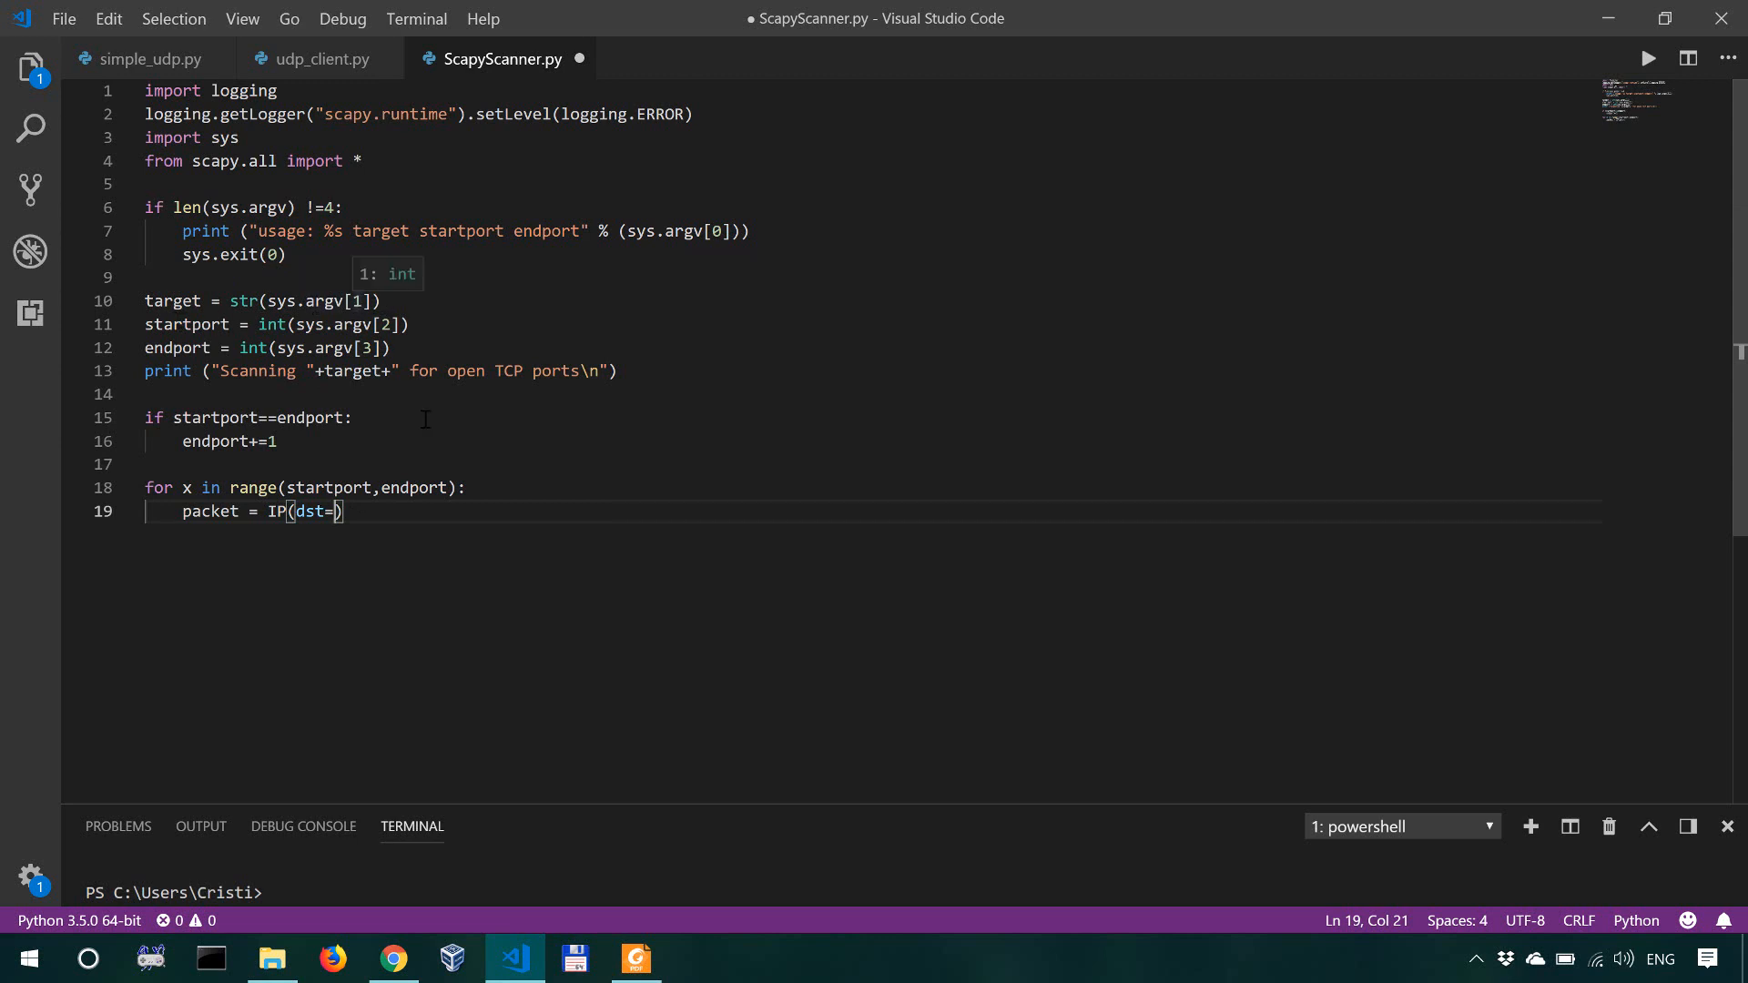
# Step: Type the sample command python ScapyScanner.py 192.168.0.3 at the end of line 19
pyautogui.write('py')
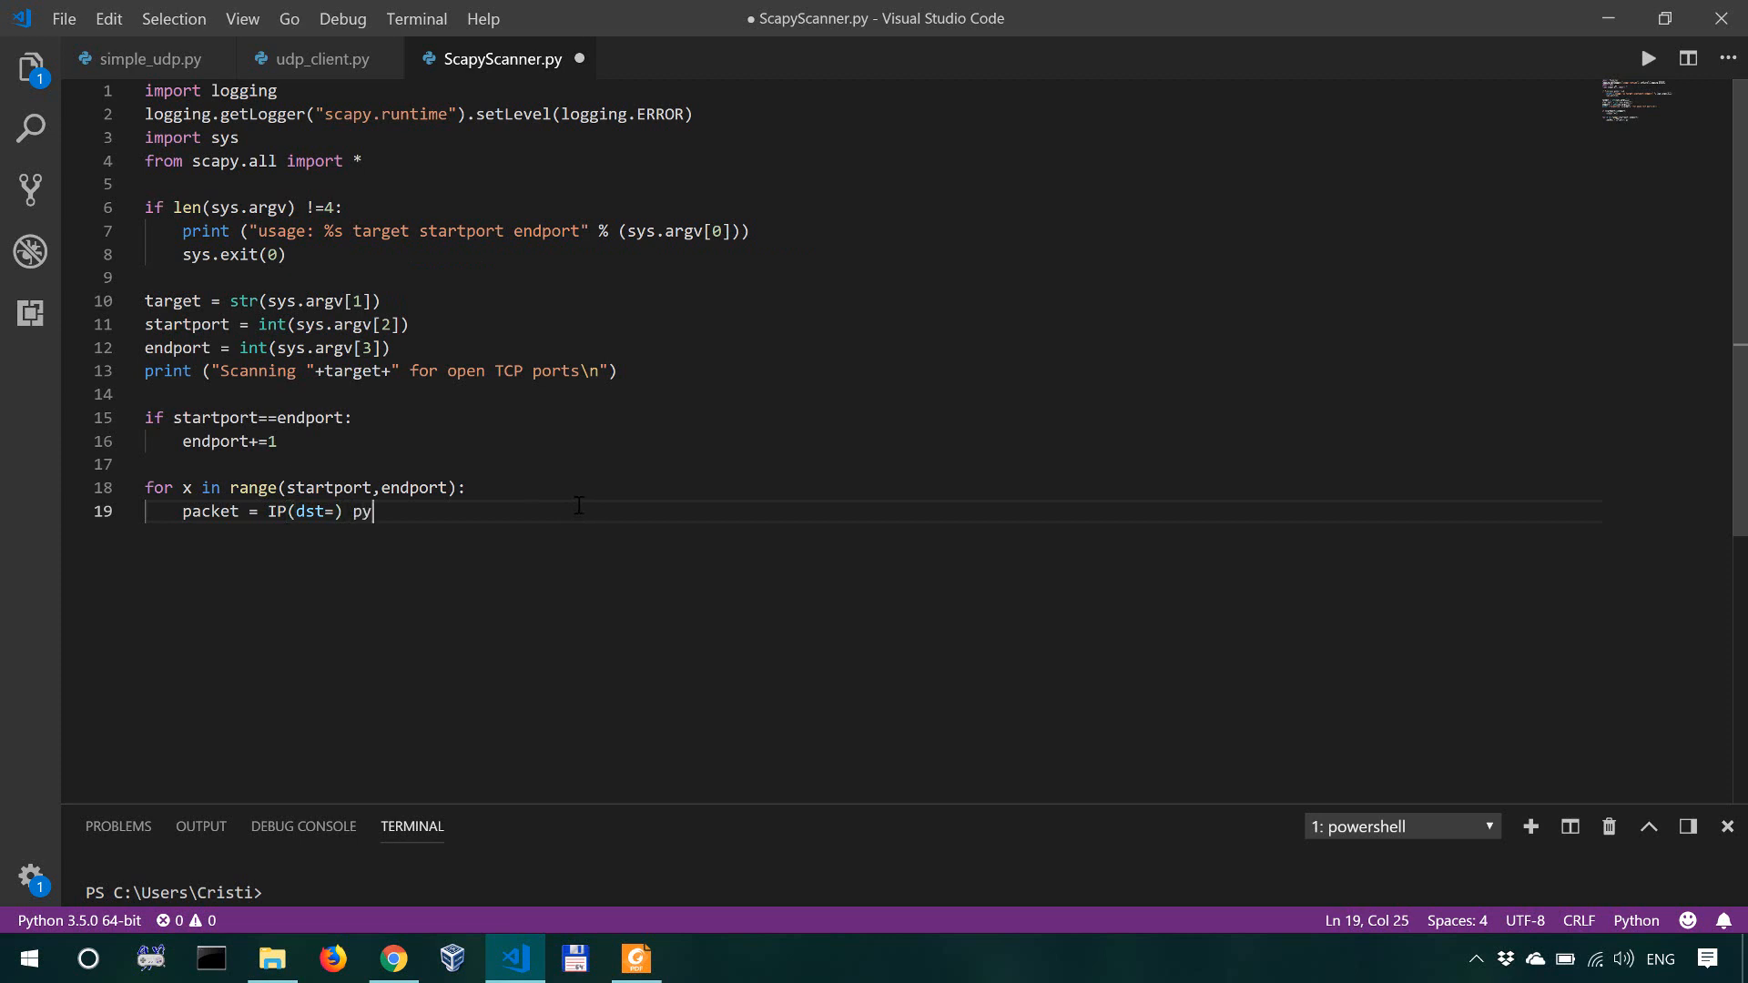
pyautogui.write('thon')
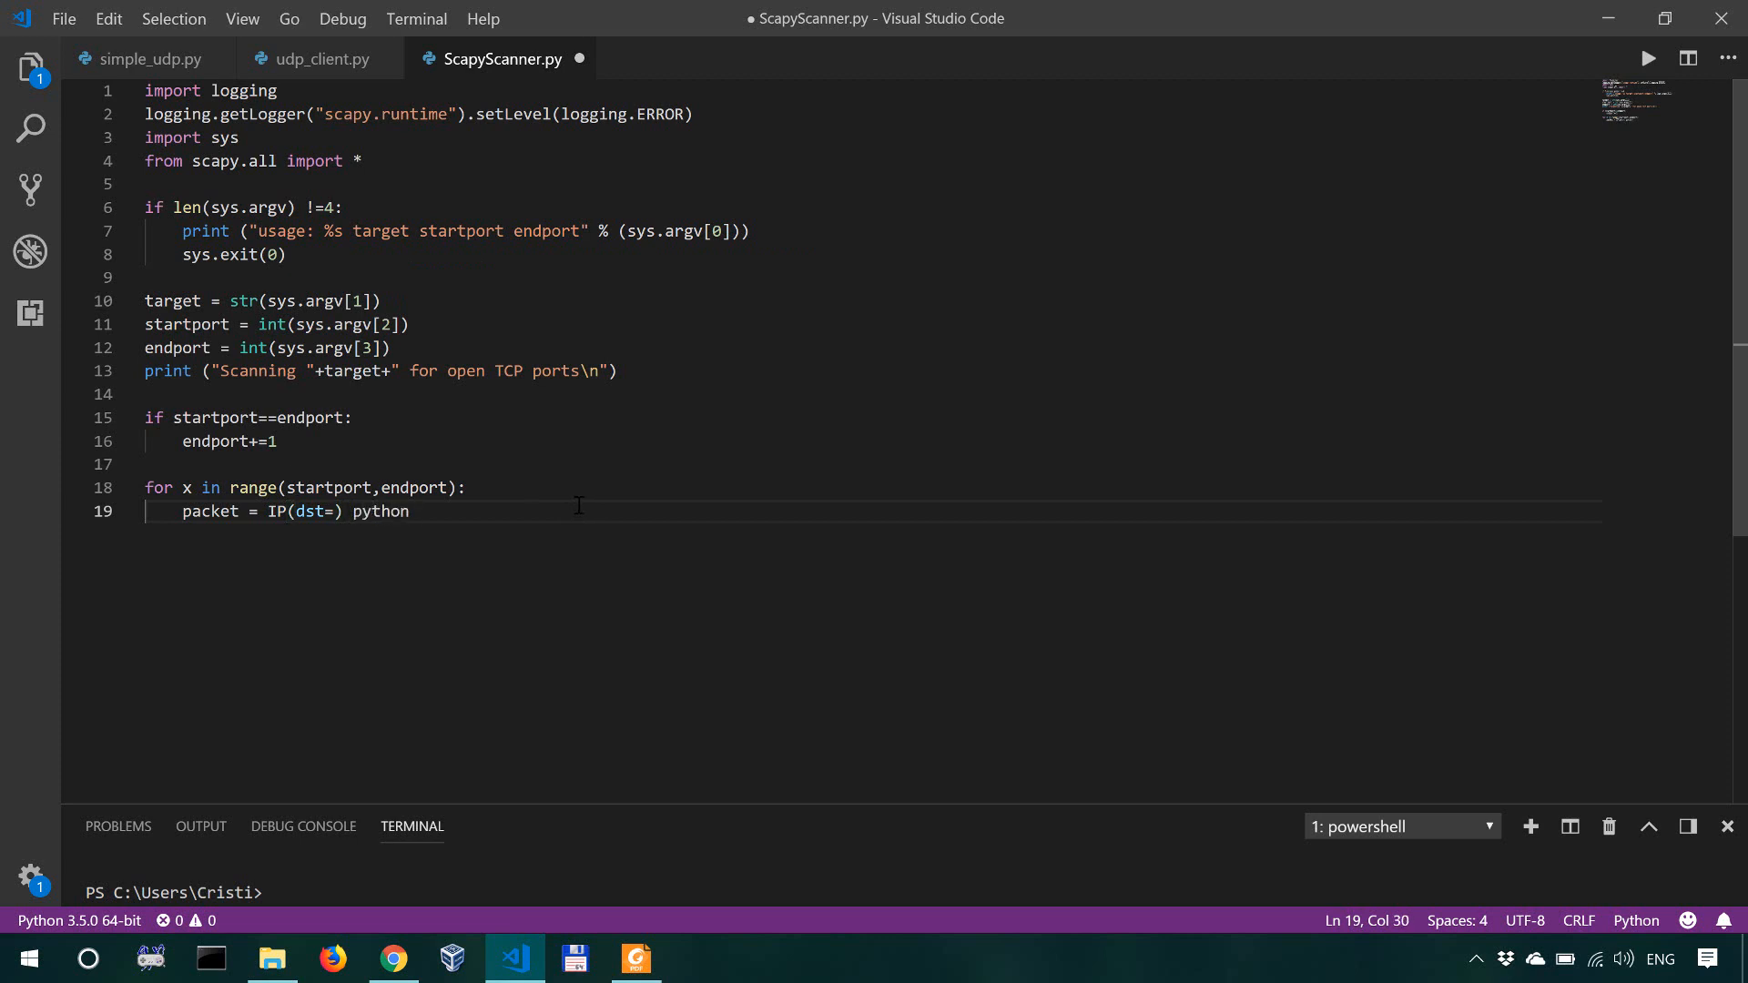
pyautogui.write('ScanpyScap')
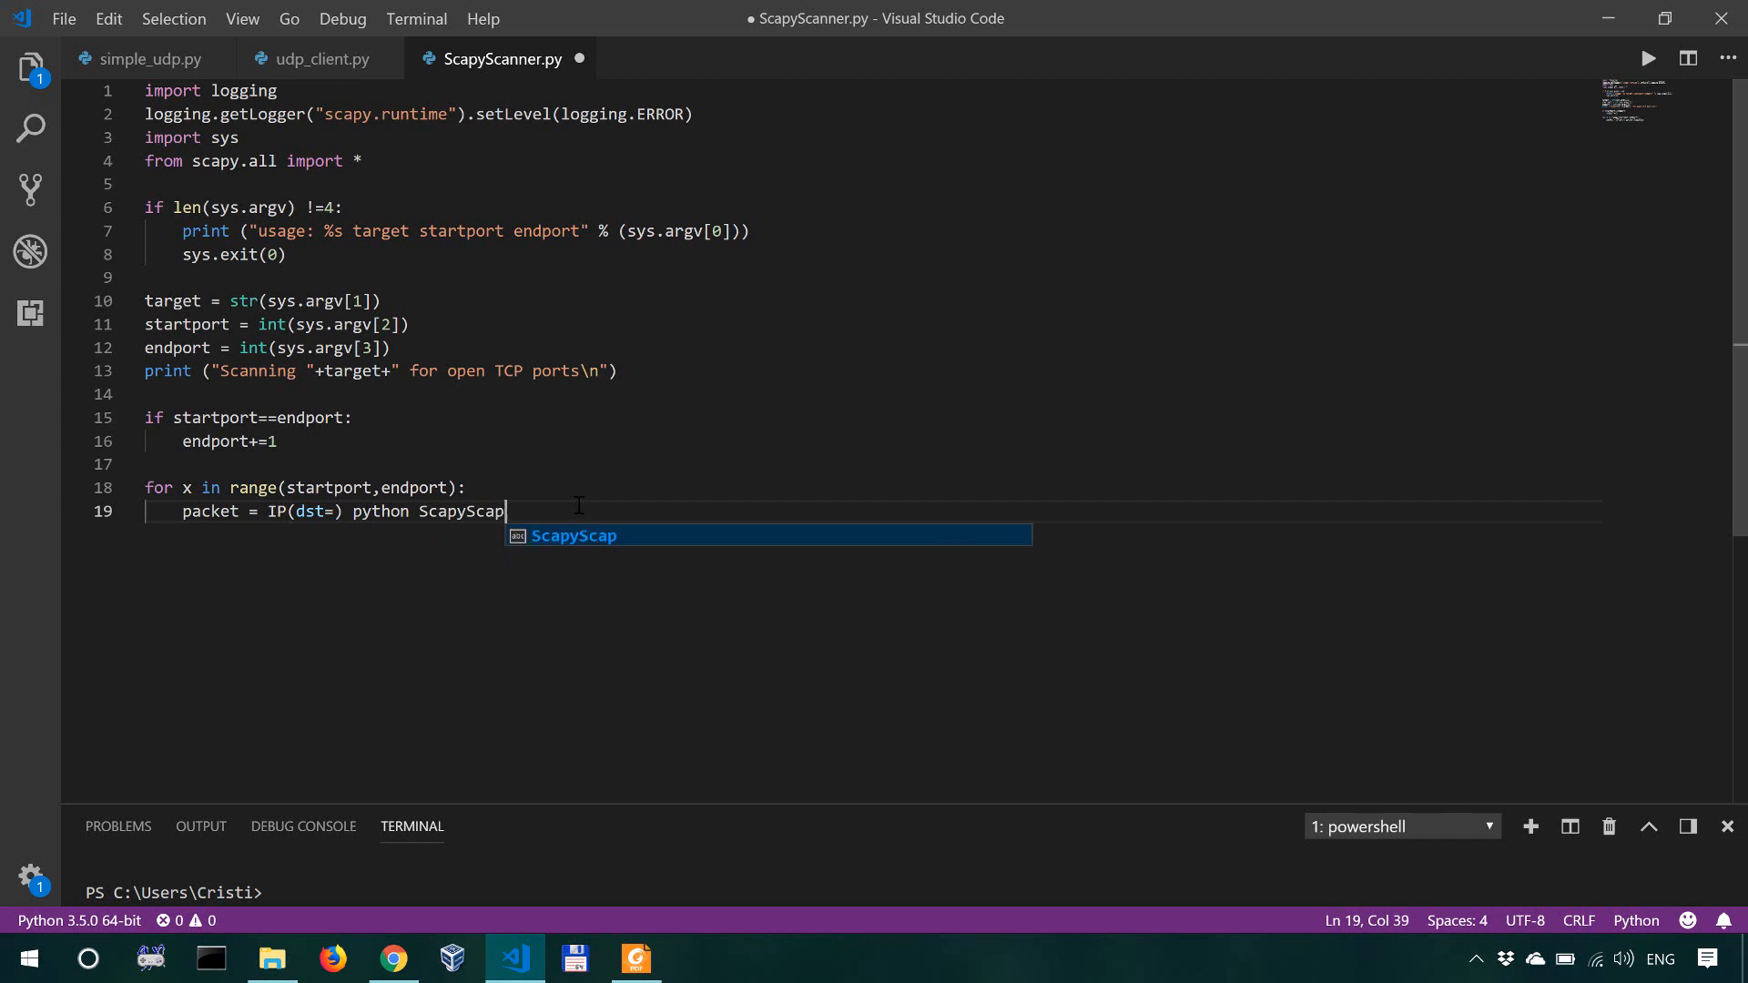
pyautogui.write('Scanner.py')
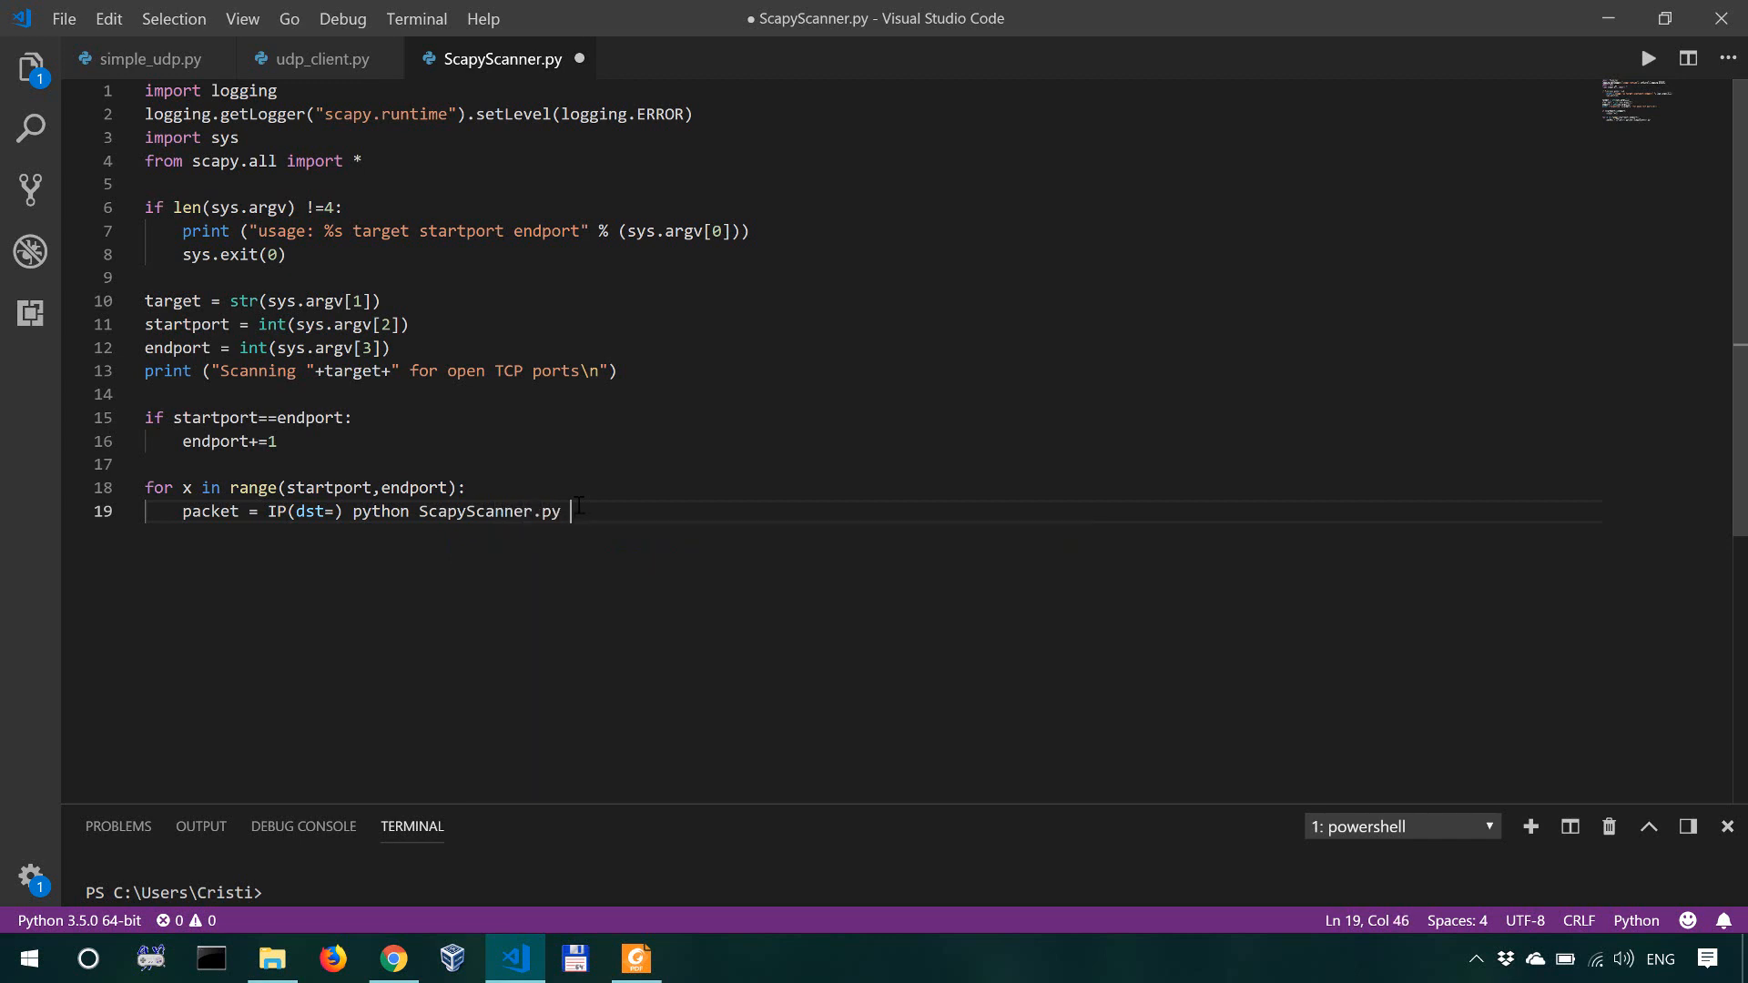
pyautogui.write('192.1')
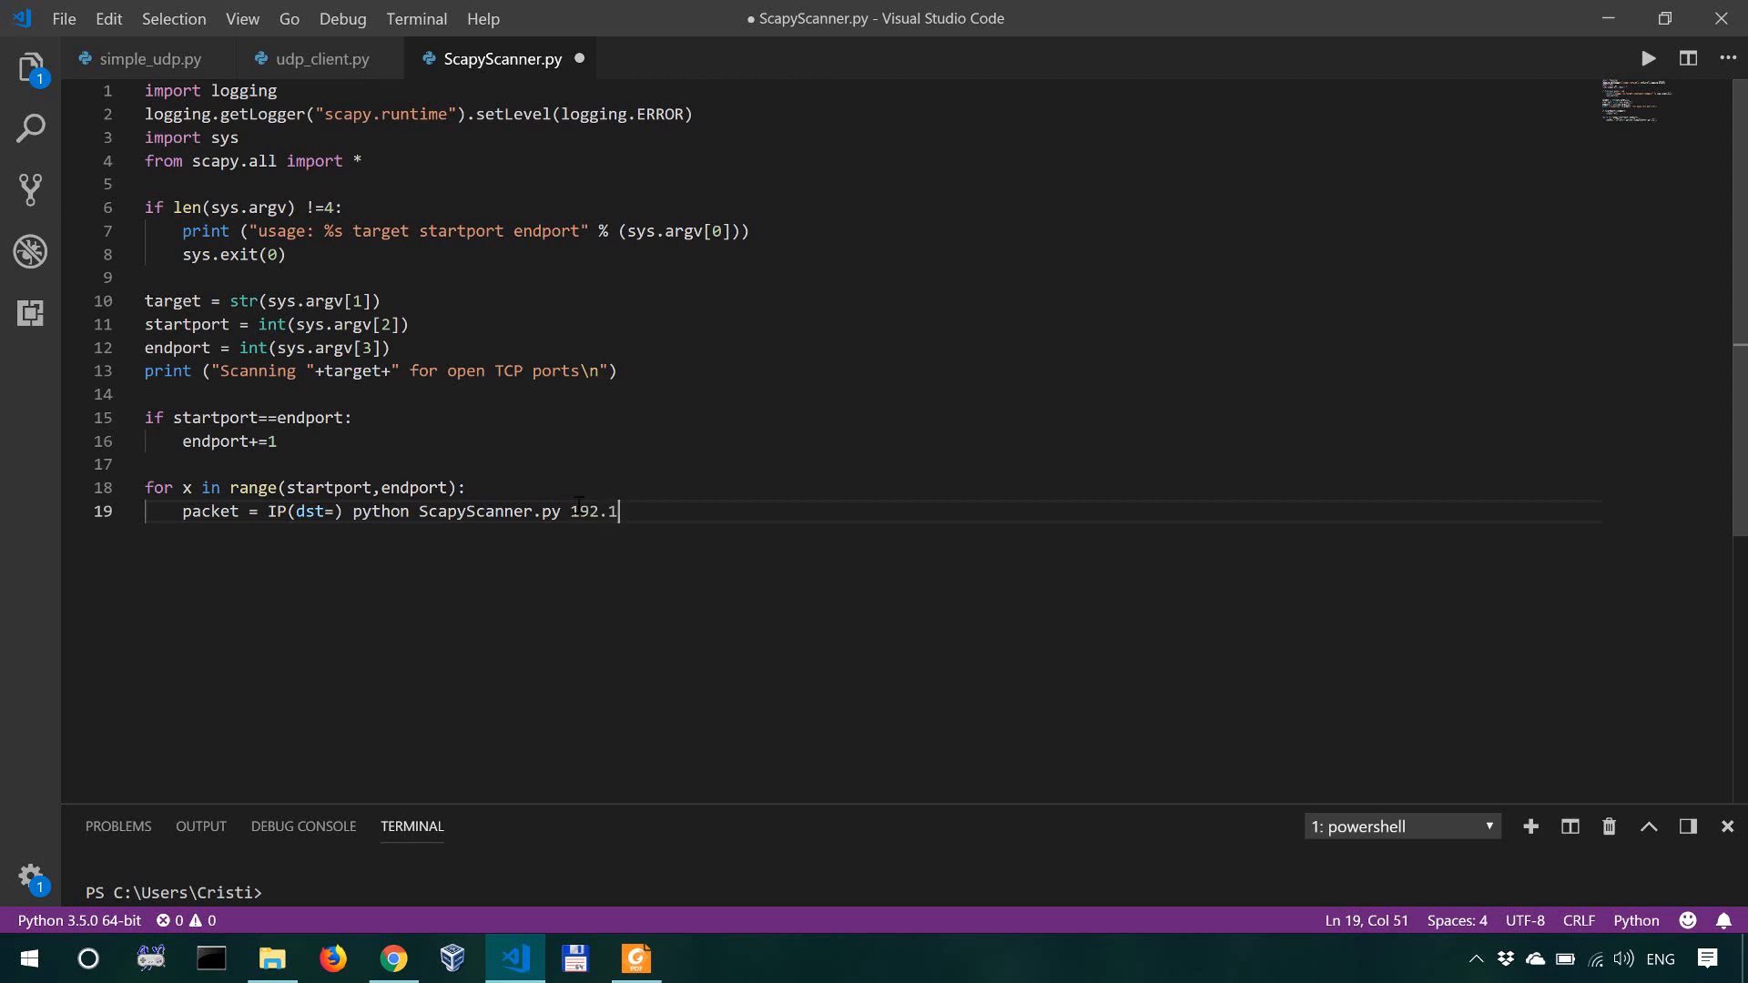
pyautogui.write('68.0.')
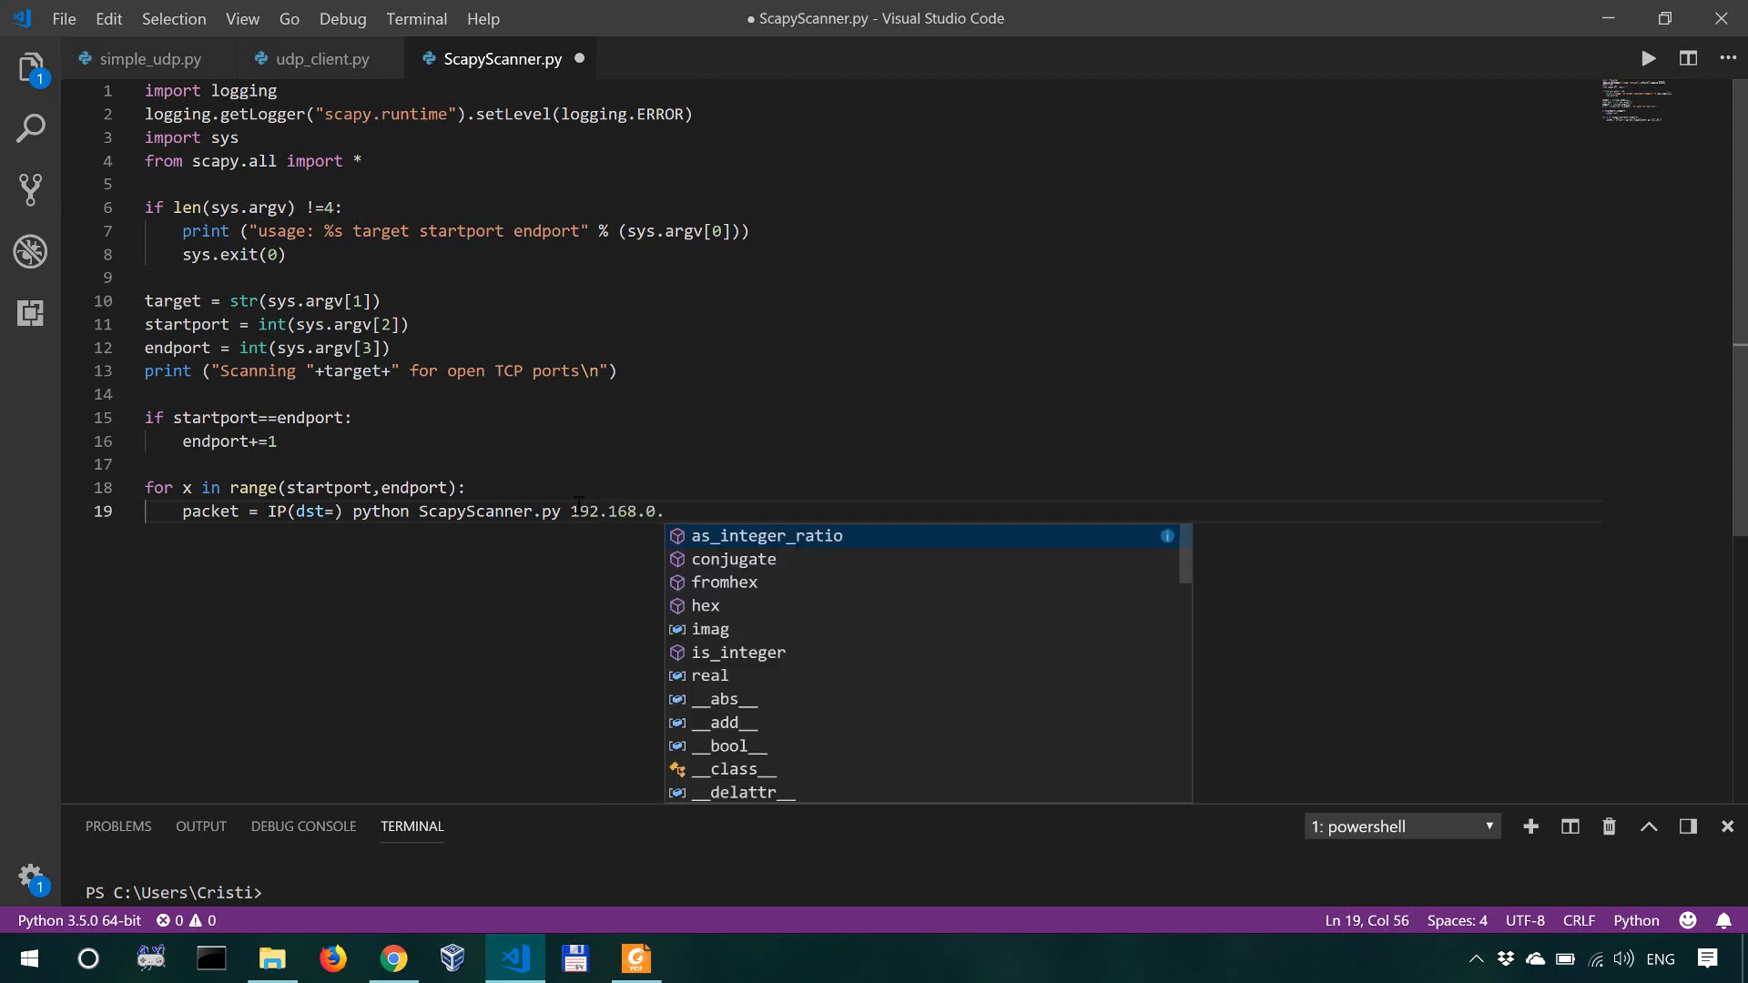
pyautogui.write('3')
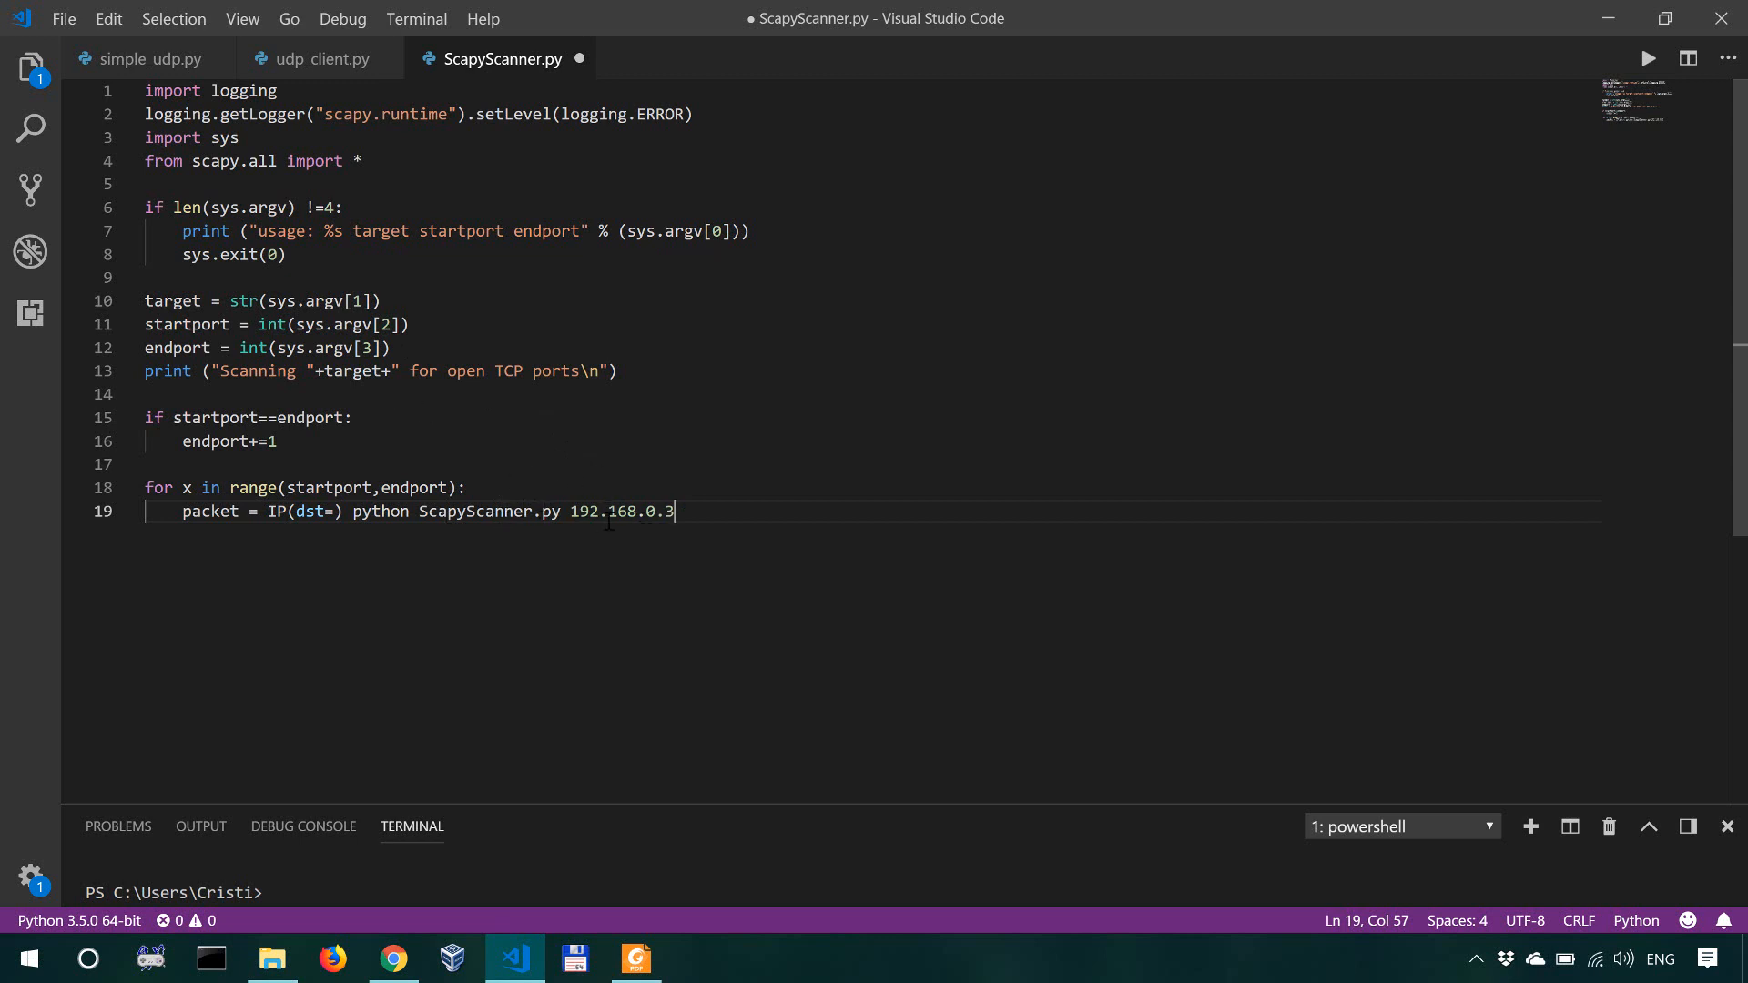
pyautogui.moveTo(734, 515)
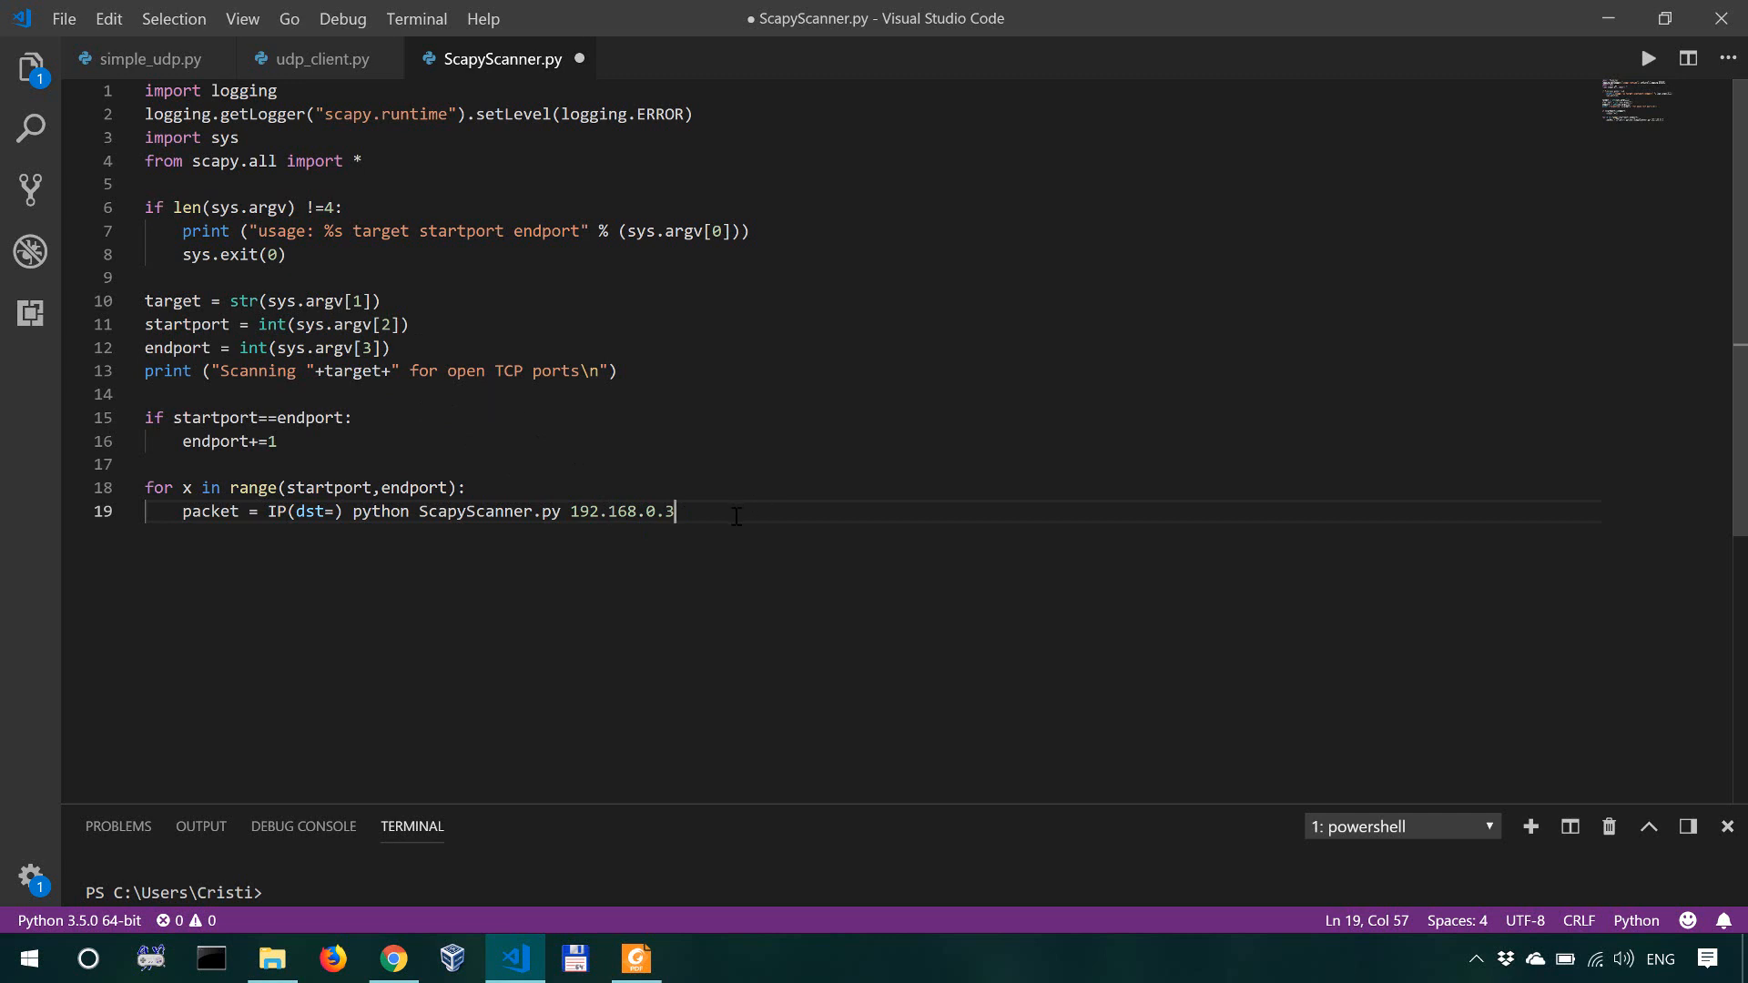
# Step: Remove the stray command text so line 19 reads IP(dst=target)
pyautogui.press('Backspace')
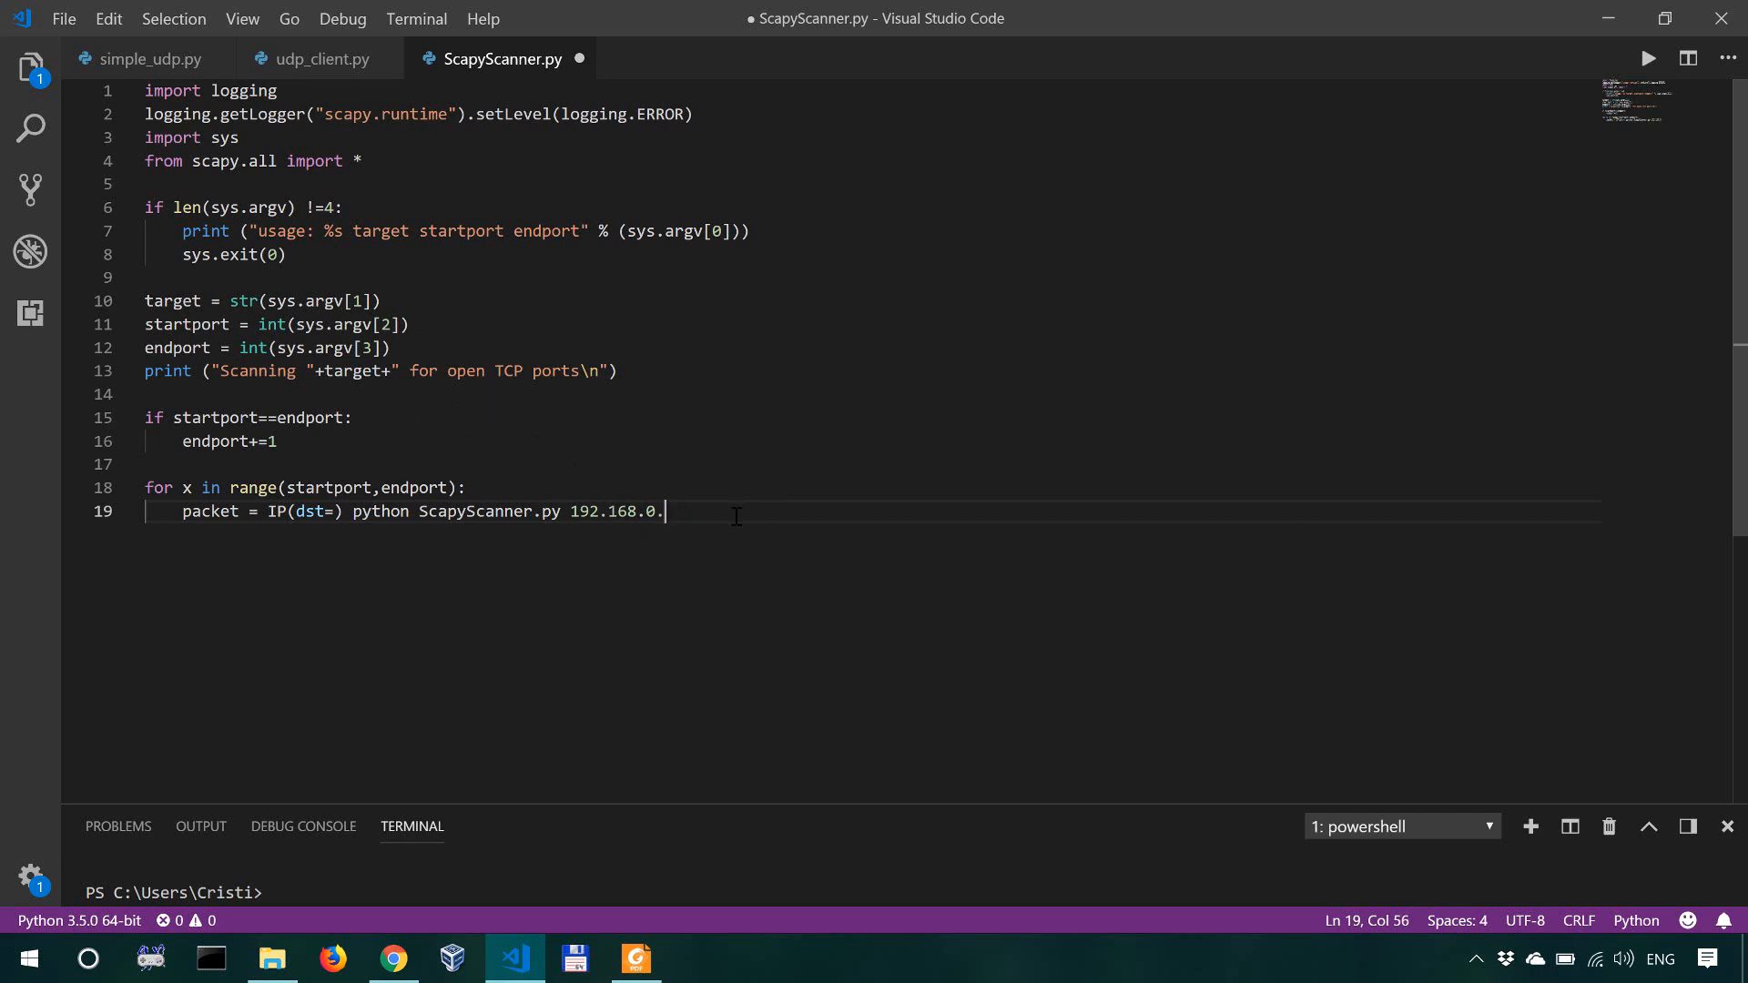
pyautogui.press('Backspace')
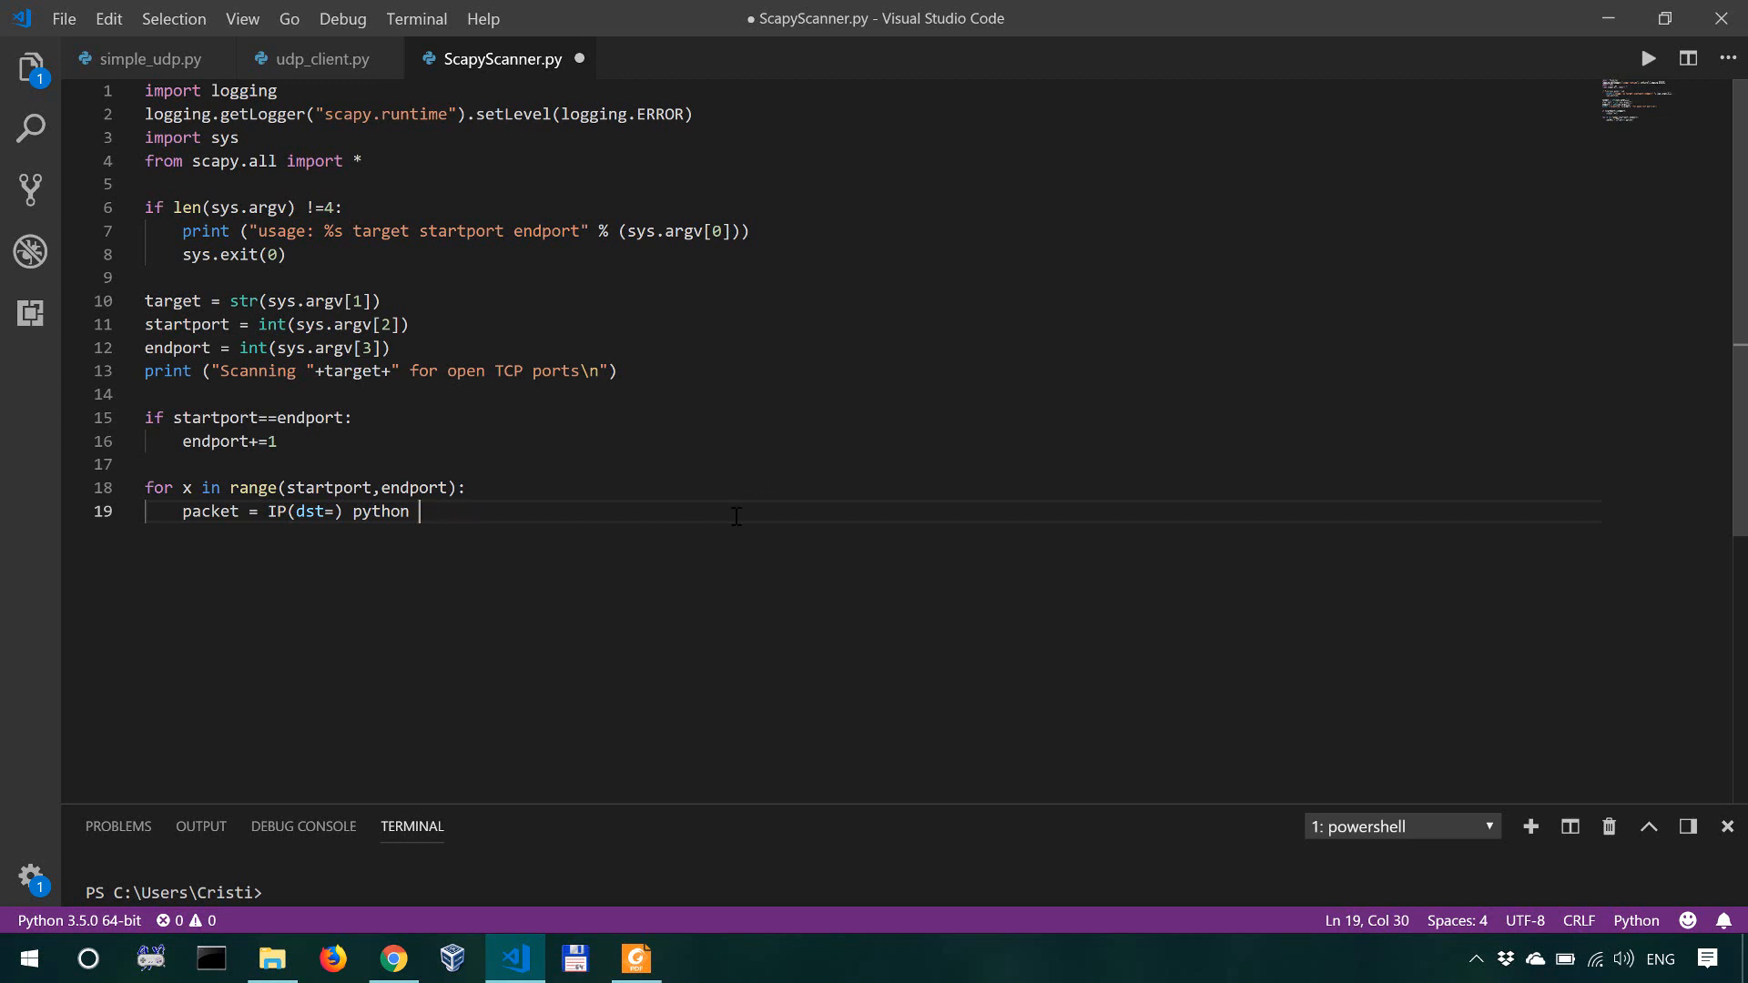
pyautogui.press('Backspace')
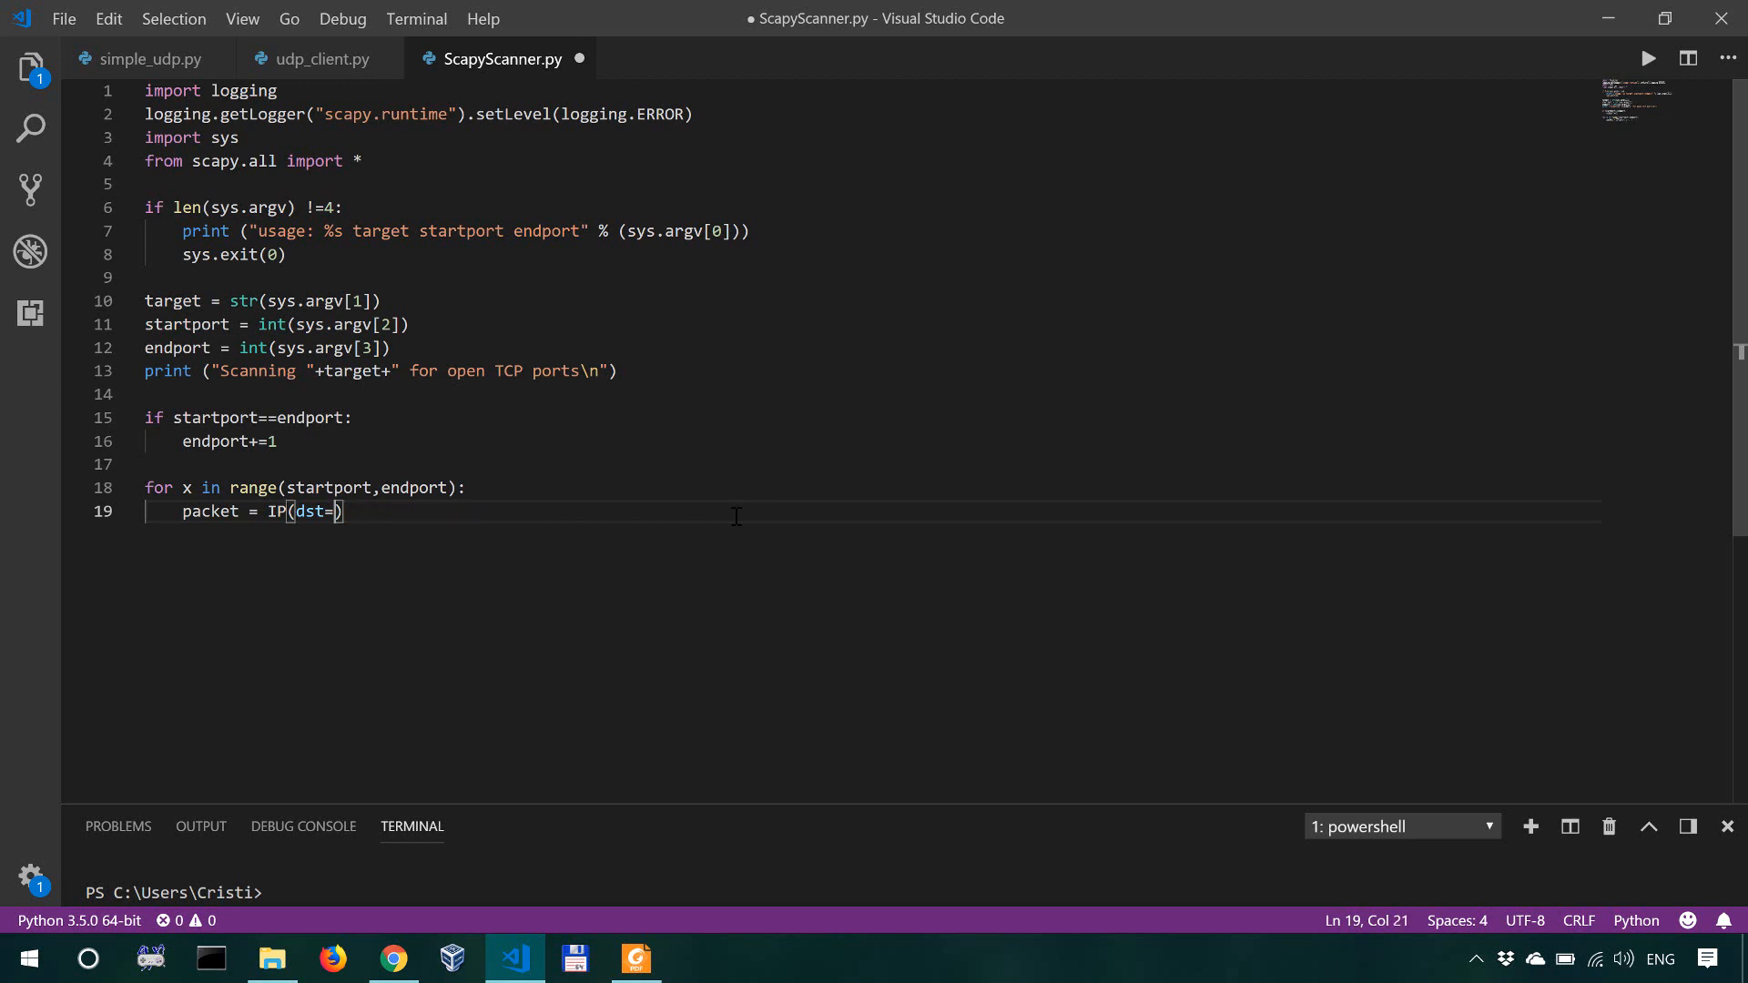
pyautogui.write('target')
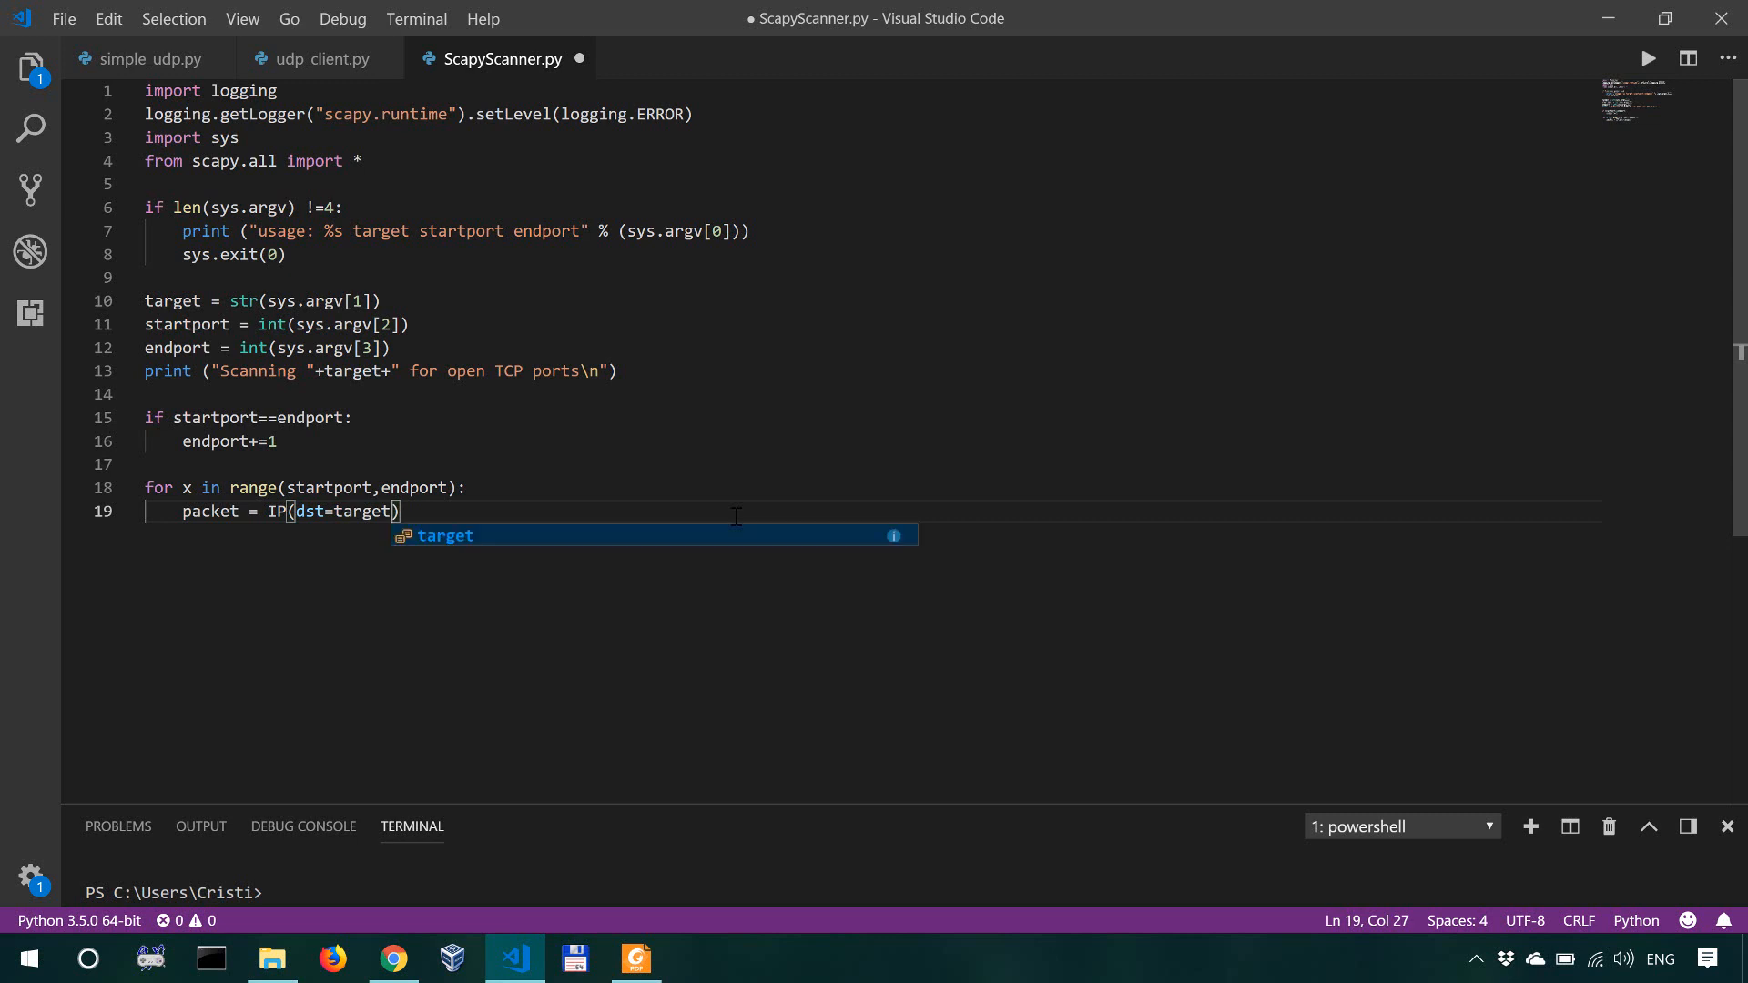
pyautogui.press(')')
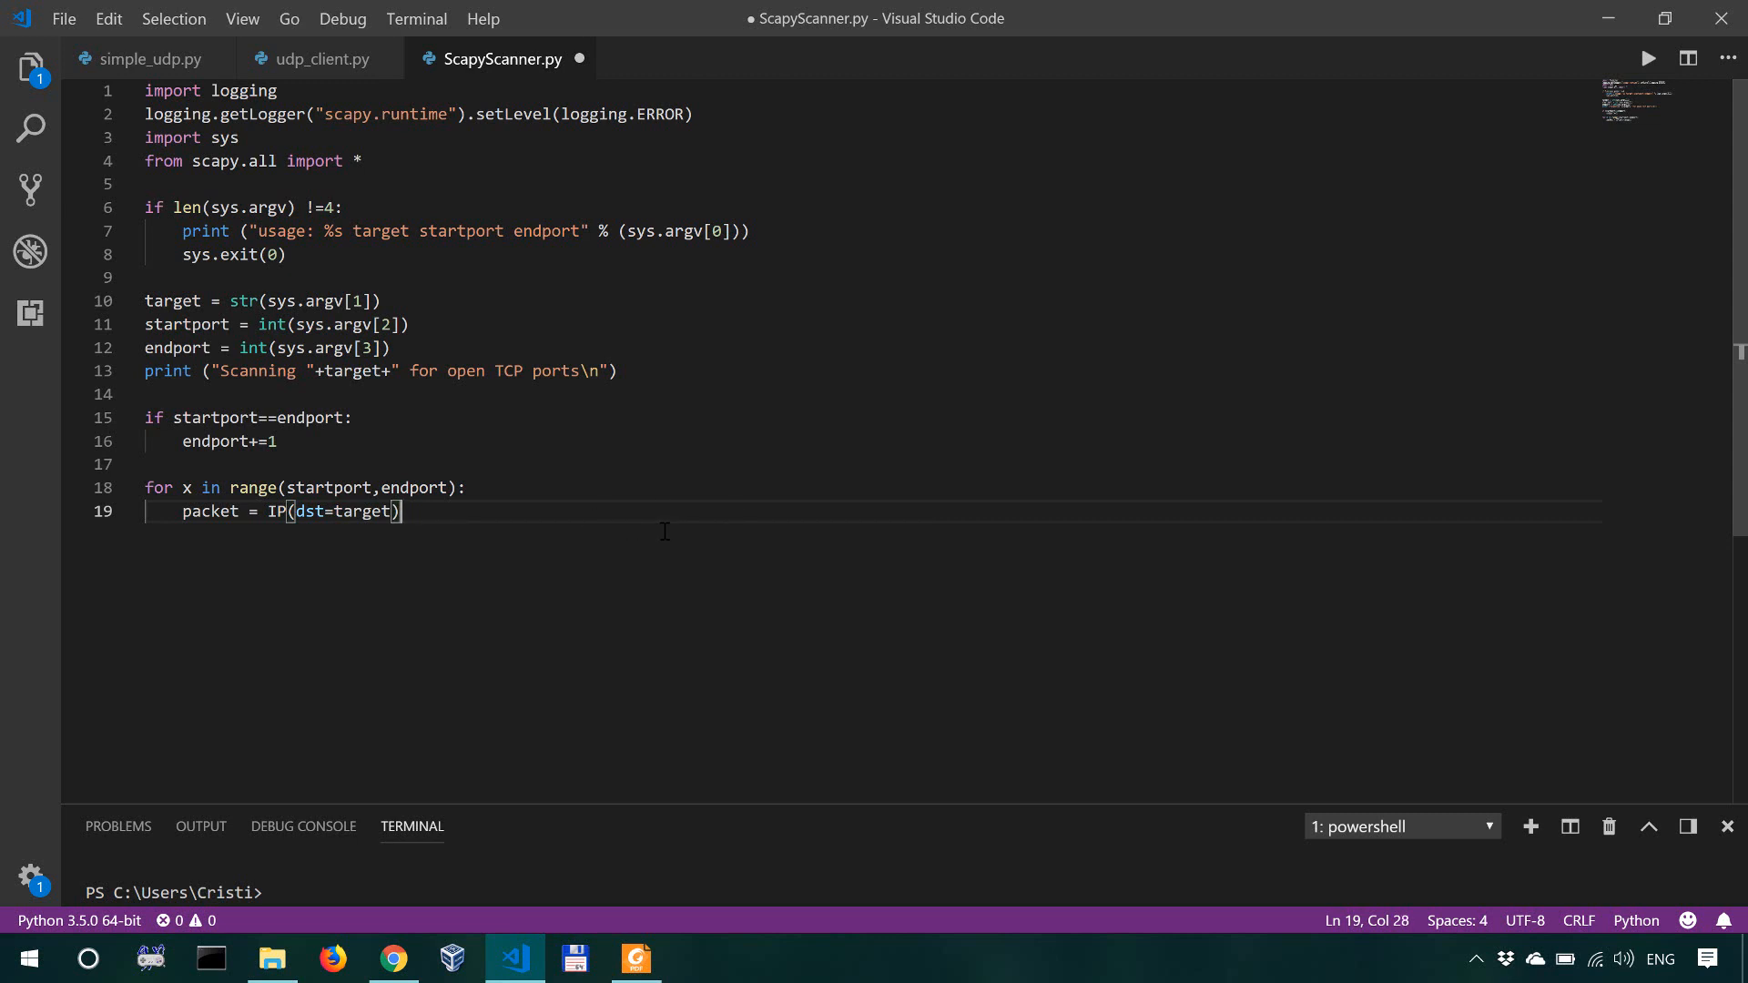
pyautogui.moveTo(723, 526)
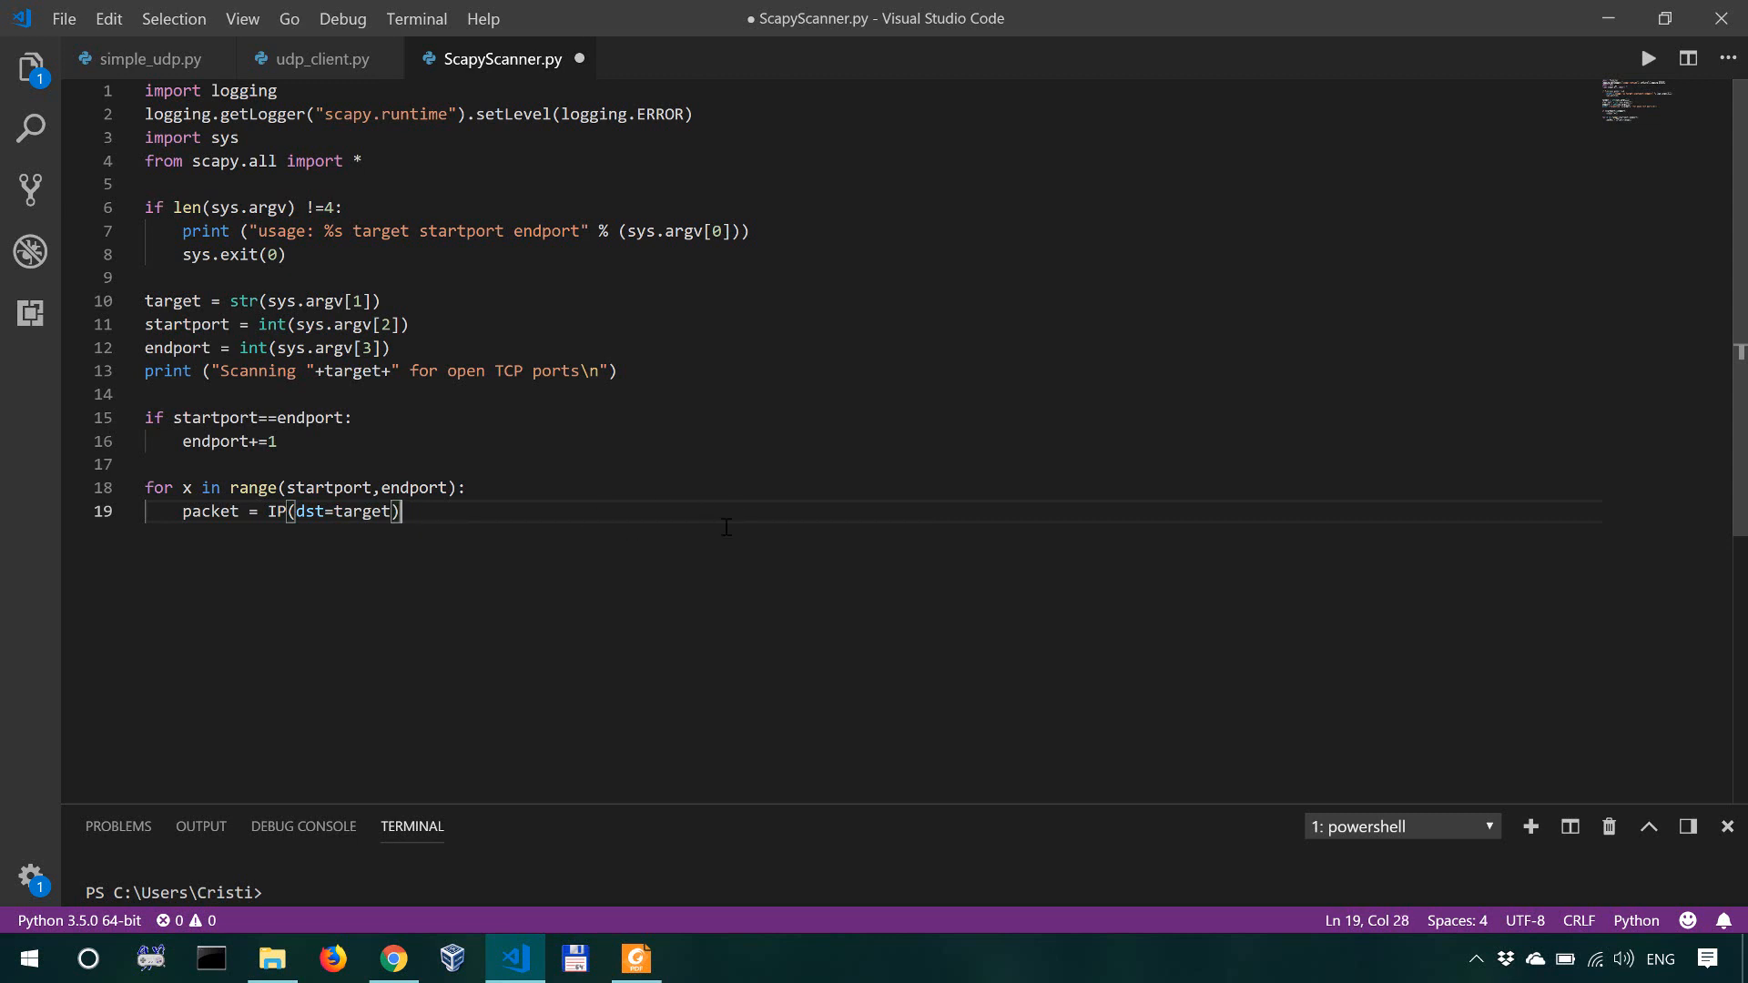
# Step: Append /TCP(dport= to the packet on line 19
pyautogui.write('/TCP')
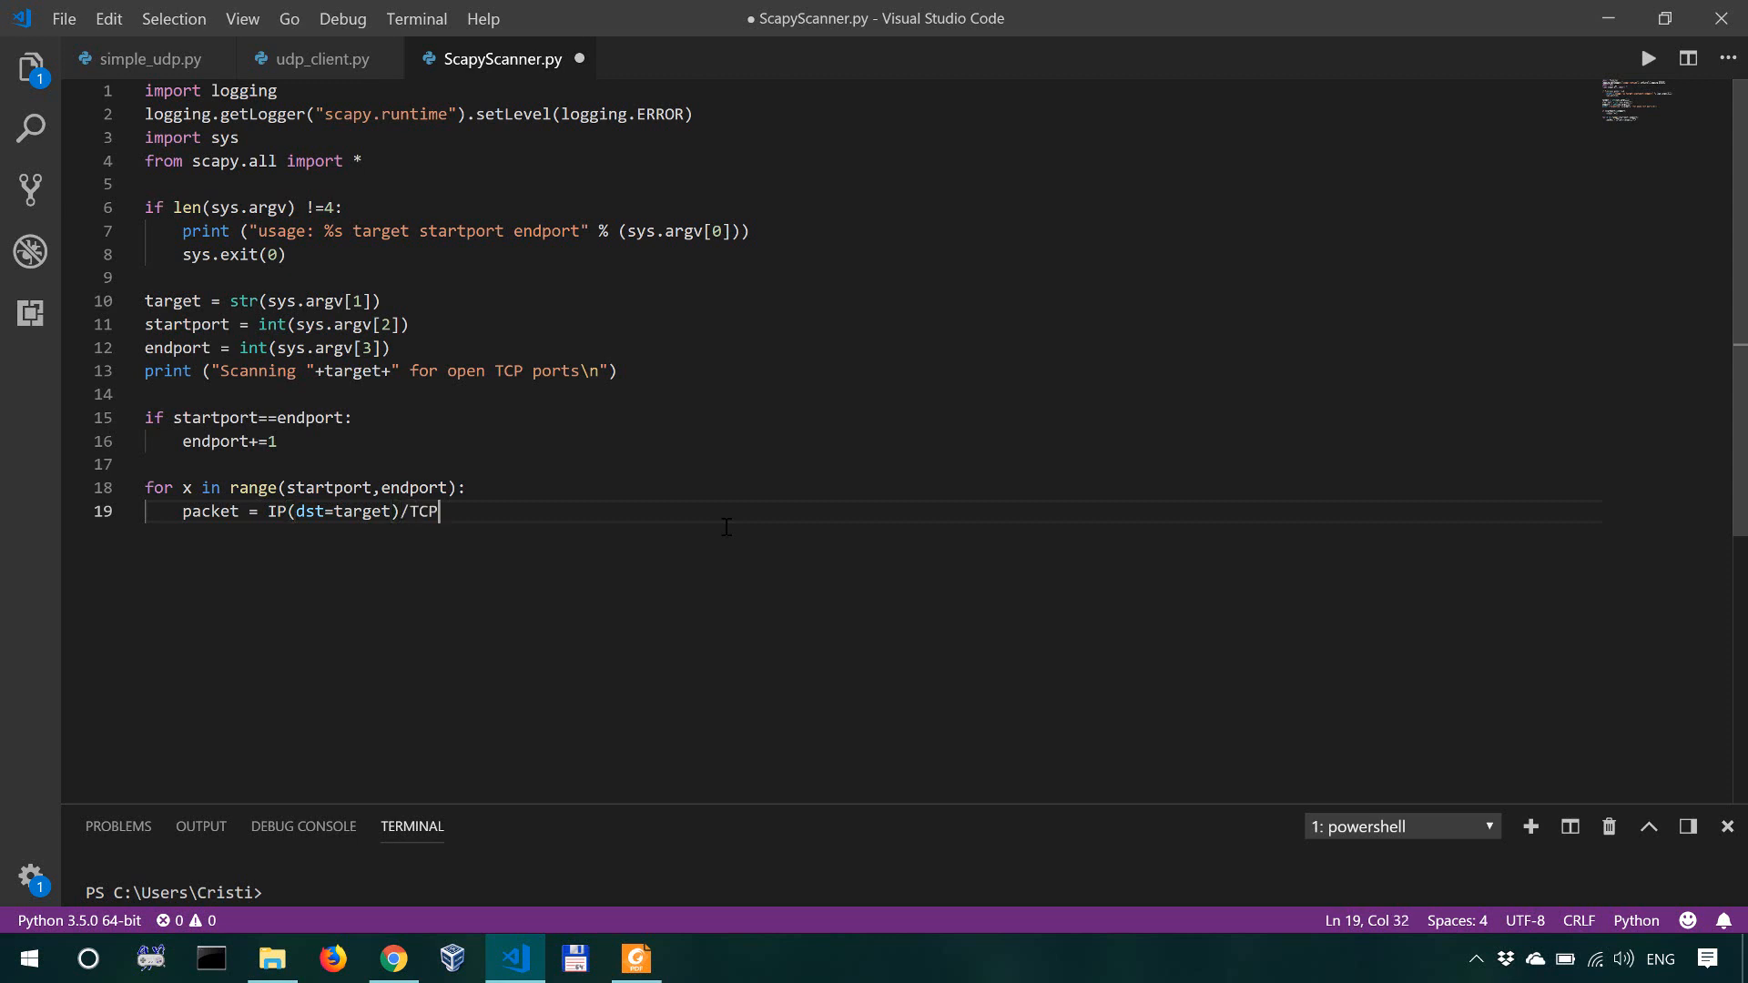
pyautogui.write('(dp')
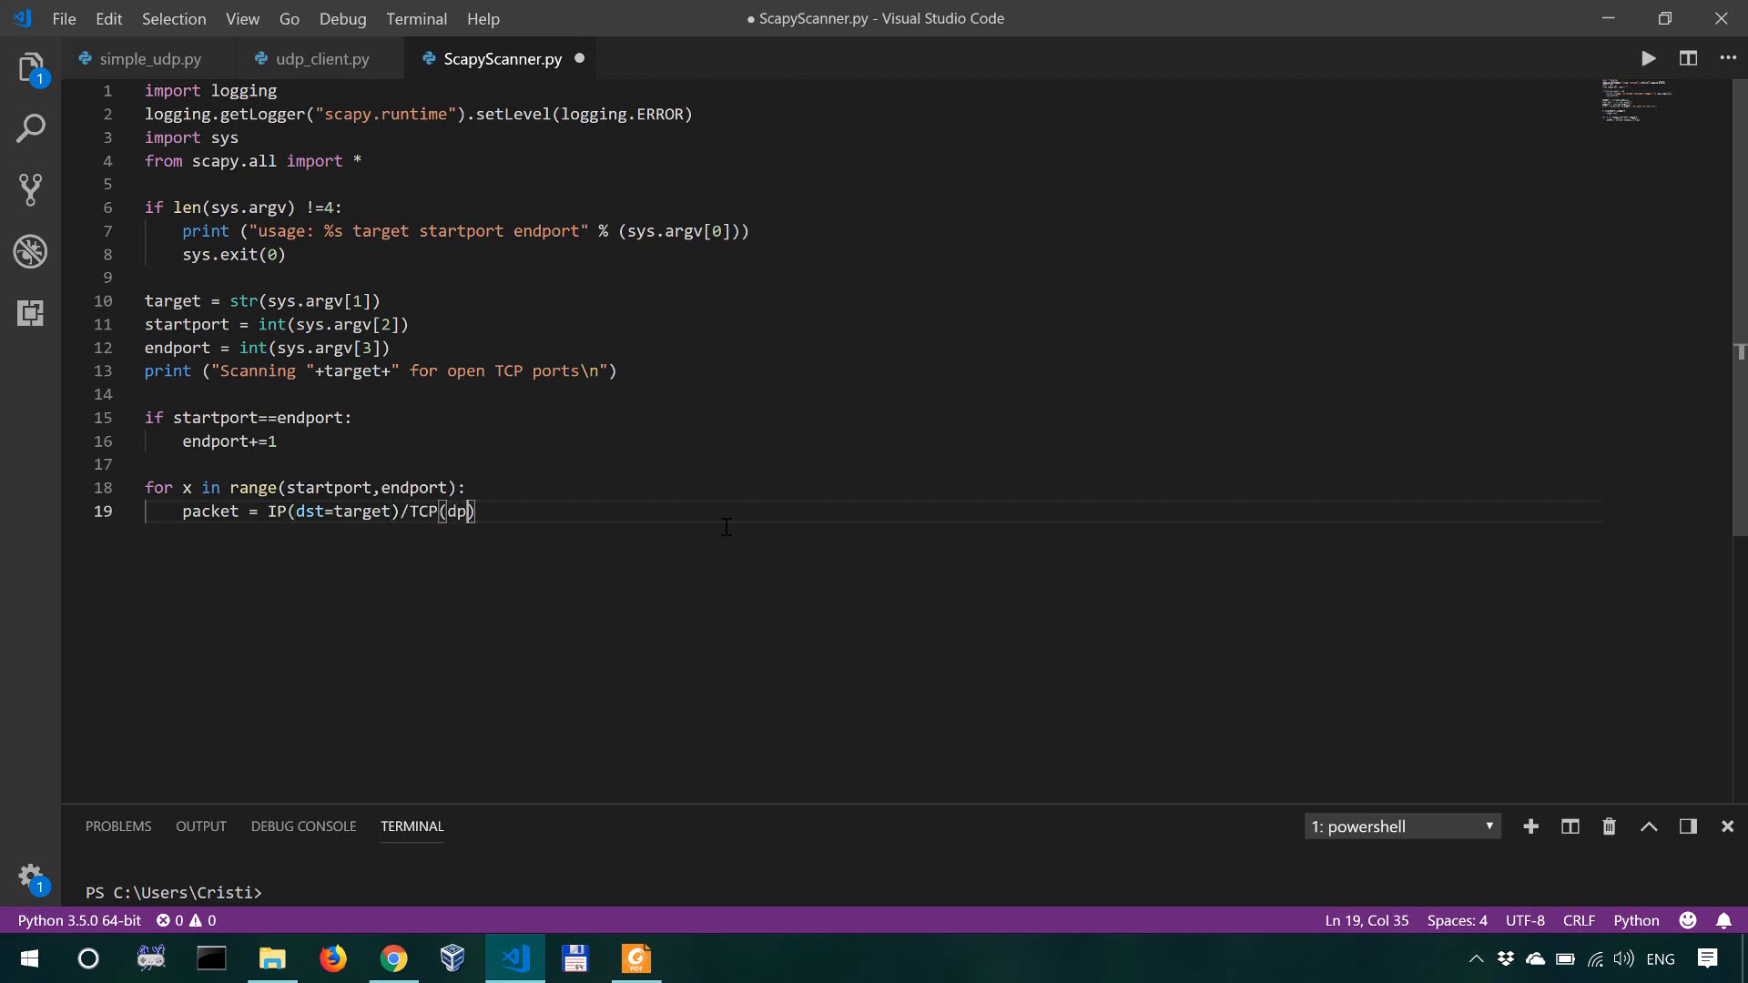
pyautogui.write('ort=')
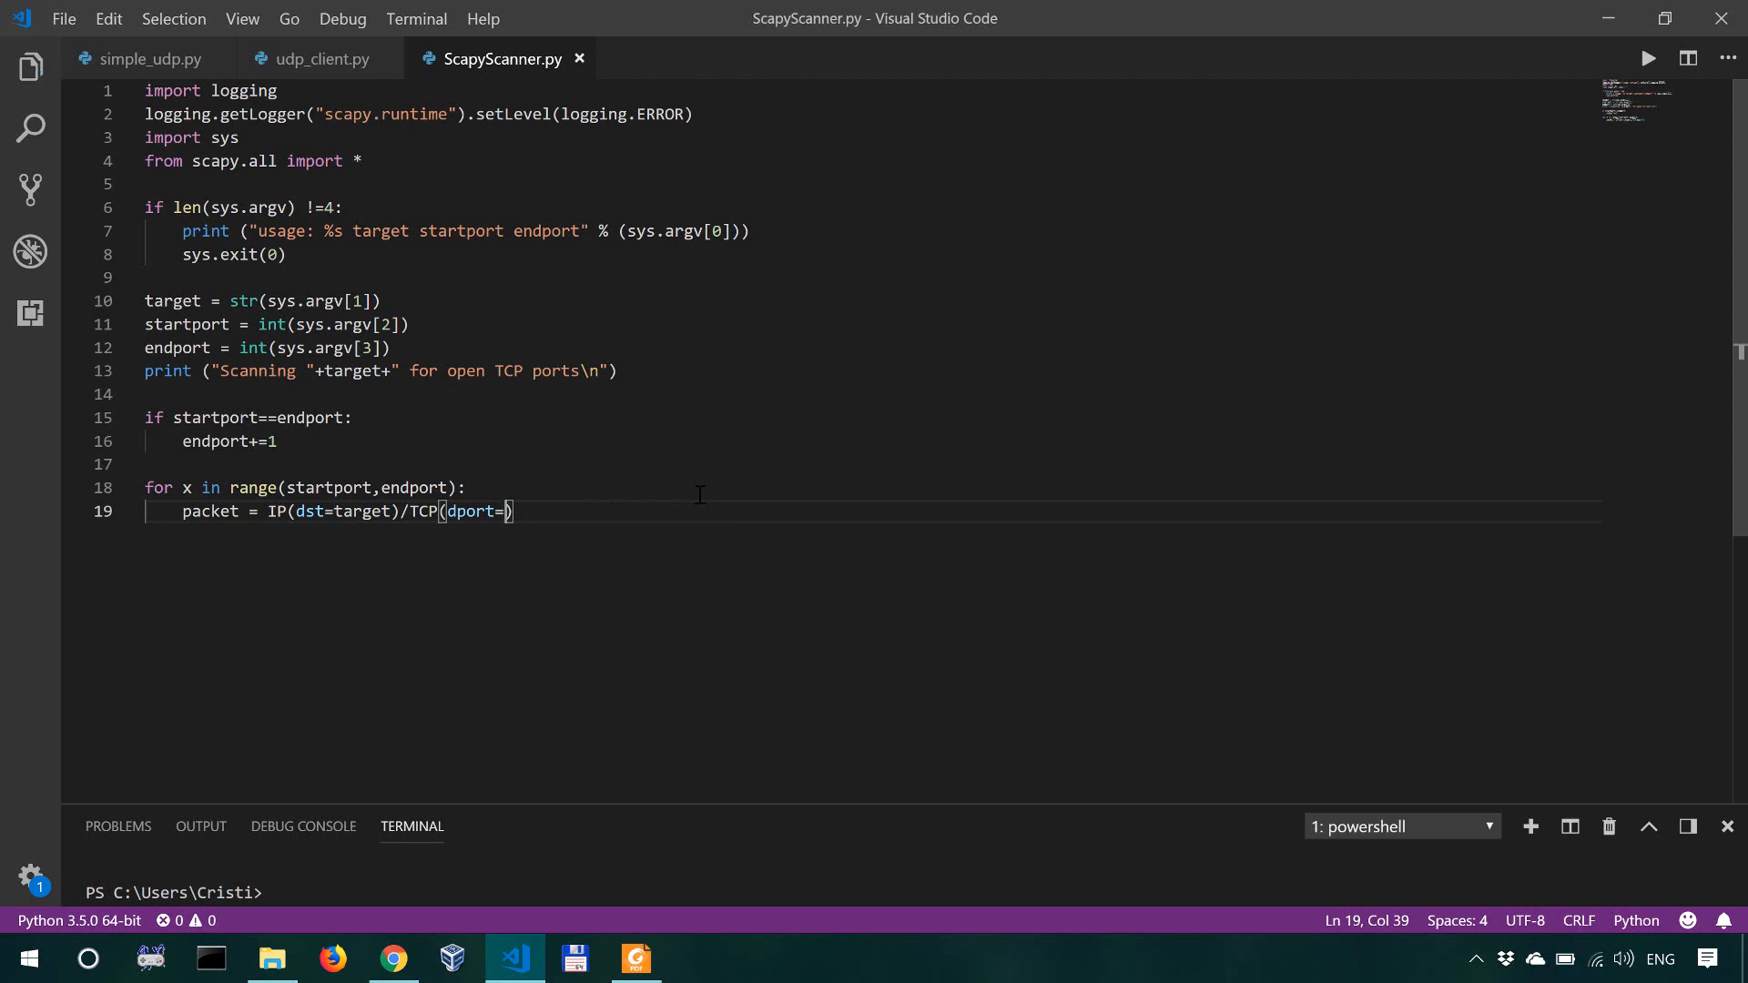
pyautogui.moveTo(539, 545)
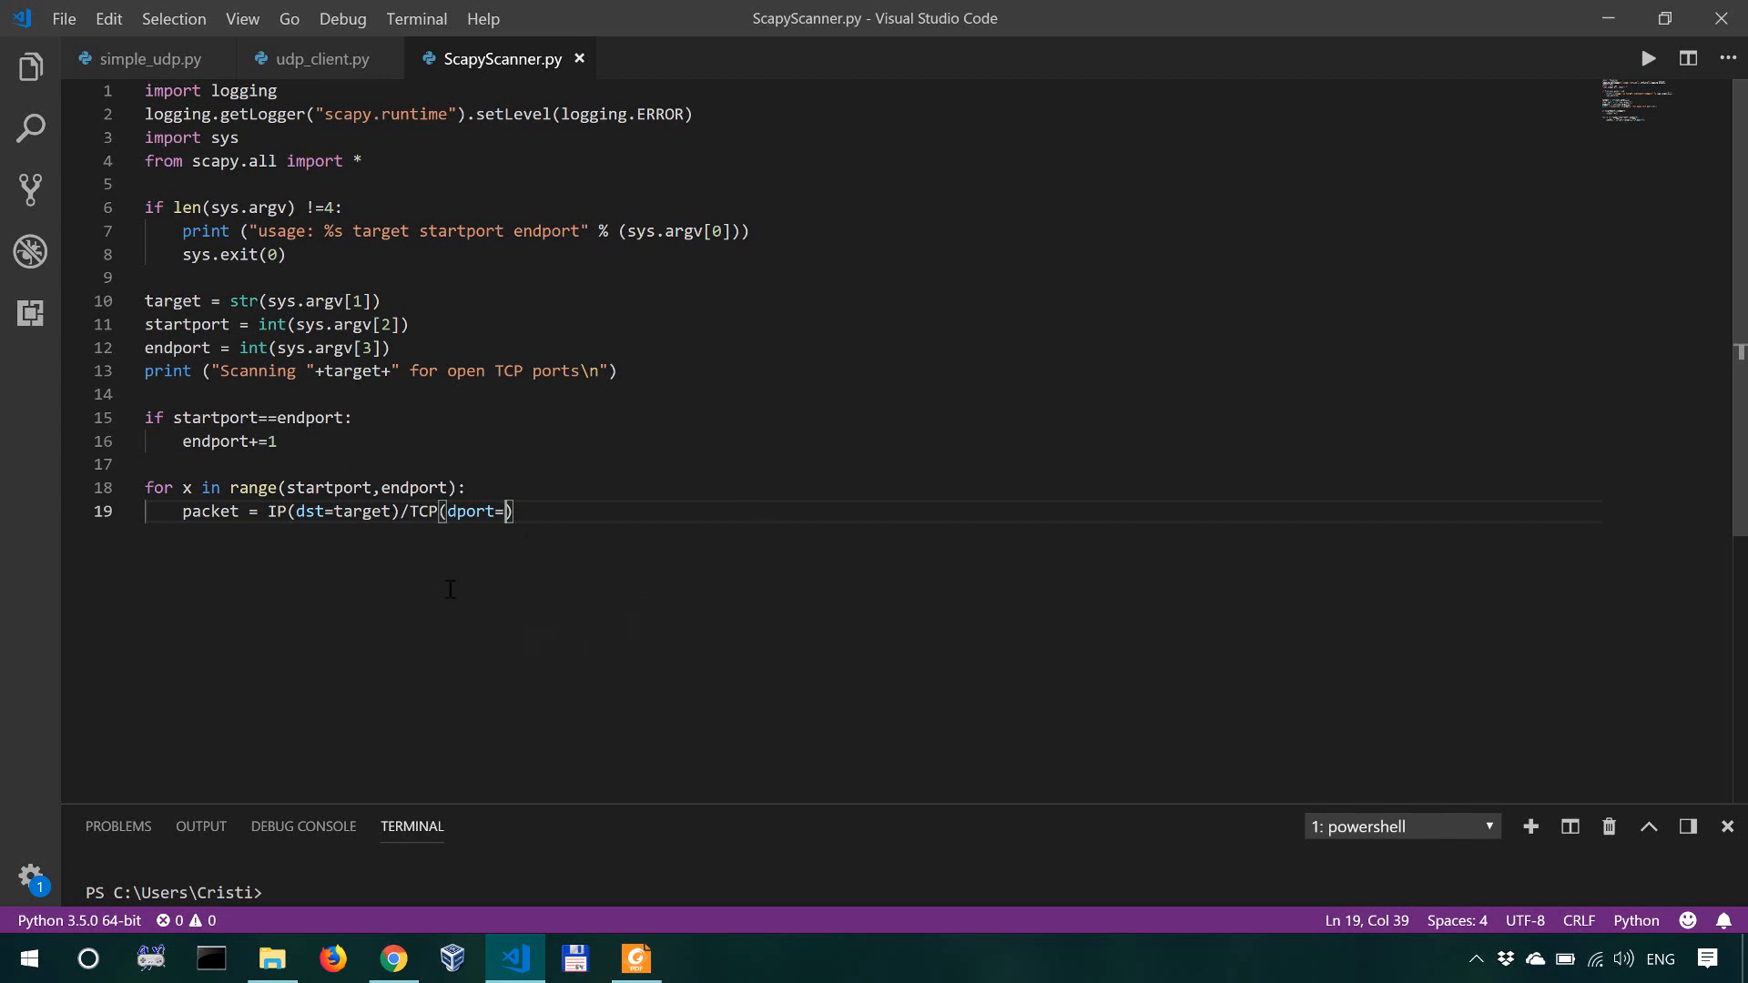
pyautogui.moveTo(414, 487)
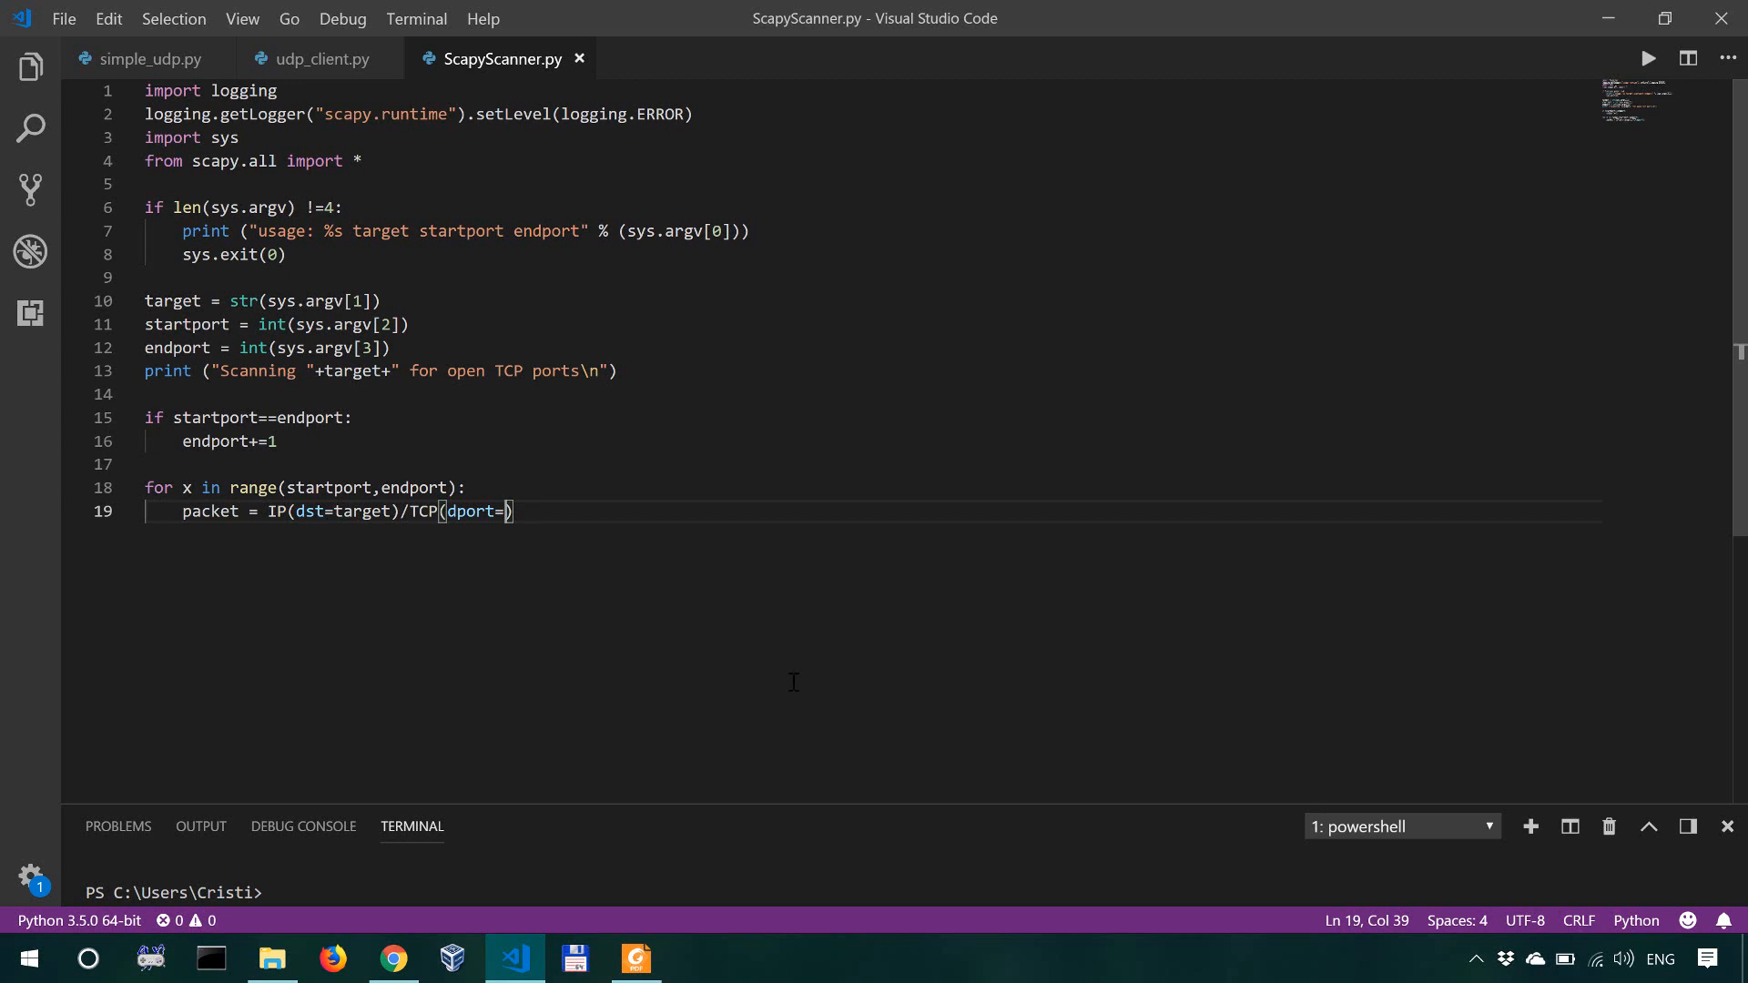
# Step: Complete the TCP layer as dport=x,flag='S' and note SYN after it
pyautogui.write('x,')
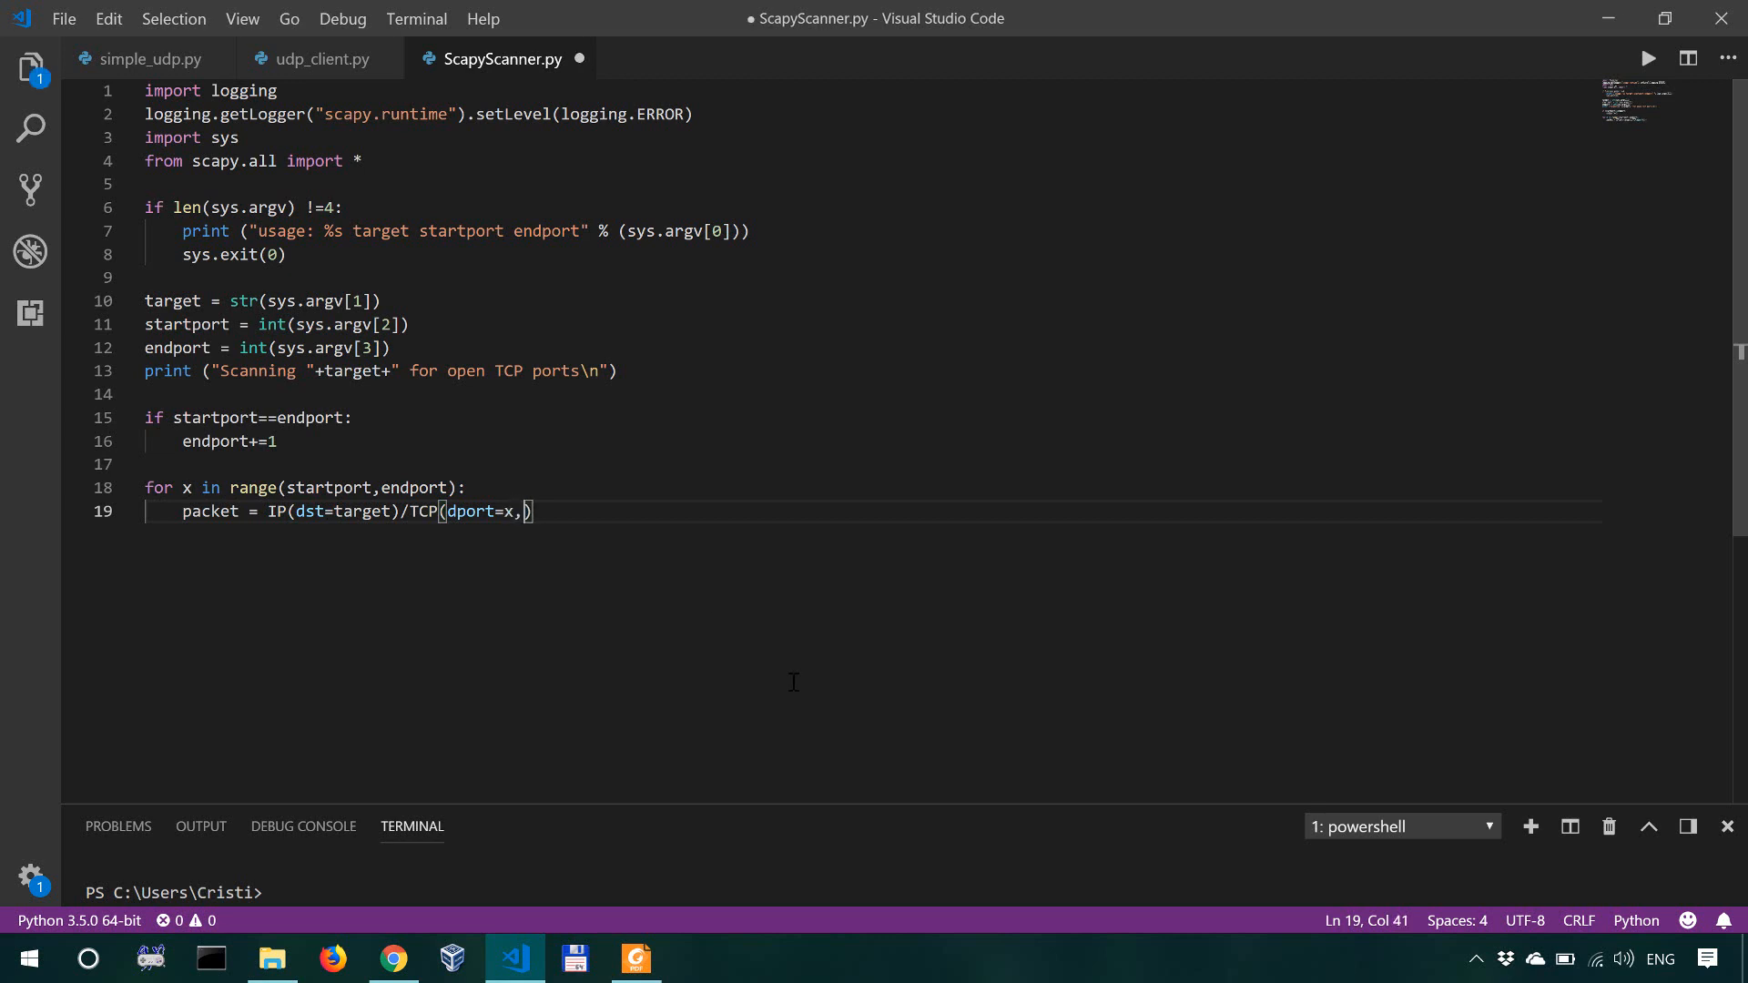
pyautogui.write("flag='")
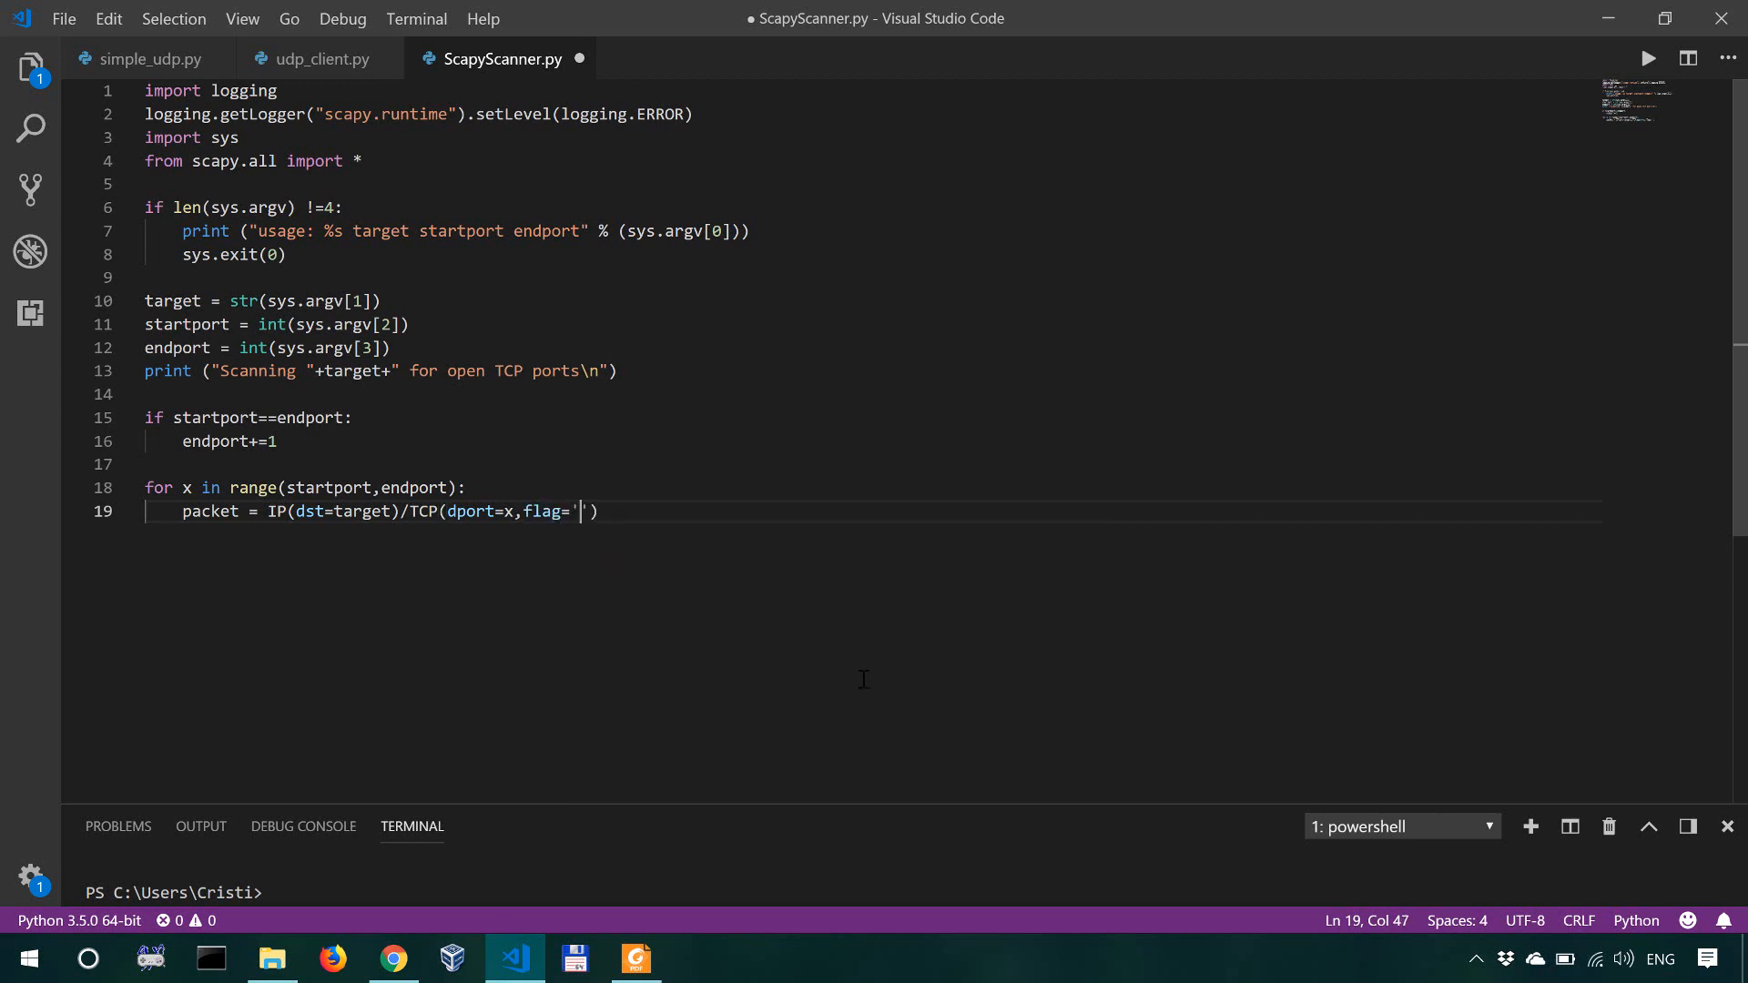
pyautogui.write('S')
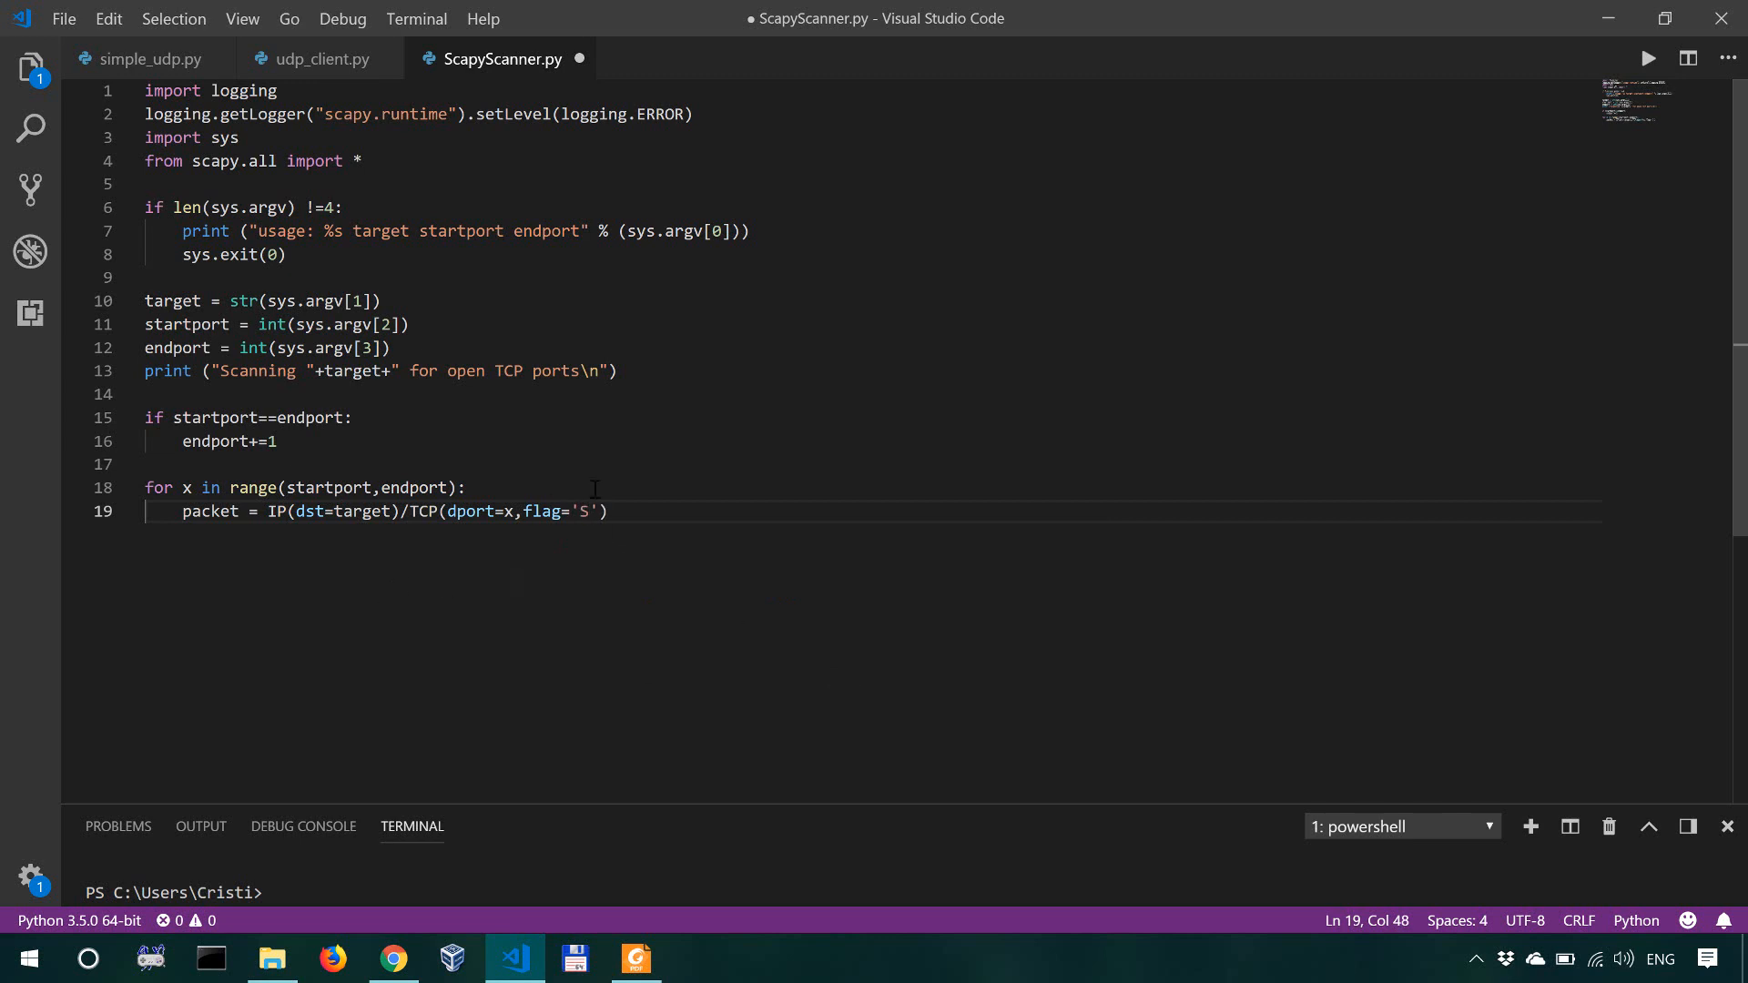
pyautogui.moveTo(643, 509)
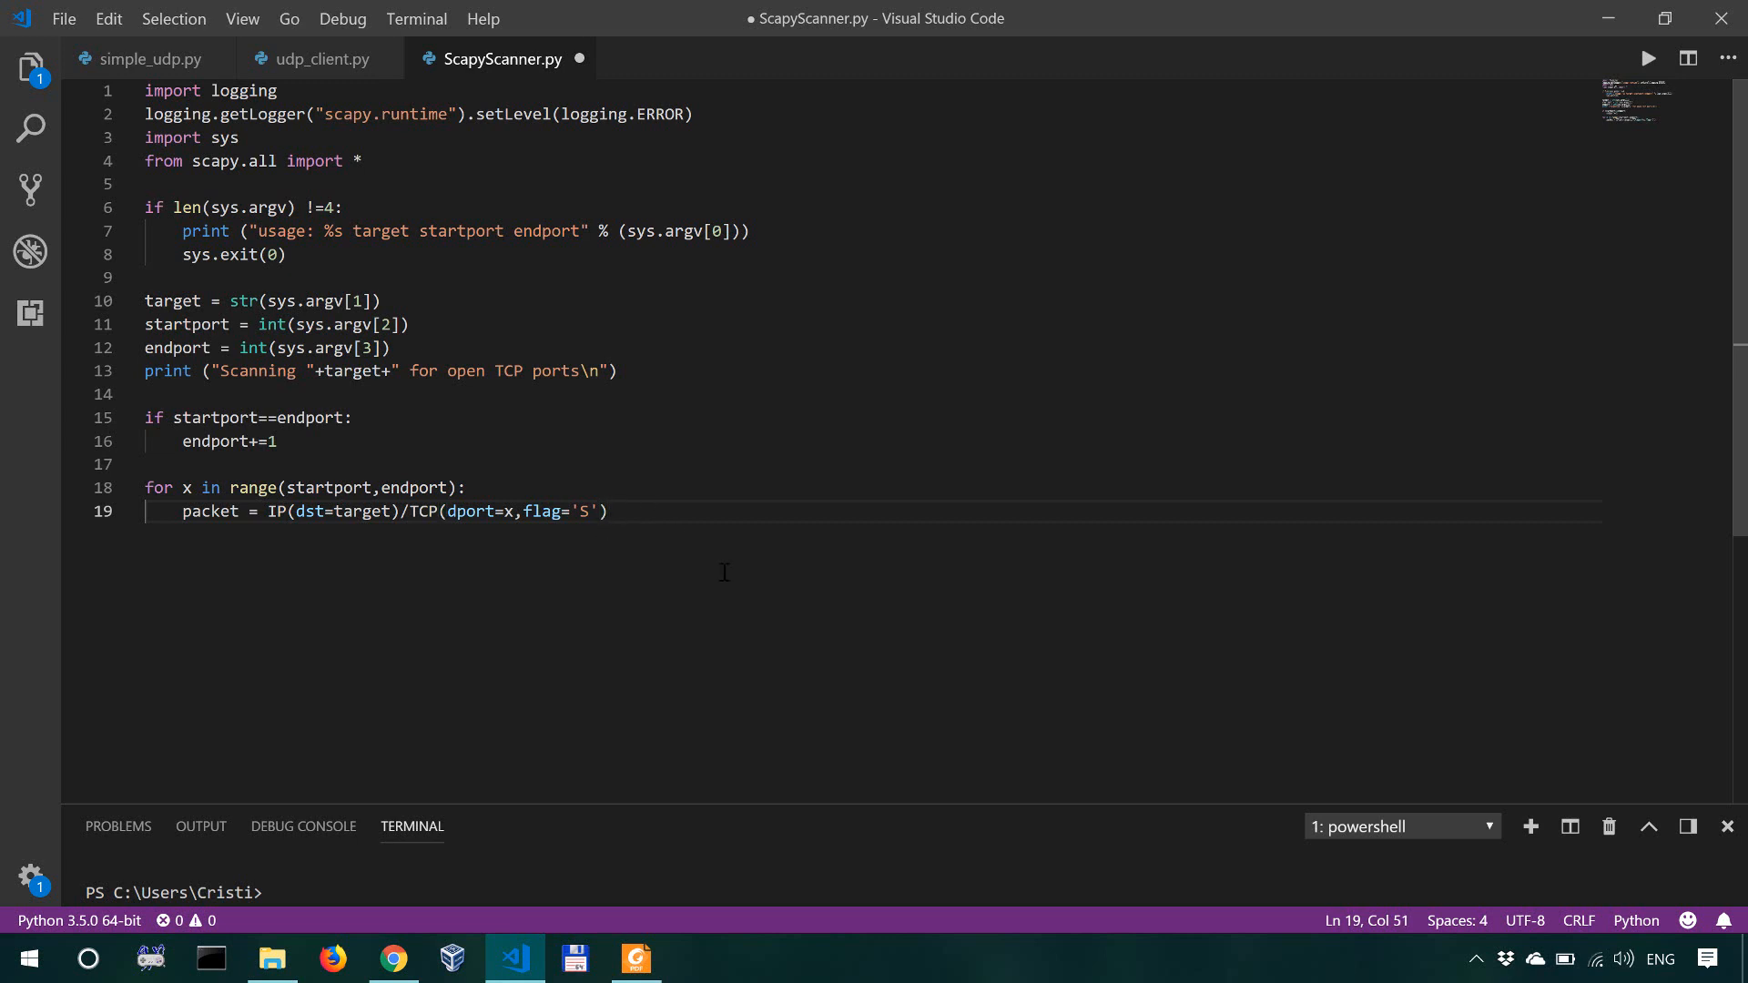
pyautogui.write('SYN')
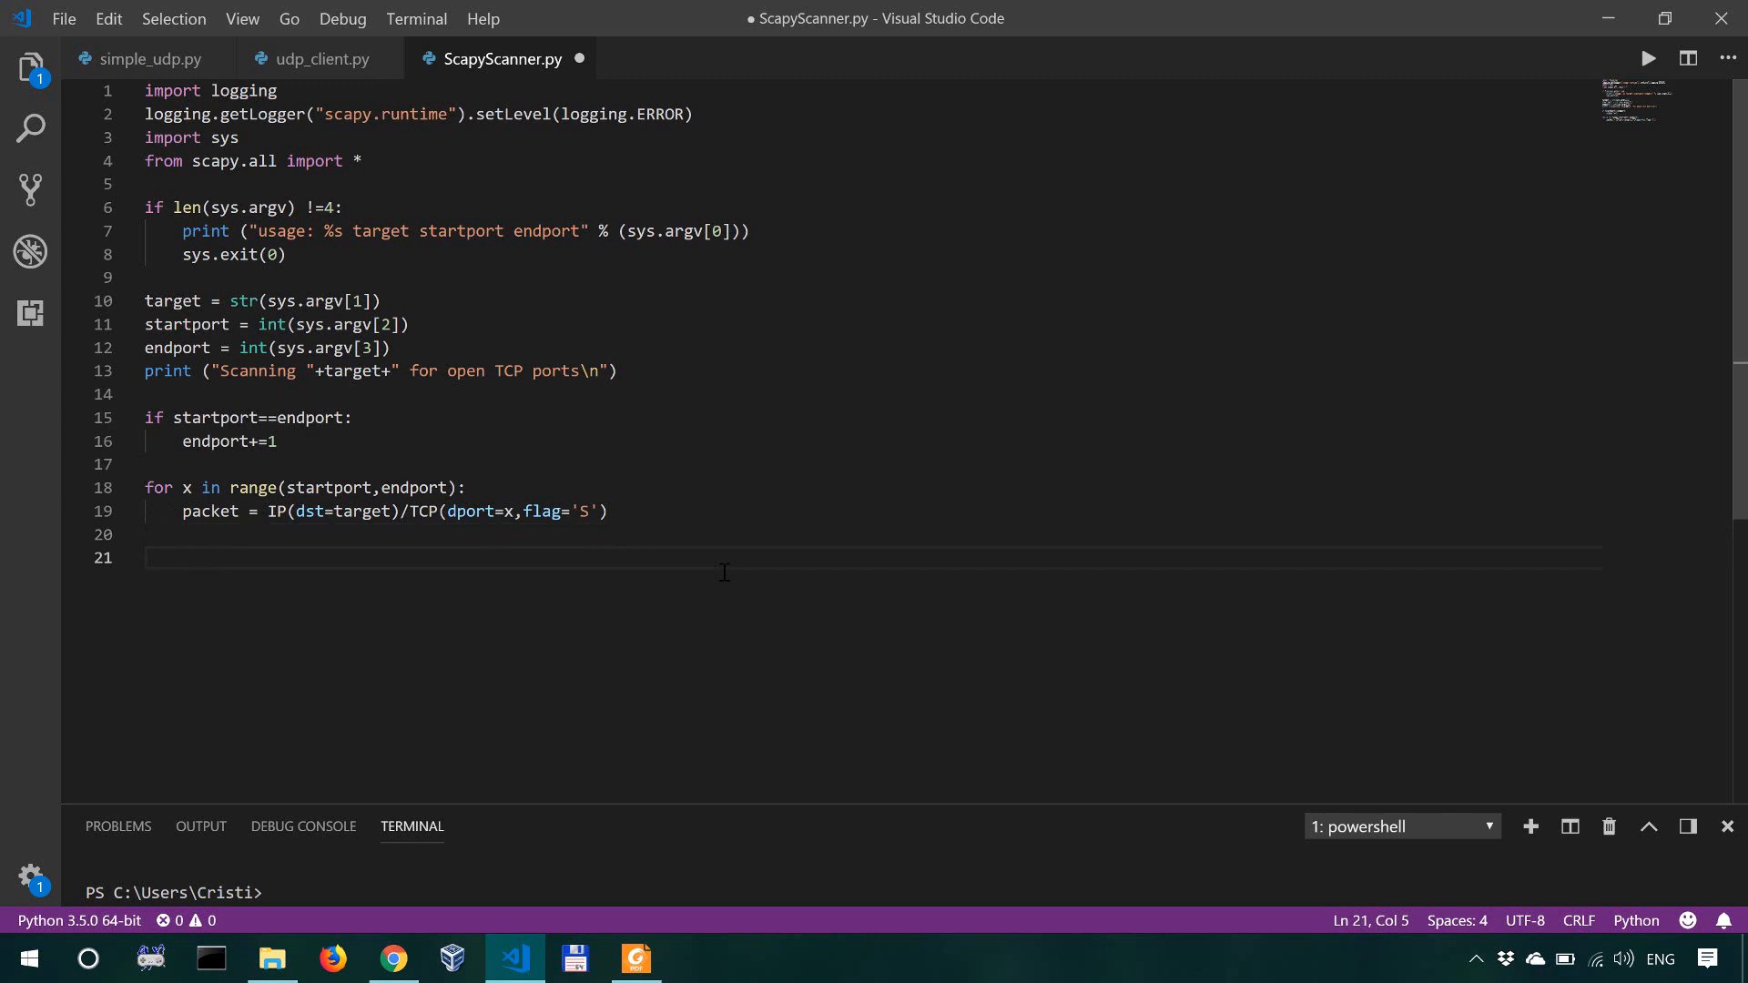
pyautogui.write('SY')
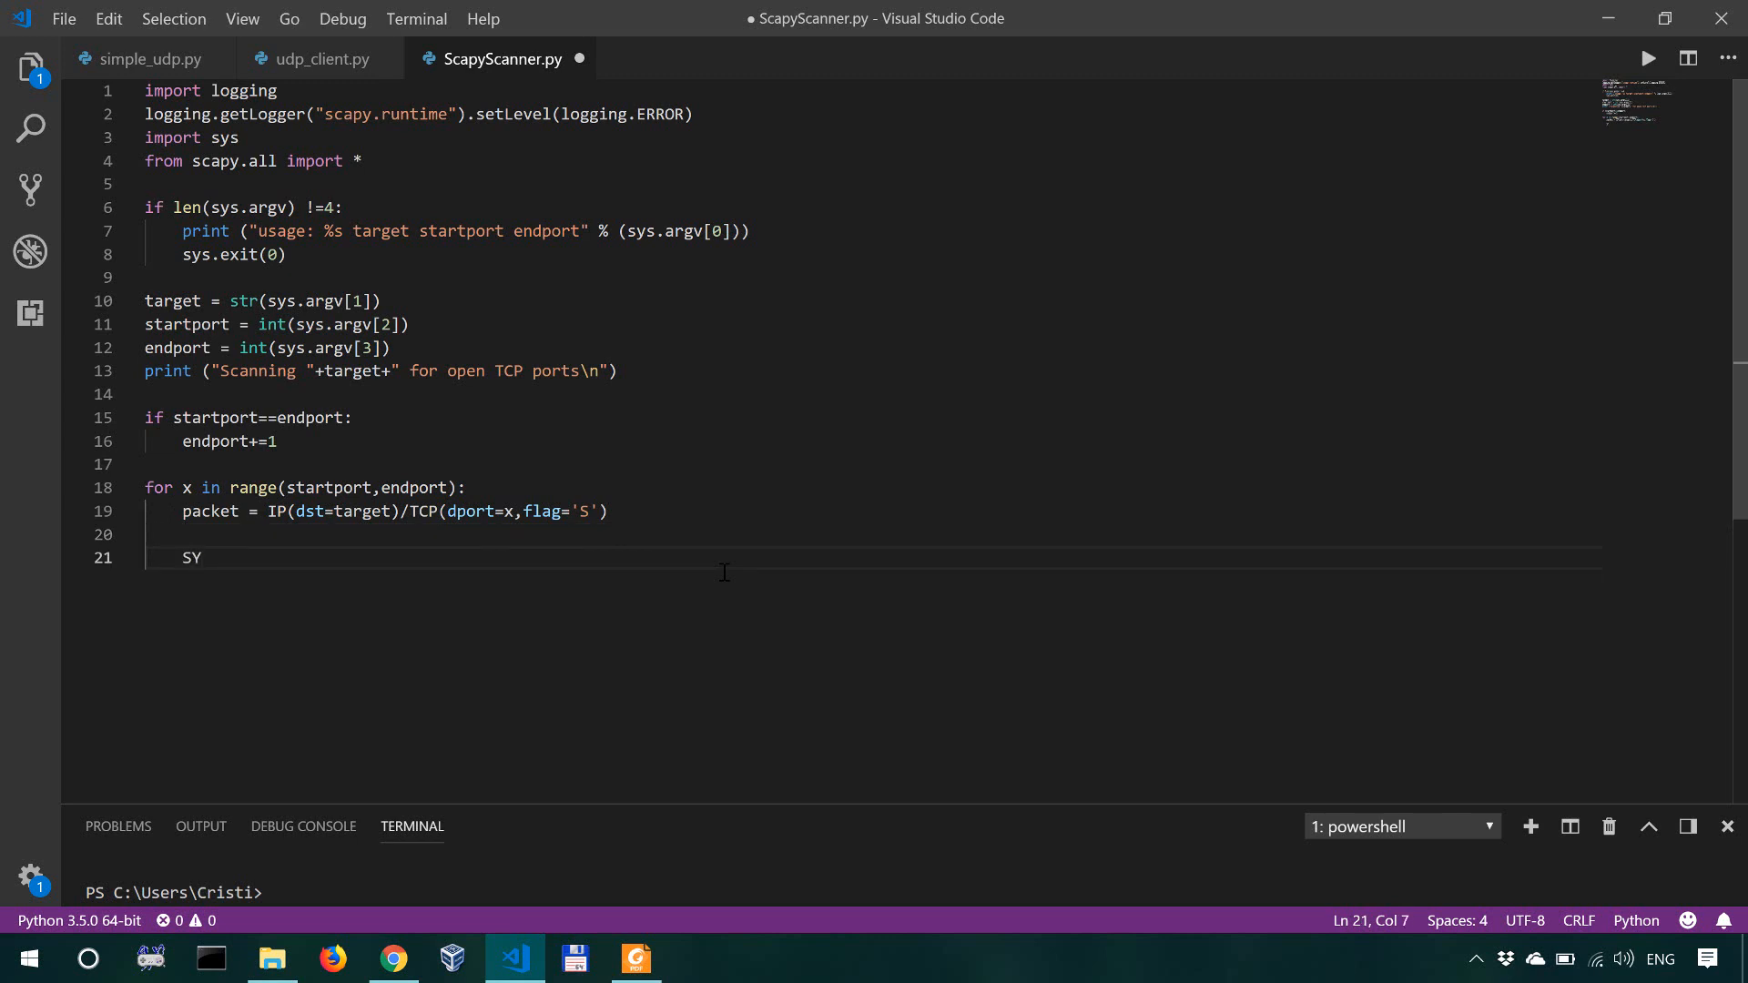
pyautogui.write('N =>')
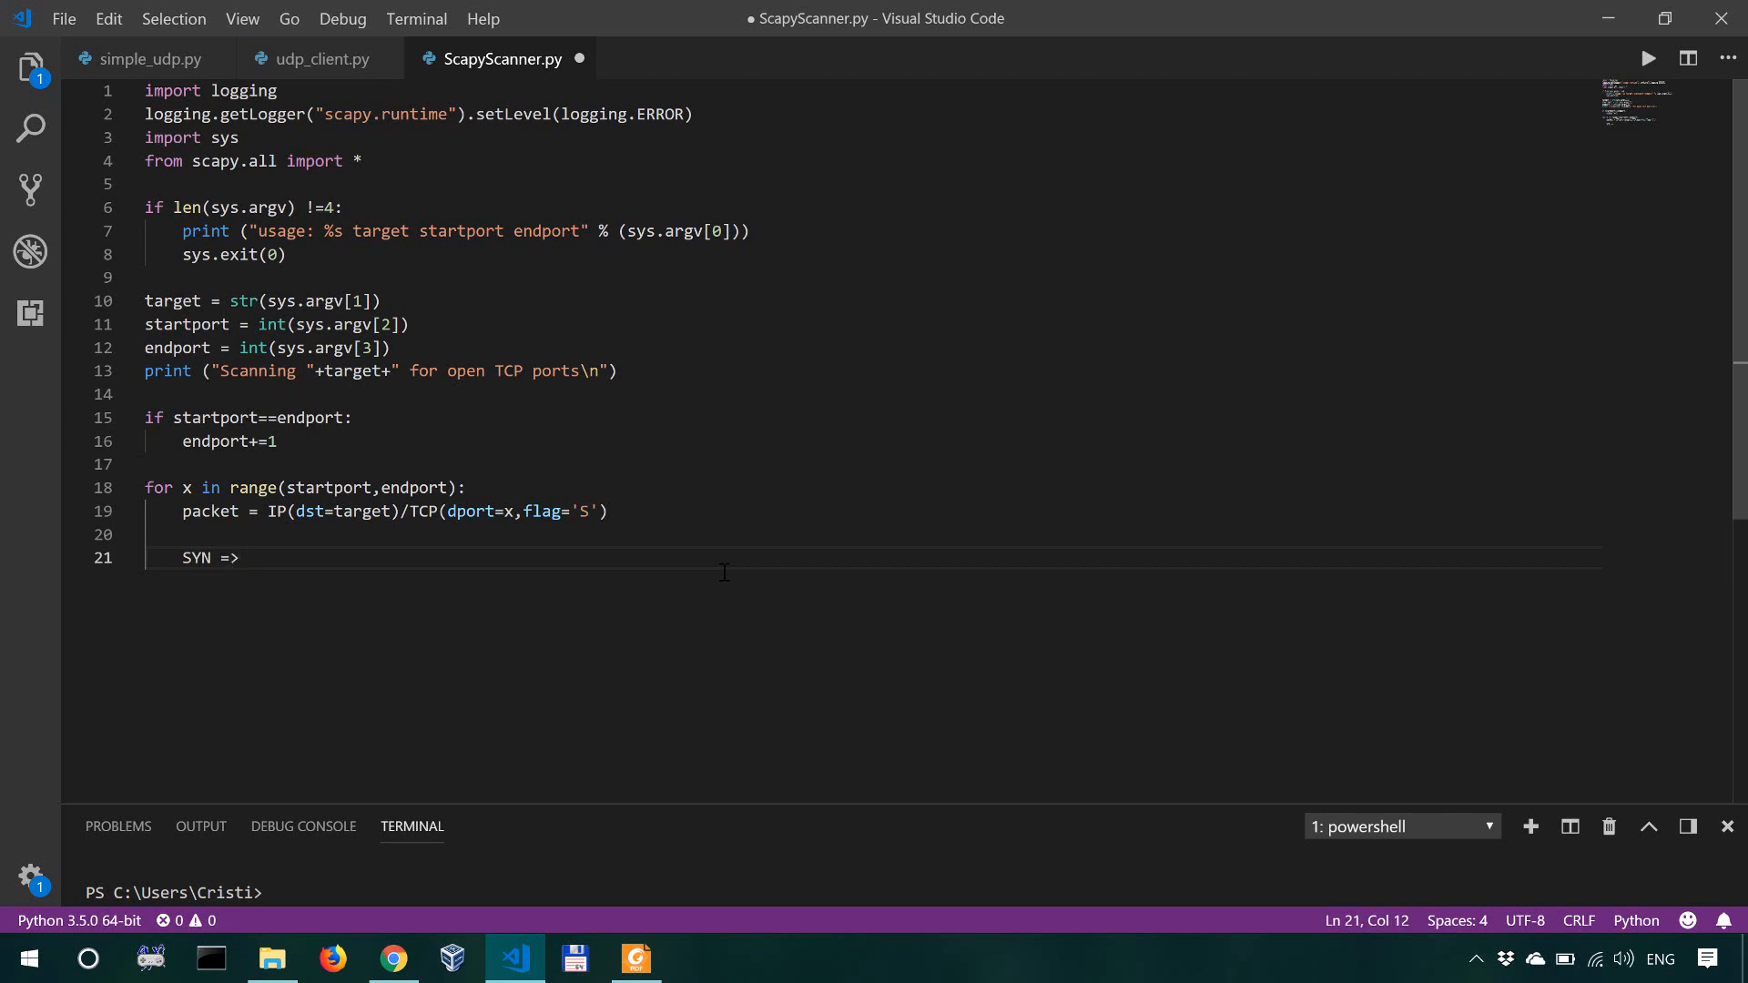
pyautogui.write('SYN-ACK => AC')
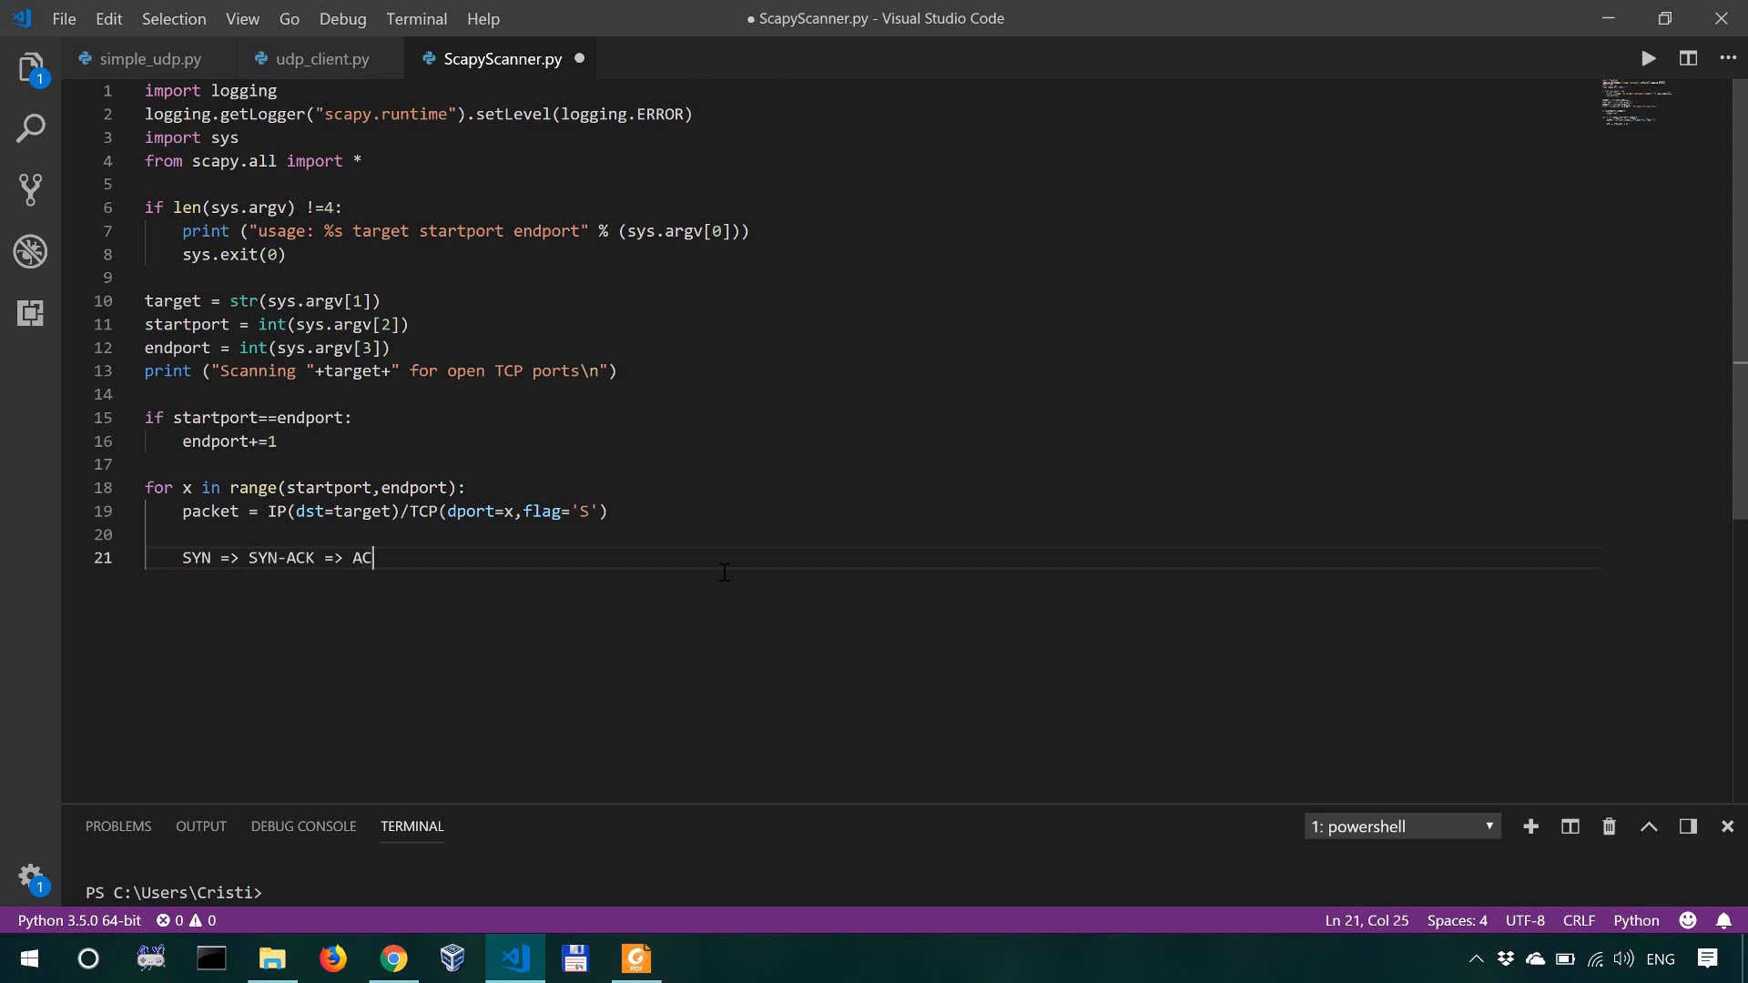
pyautogui.write('K')
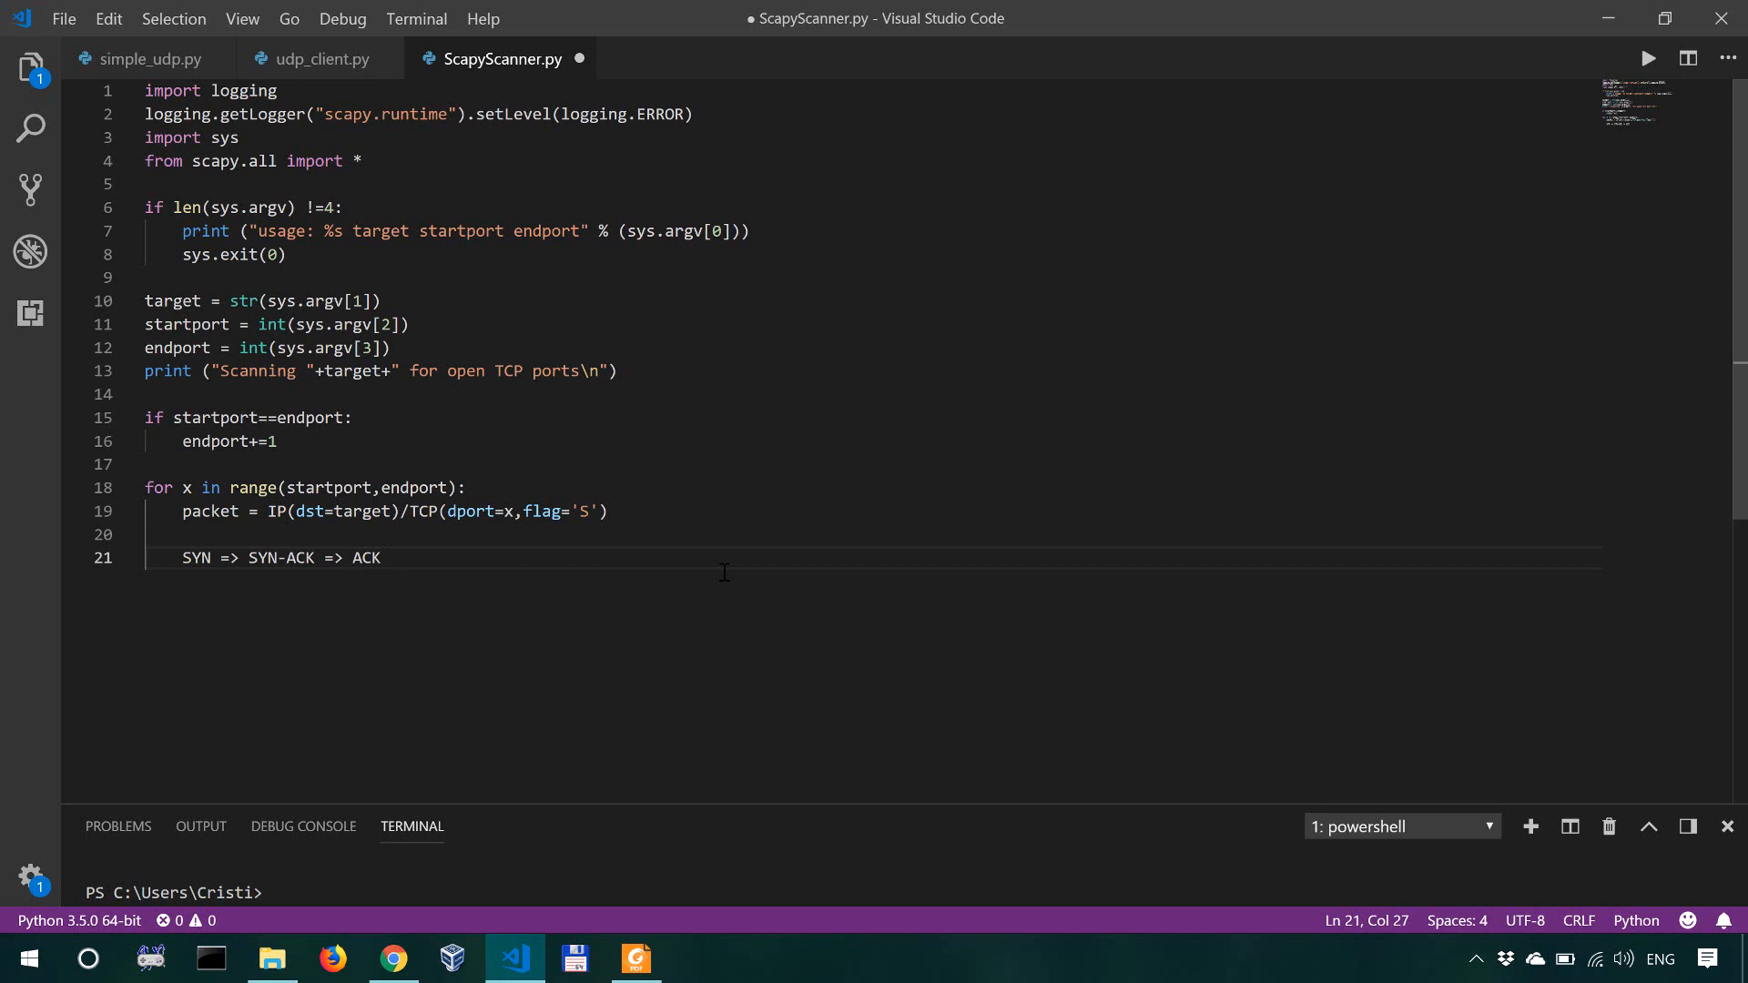
pyautogui.press('Backspace')
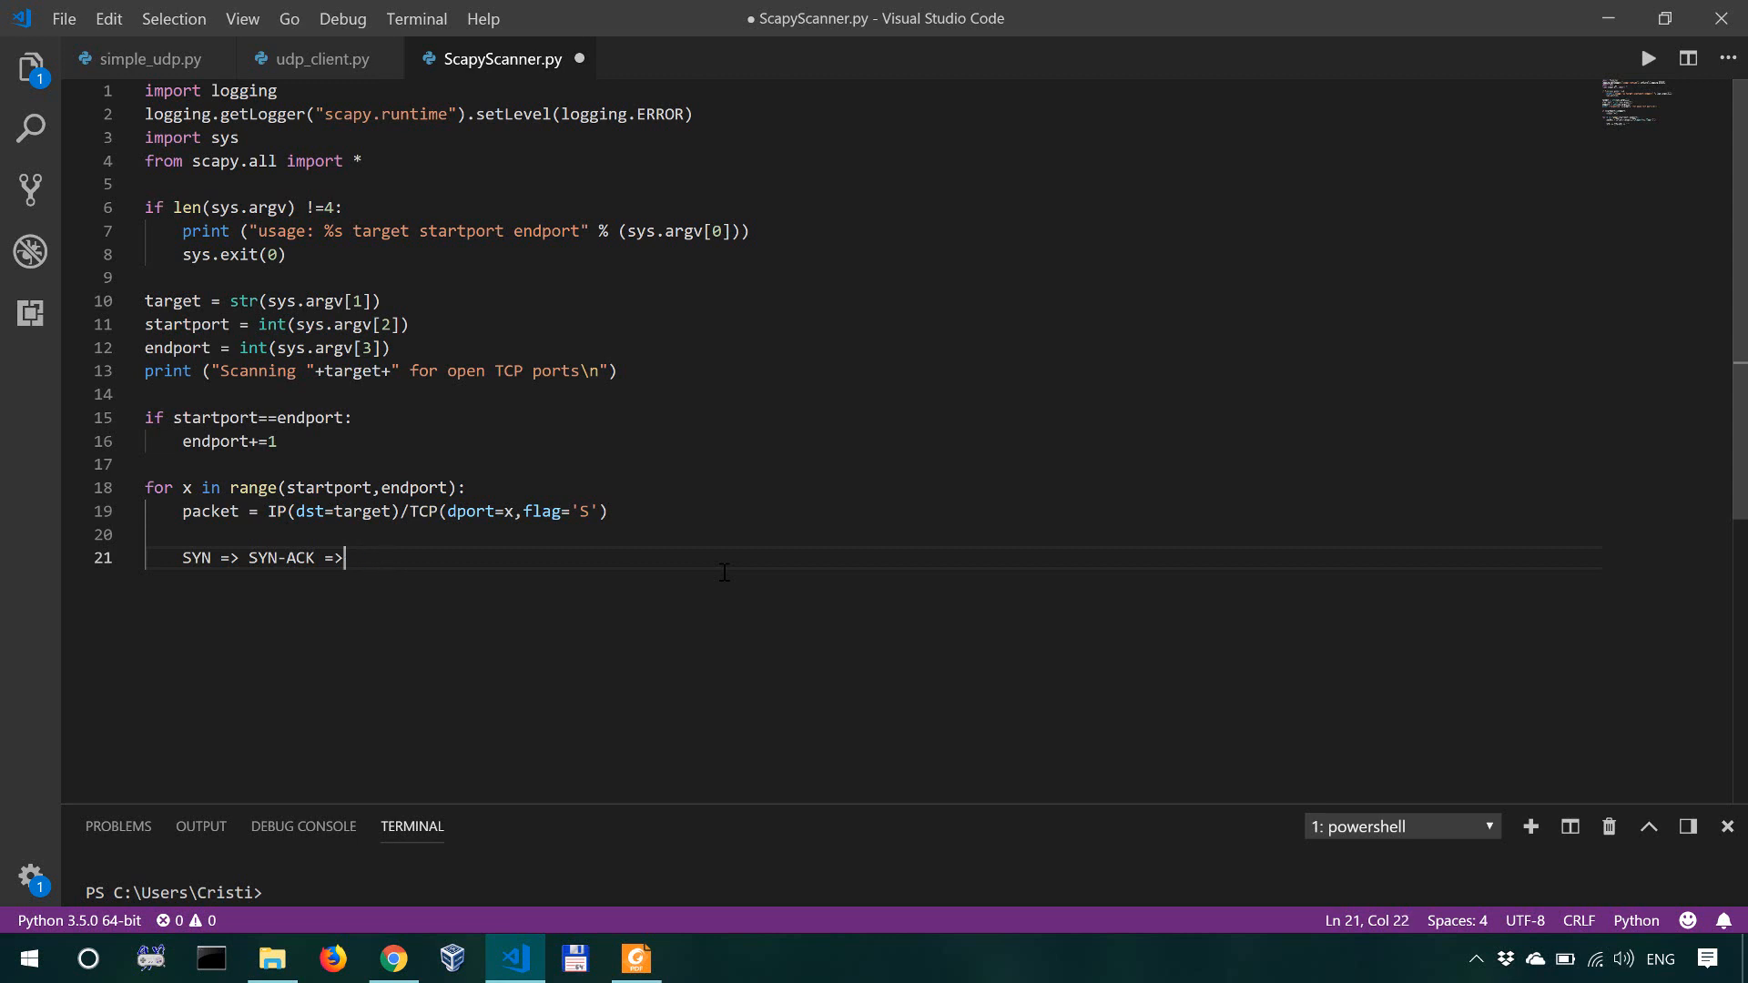
pyautogui.press('BackSpace')
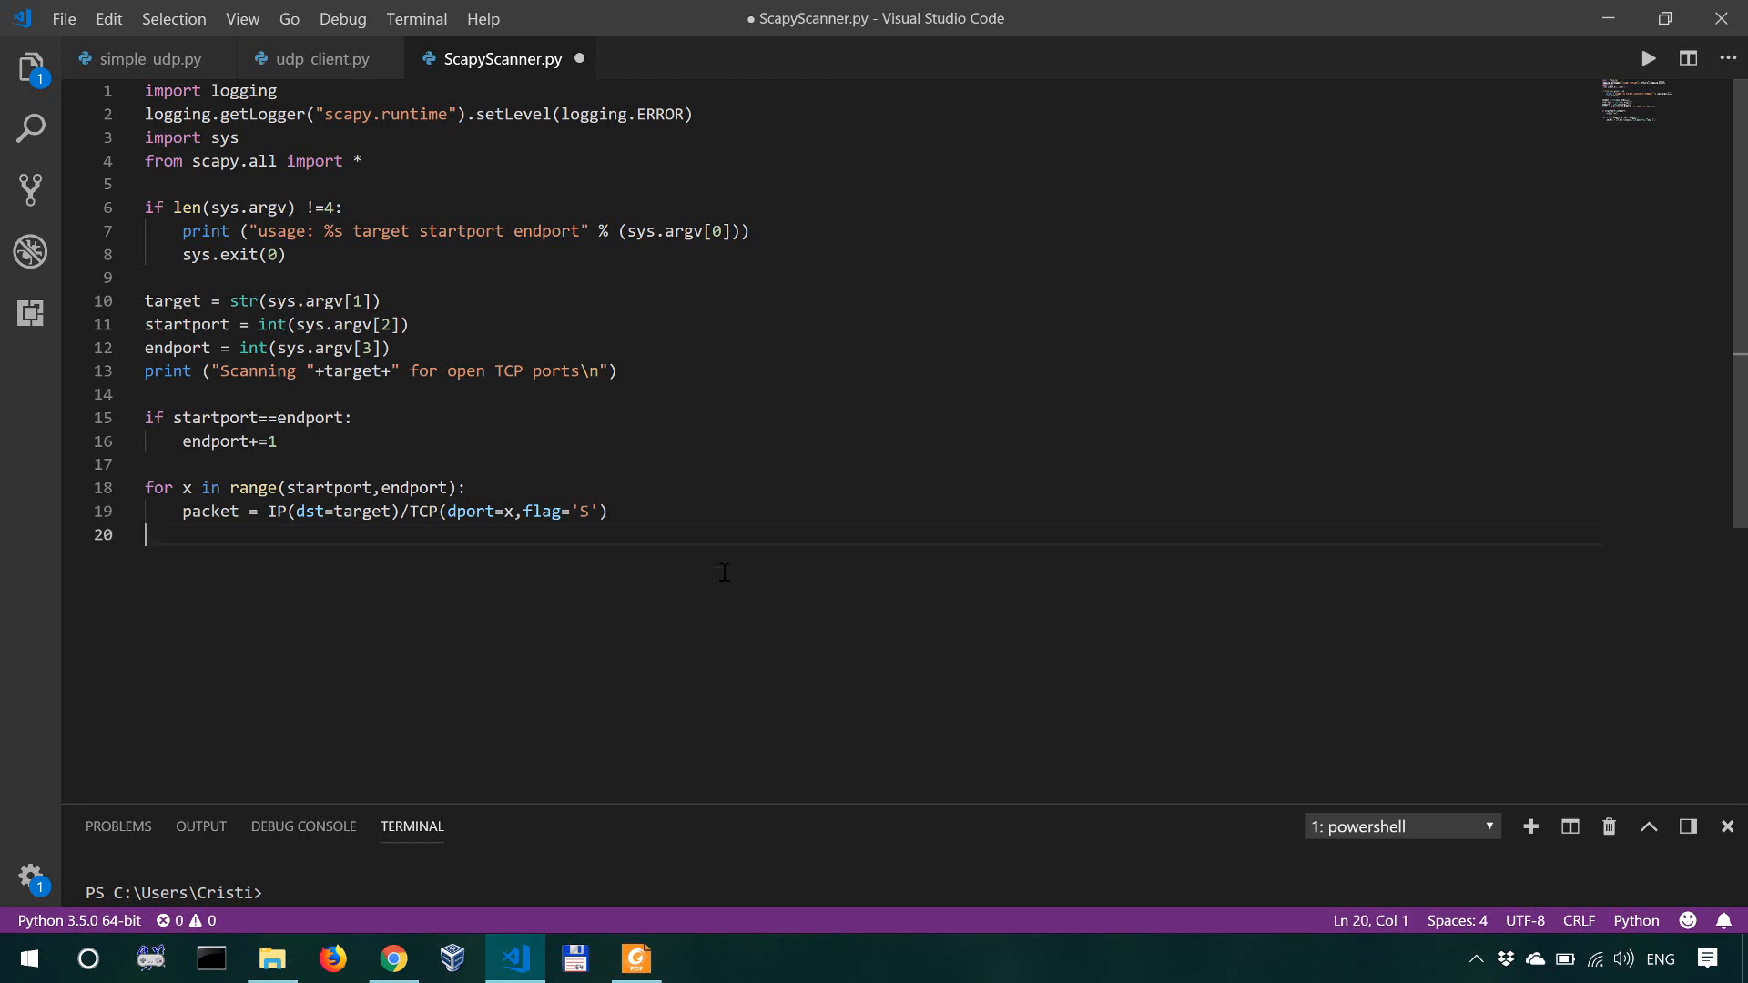
# Step: Start line 20 as response = sr1() after removing the leftover blank line
pyautogui.press('Backspace')
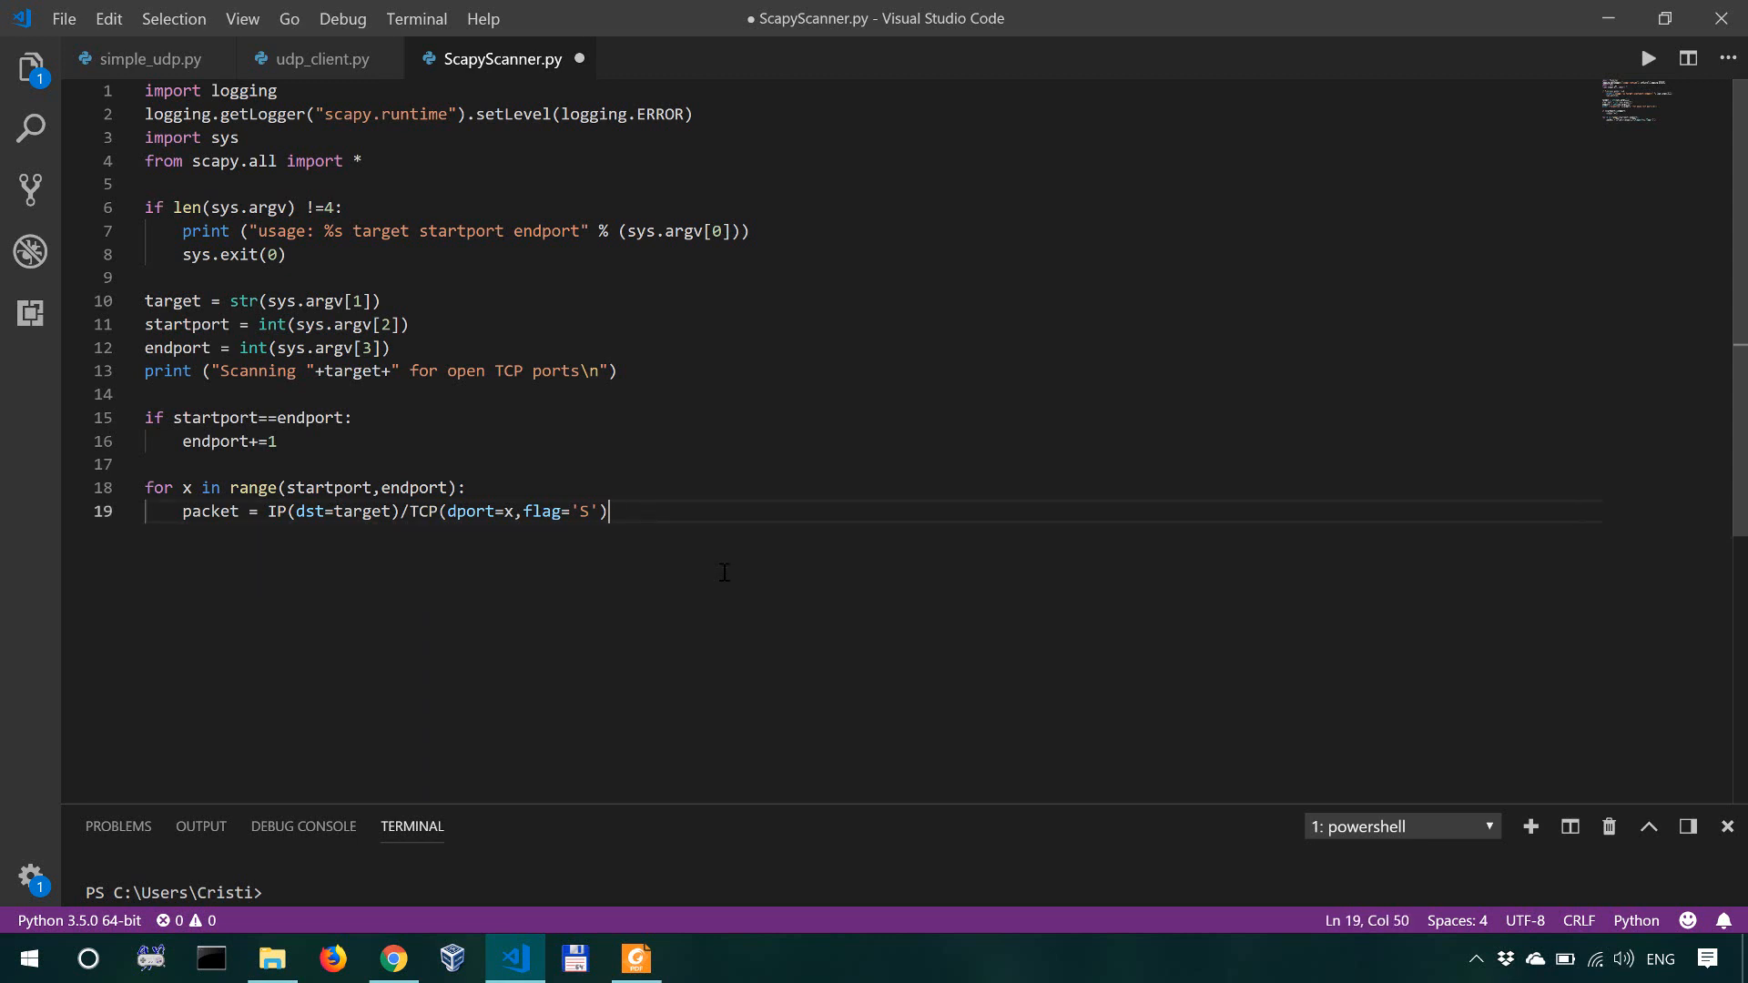
pyautogui.write('reponse =')
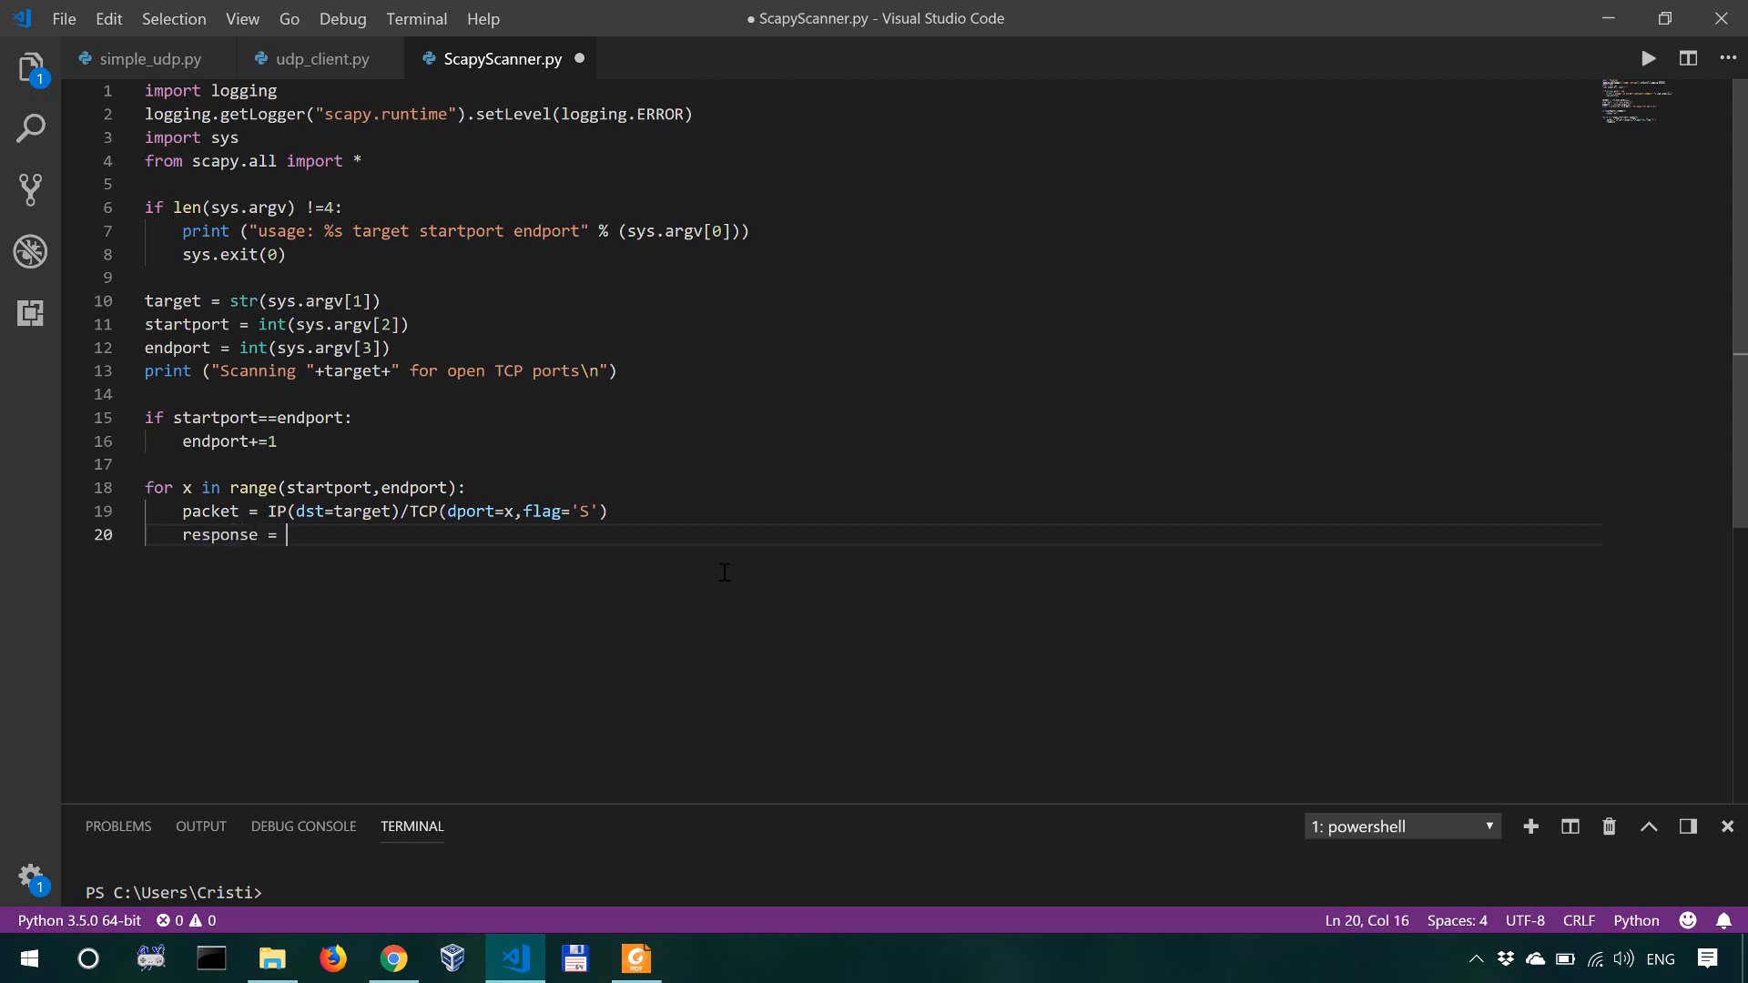
pyautogui.write('sr')
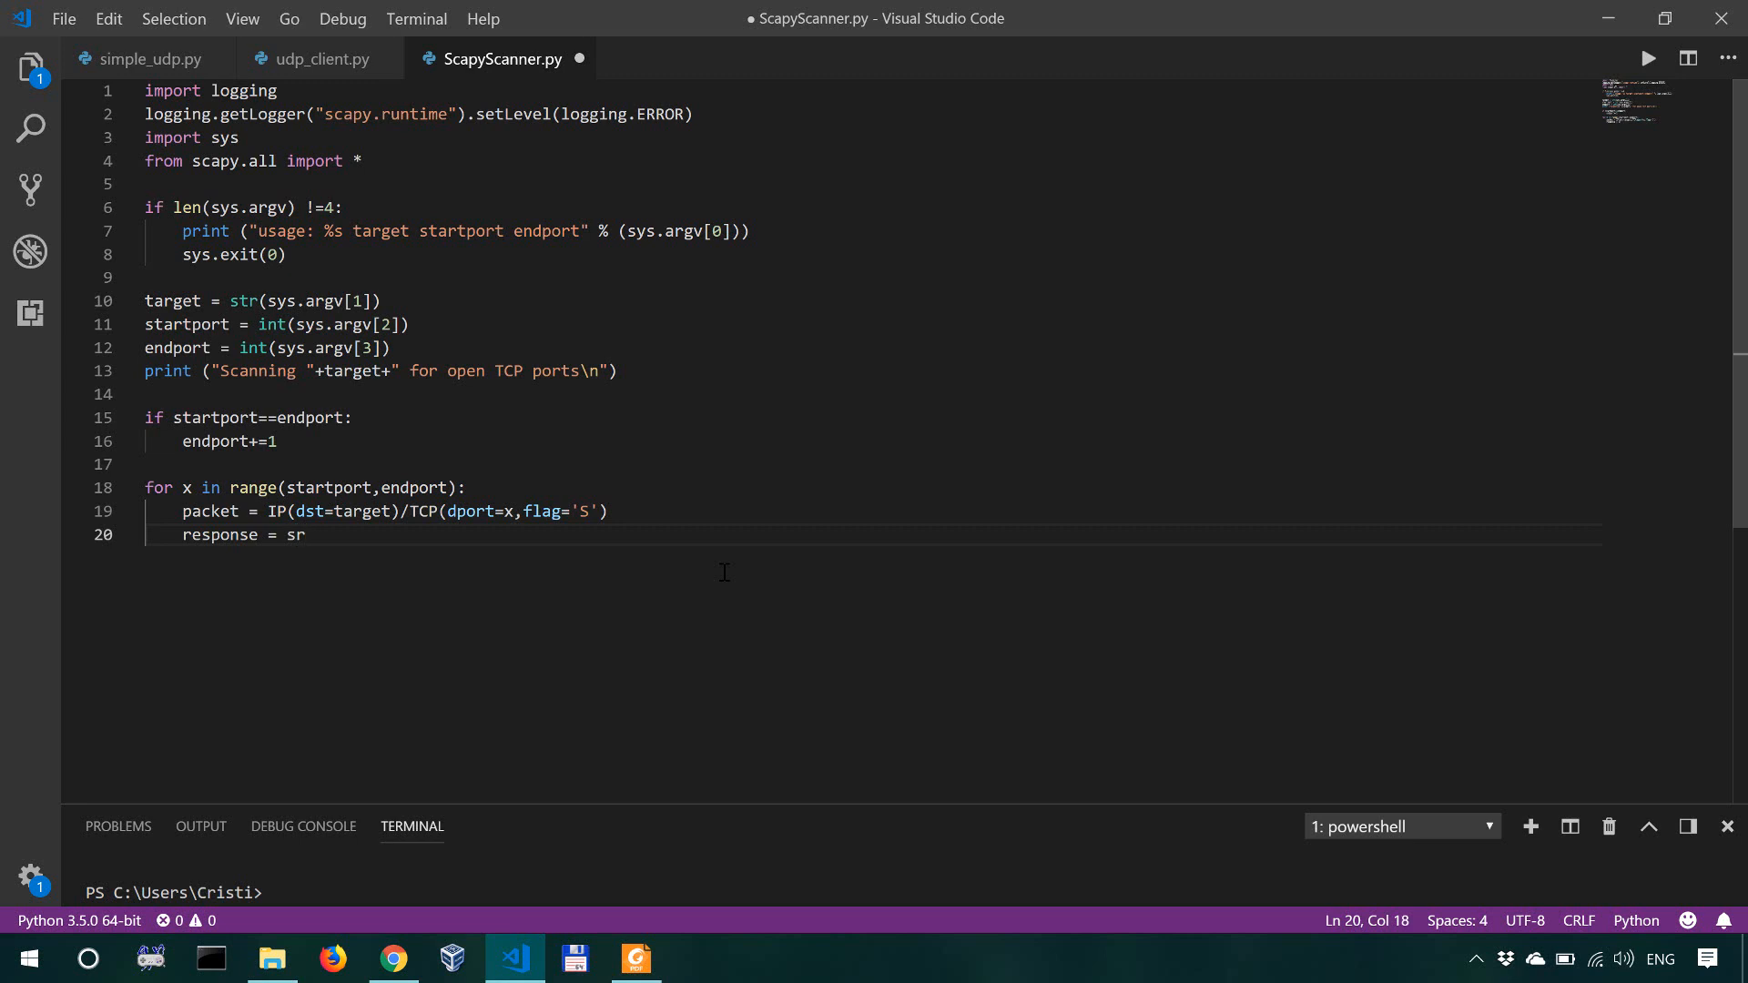
pyautogui.write('1')
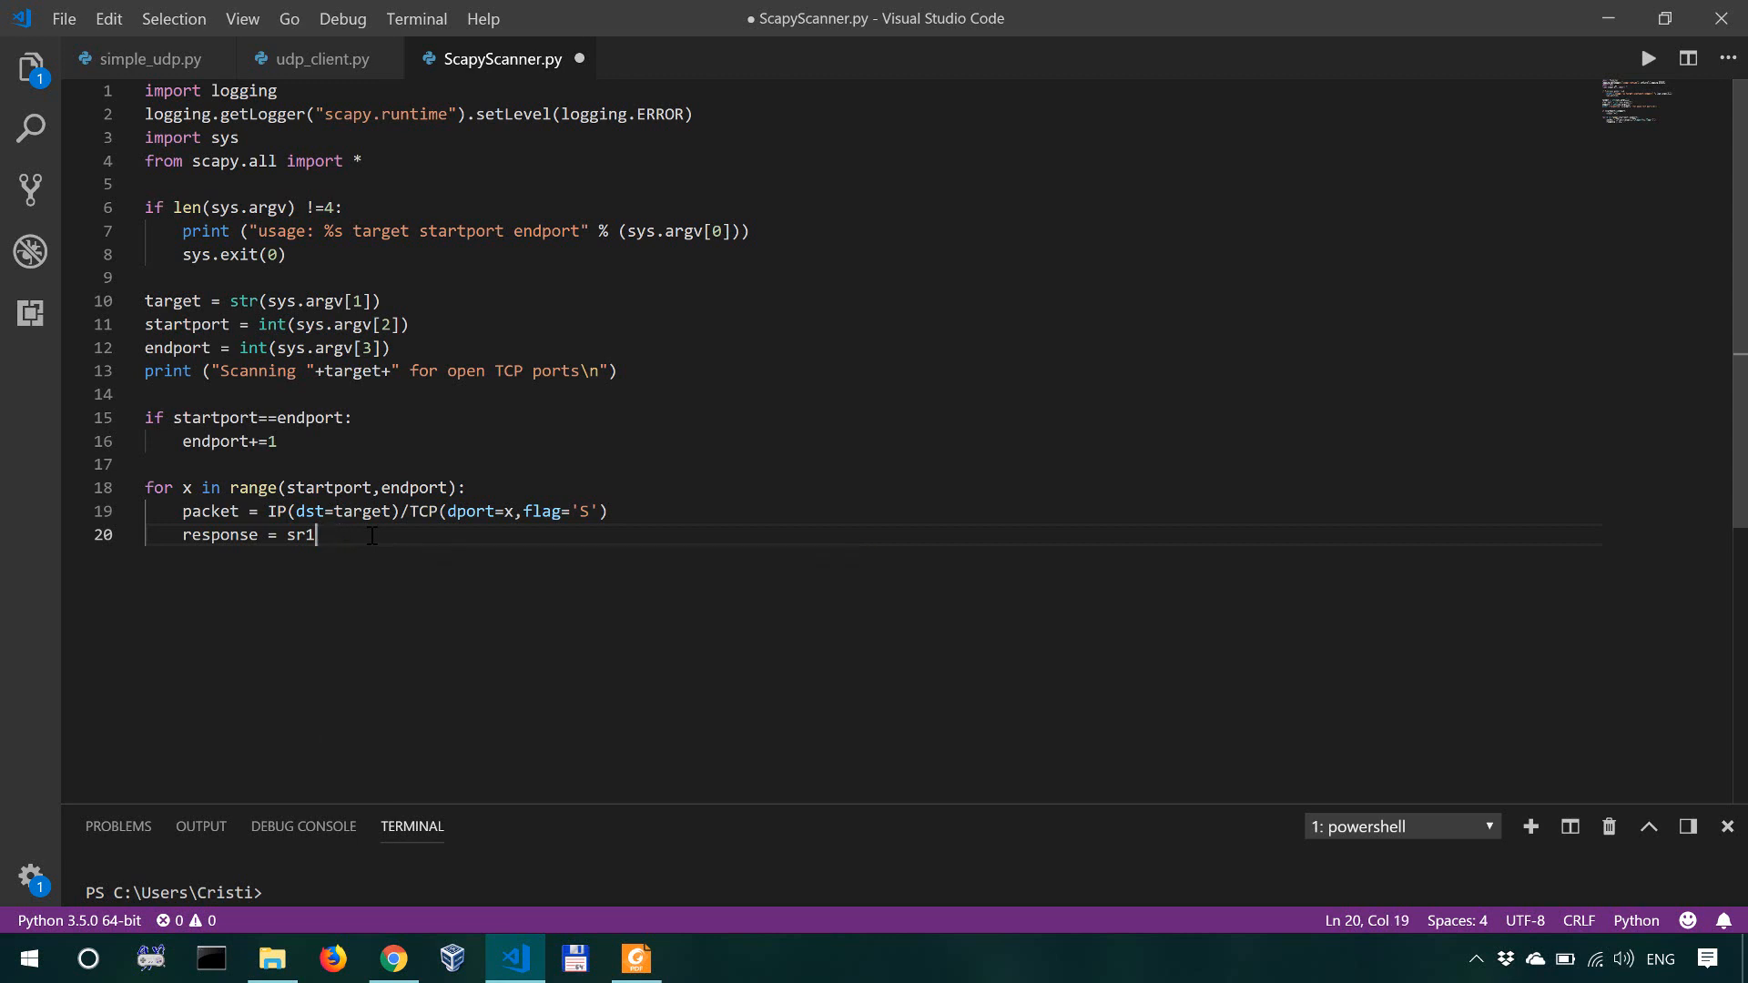
pyautogui.write('()')
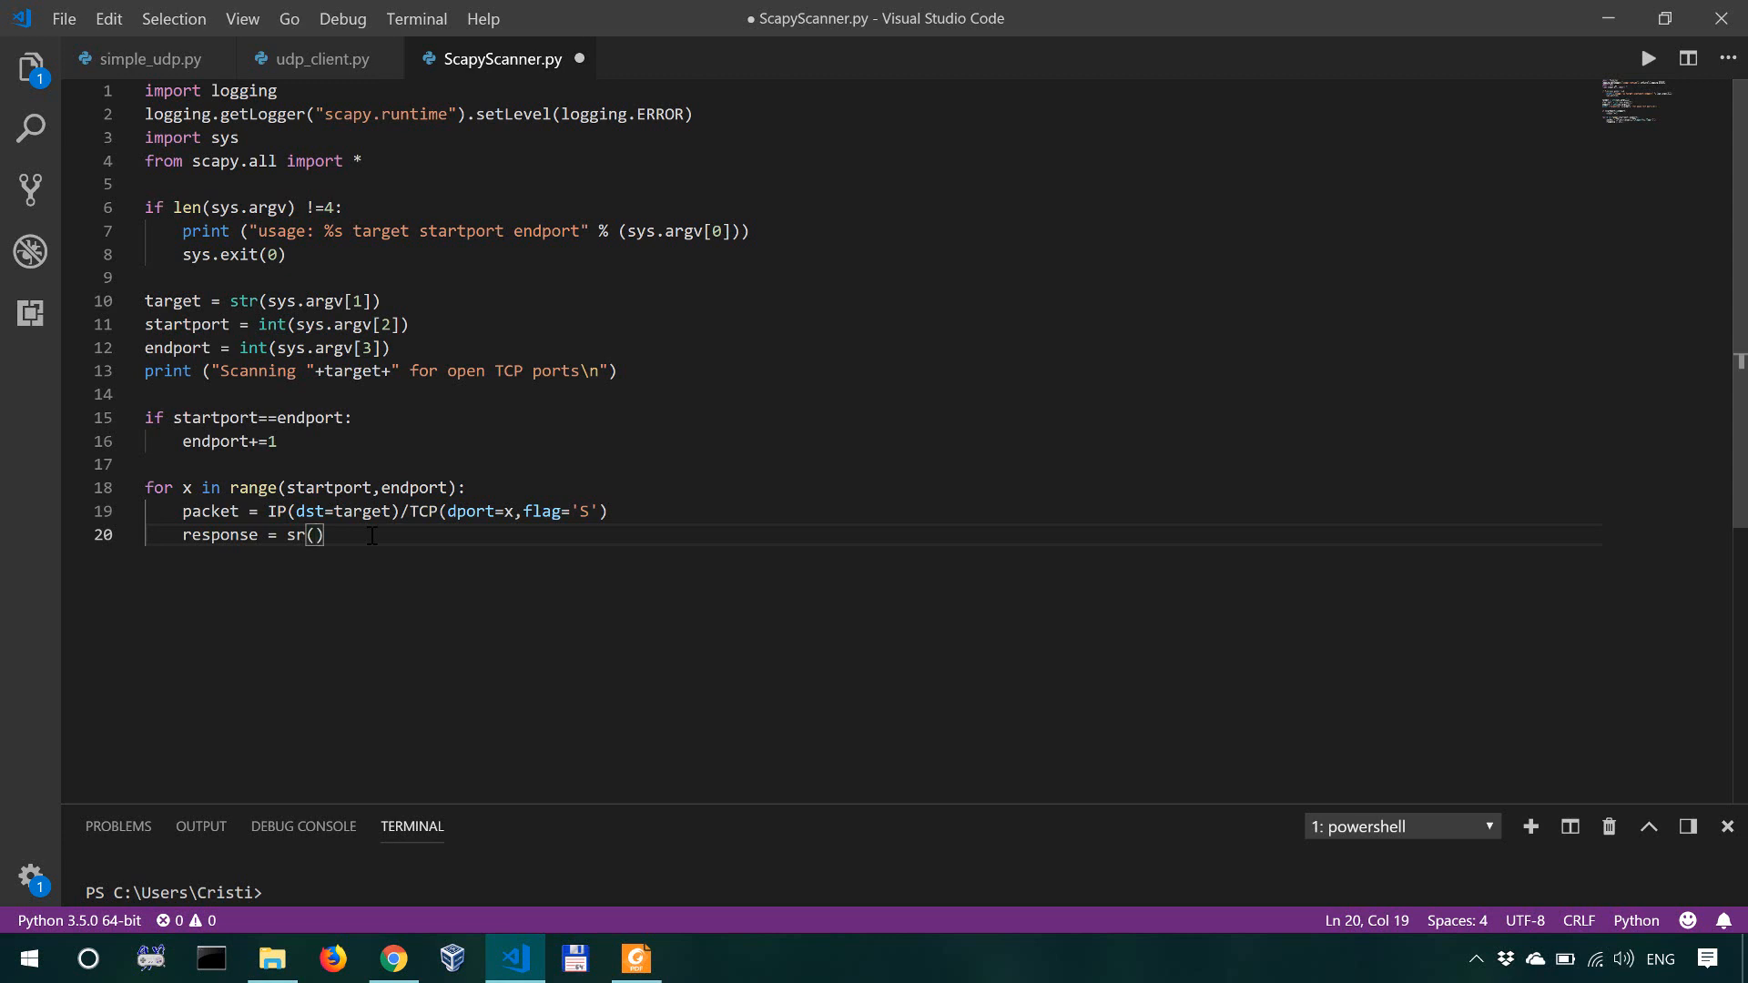
# Step: Check the sr1 completion suggestion and leave the call as sr1() with empty arguments
pyautogui.press('Backspace')
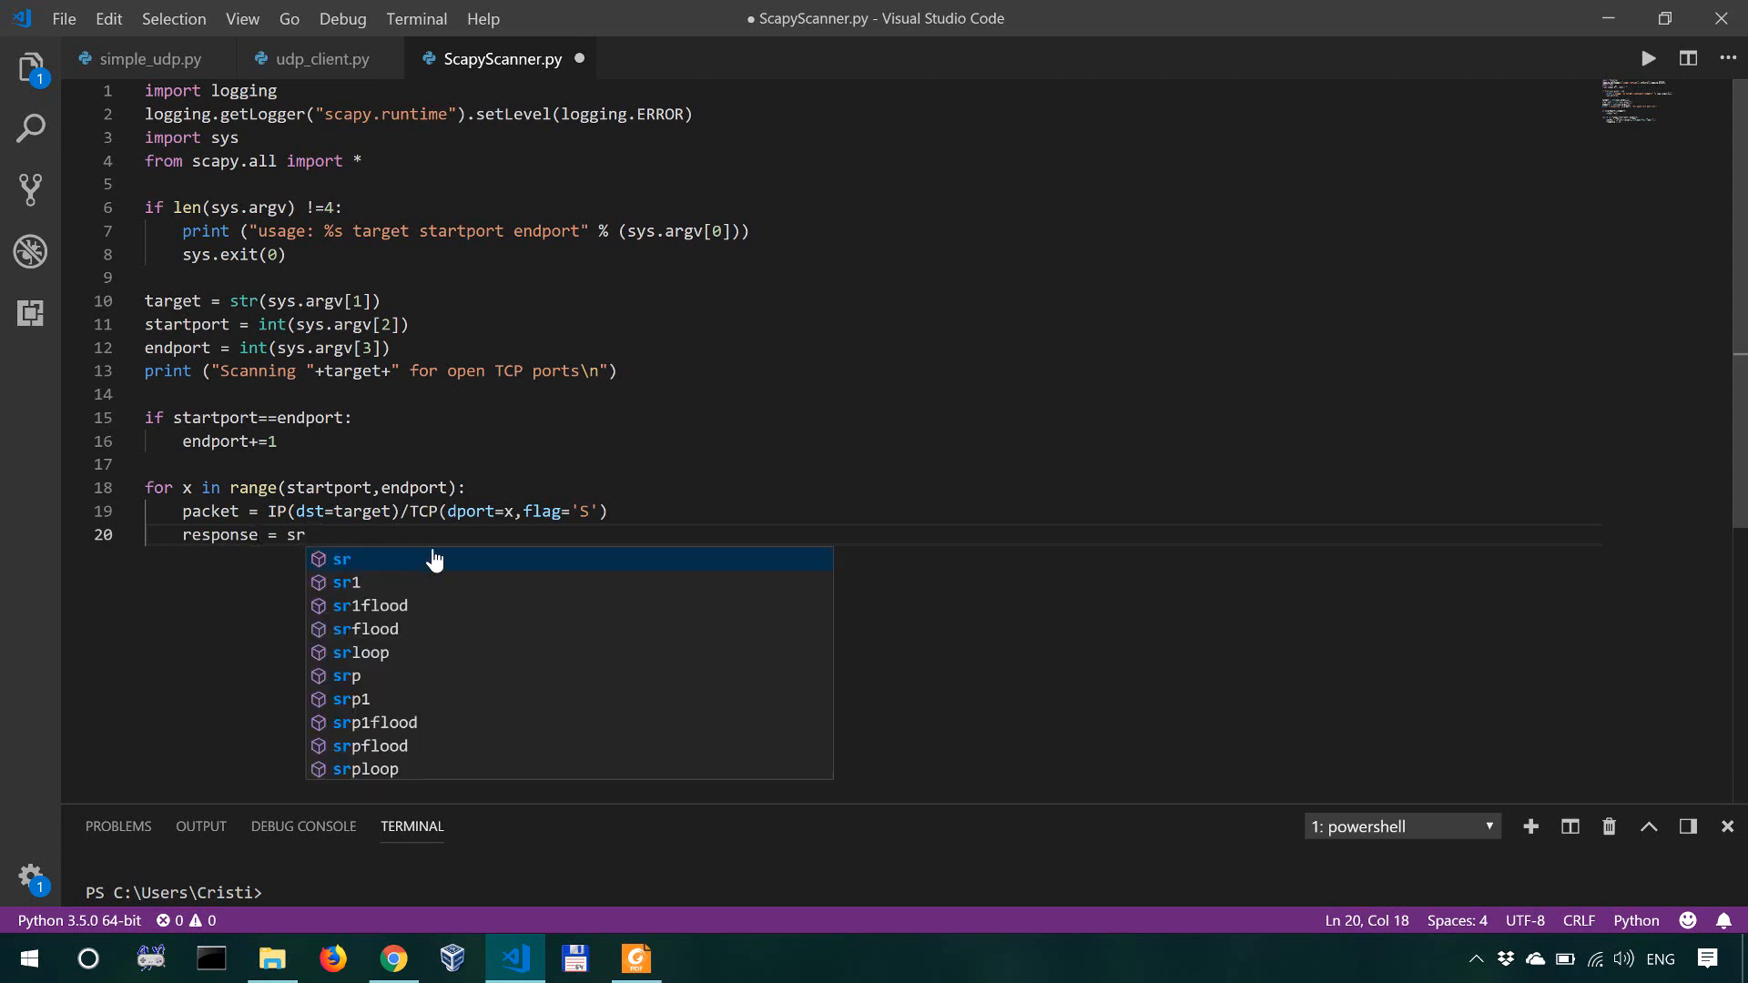
pyautogui.write('1(')
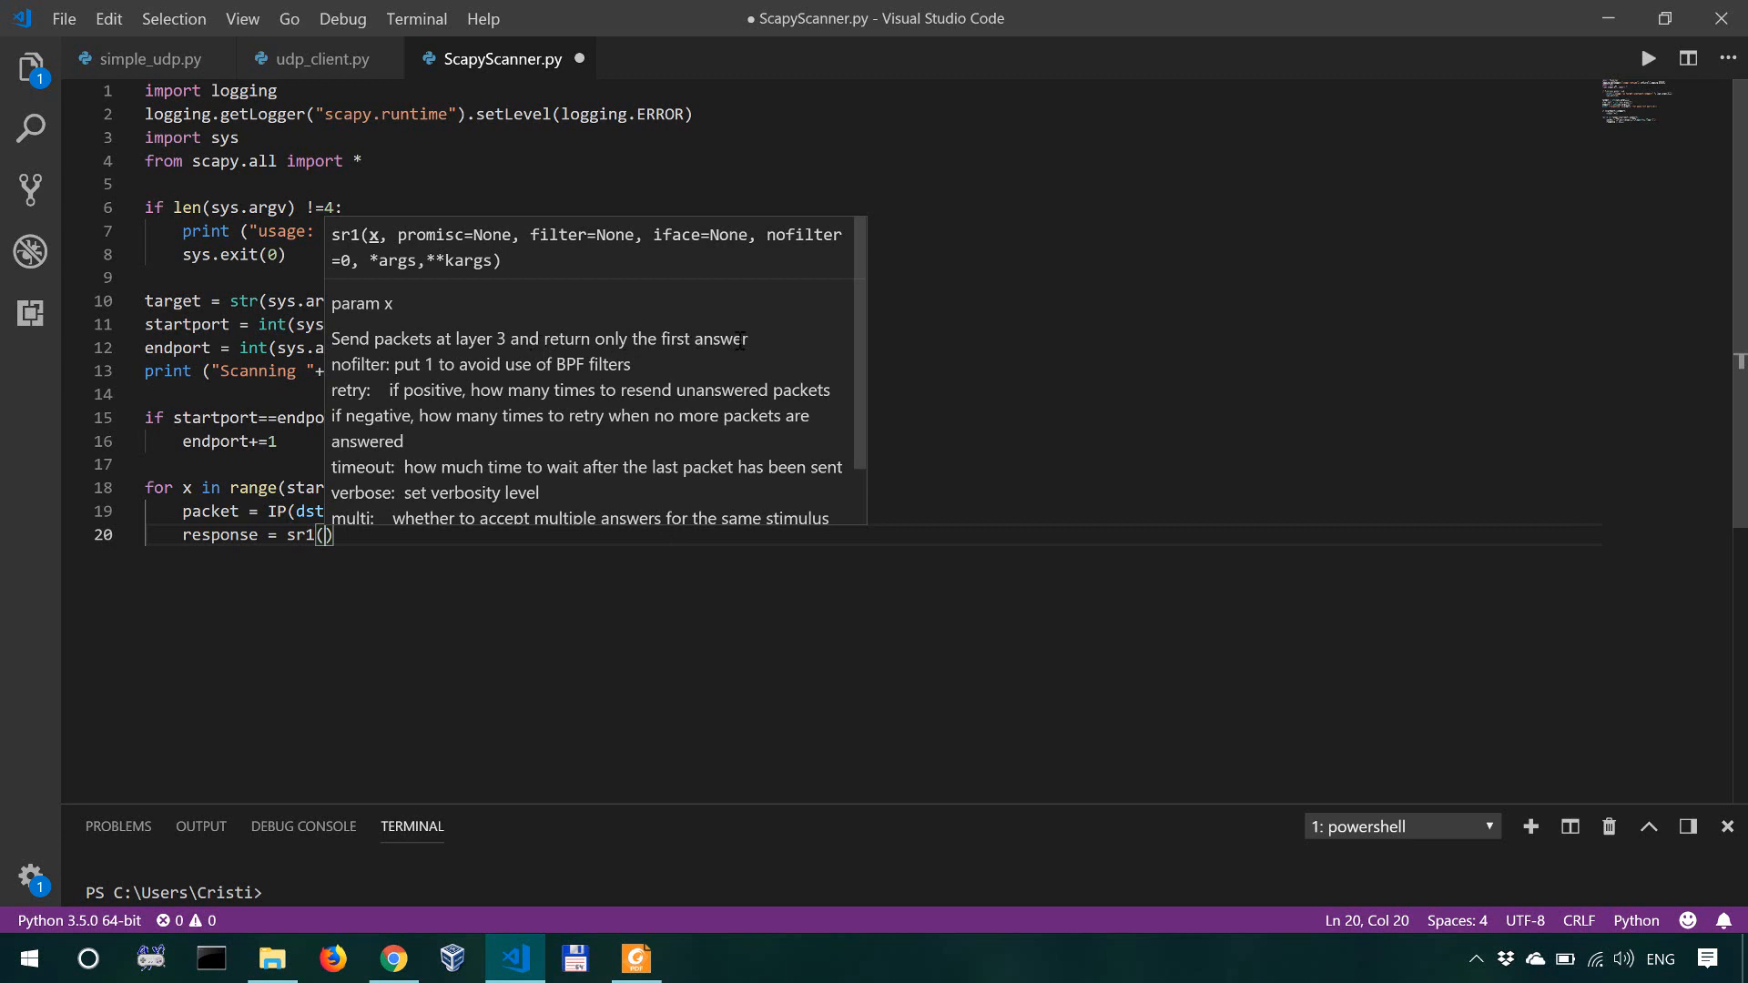
pyautogui.press('backspace')
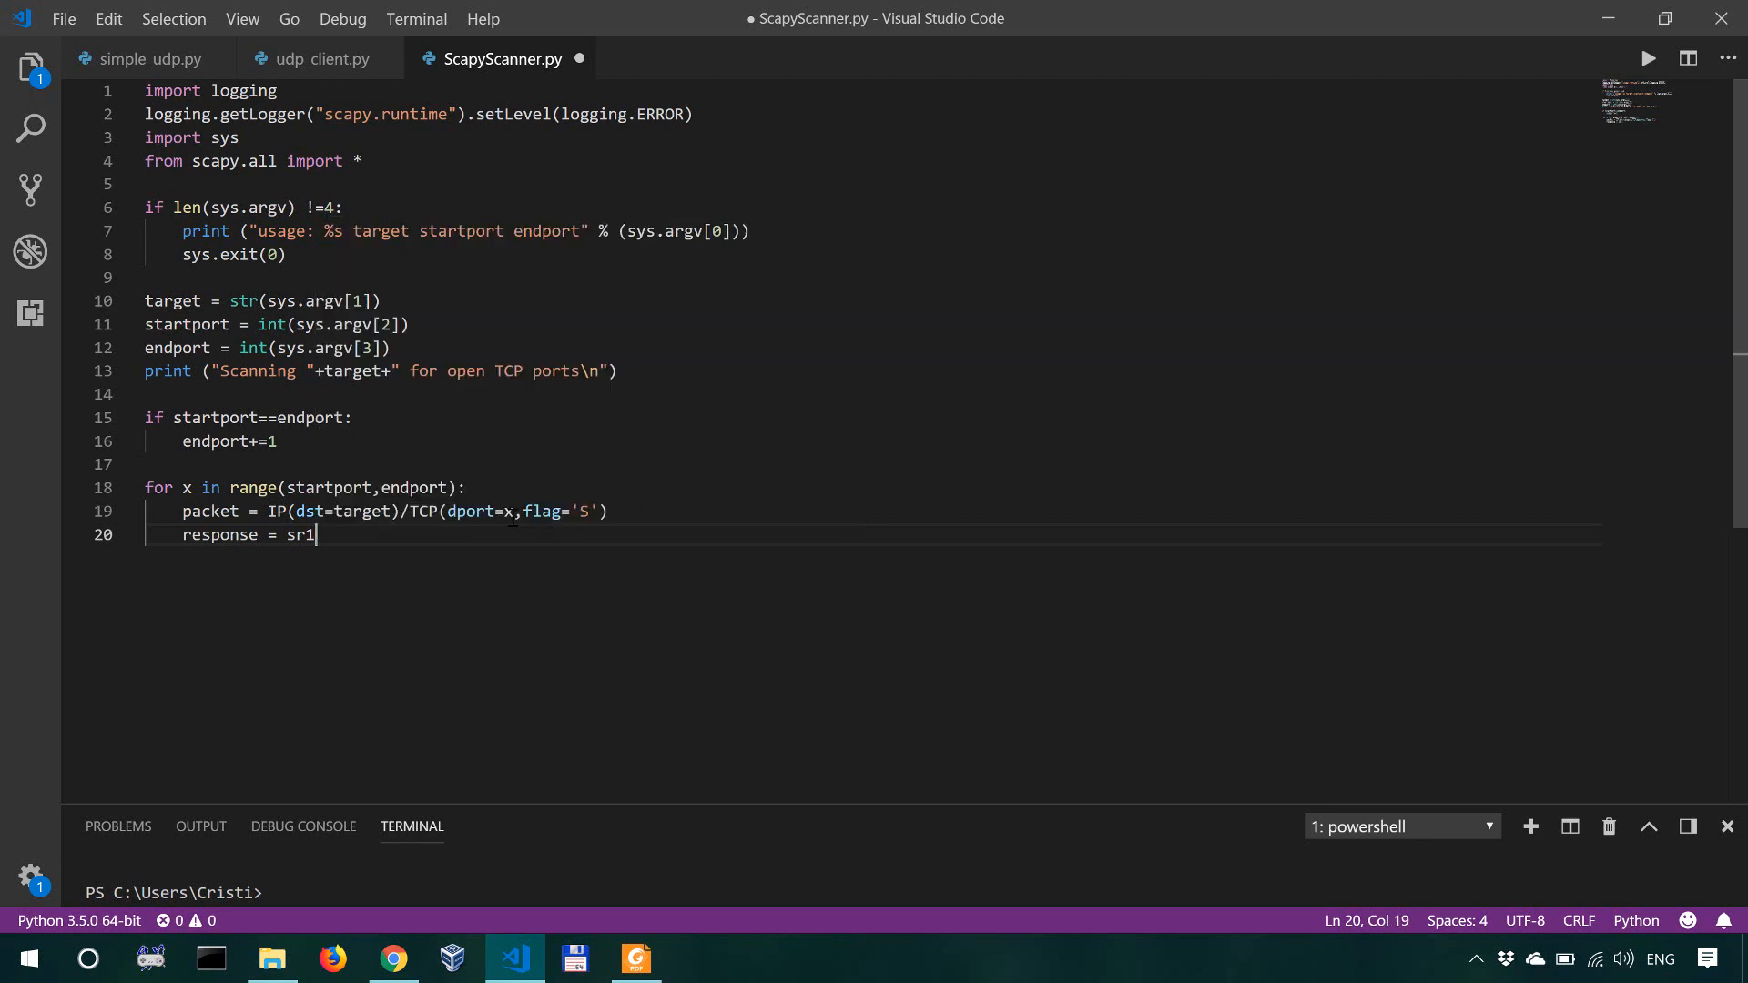
pyautogui.write('()')
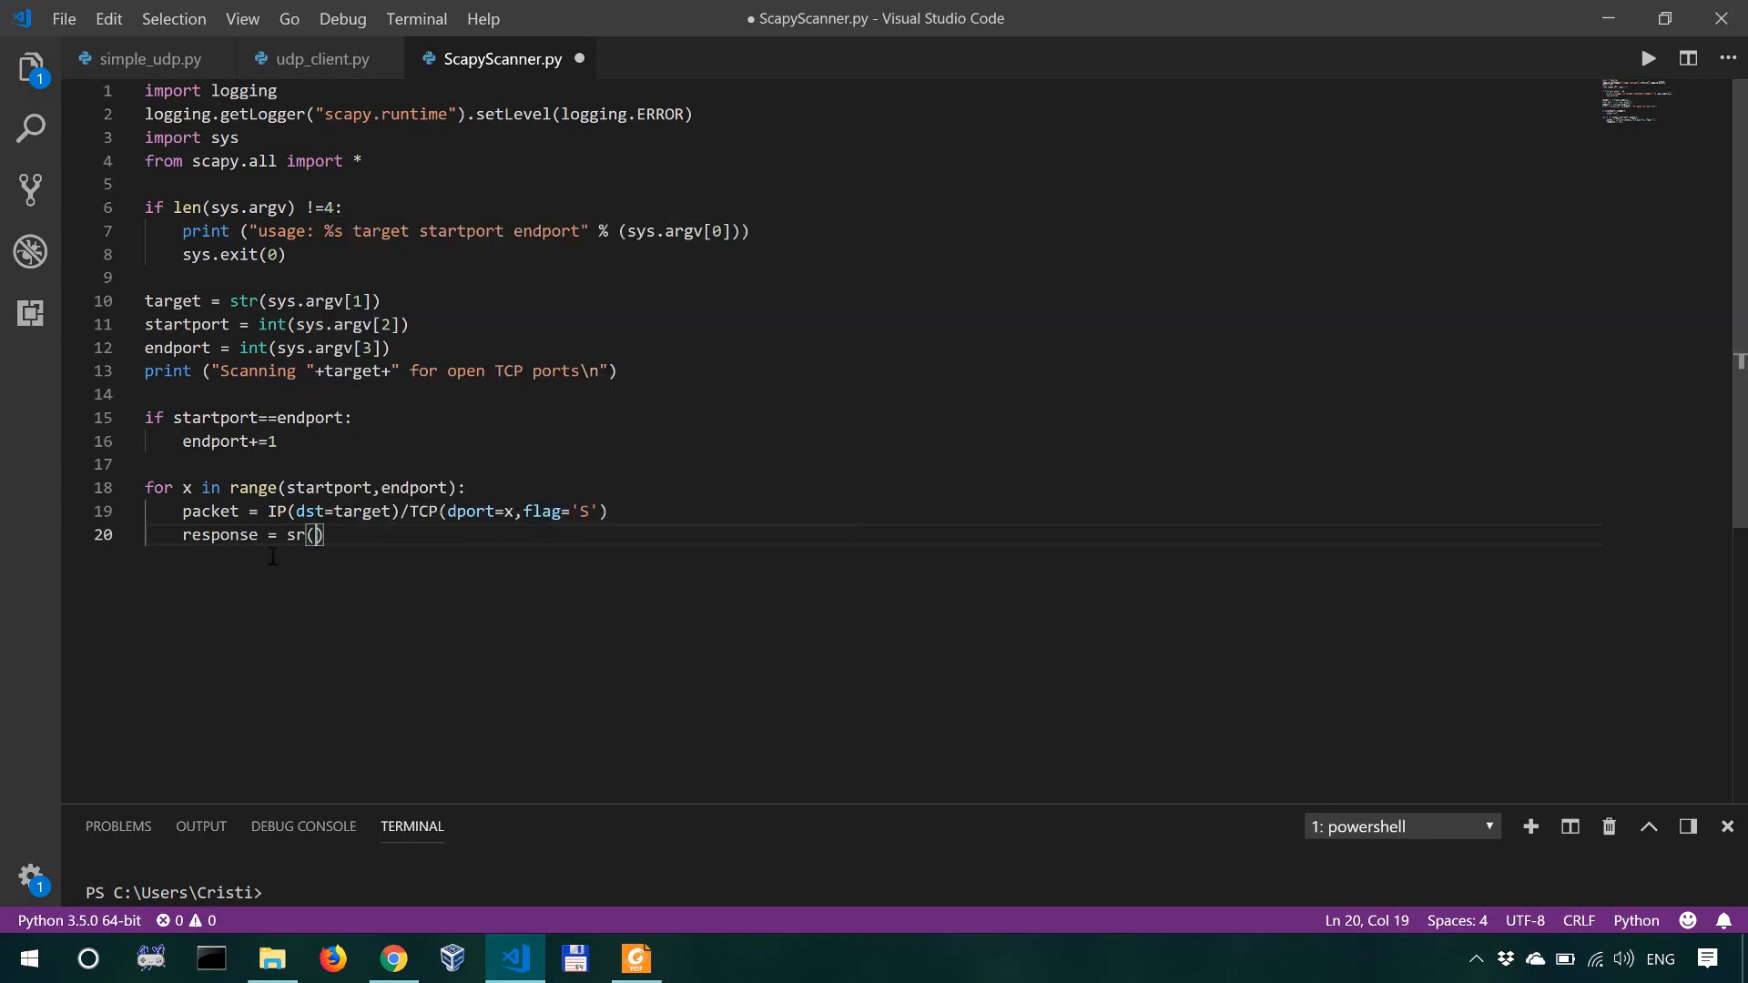
pyautogui.moveTo(399, 526)
pyautogui.write('1')
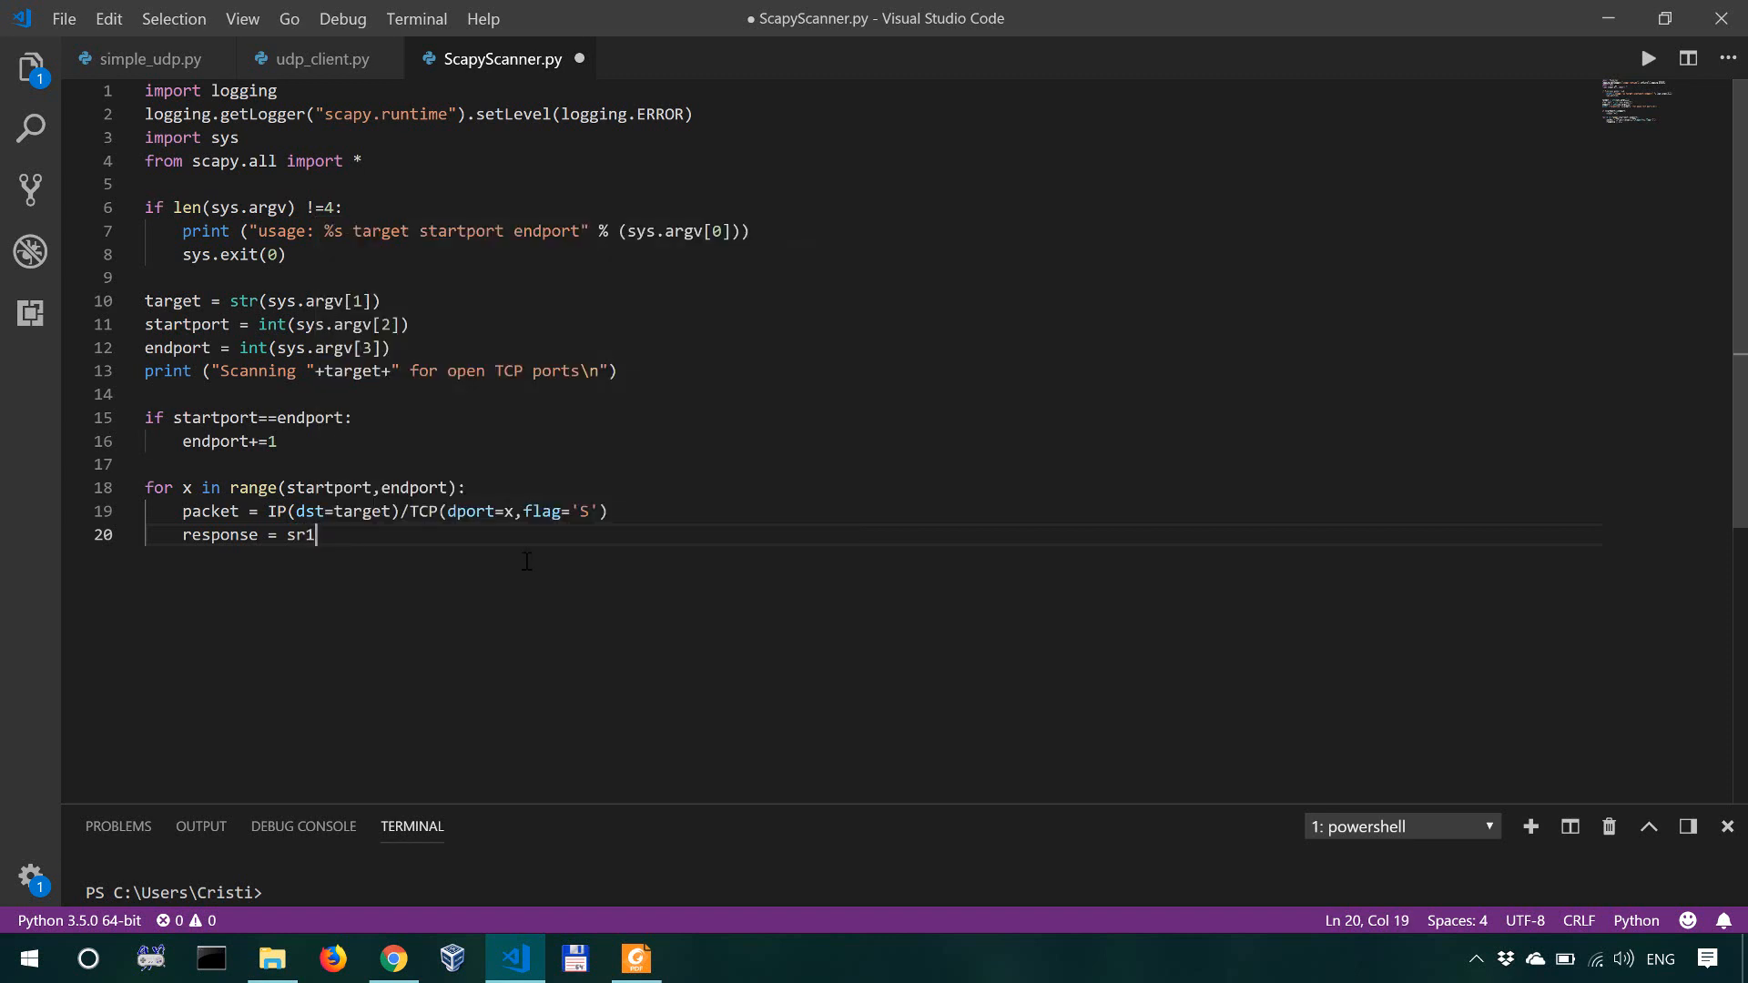
pyautogui.write('()')
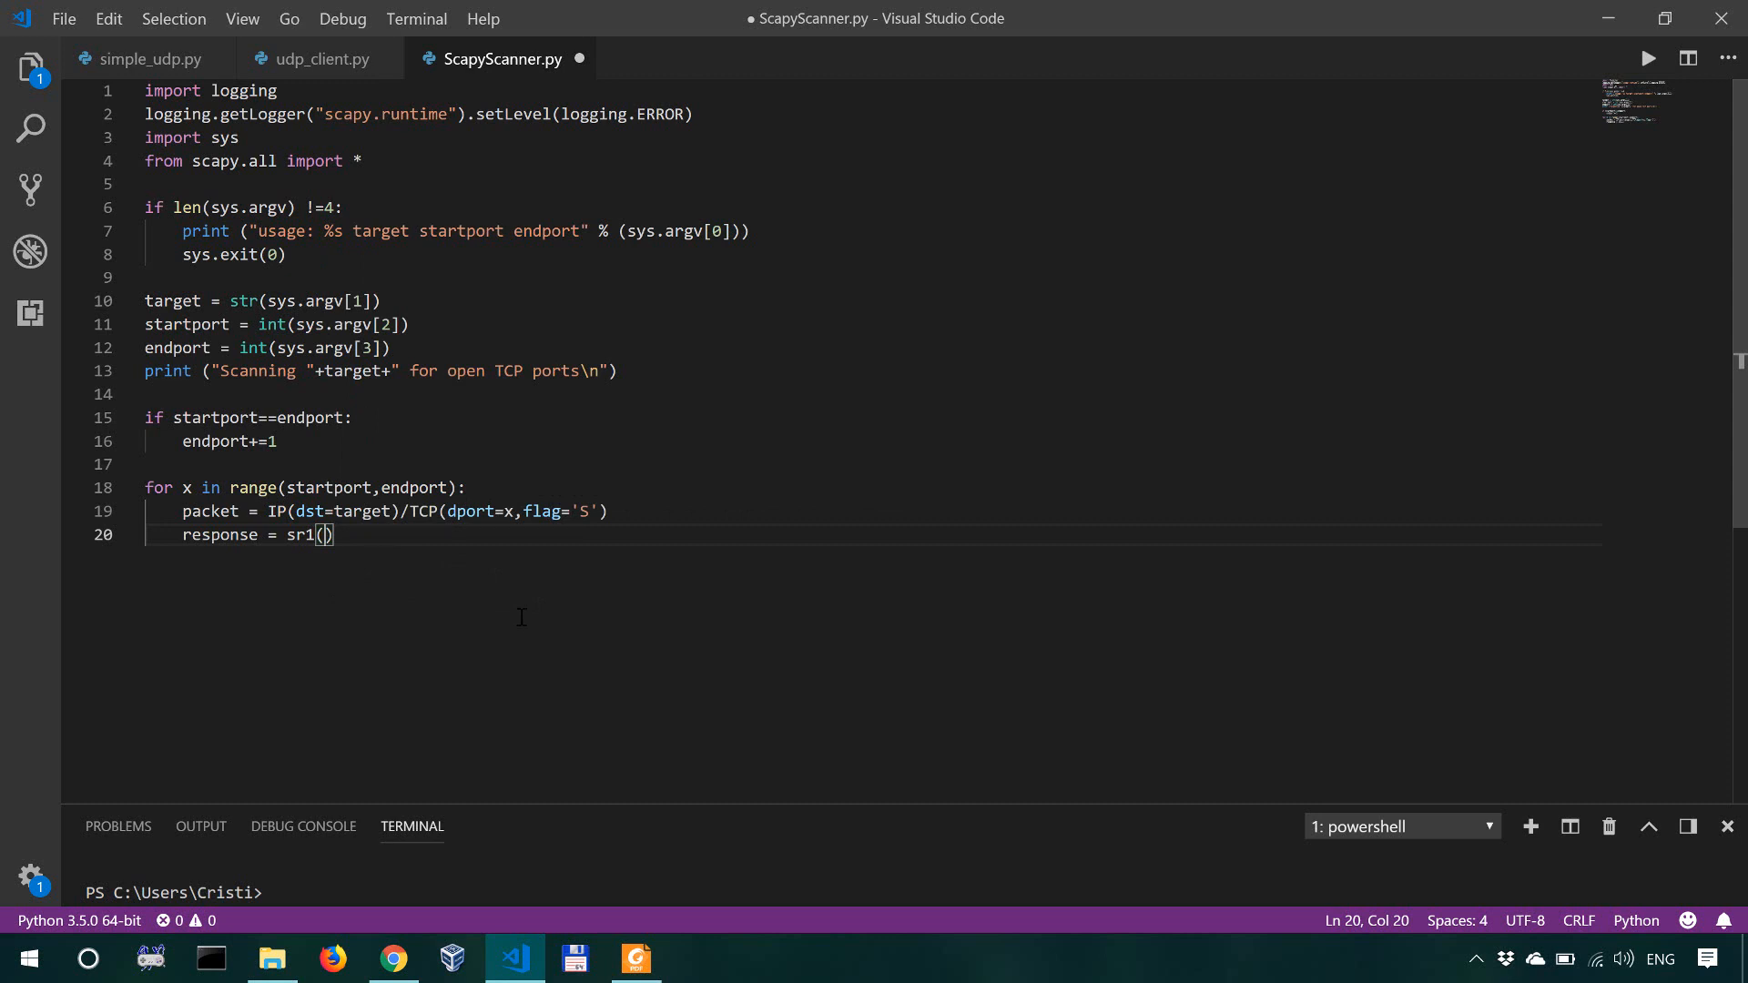
pyautogui.write('packet,')
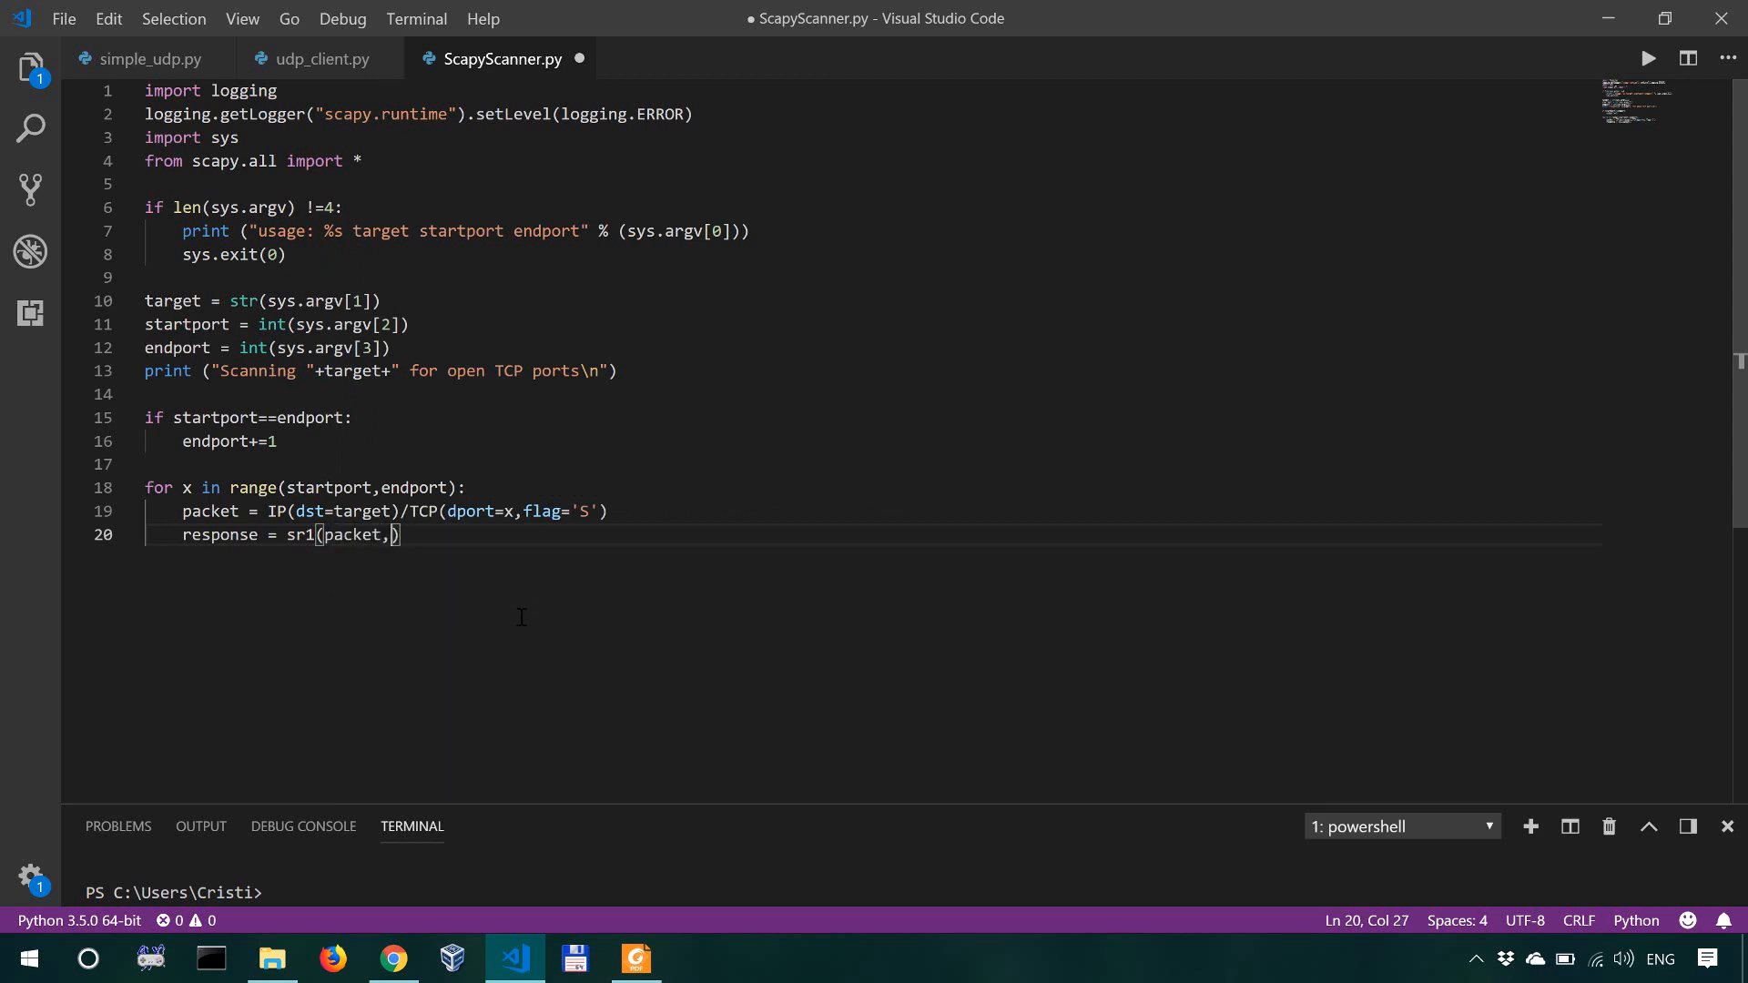
pyautogui.write('timeout=0.5')
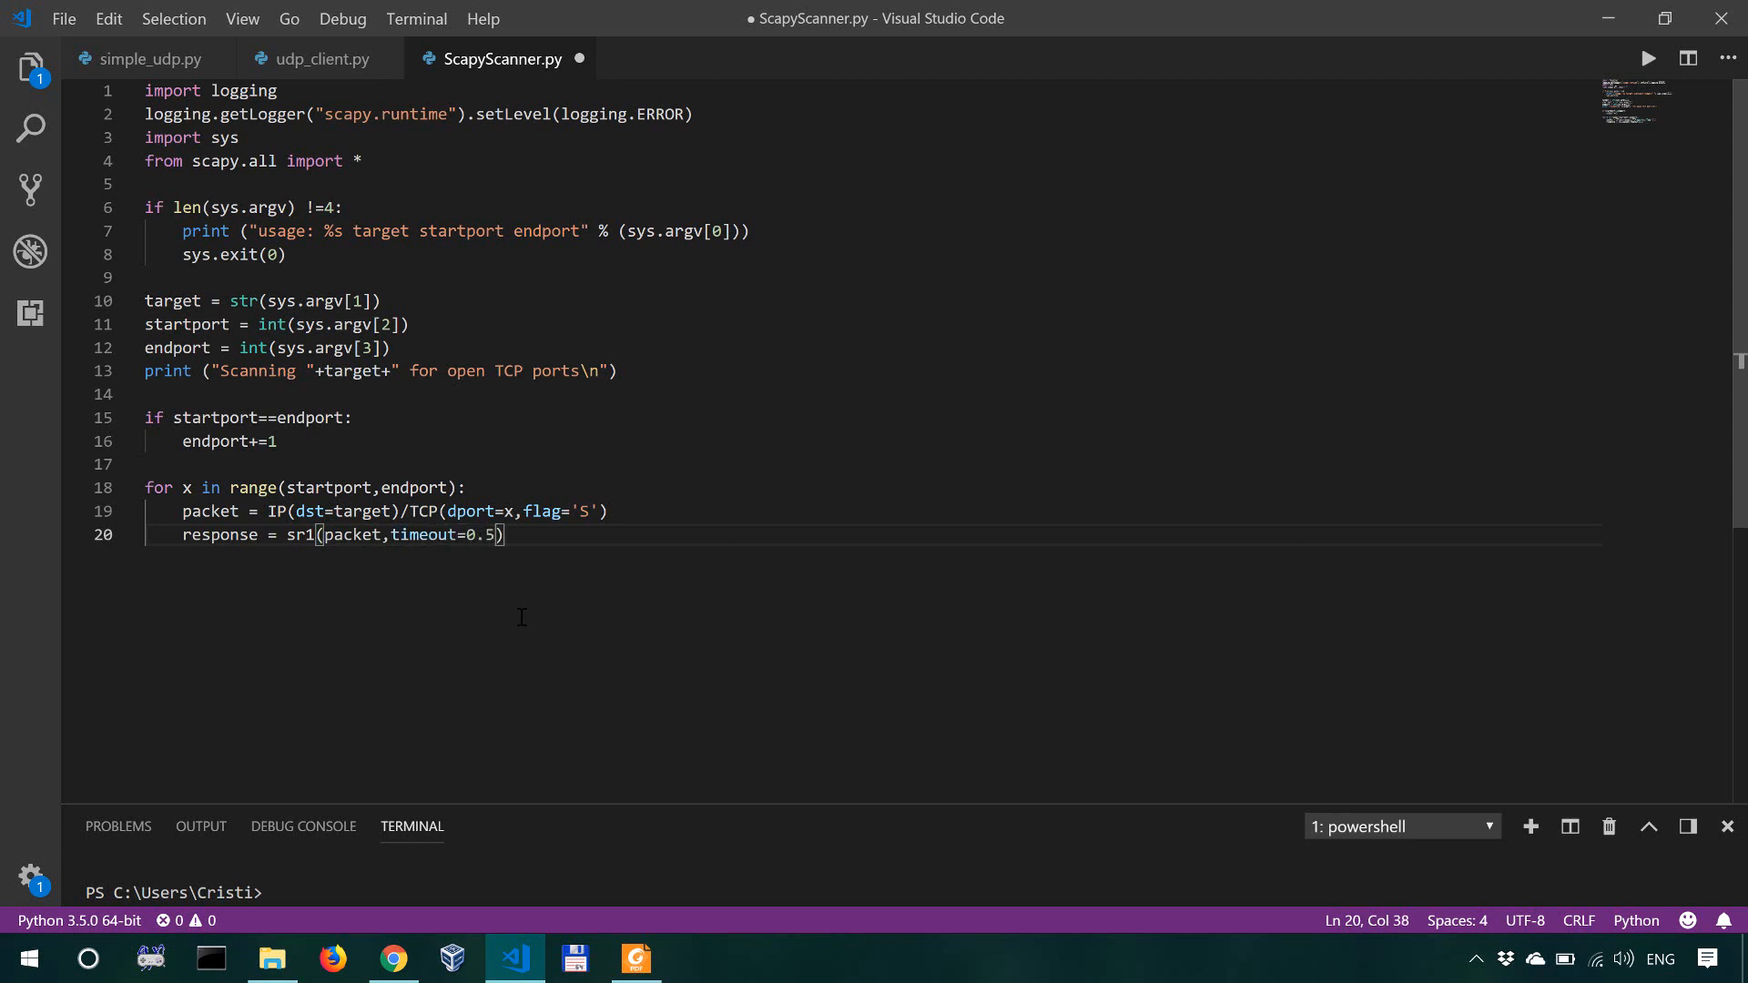
pyautogui.write(',verbose=')
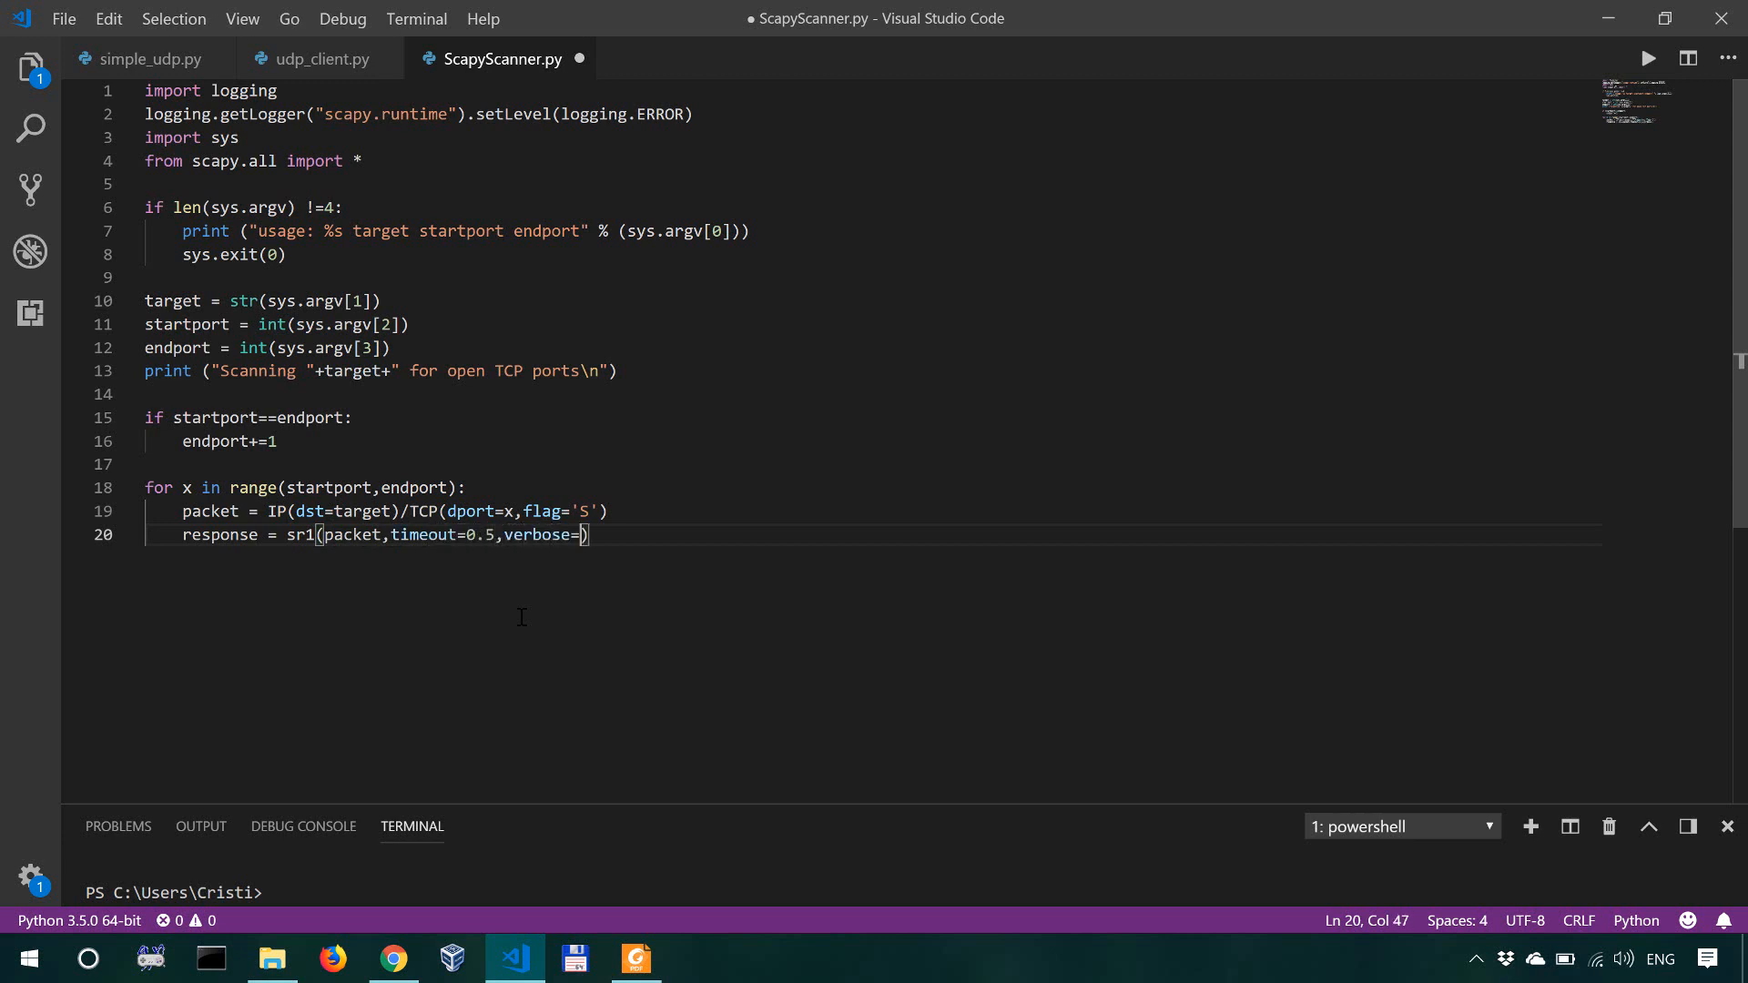
pyautogui.write('0')
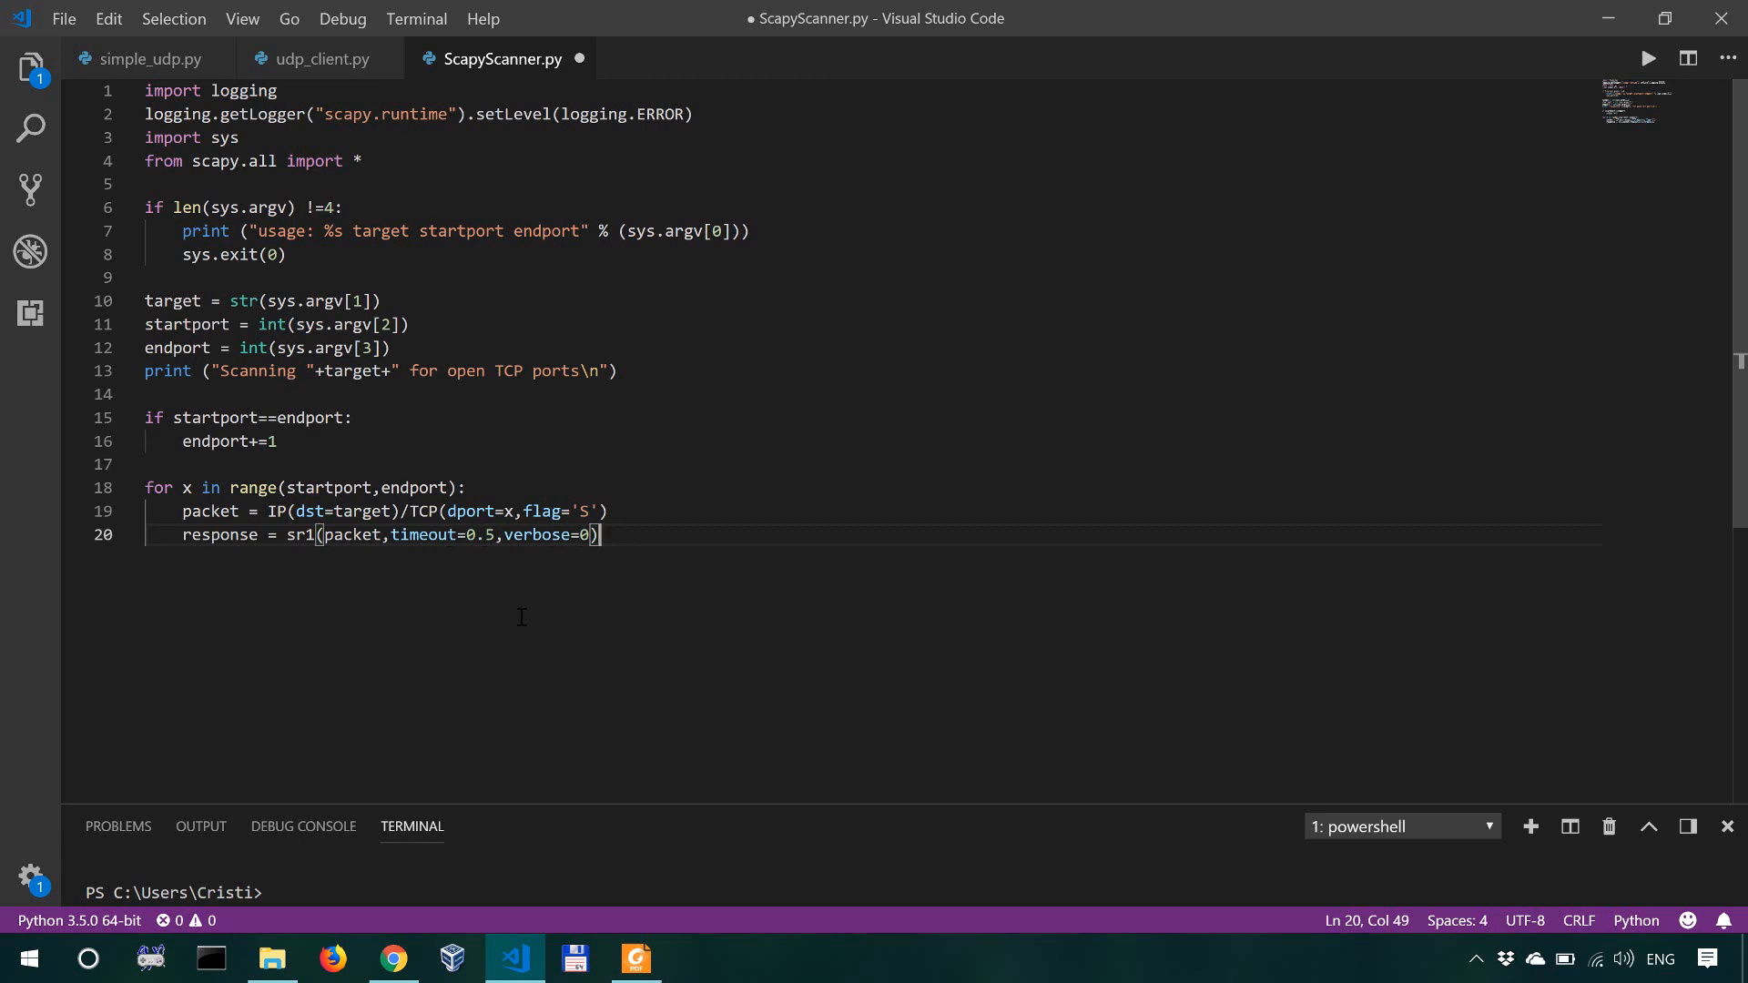
pyautogui.press('enter')
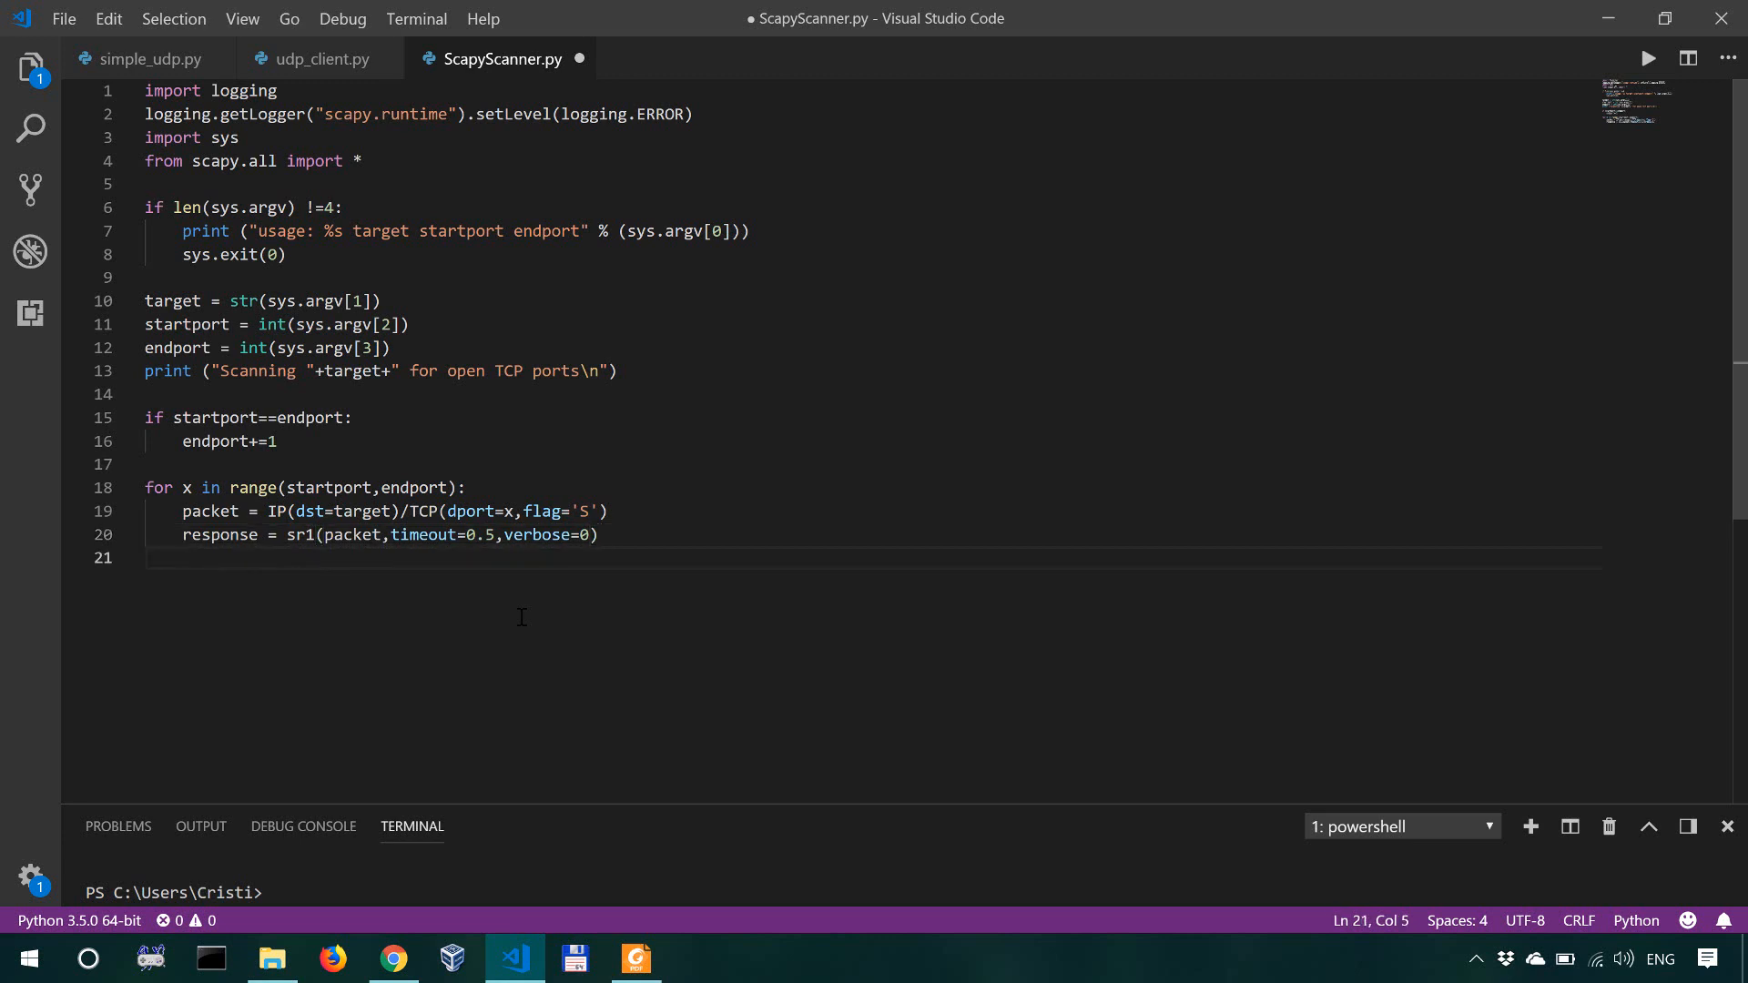
pyautogui.moveTo(236, 677)
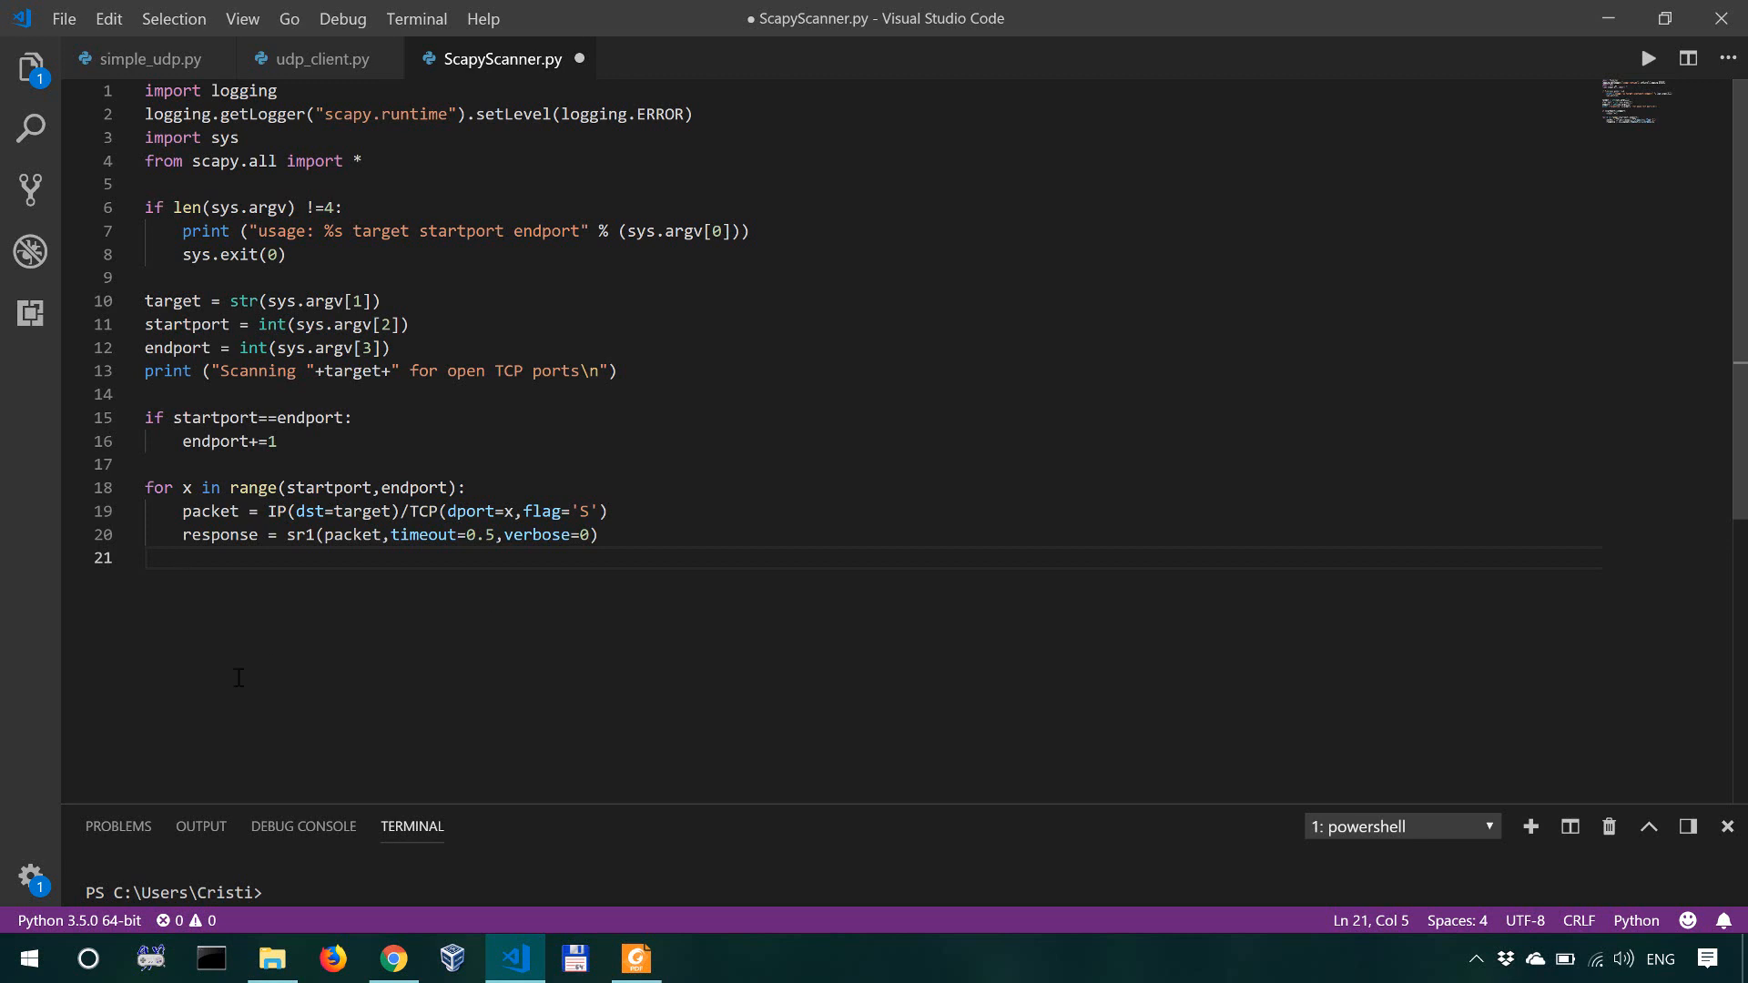
pyautogui.moveTo(727, 761)
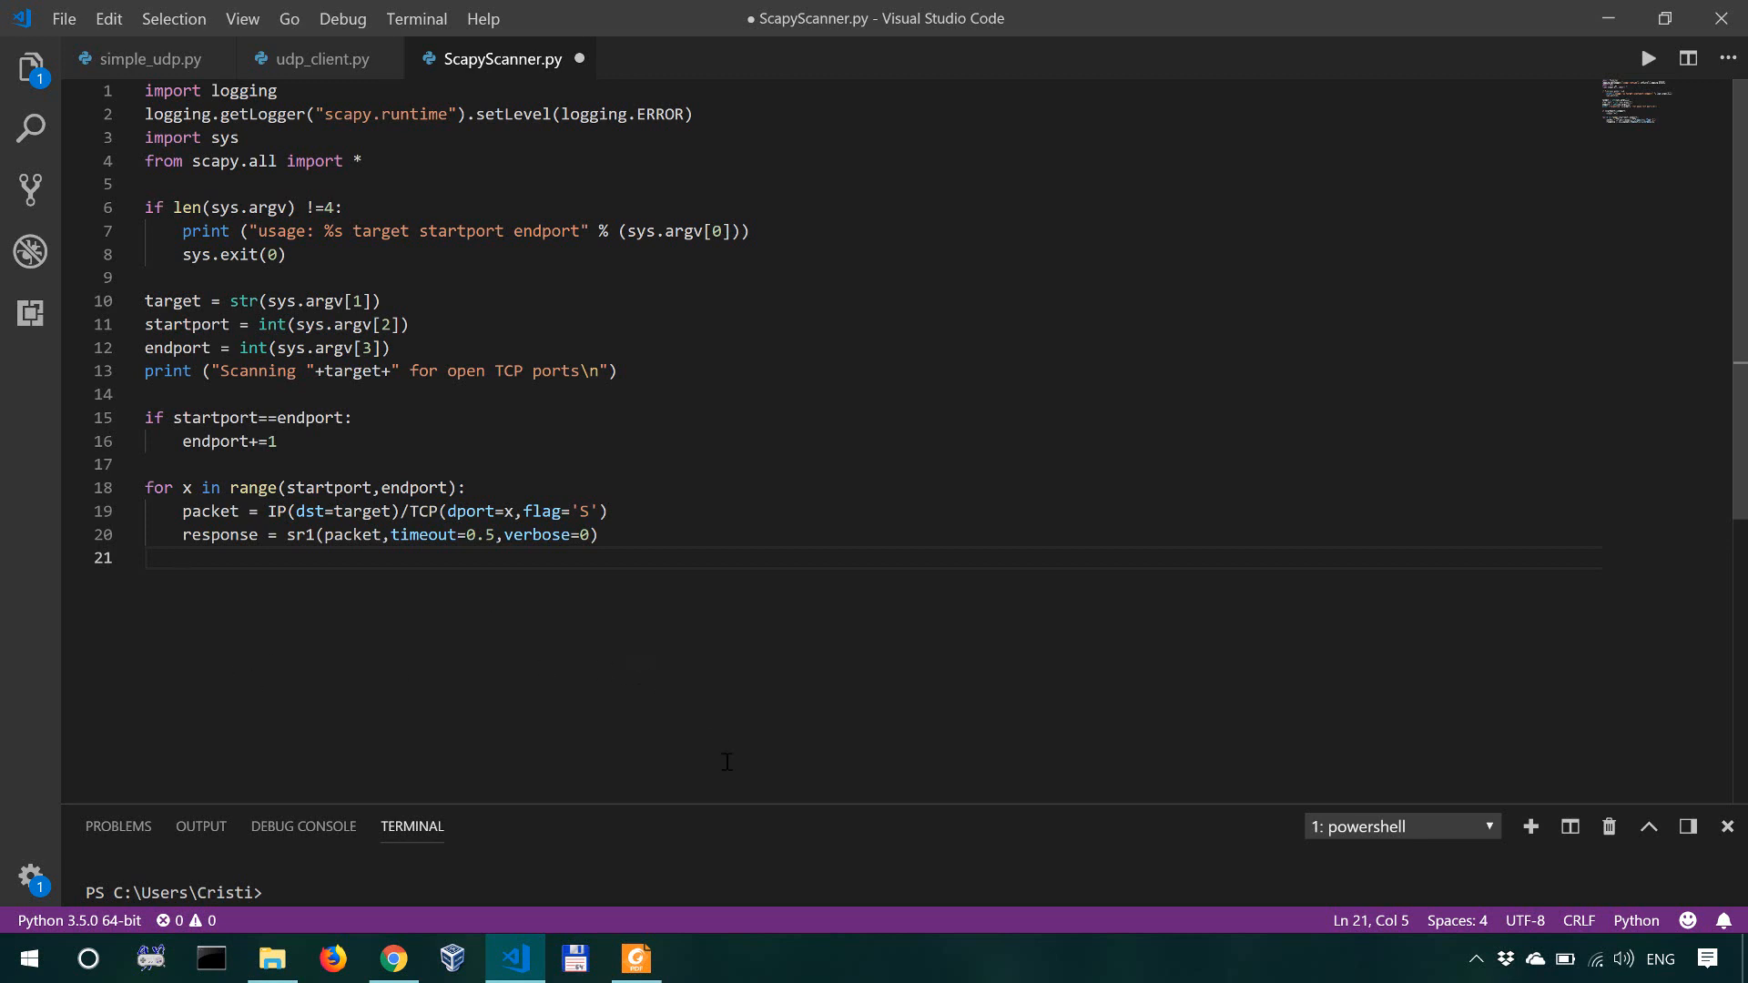
# Step: Begin line 21 with the check if response.haslayer(TCP)
pyautogui.write('if resp')
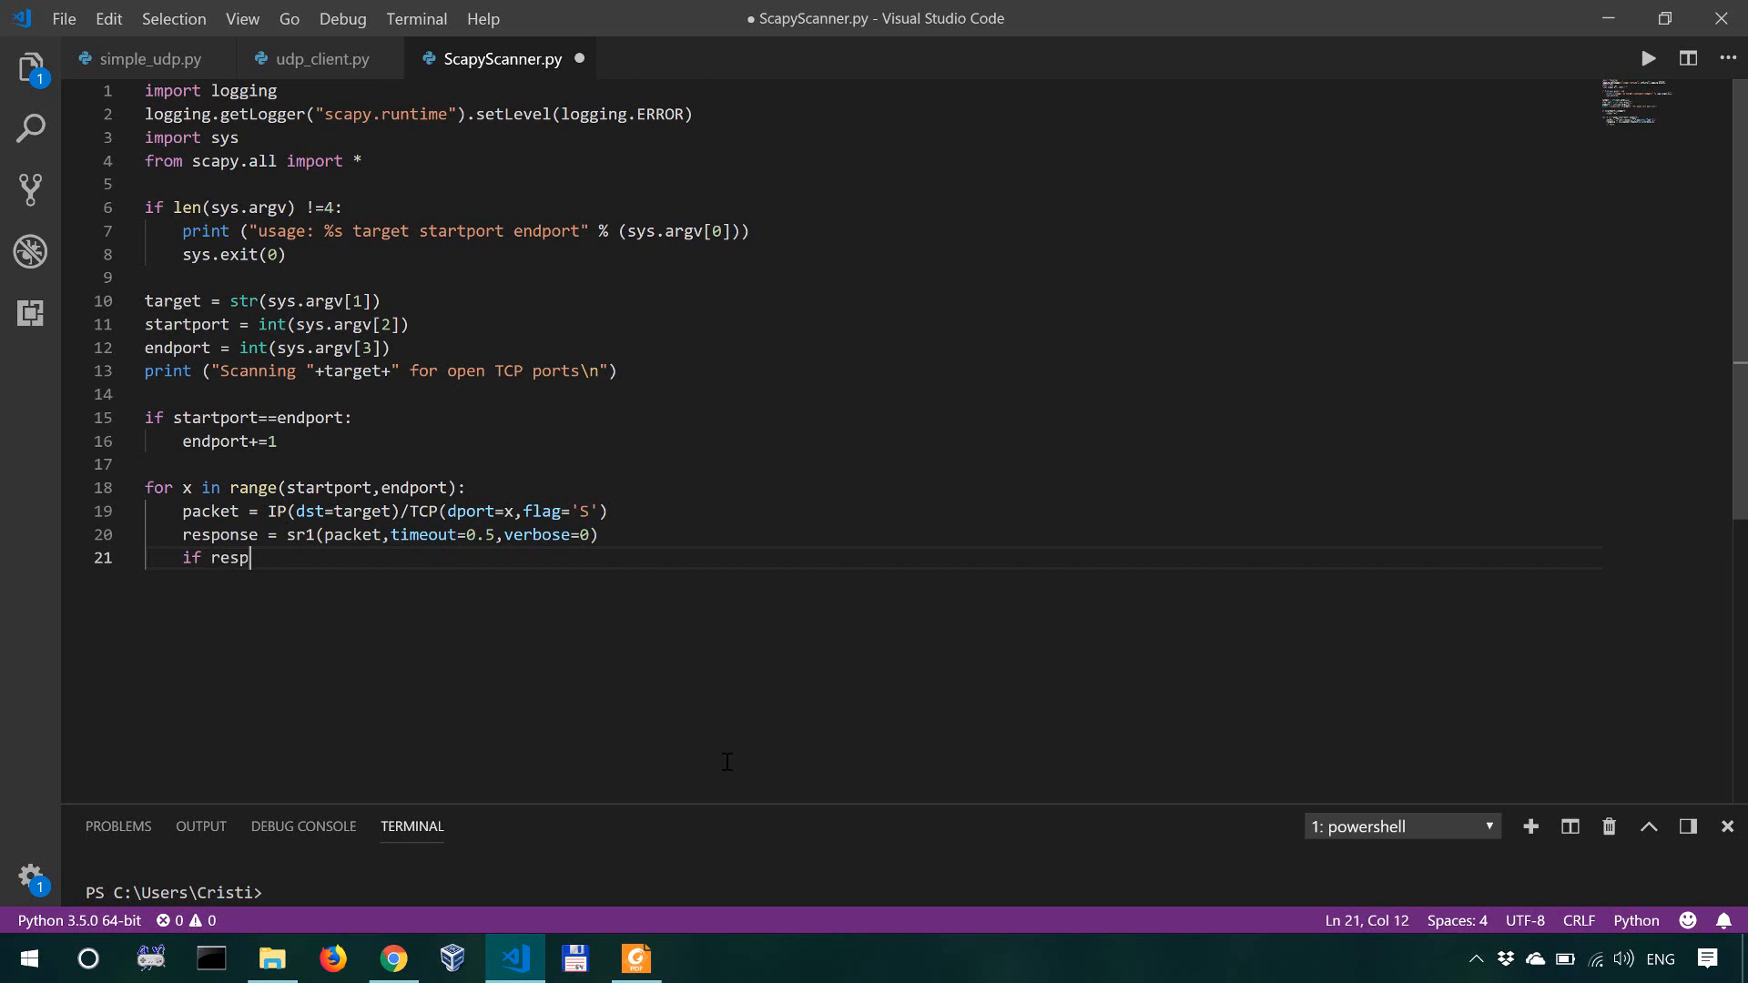
pyautogui.write('onse.')
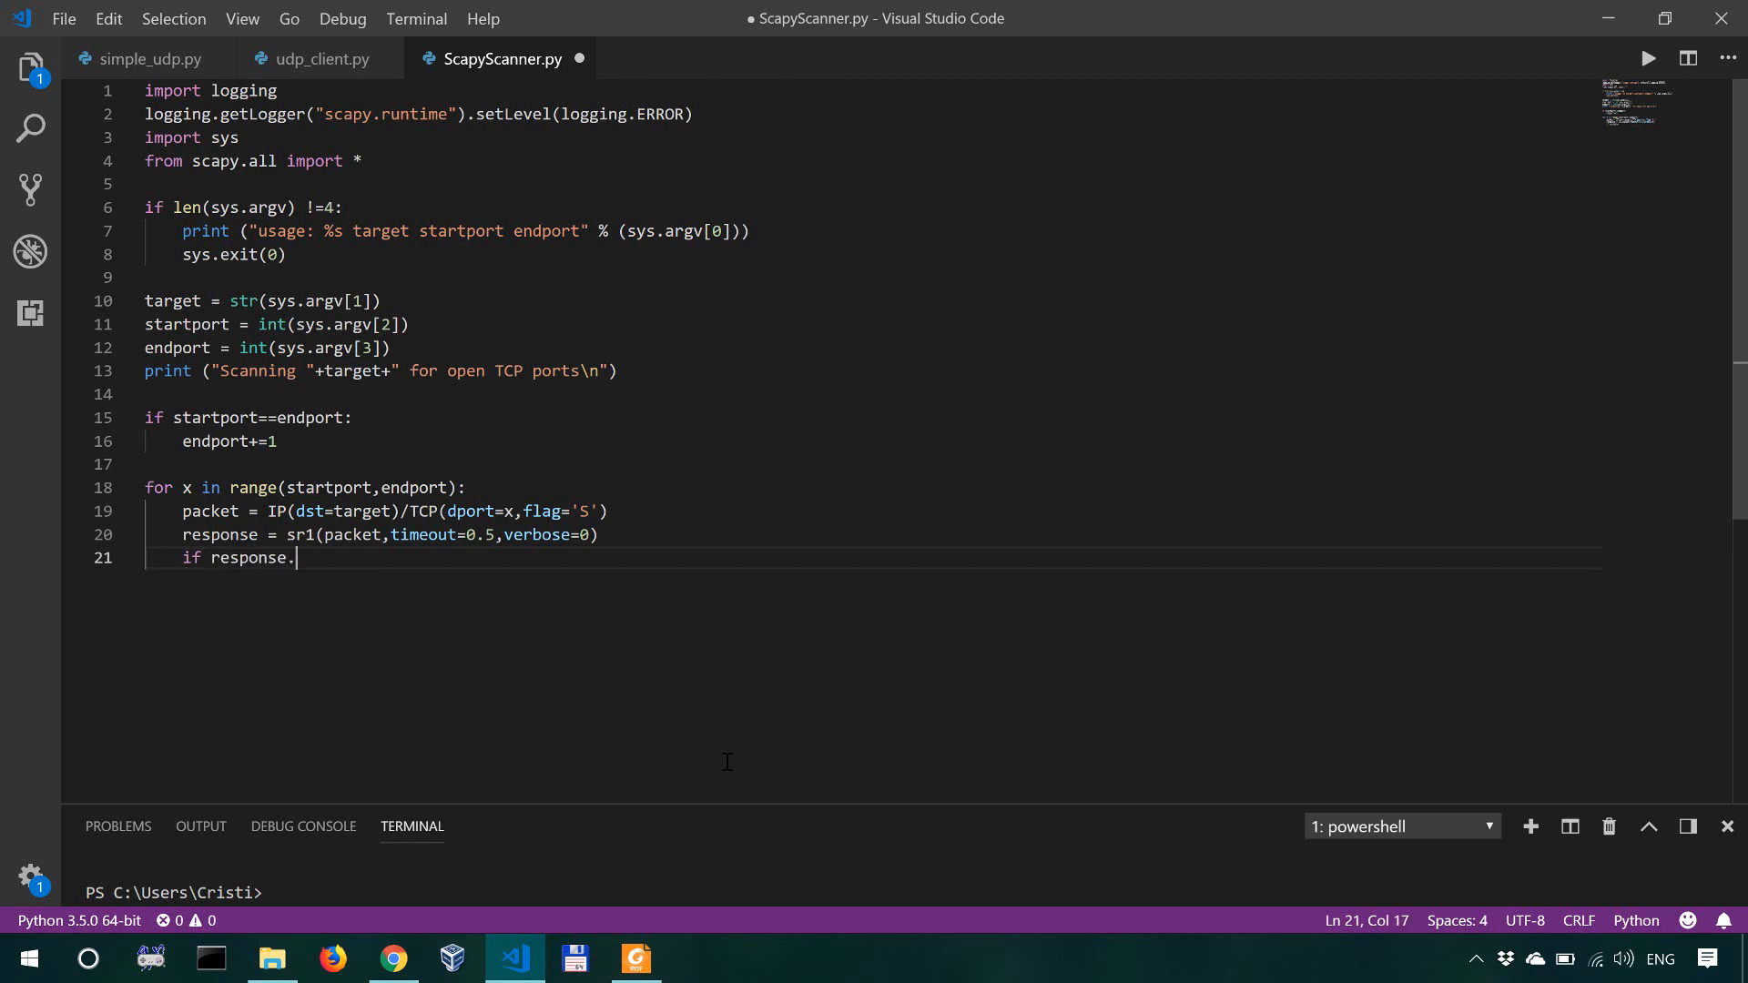
pyautogui.write('hasl')
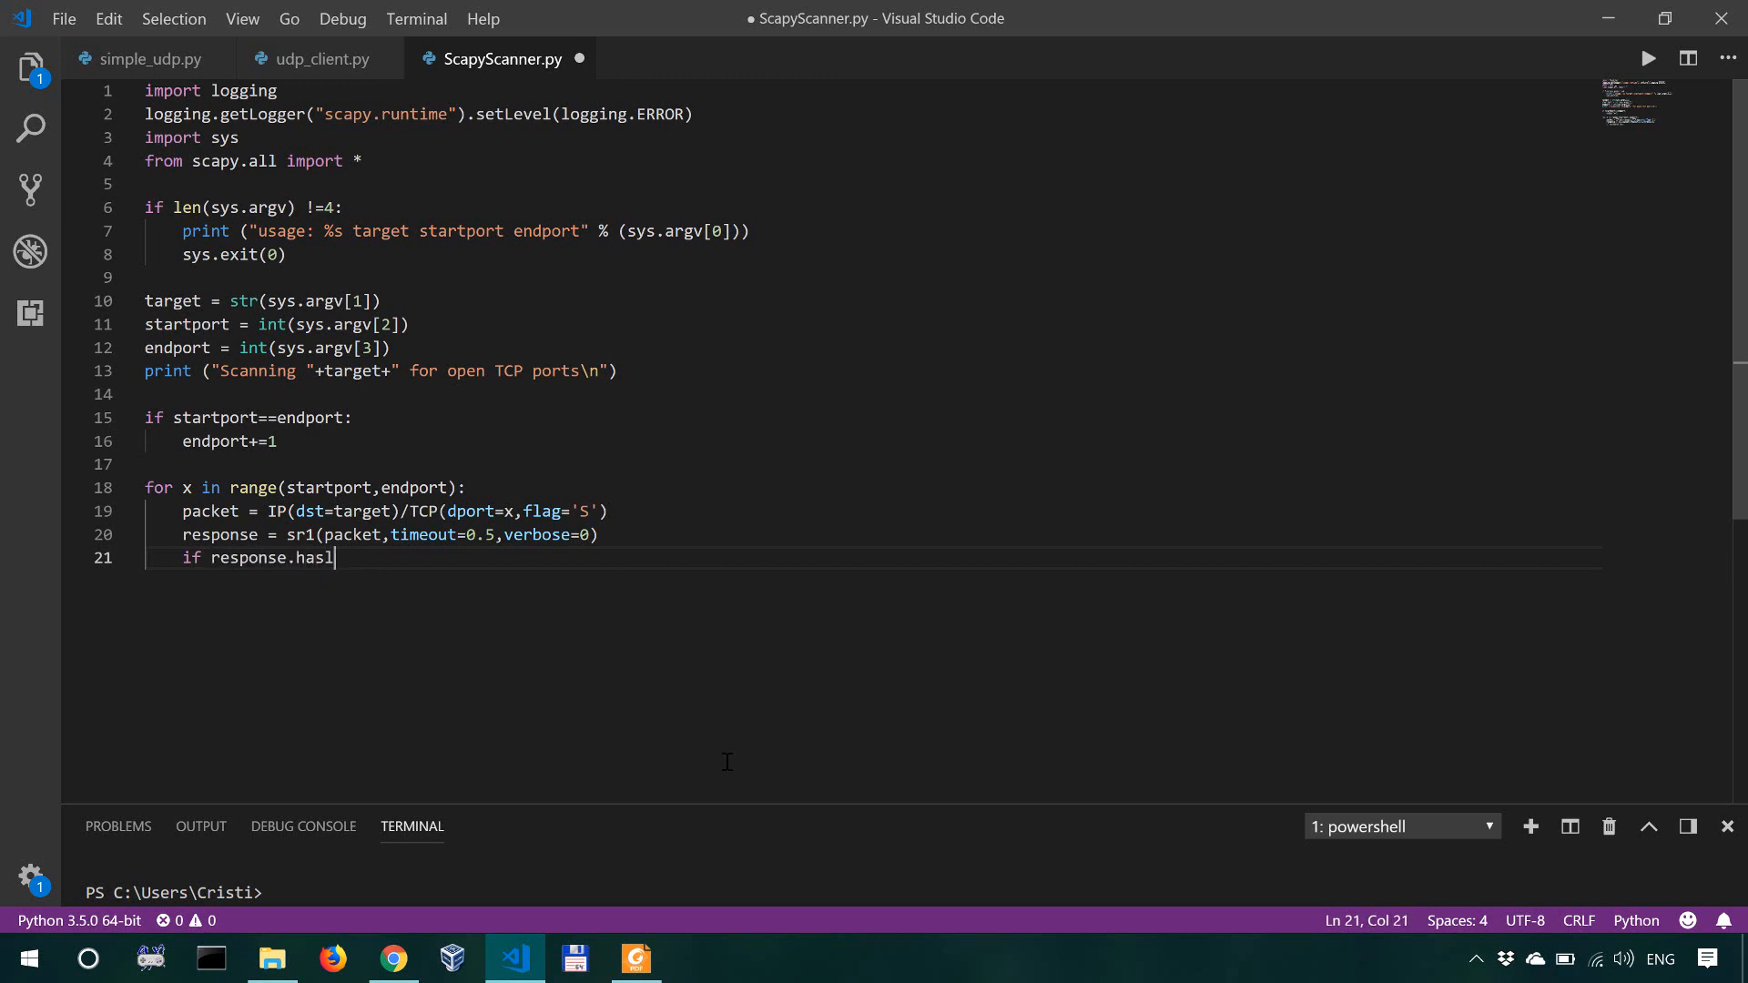
pyautogui.write('ayer')
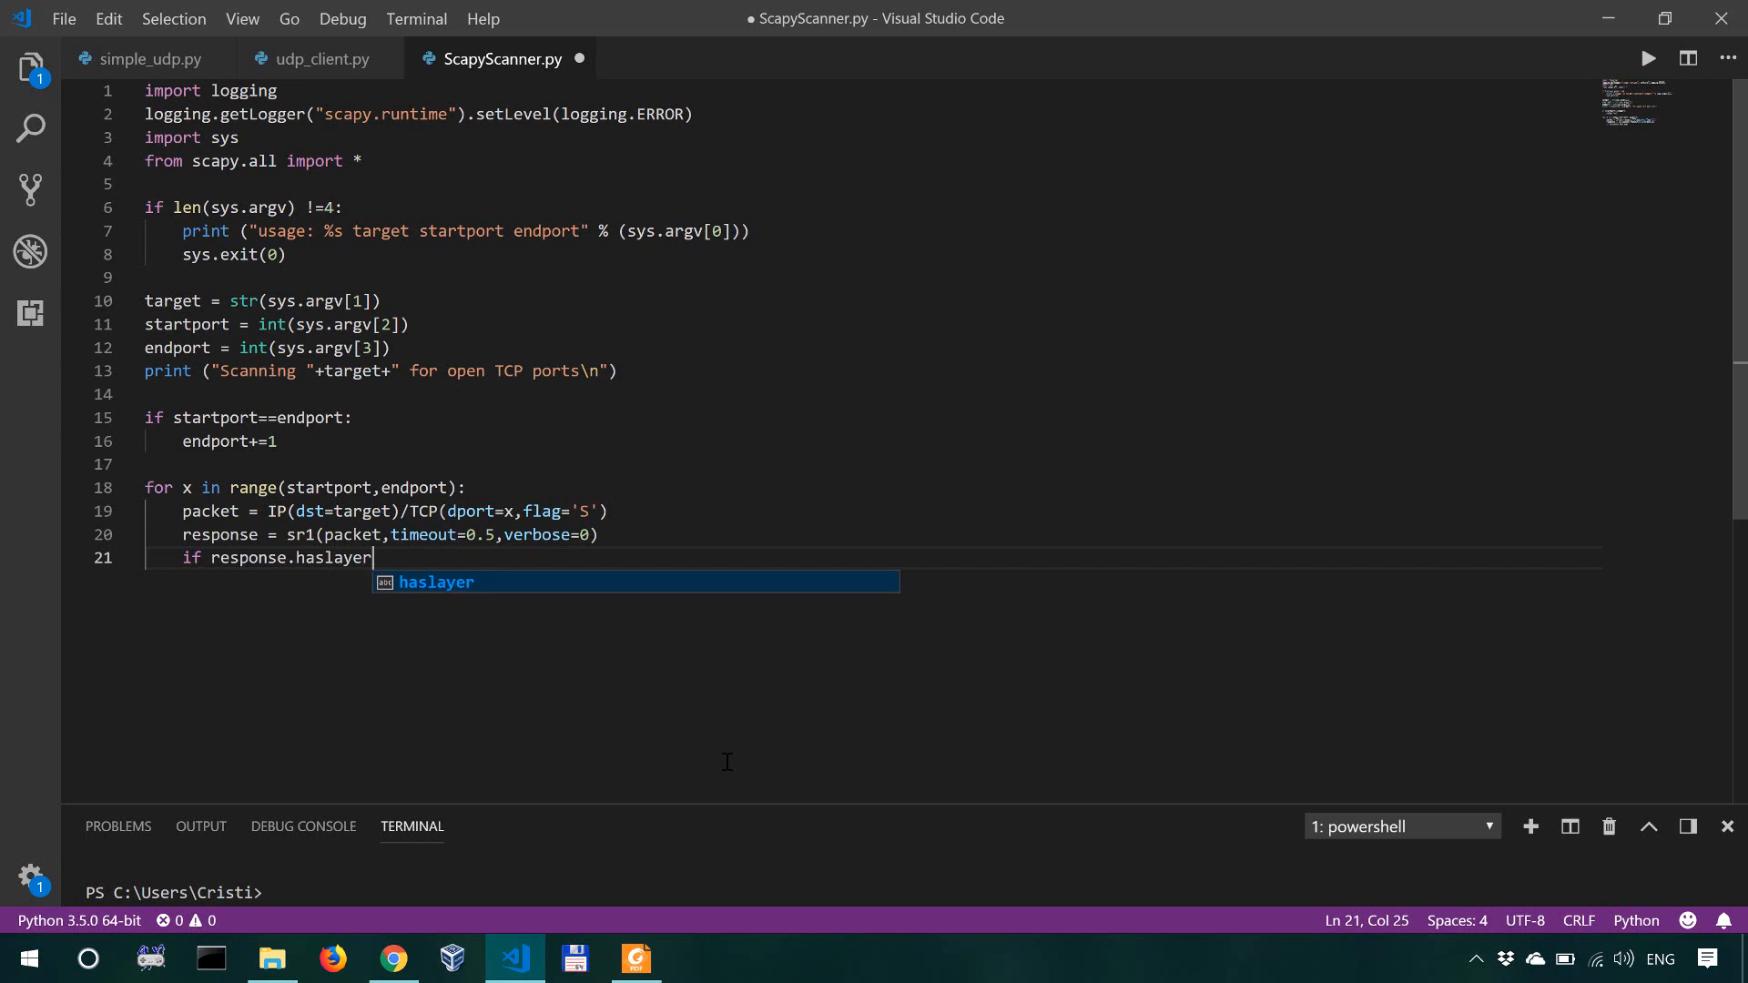
pyautogui.write('(TCP)')
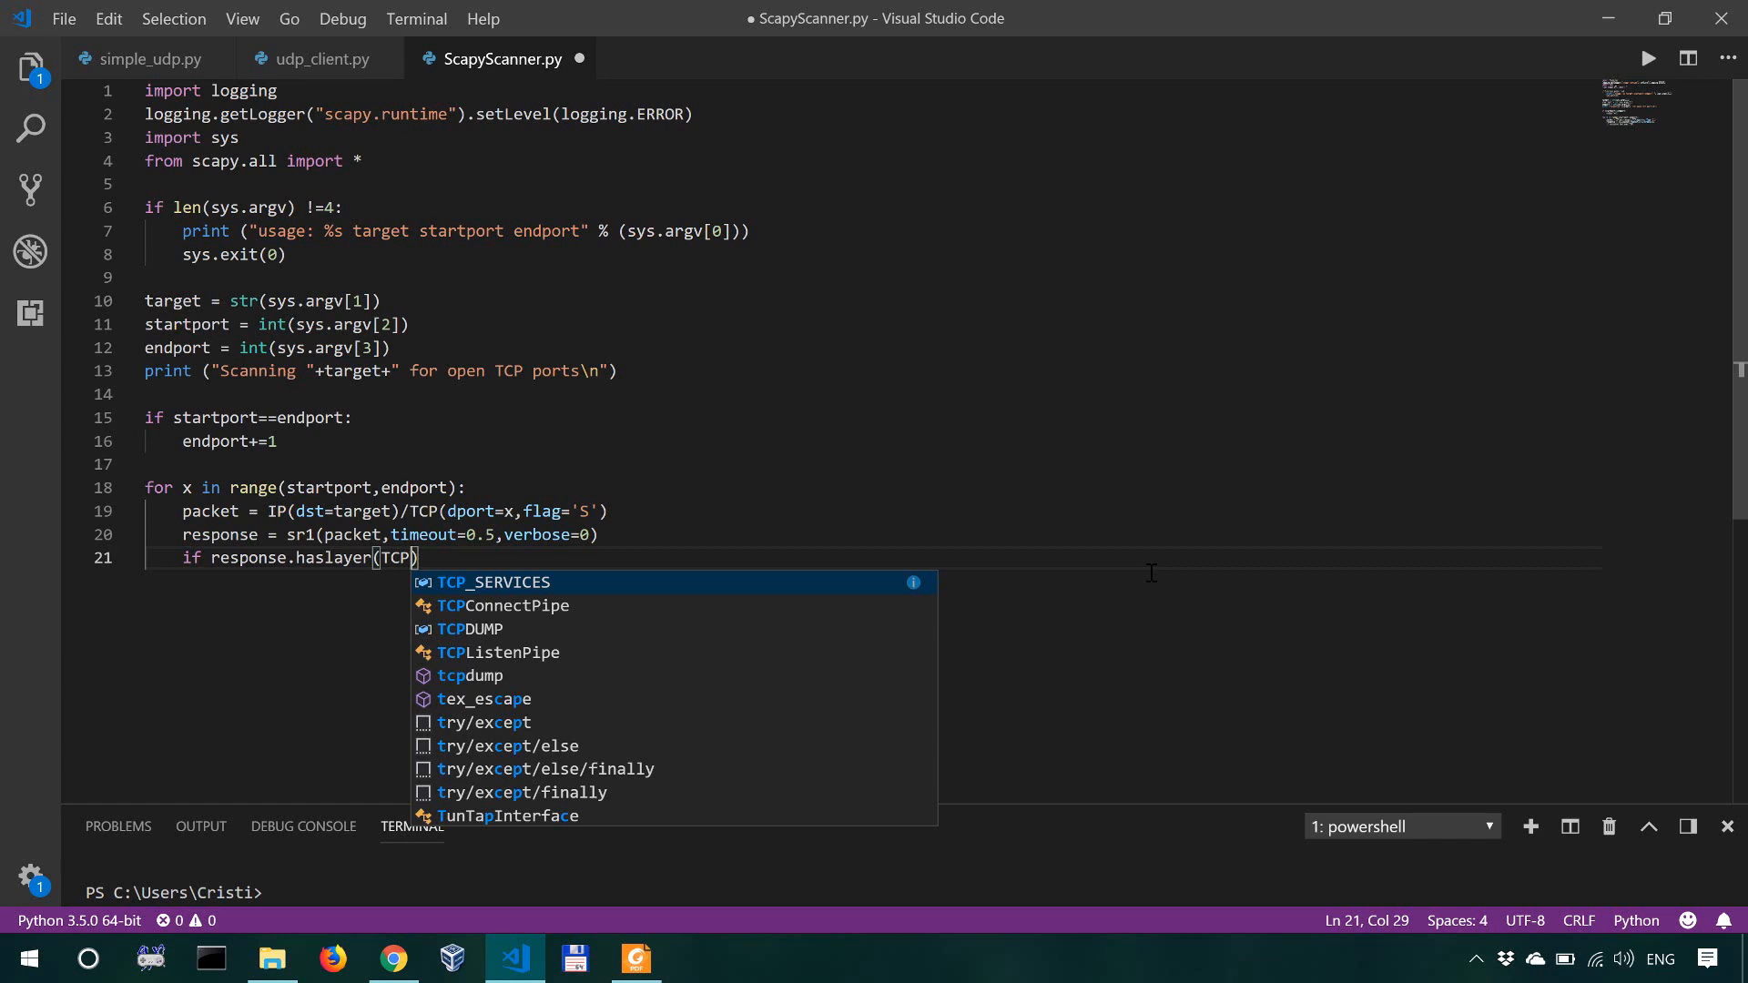
pyautogui.moveTo(1151, 572)
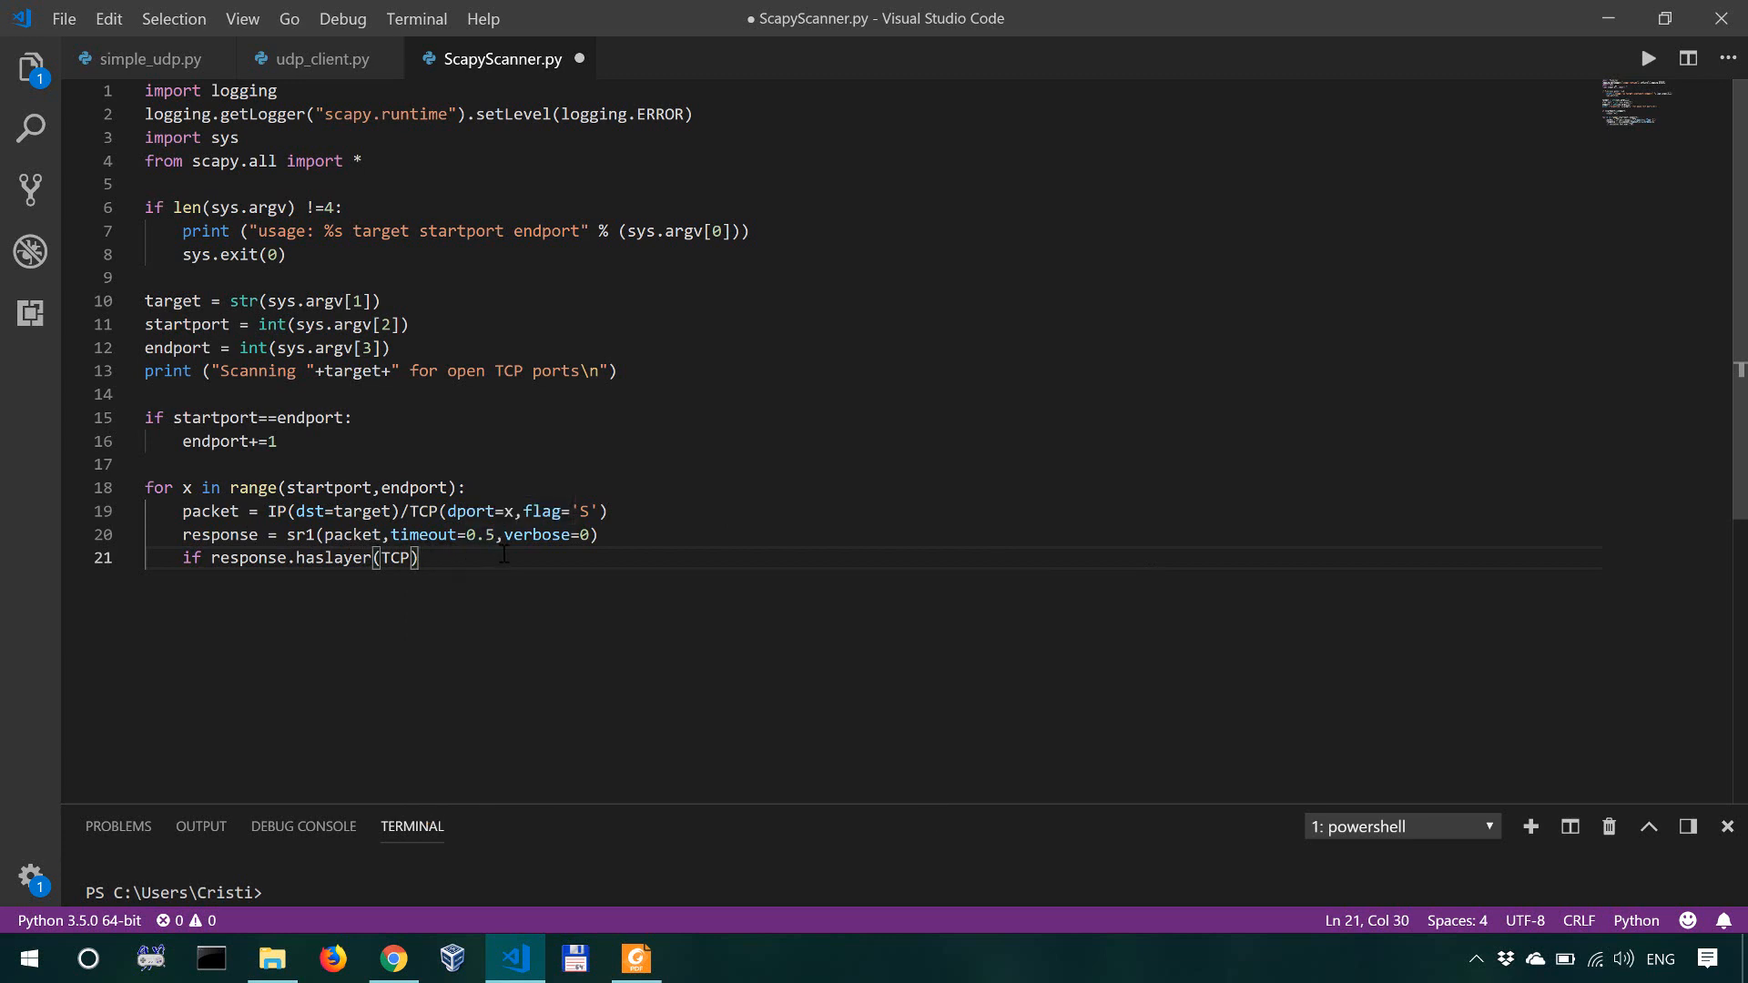
# Step: Extend the condition with and response.getlayer(TCP).flag==0x12:
pyautogui.write('and')
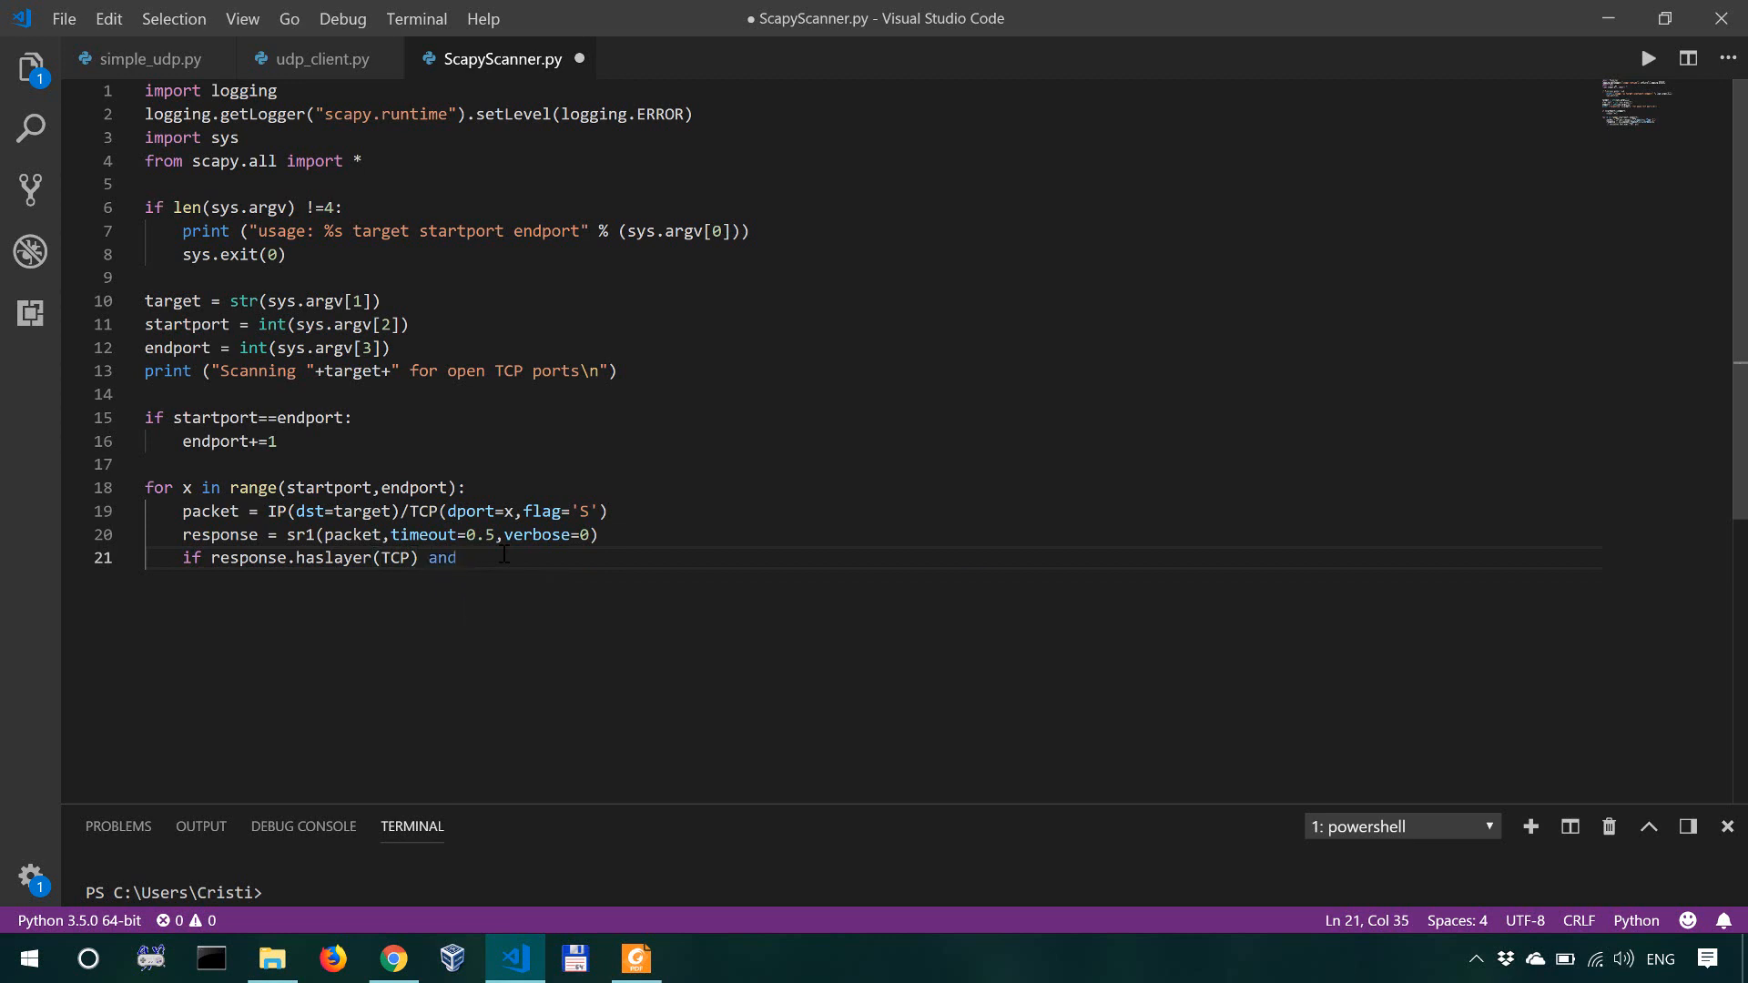
pyautogui.write('respons')
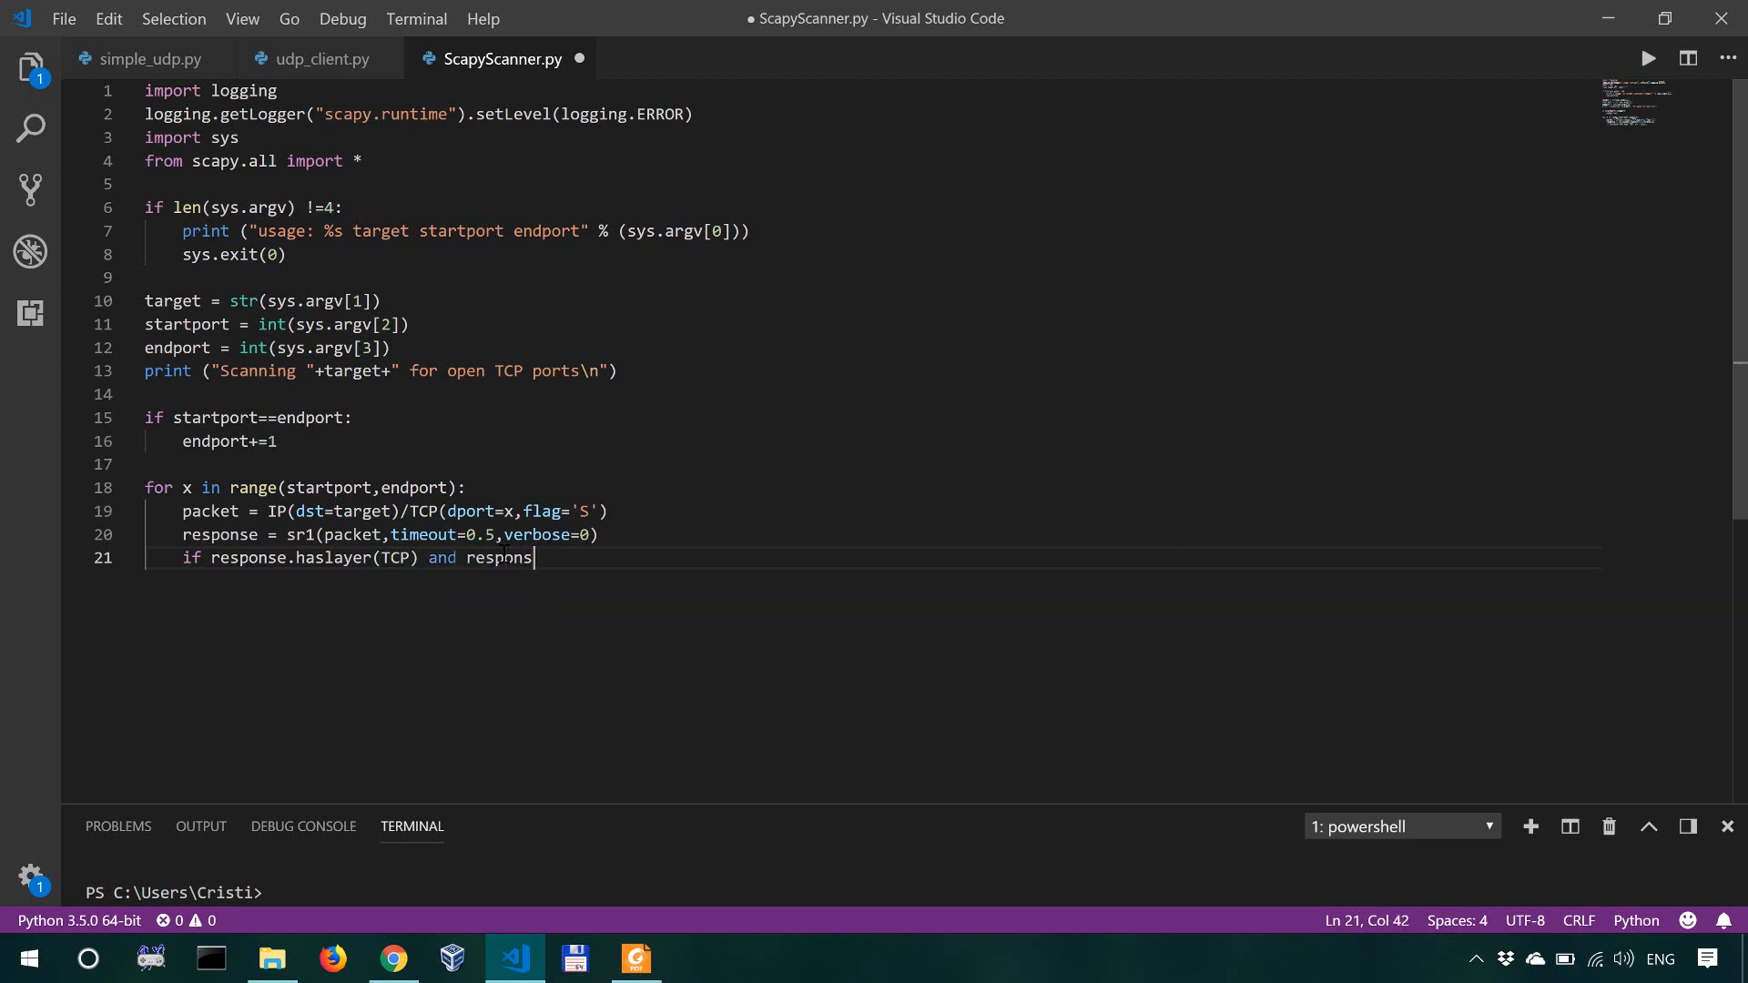
pyautogui.write('e.getla')
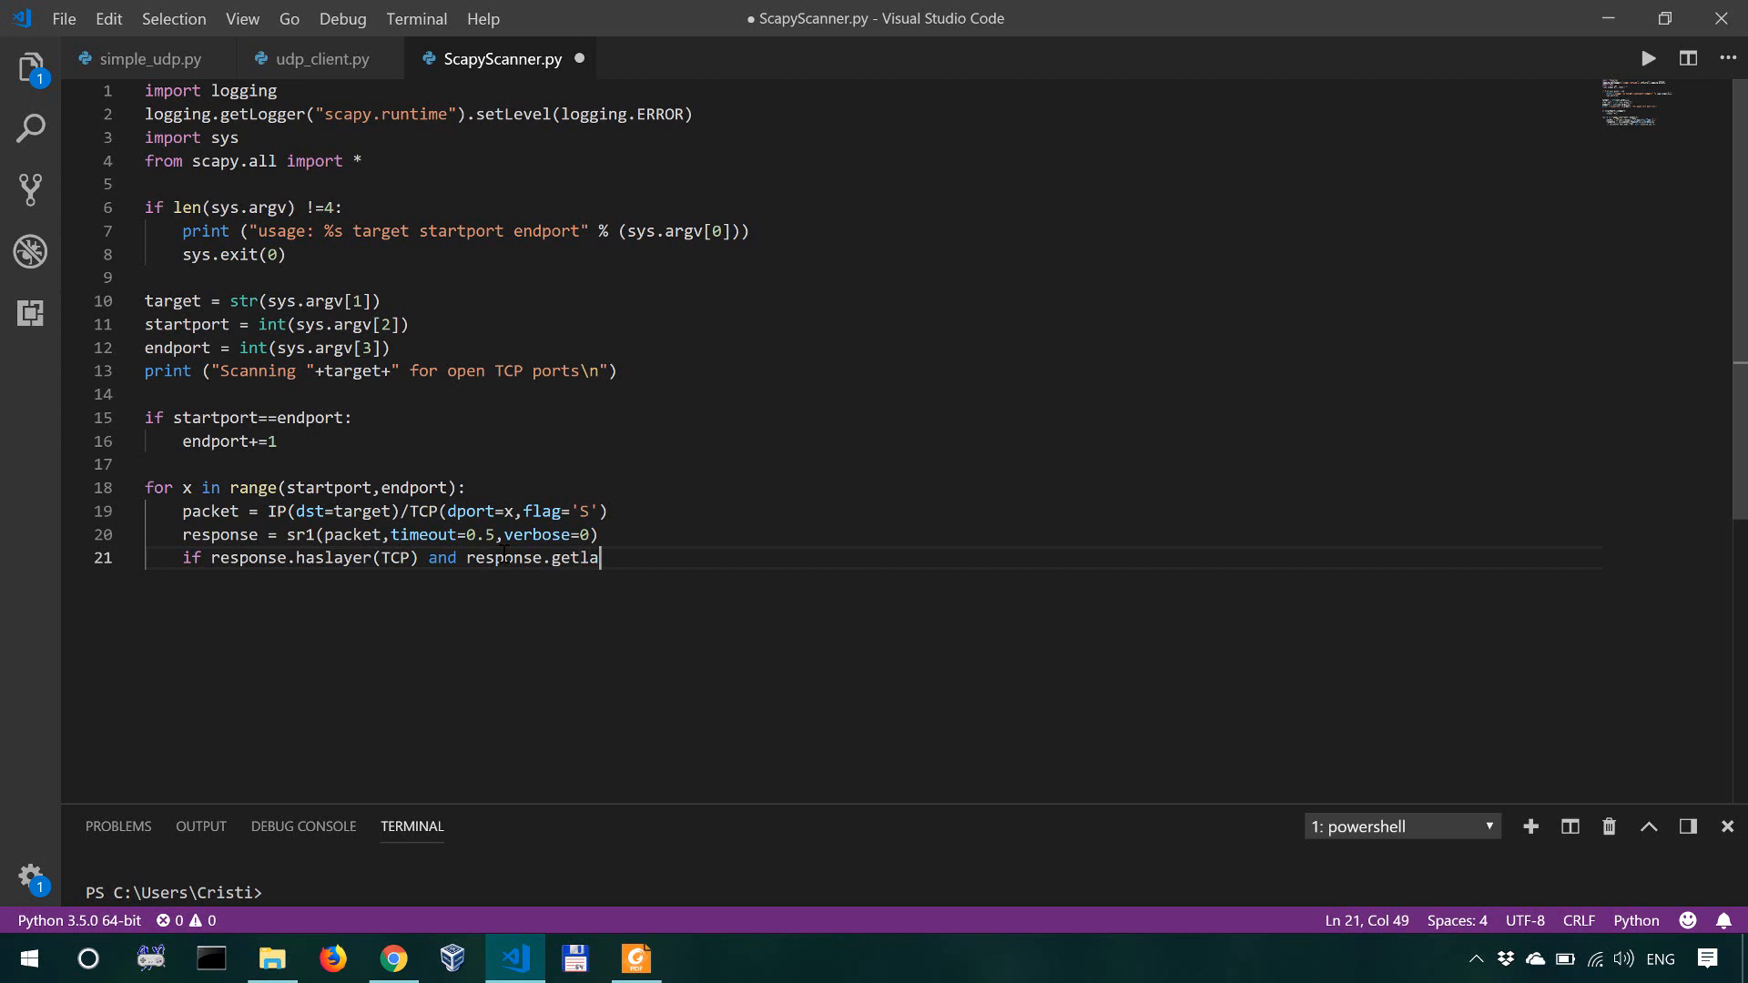
pyautogui.write('yer(TCP).f')
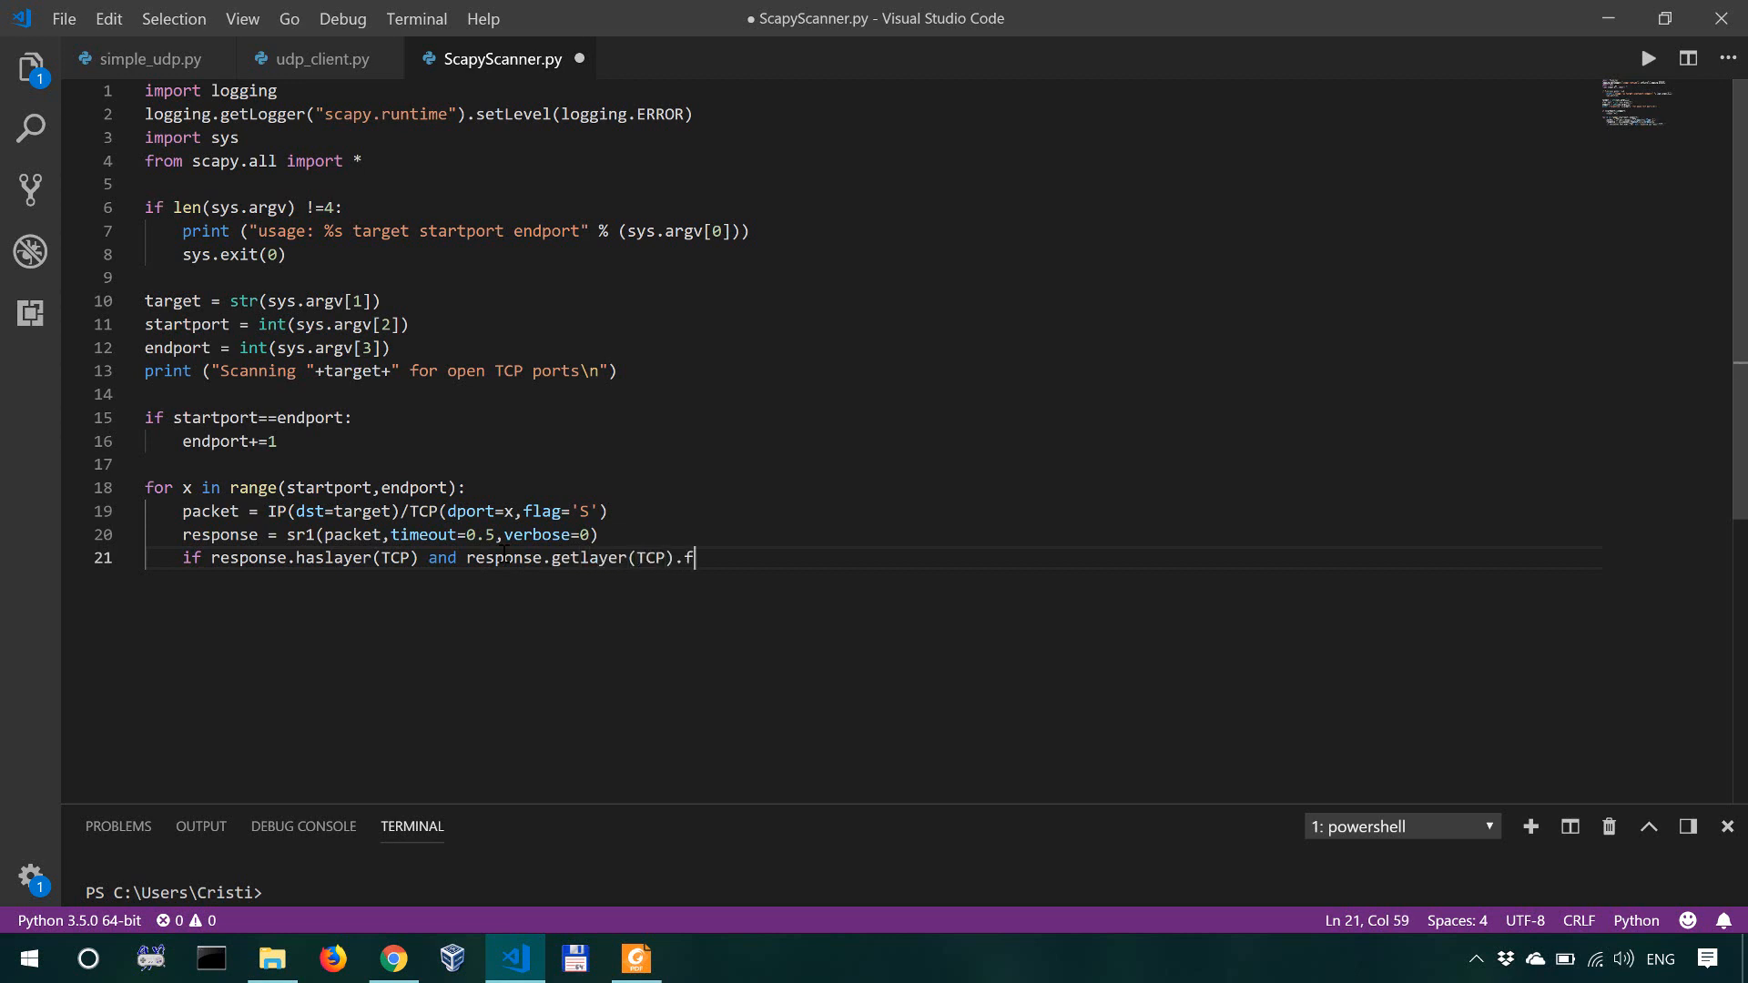
pyautogui.write('lag=')
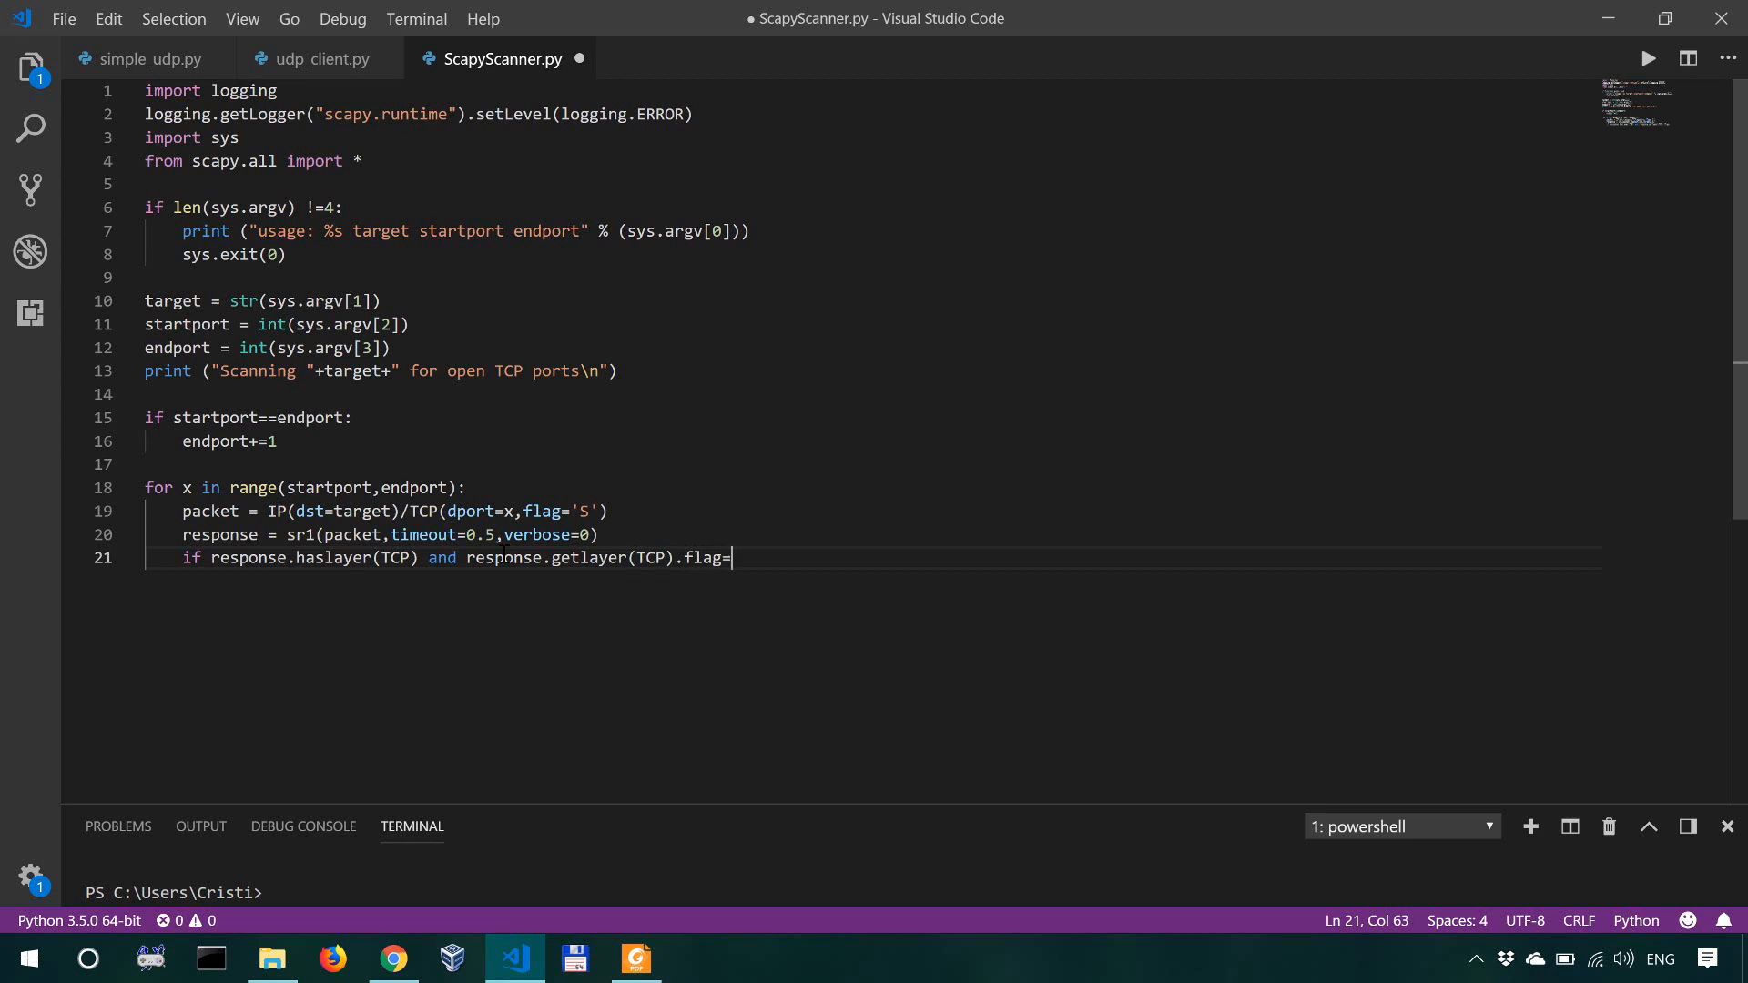
pyautogui.write('=')
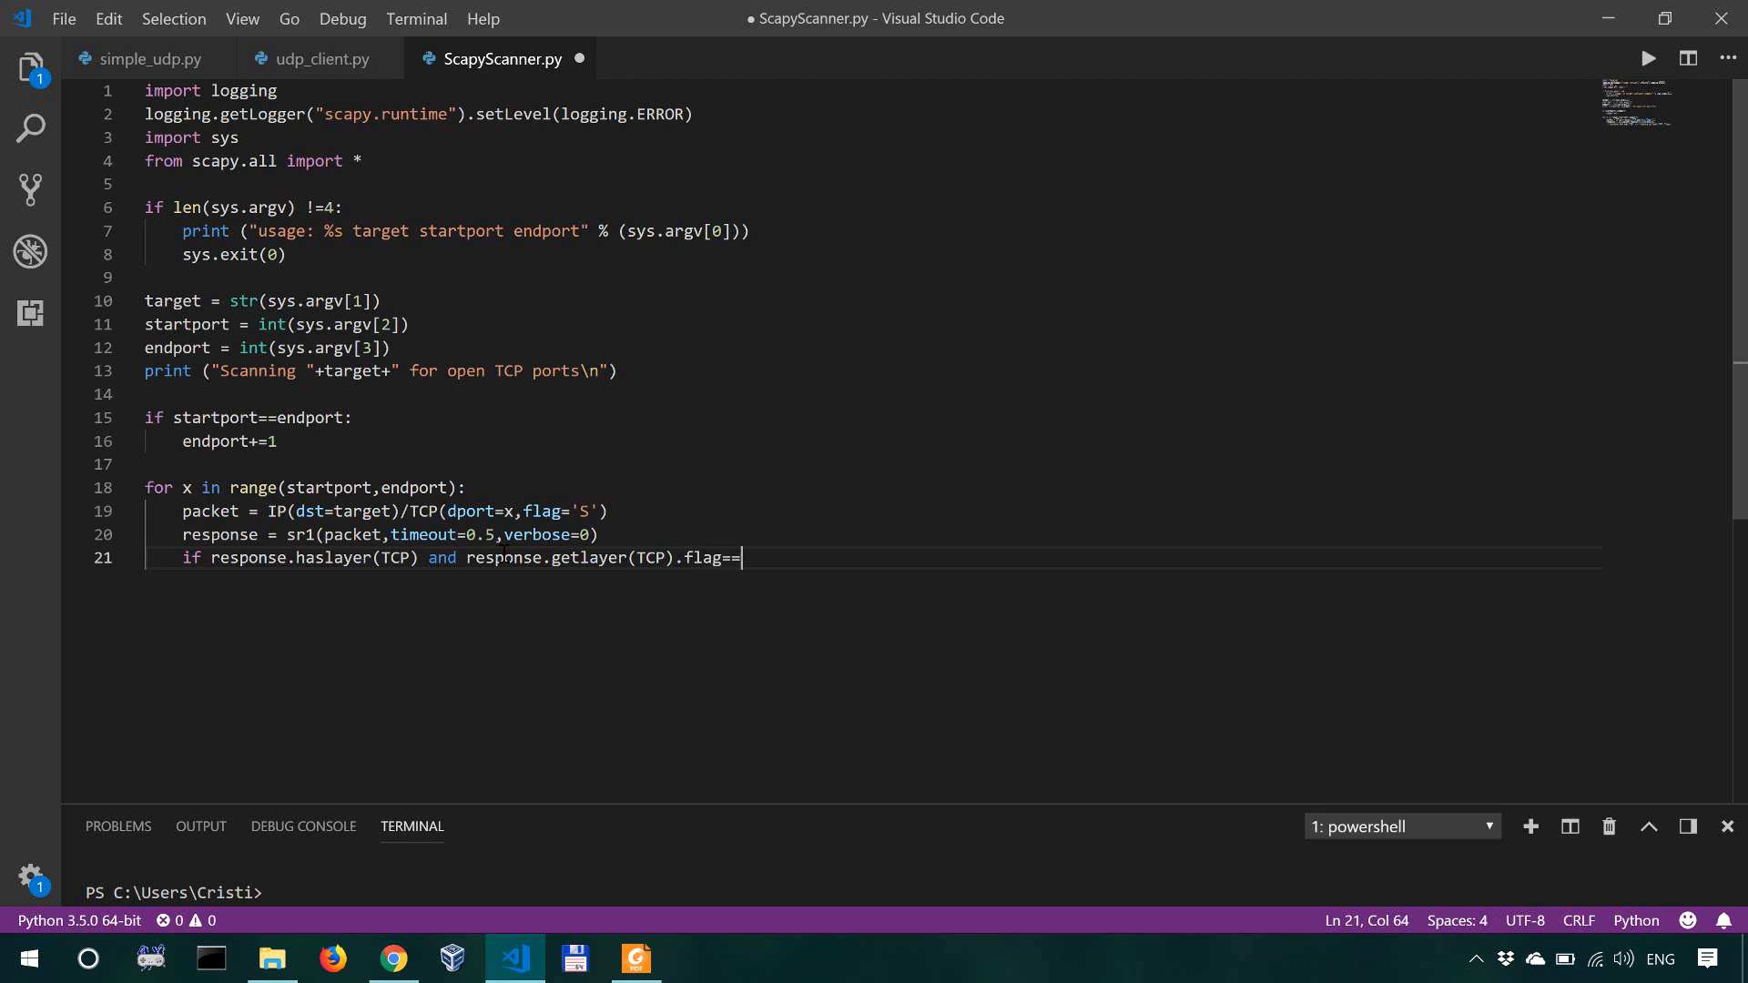
pyautogui.moveTo(882, 646)
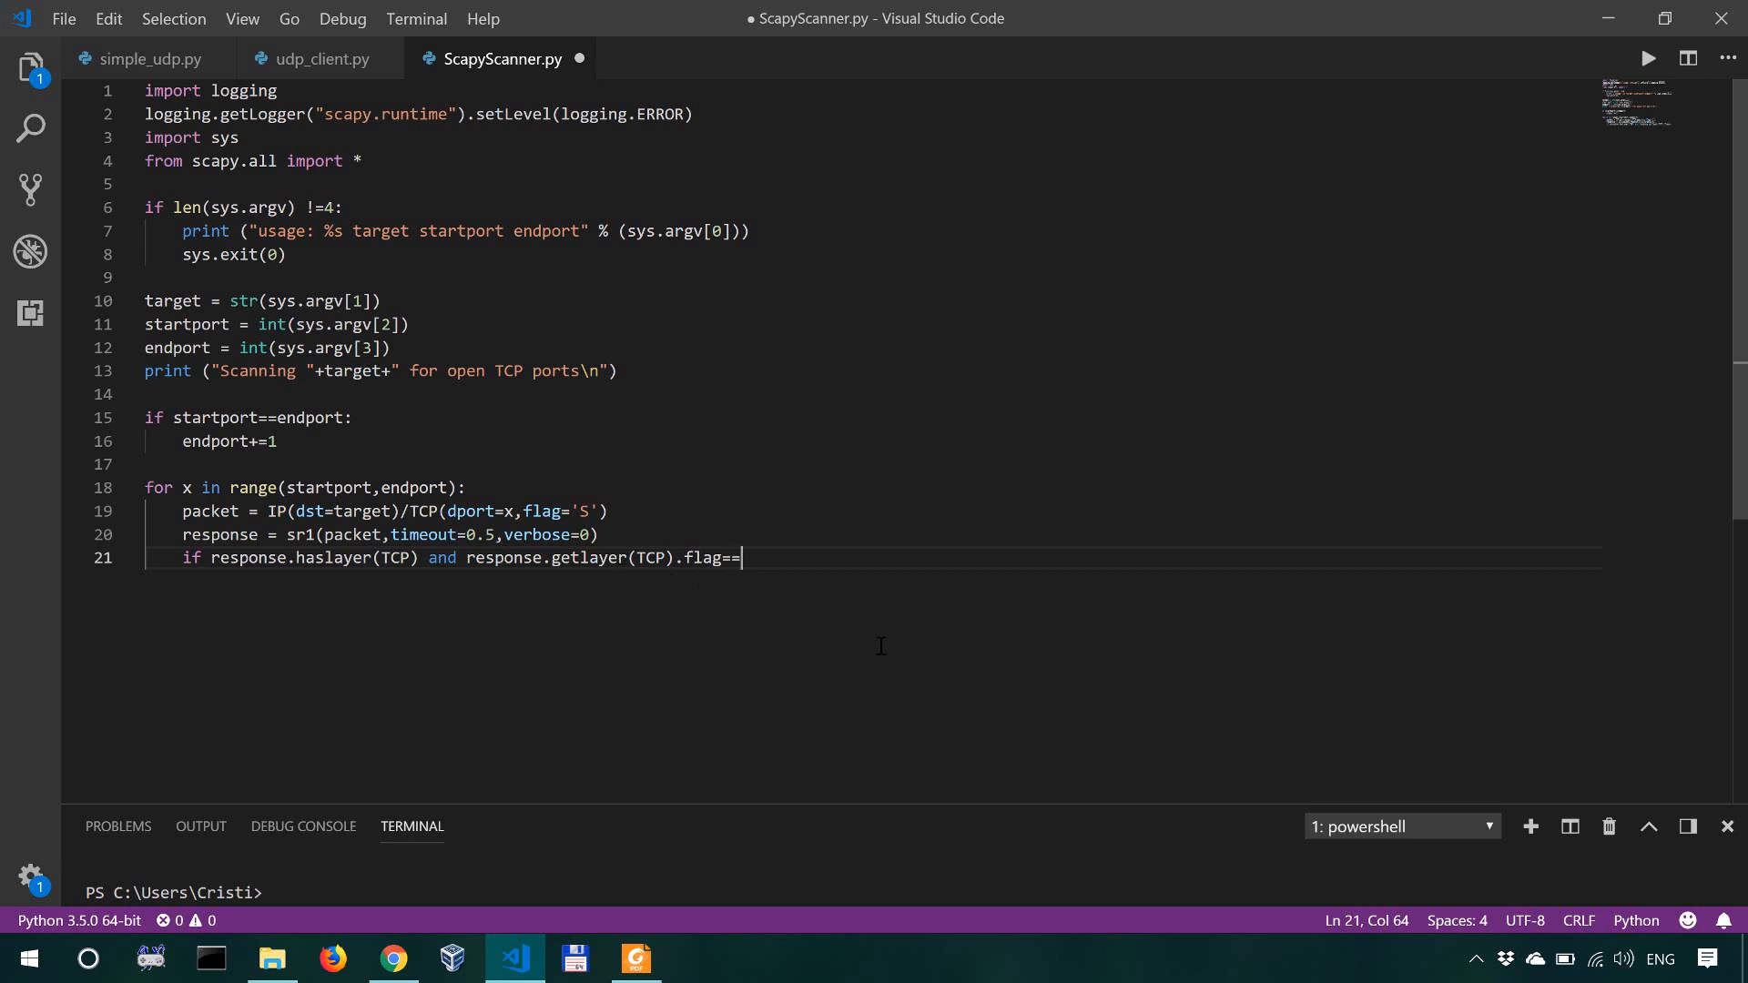
pyautogui.write('0x12:')
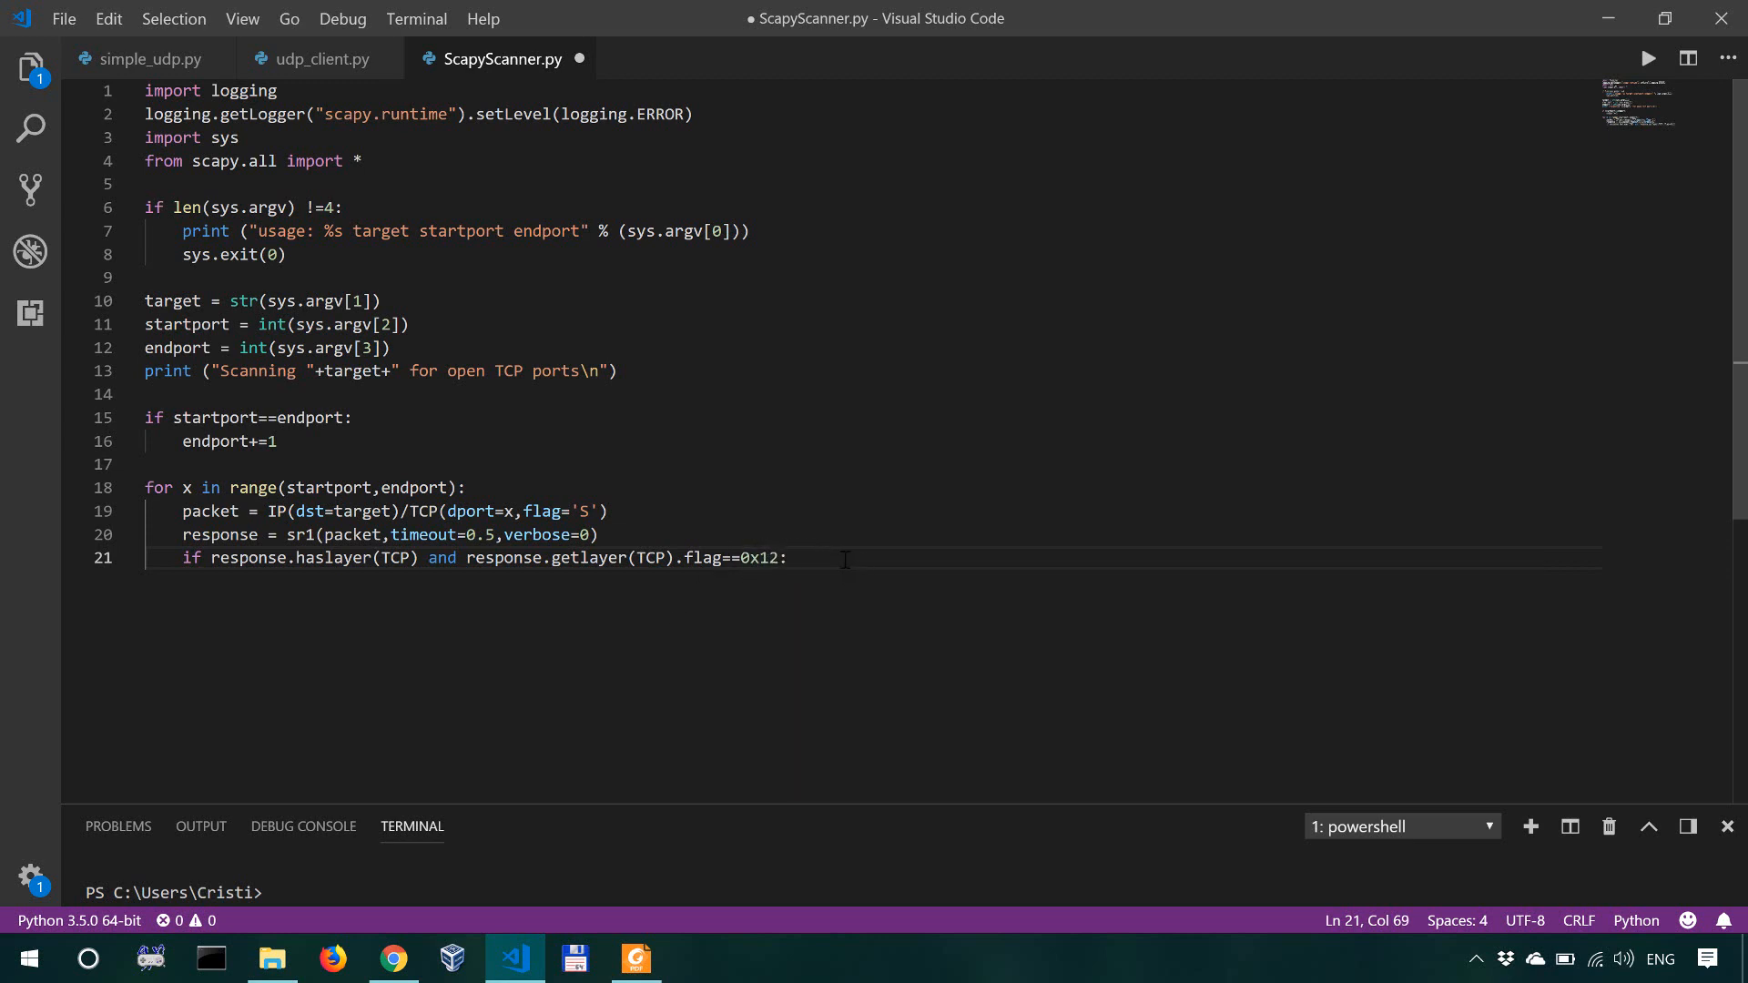
# Step: Type a (SYN- note after the condition, then remove it
pyautogui.write('(SYN)')
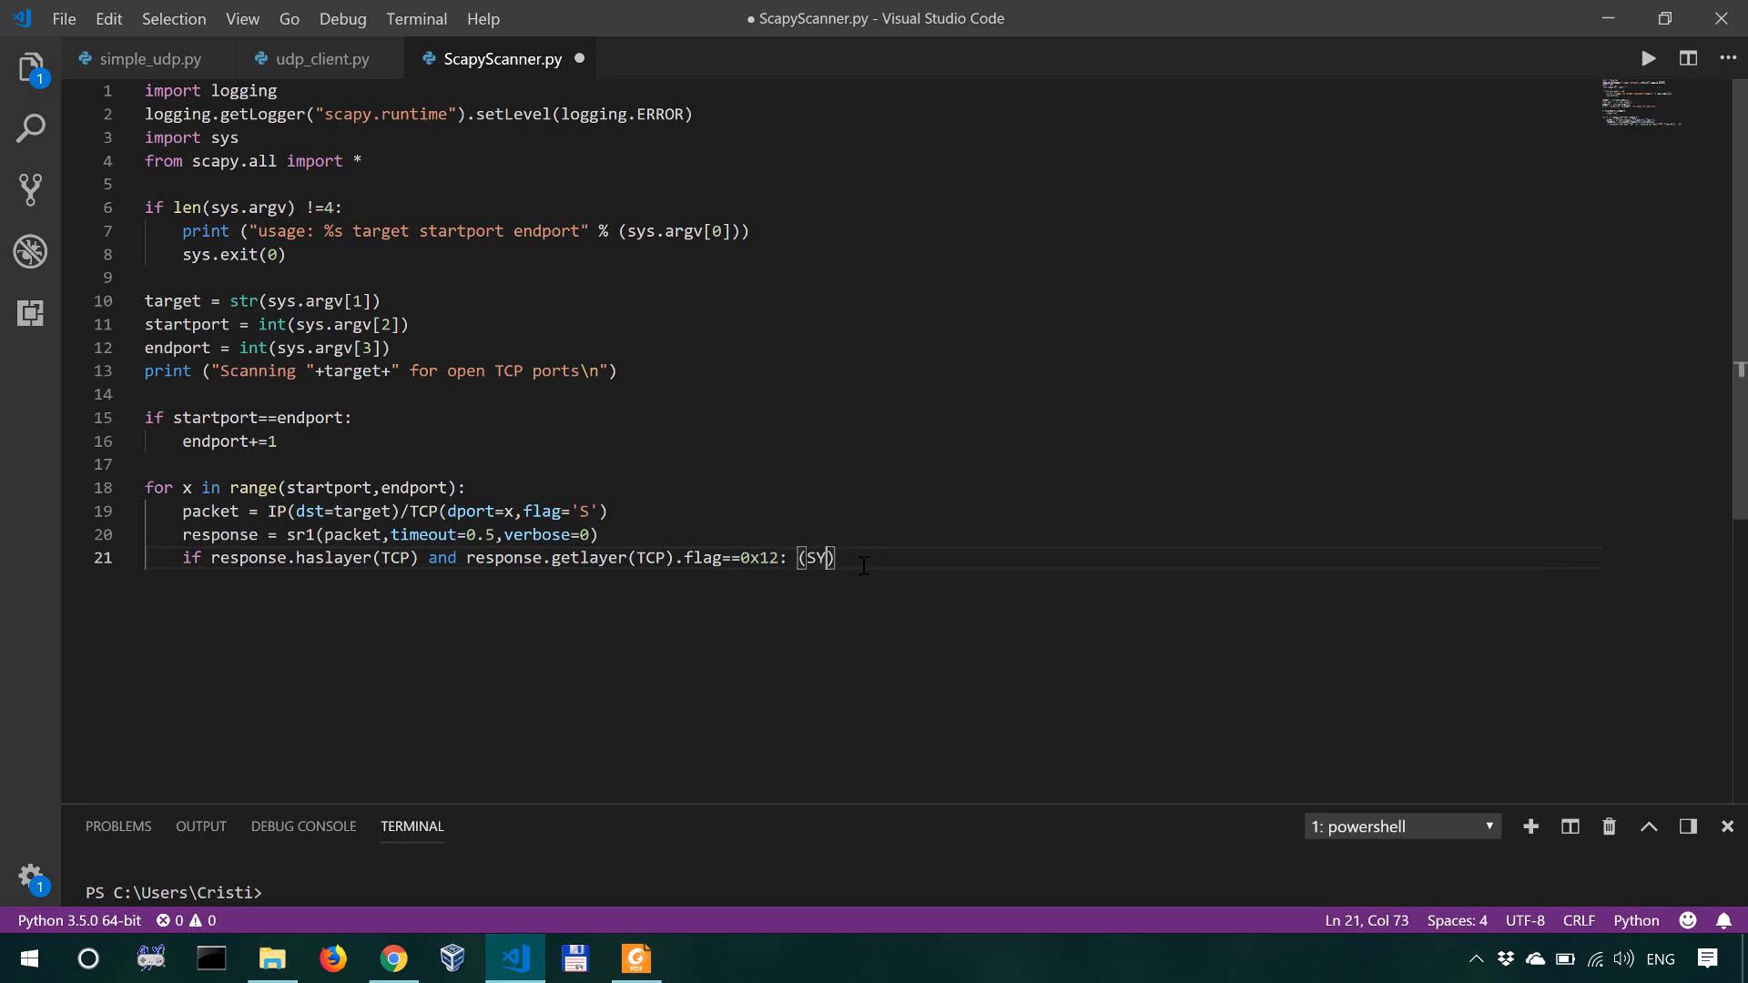
pyautogui.write('N-')
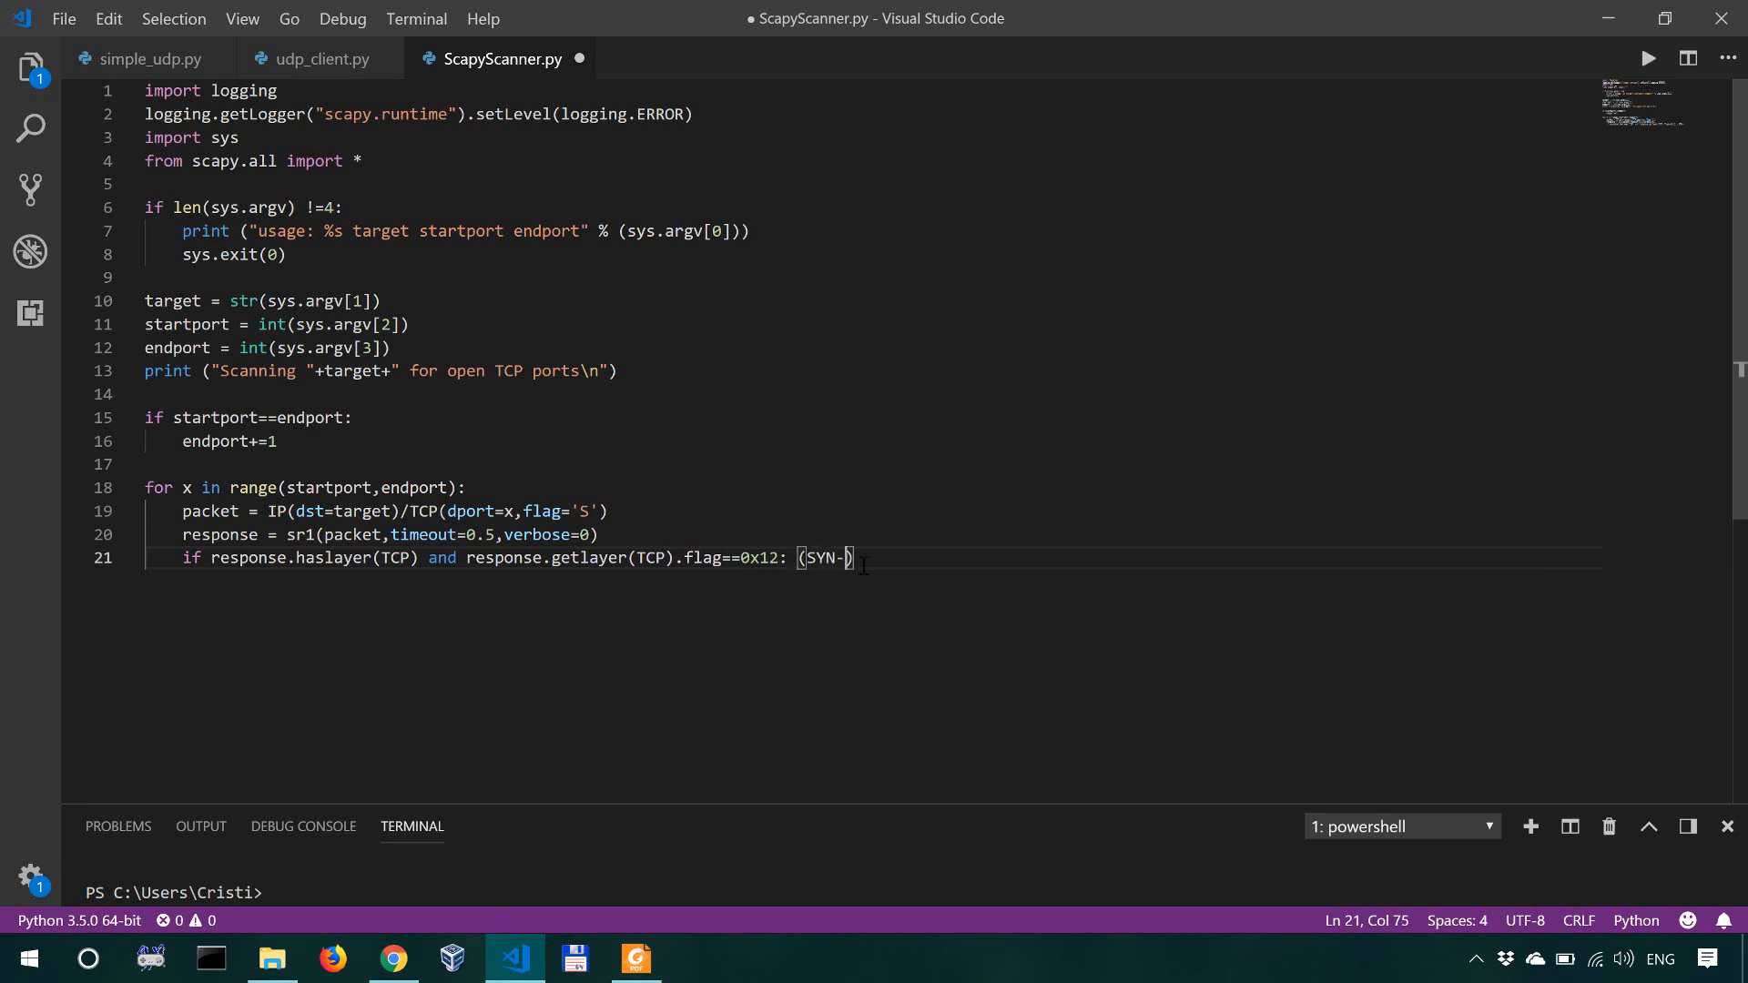
pyautogui.press('BackSpace')
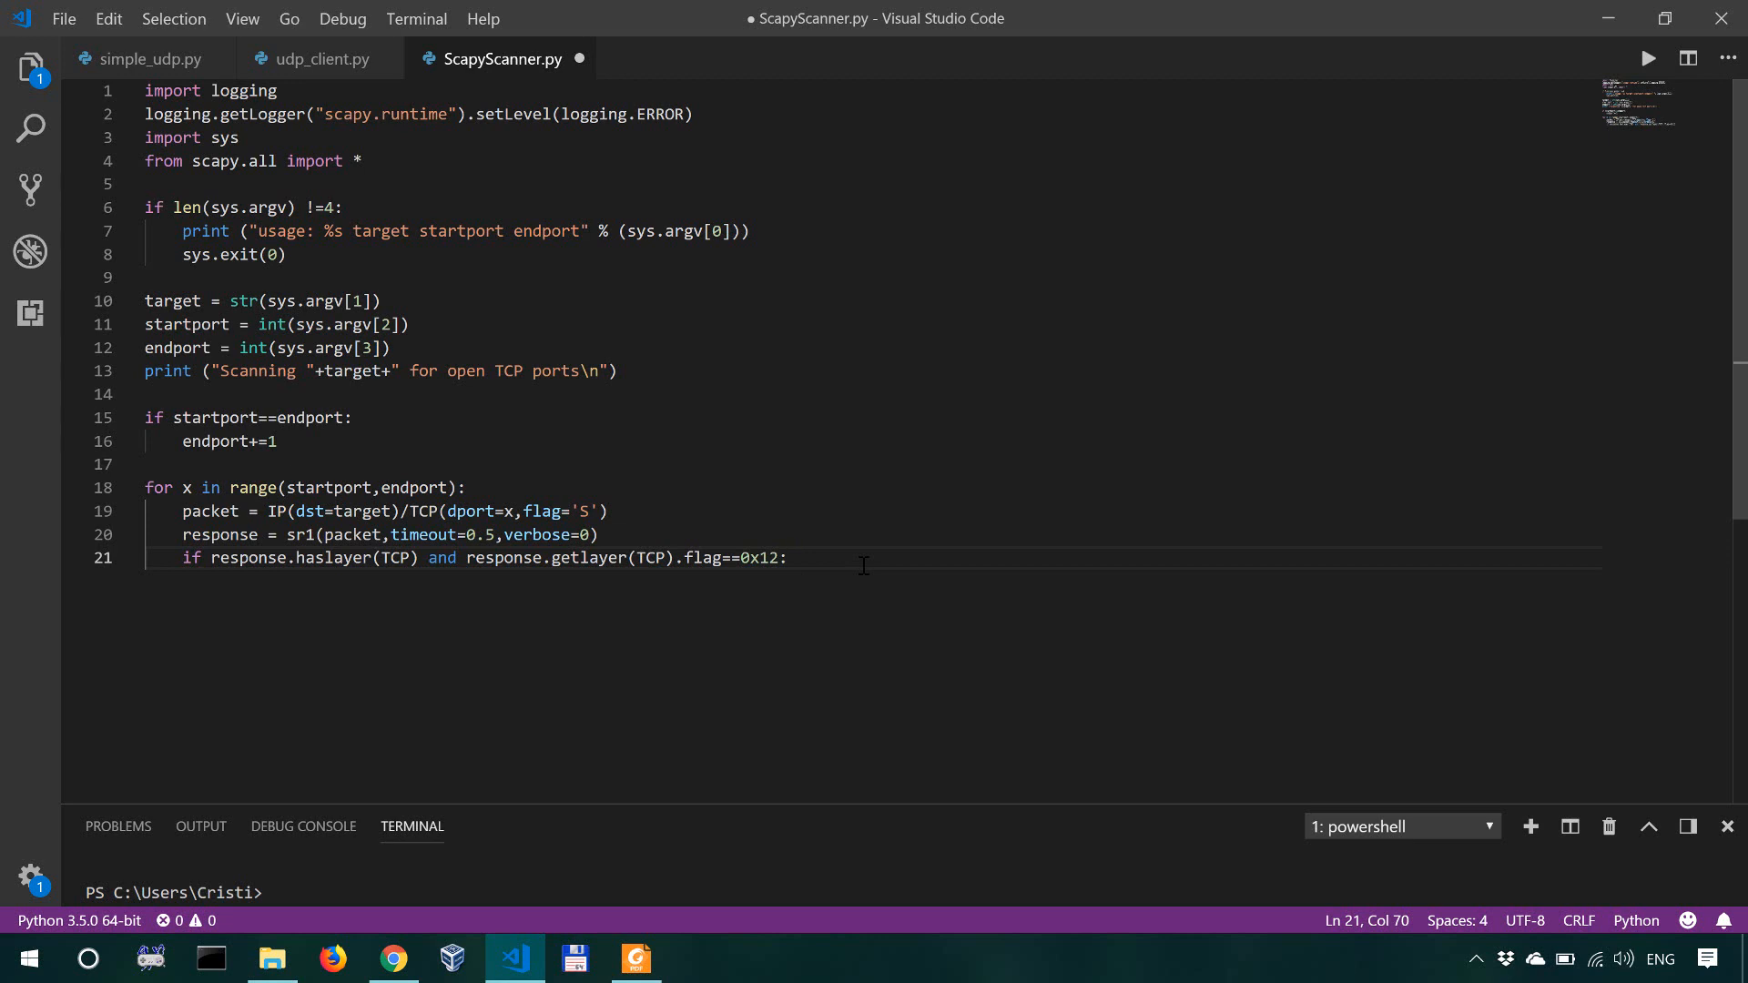
pyautogui.moveTo(743, 572)
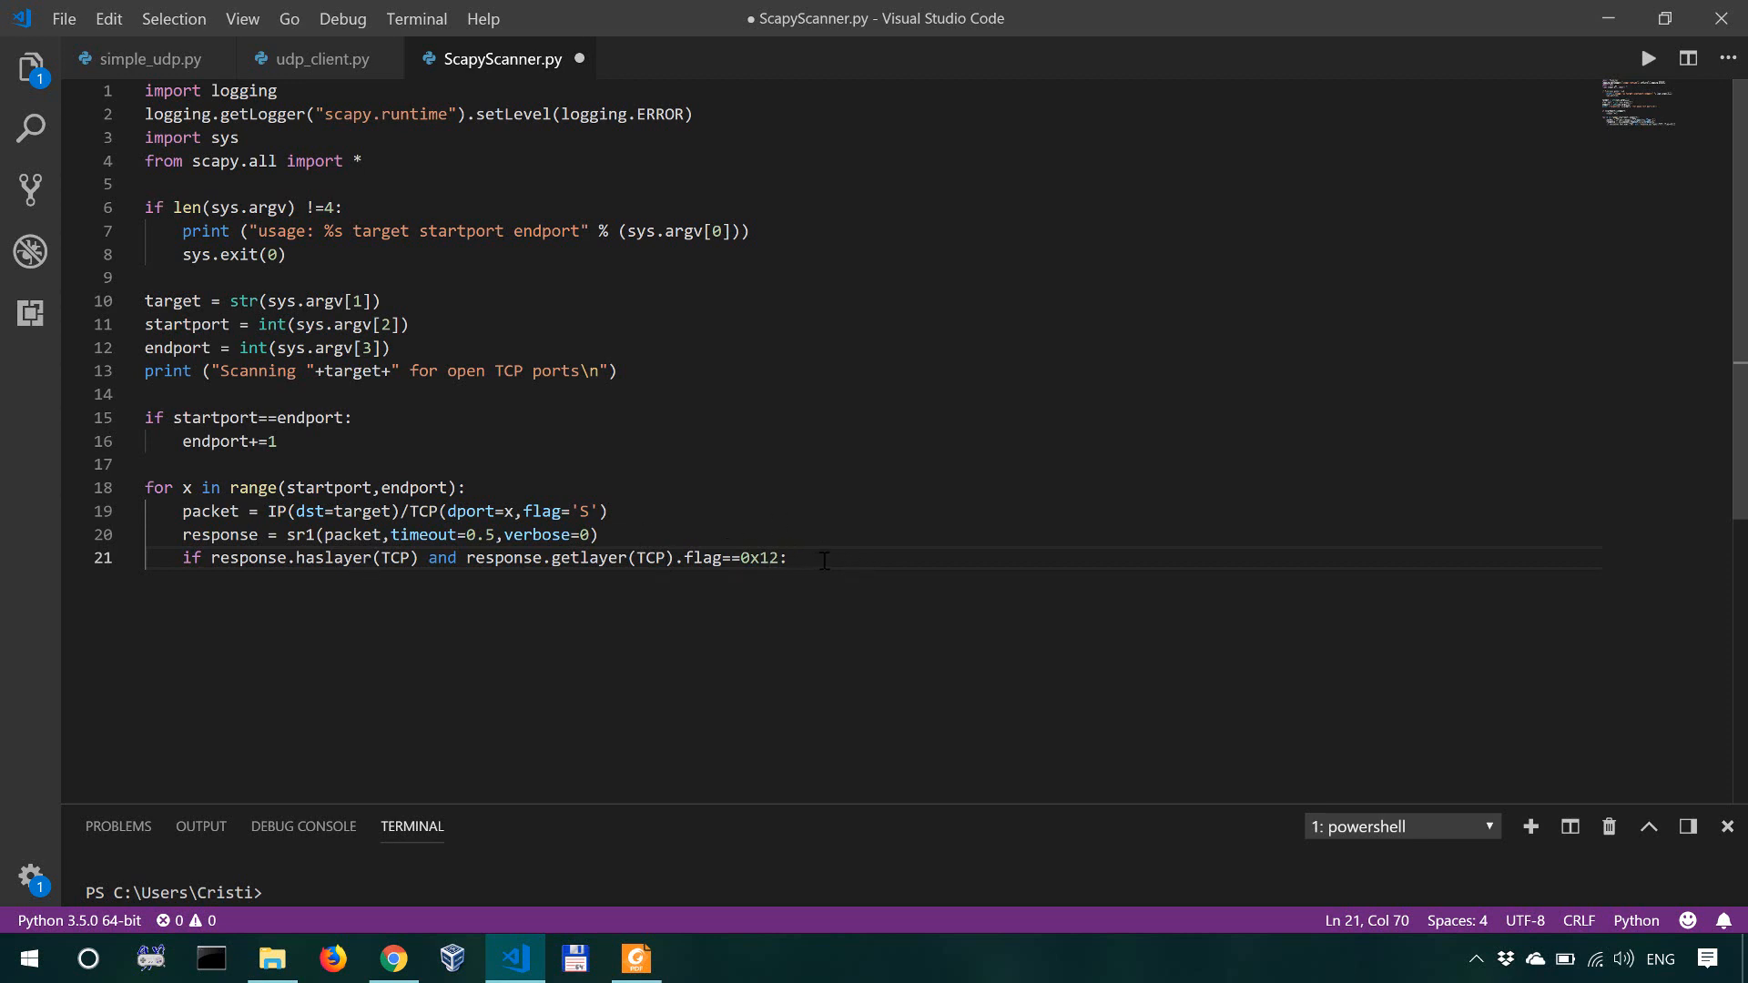
# Step: Add line 22 printing 'Port '+str(x)+' is open!' under the if
pyautogui.press('enter')
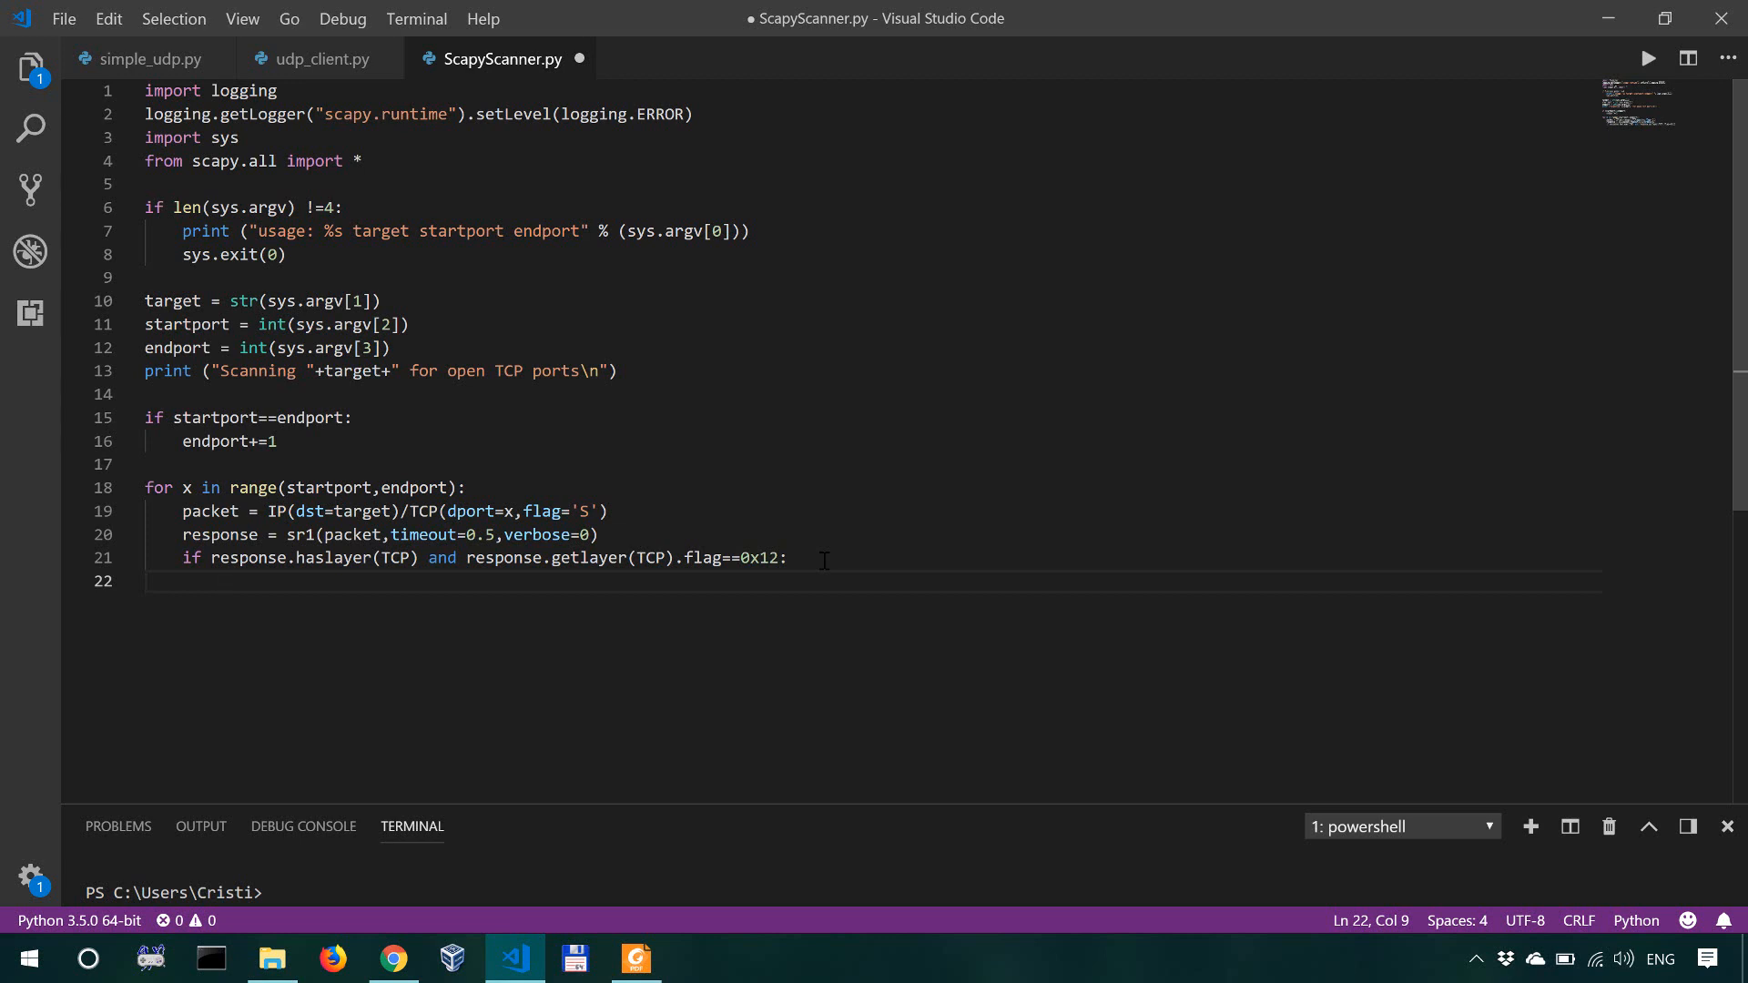
pyautogui.write('print(')
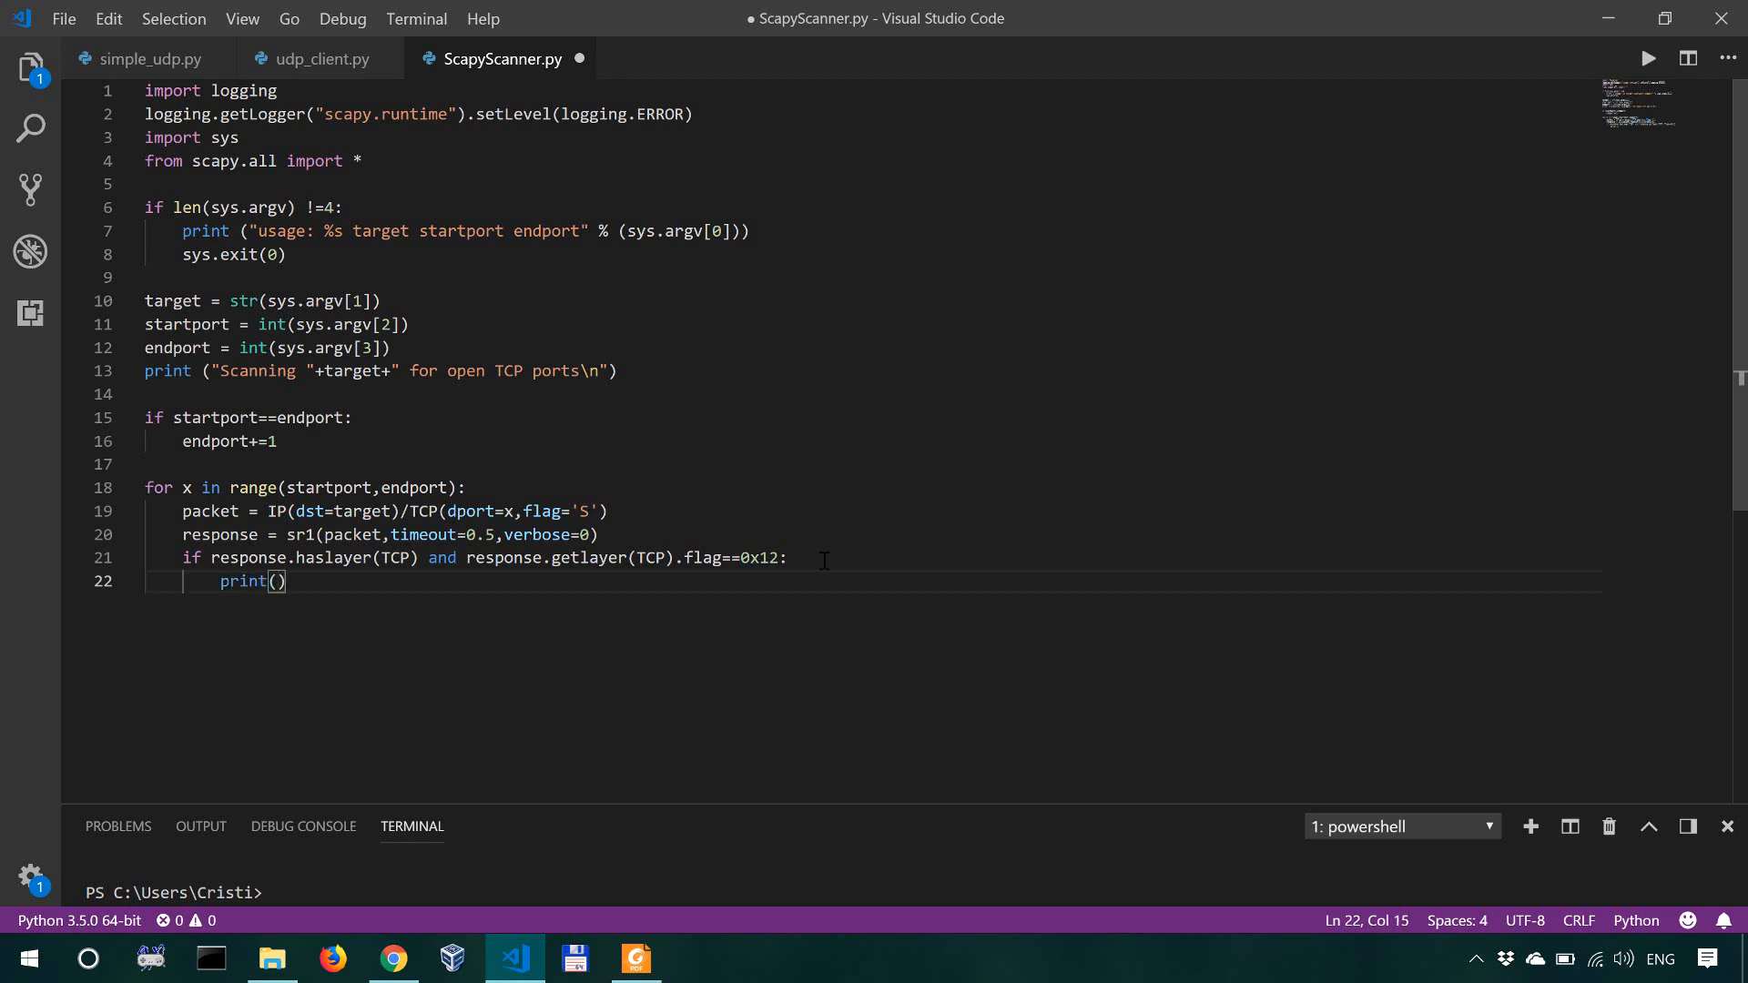
pyautogui.write("'Port'")
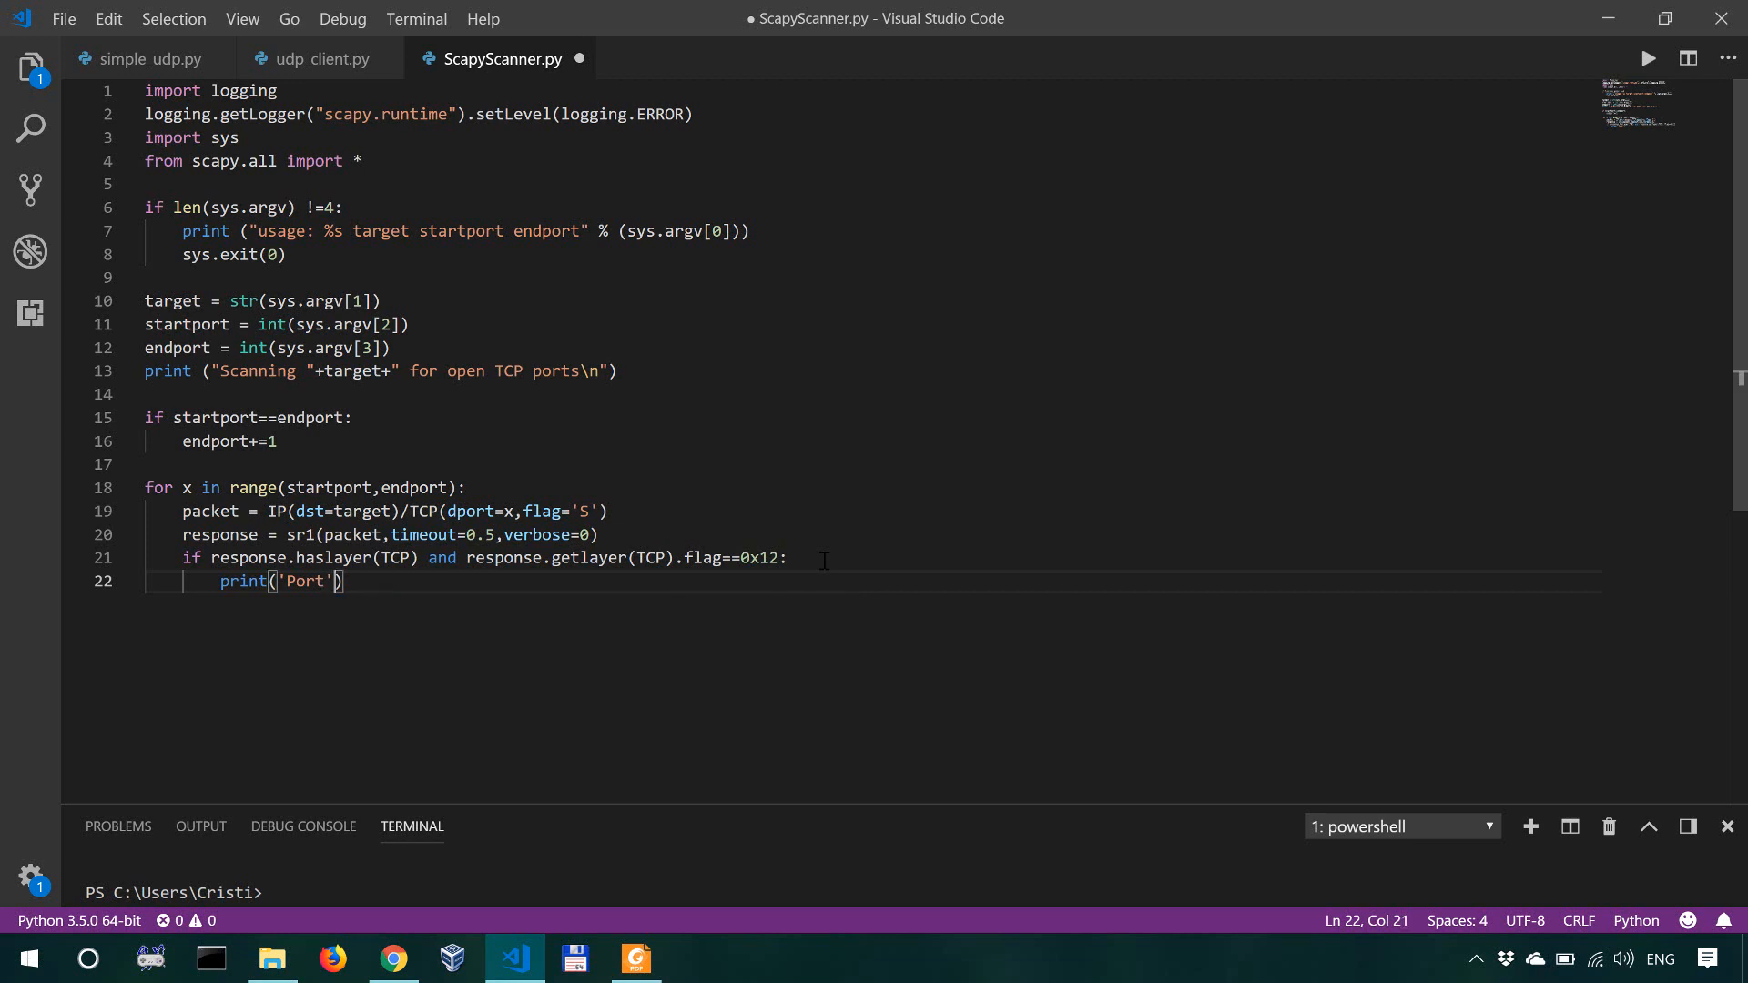
pyautogui.write('+str(x)')
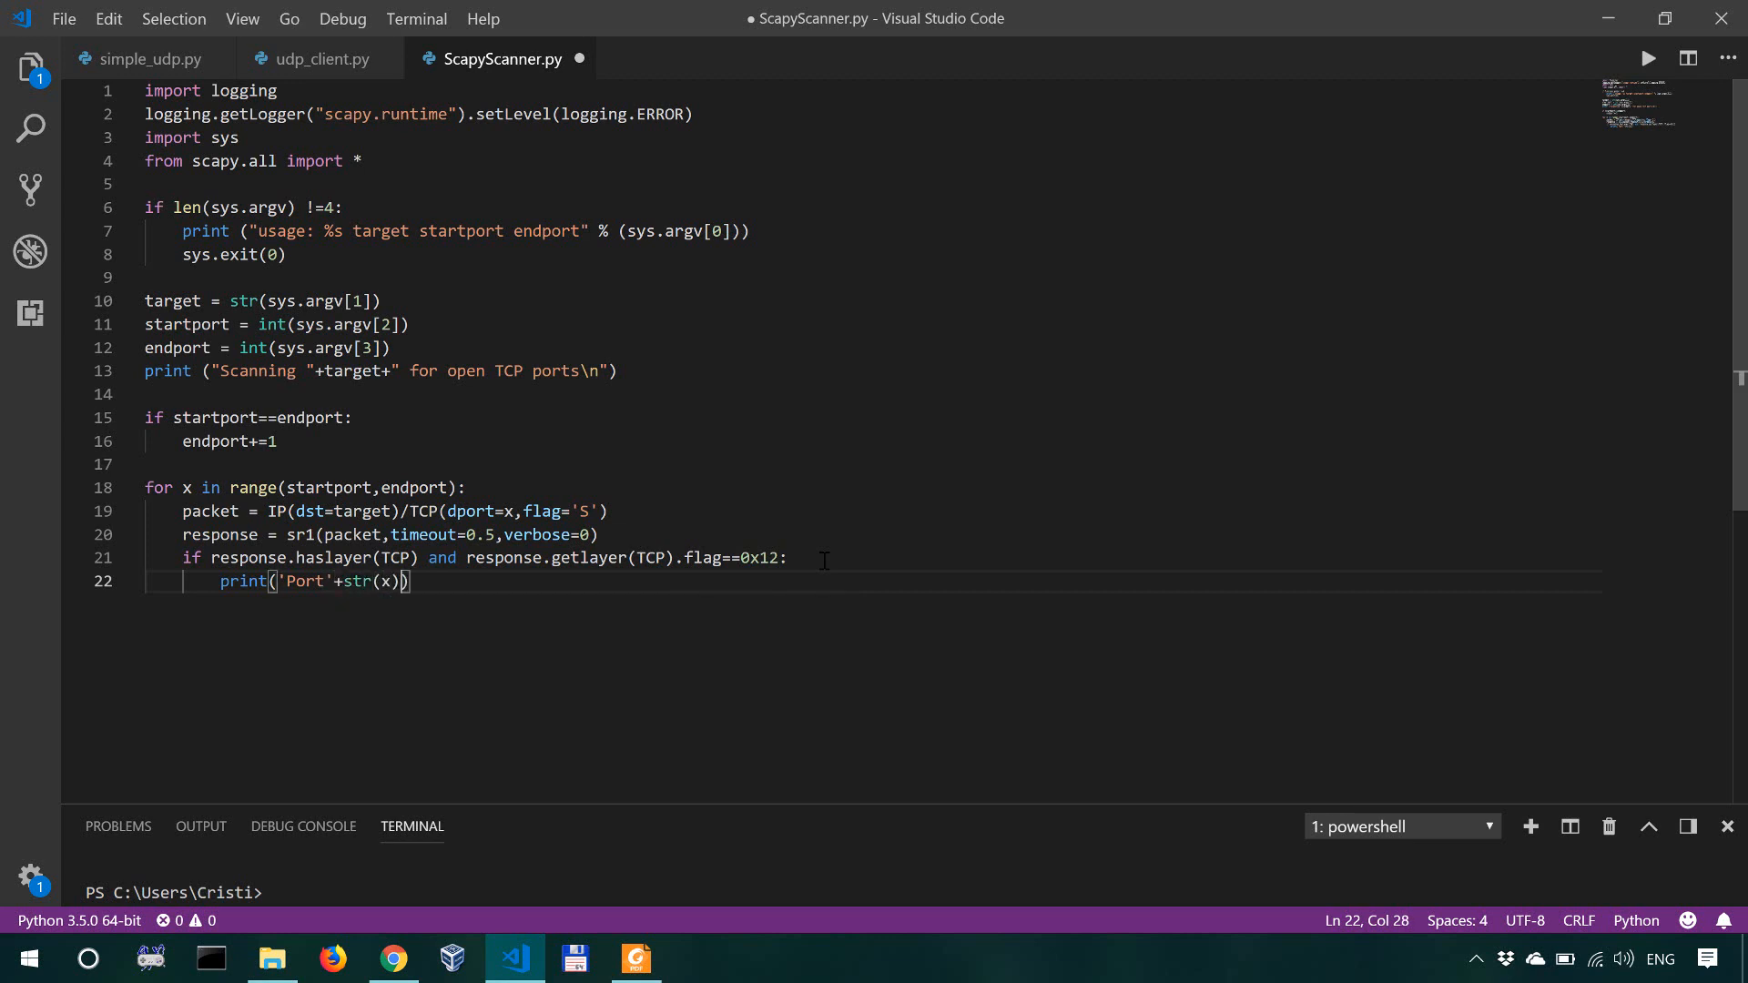
pyautogui.write("+''")
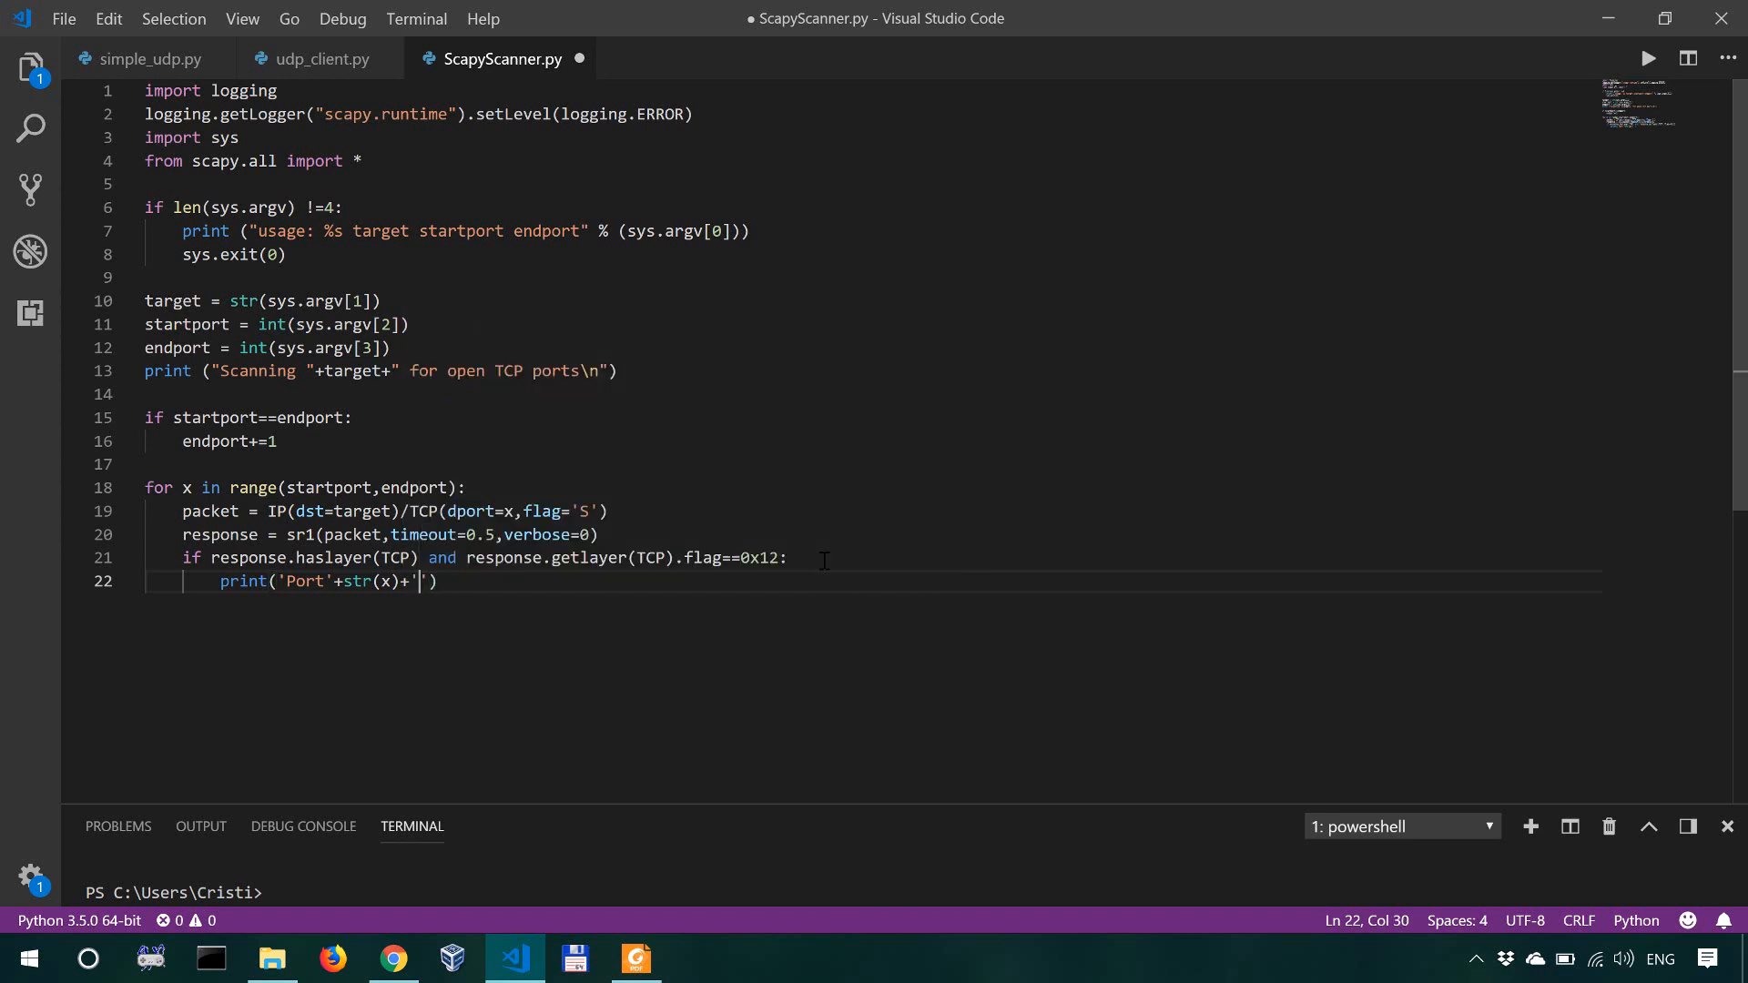
pyautogui.write('is open')
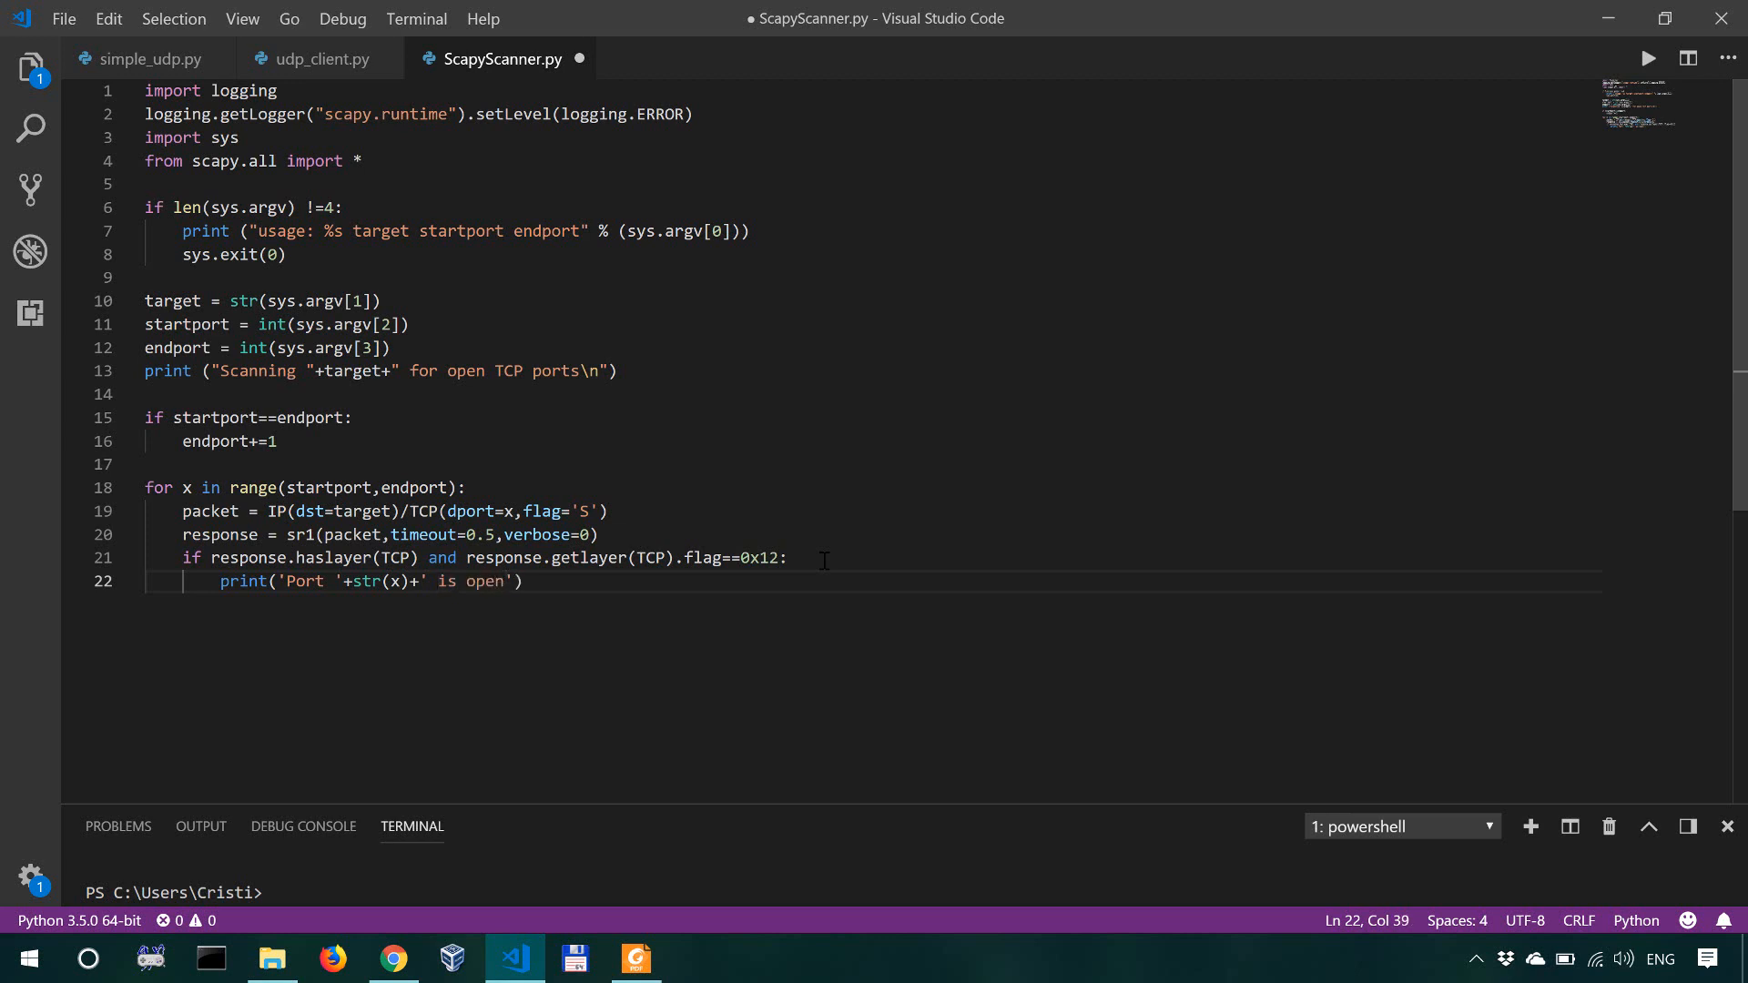
pyautogui.write('!')
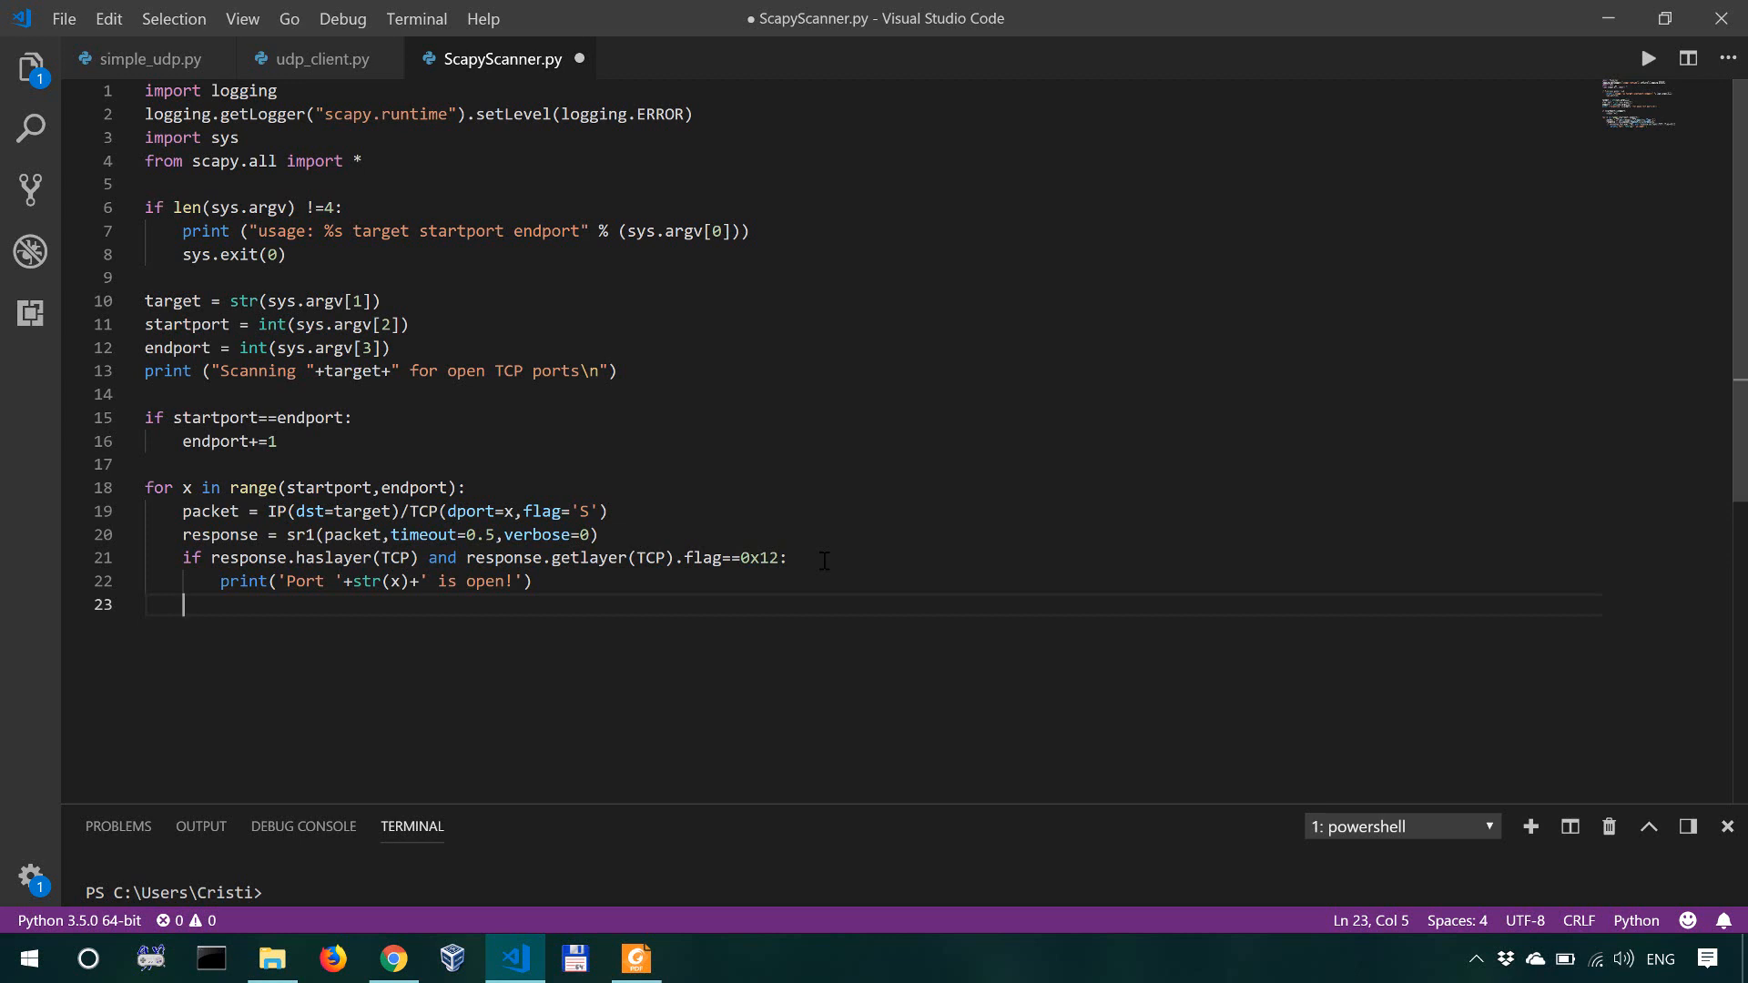
# Step: Write line 23 as sr(IP(dst=target)/TCP(dport=response.sport))
pyautogui.write('sr')
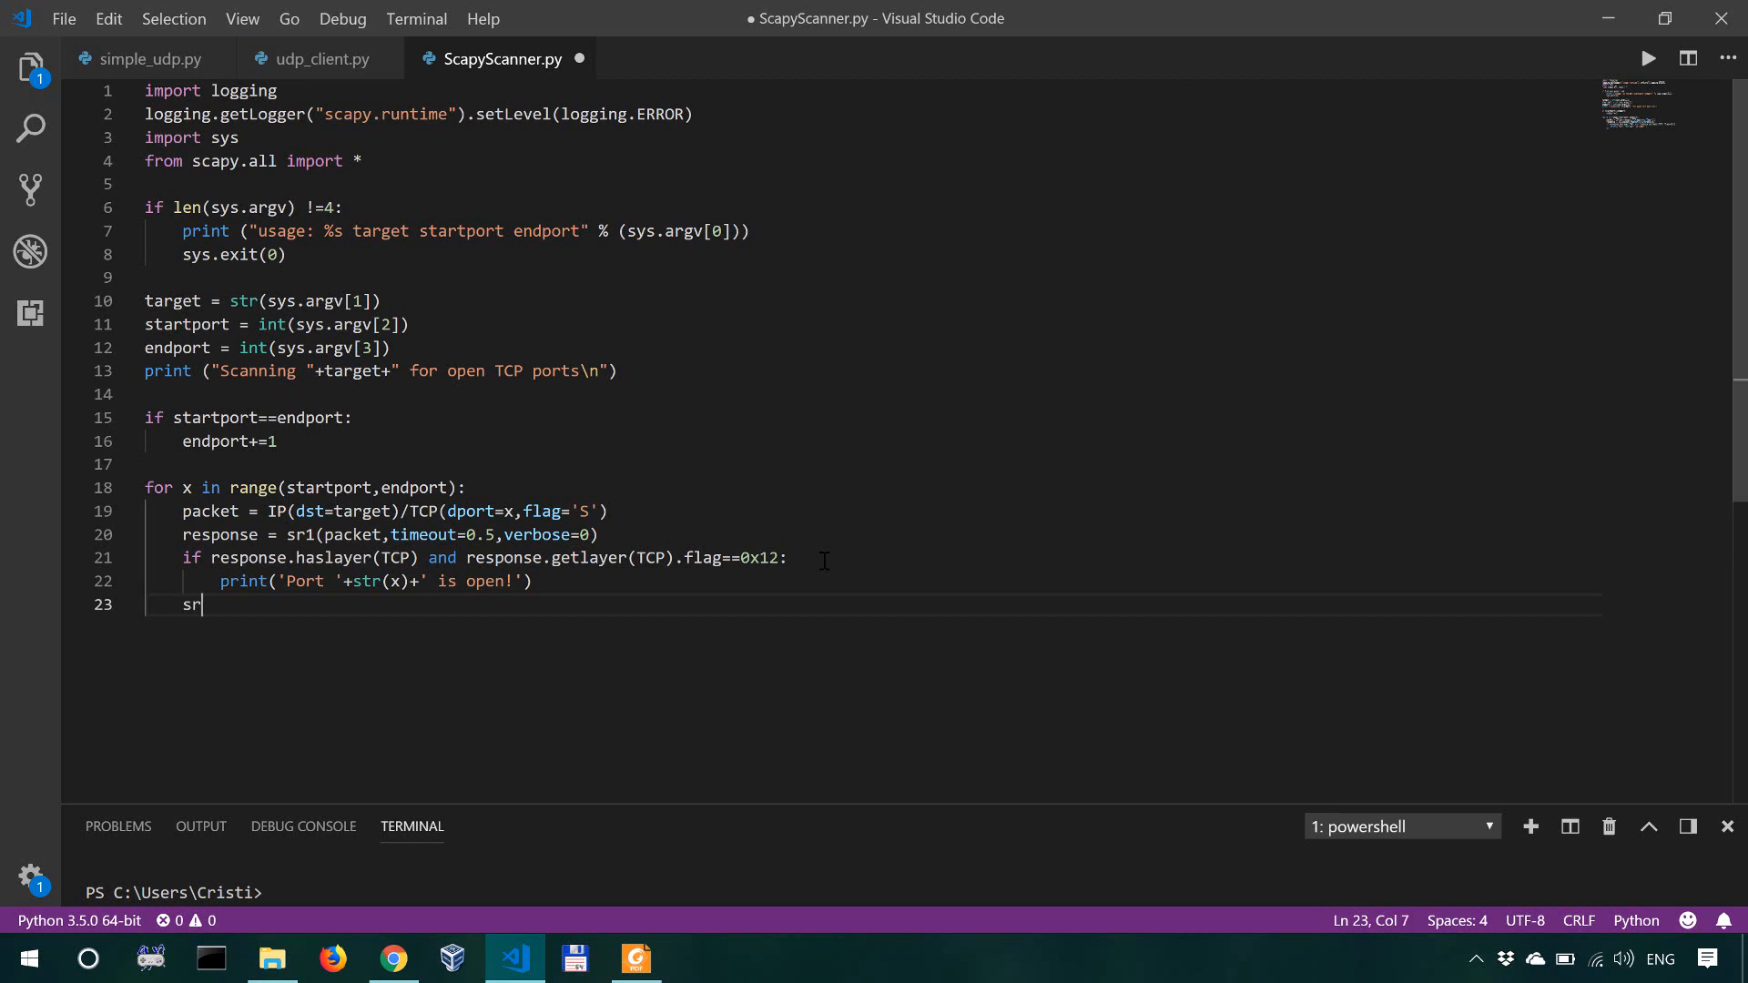
pyautogui.write('(')
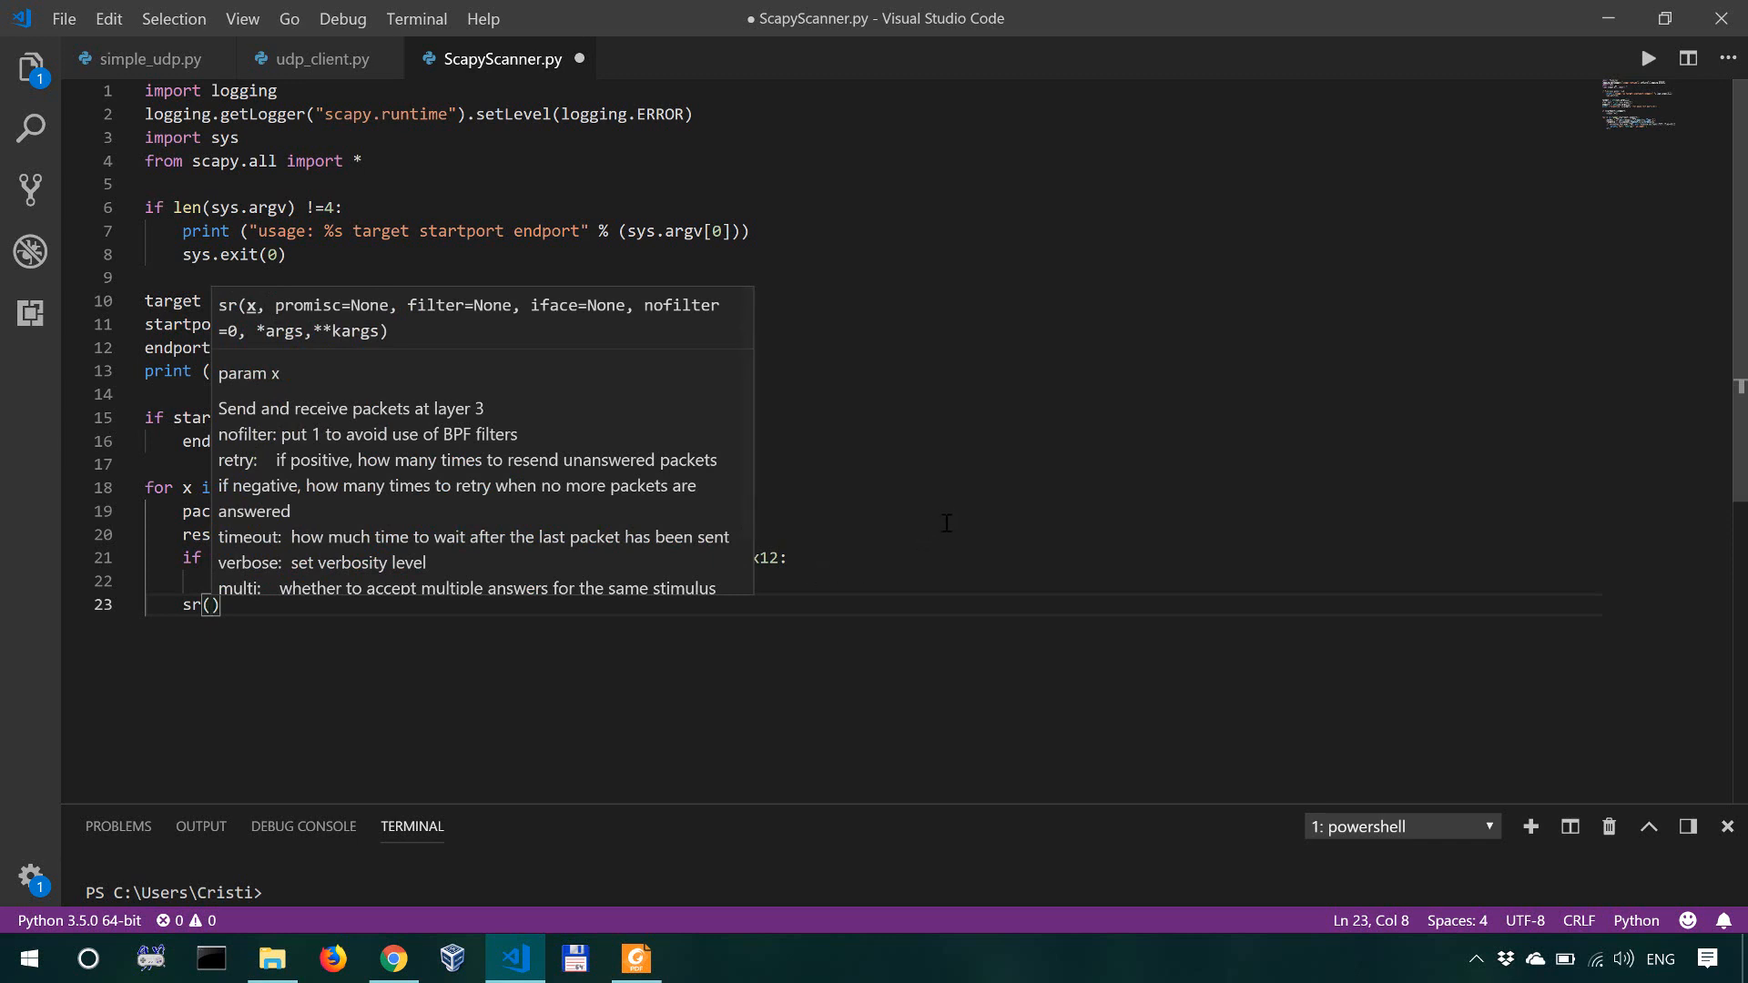
pyautogui.moveTo(1203, 606)
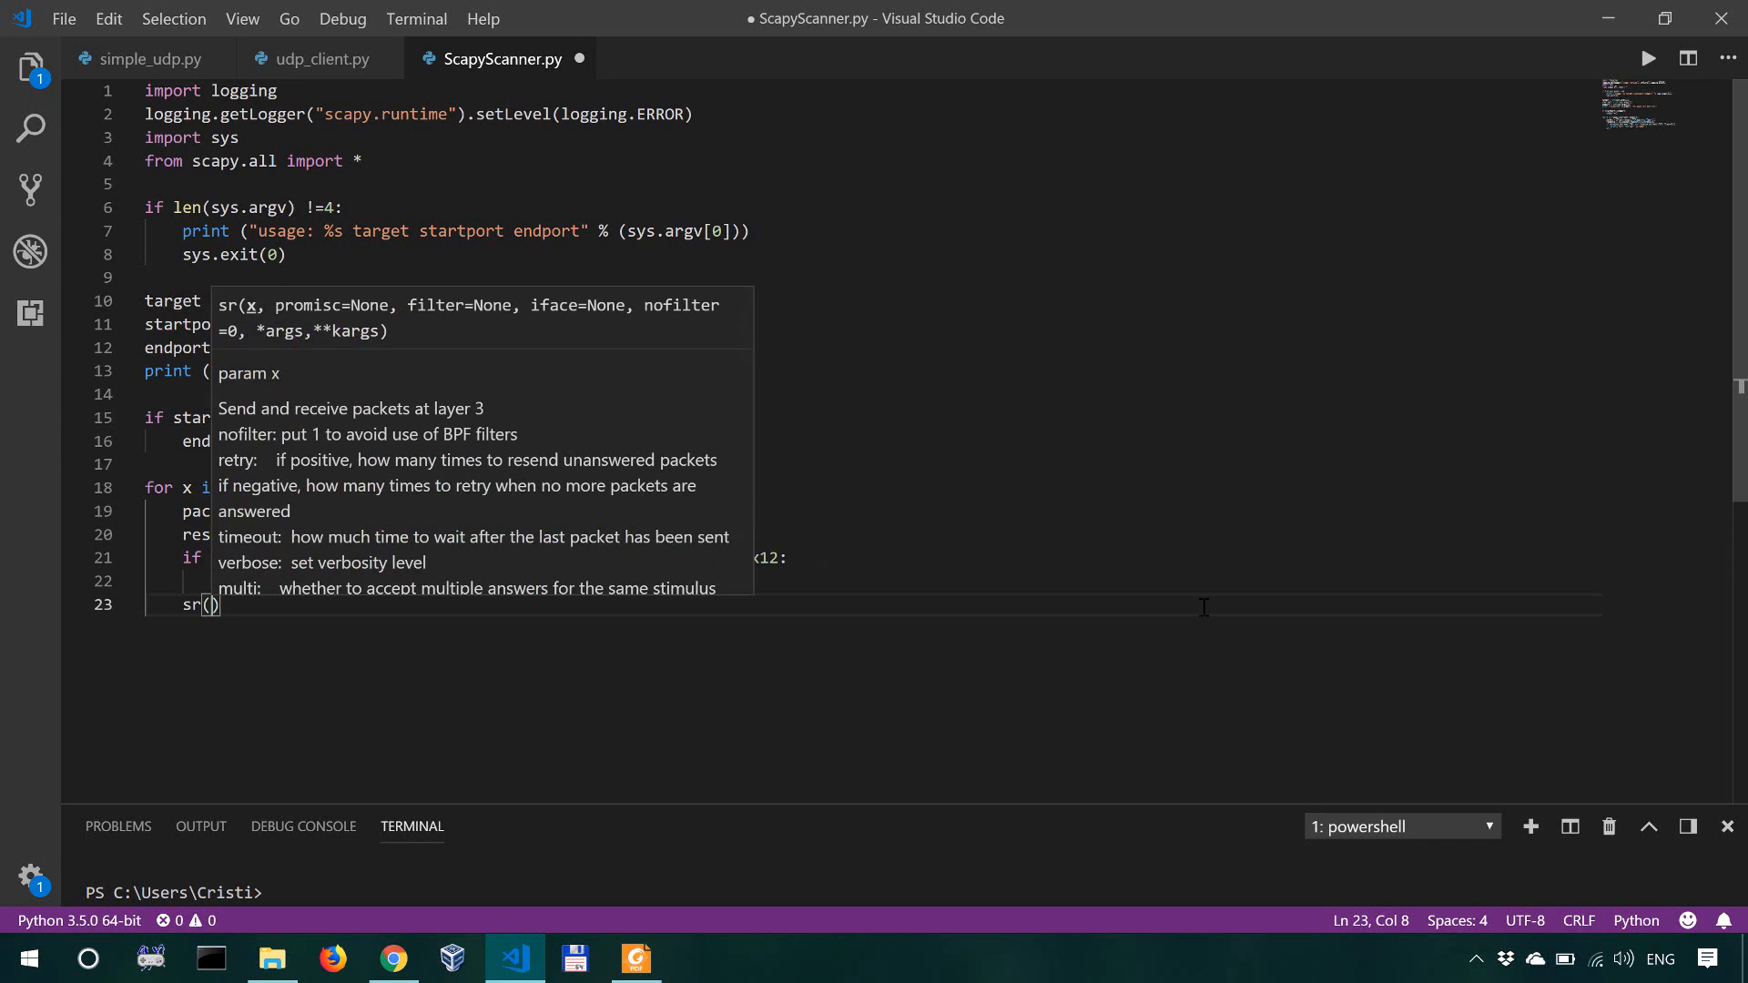
pyautogui.write('IP(')
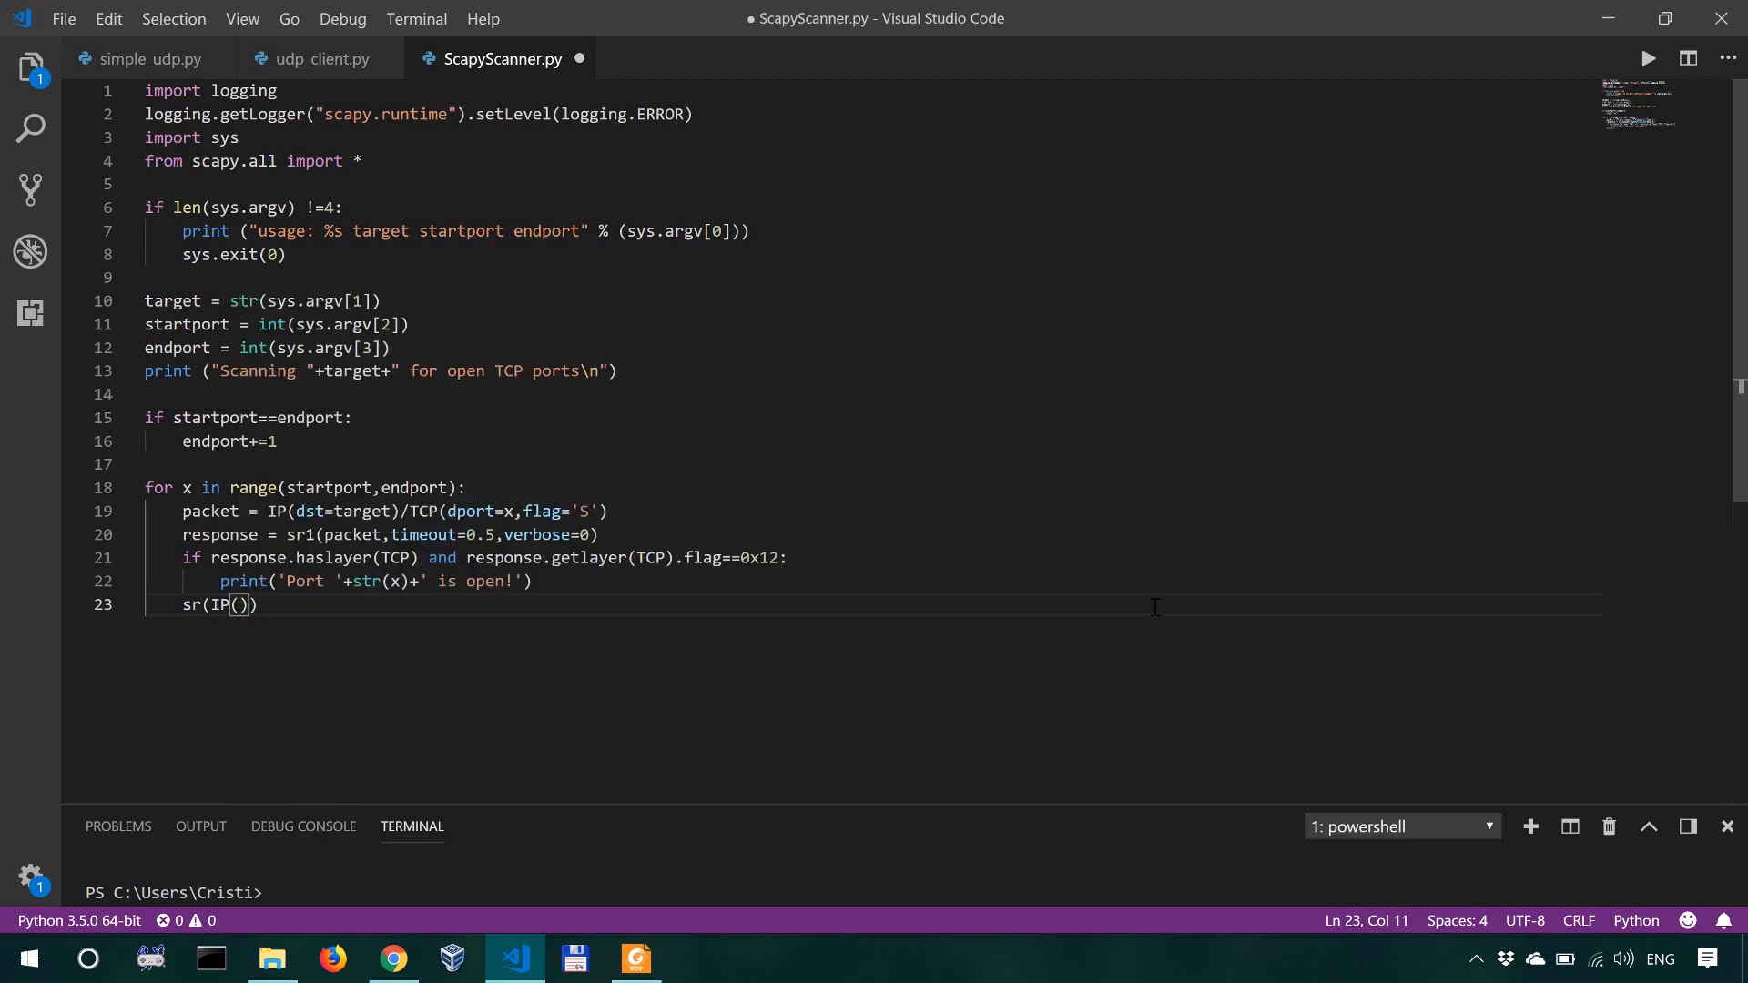
pyautogui.write('dst=')
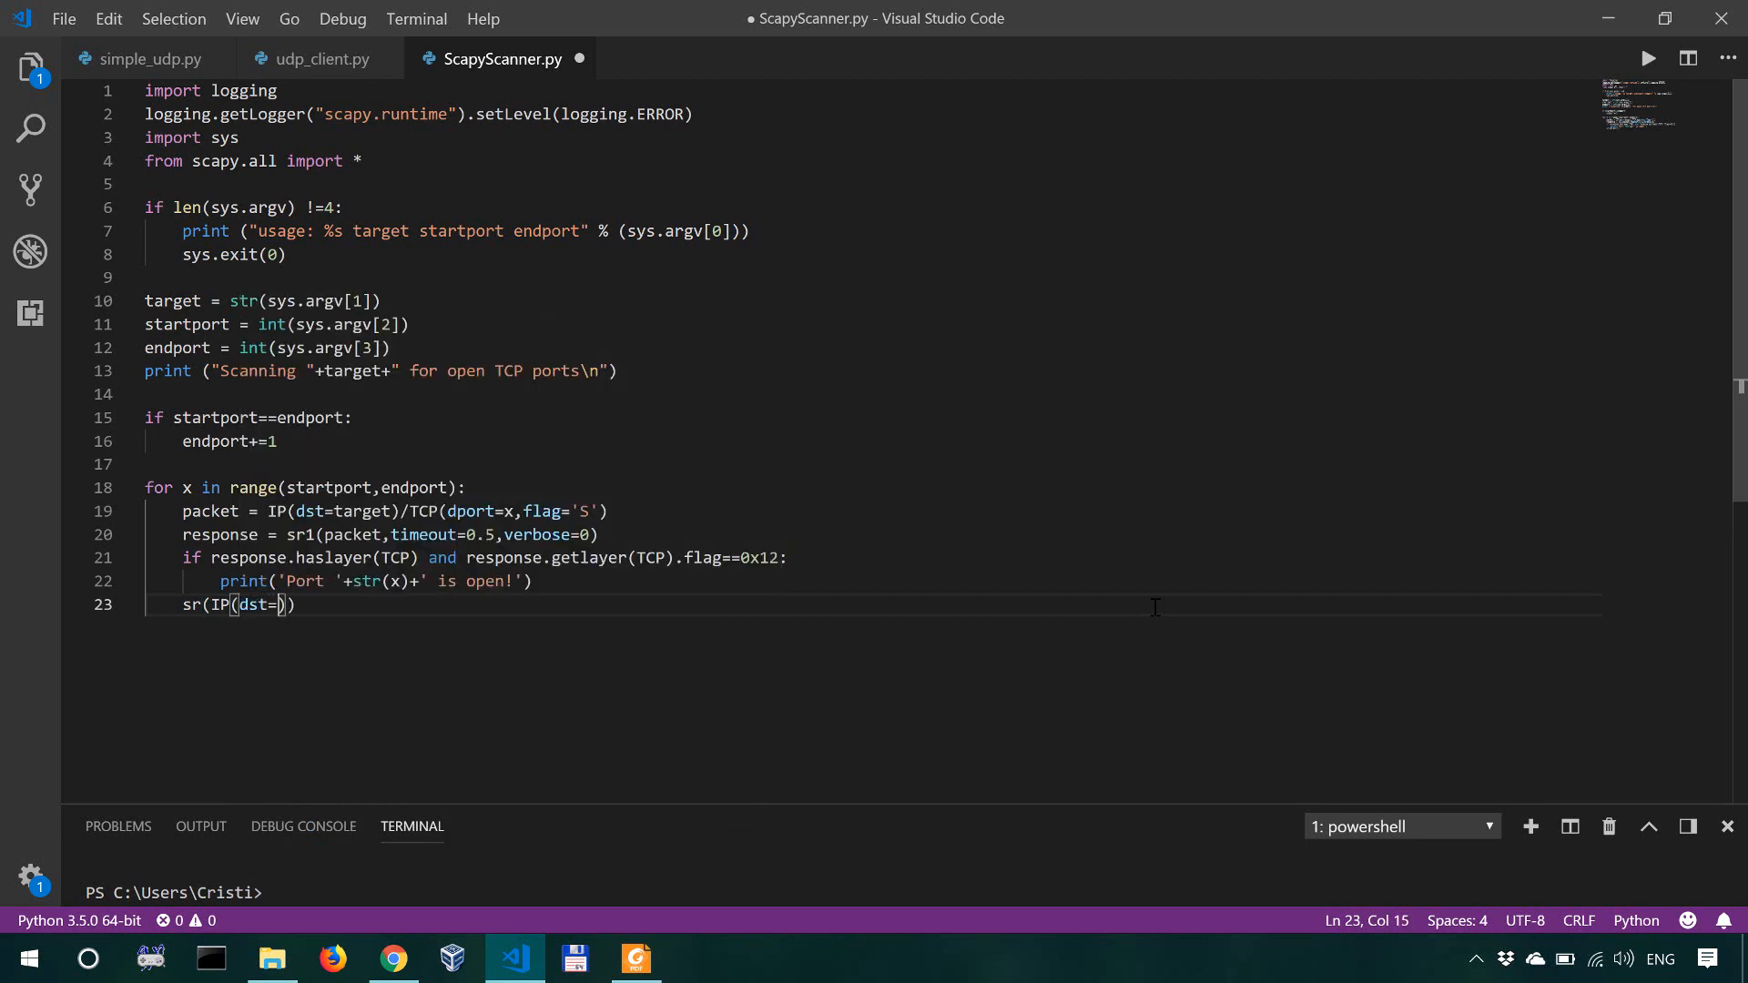
pyautogui.write('target')
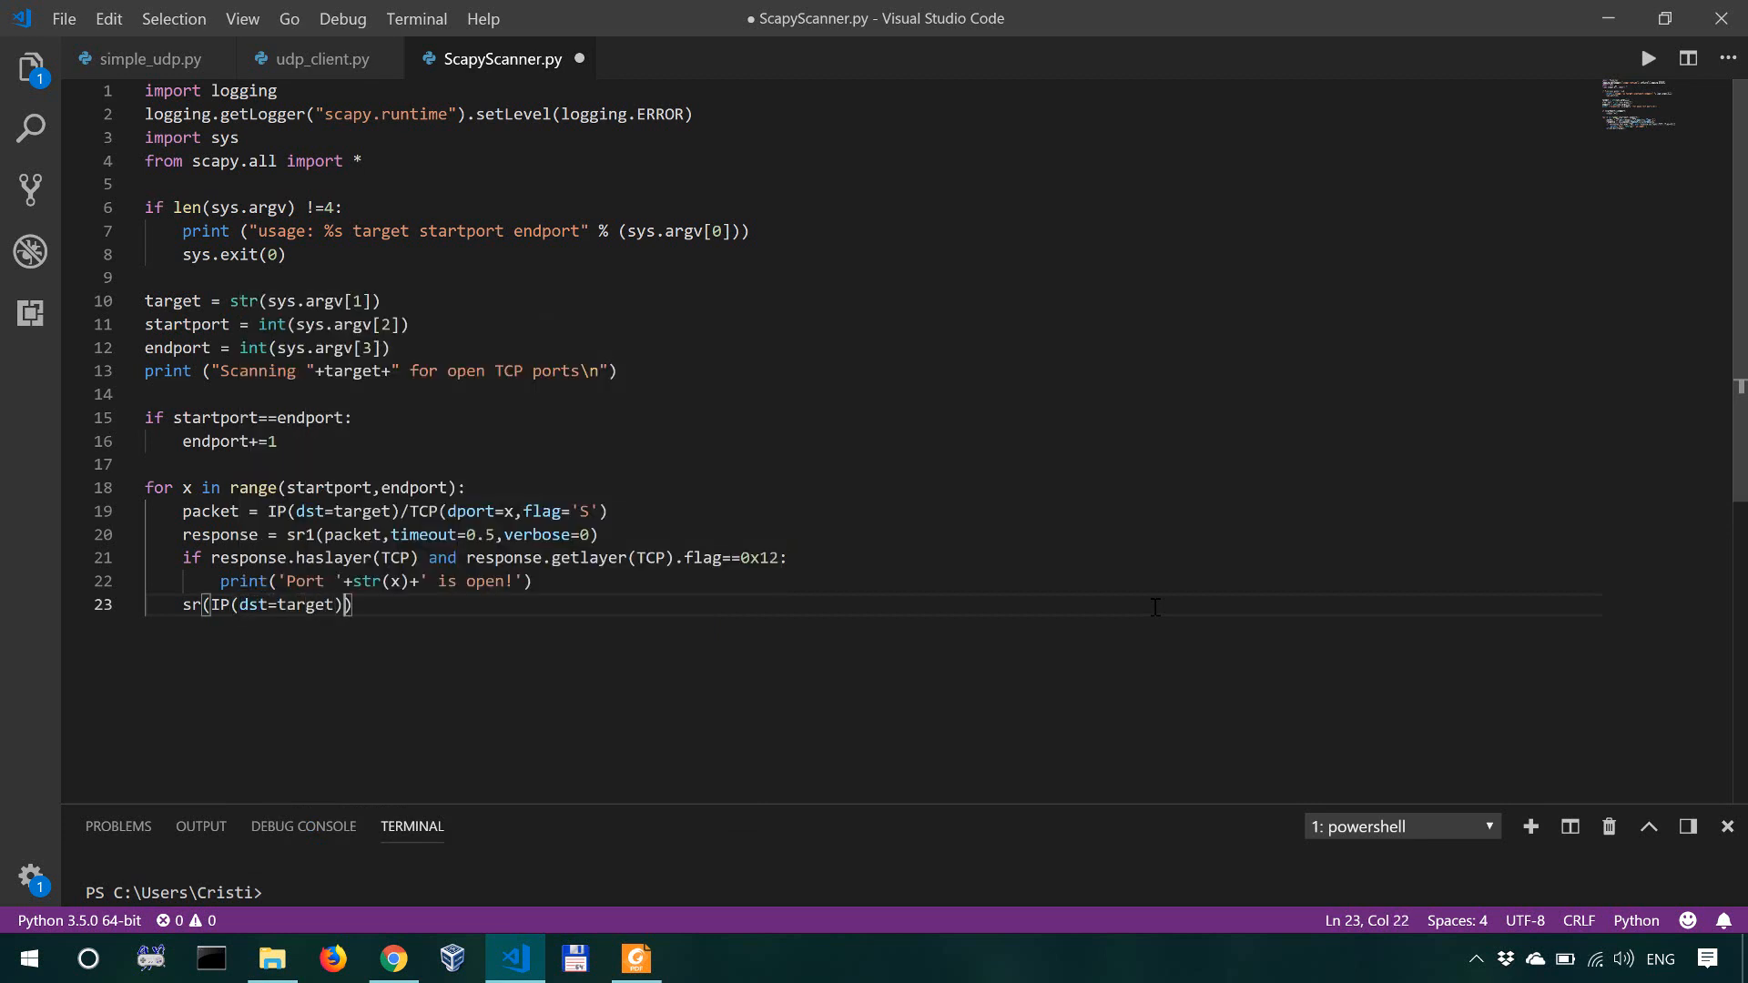
pyautogui.write('/P')
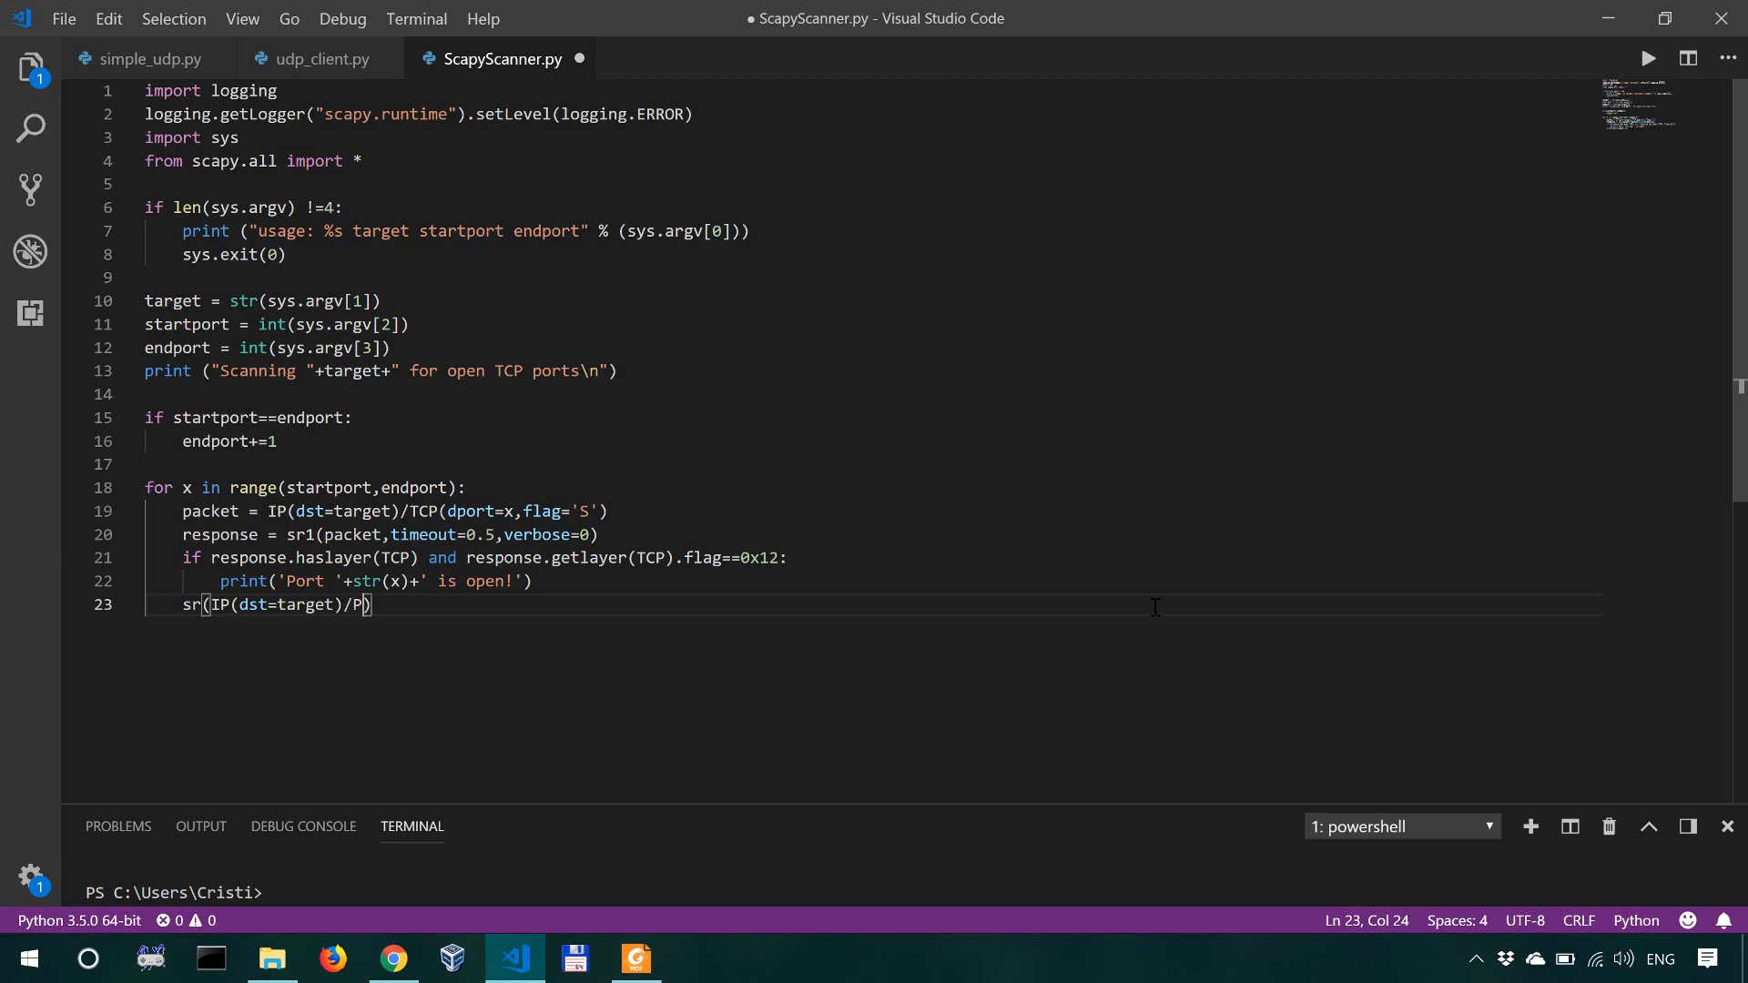
pyautogui.write('CP(dport')
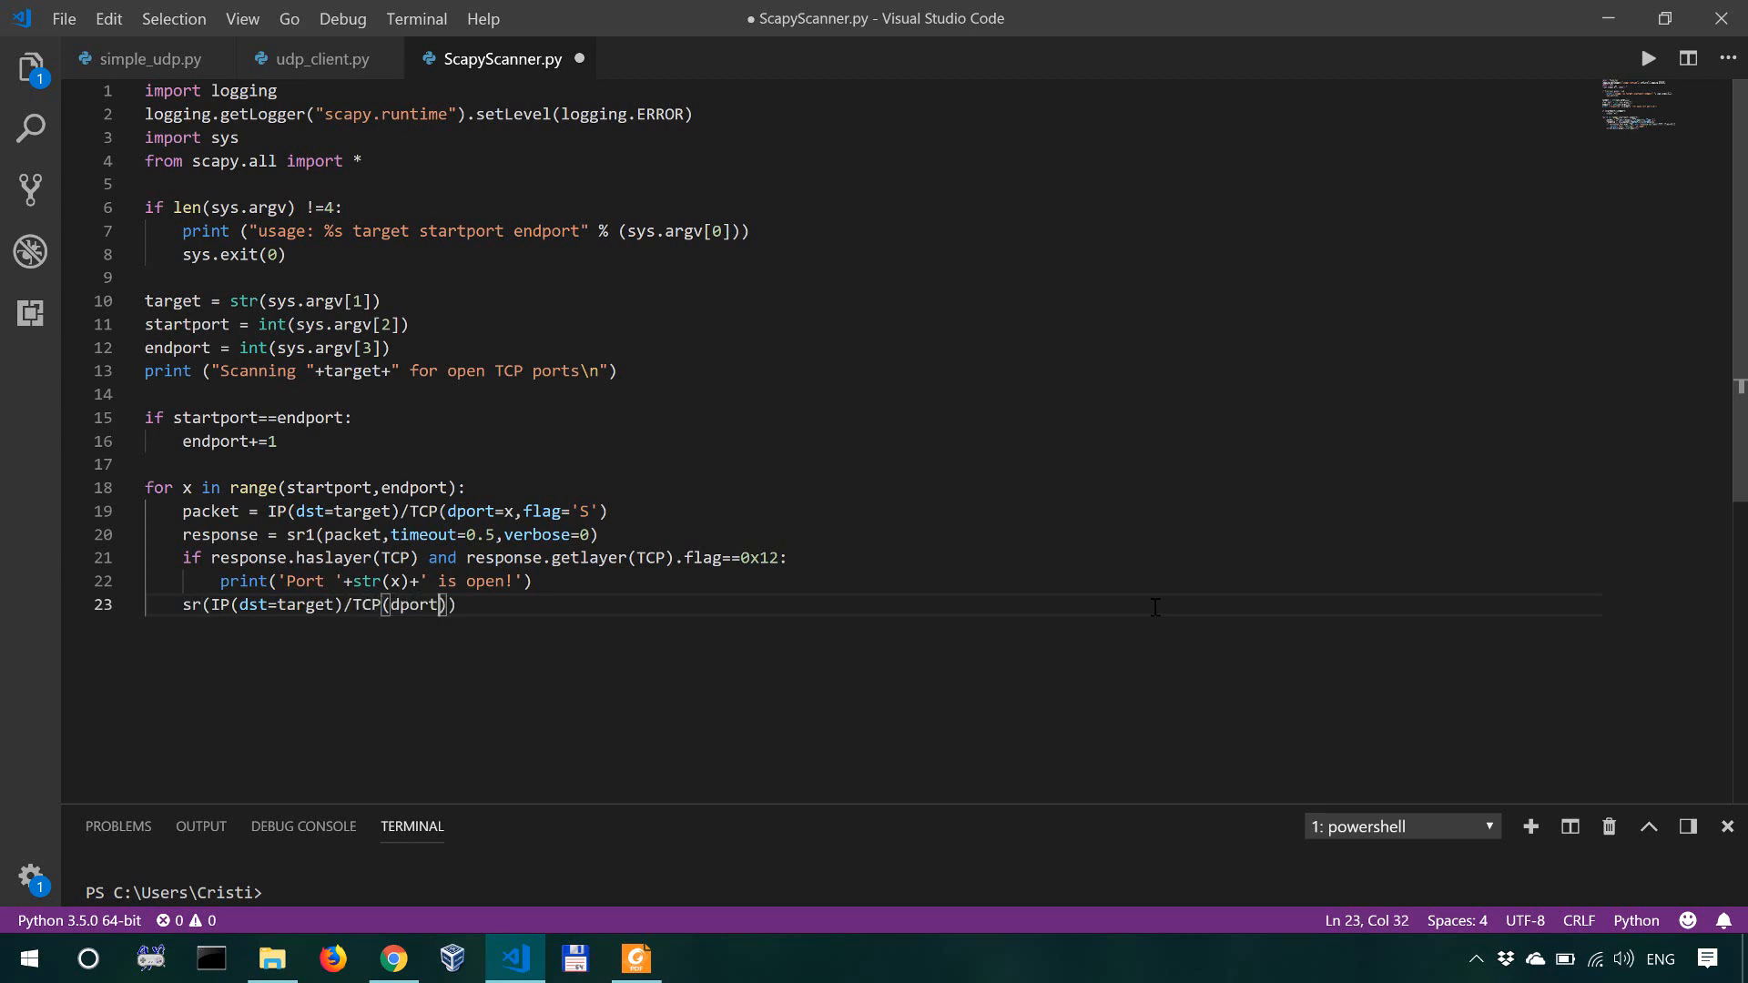
pyautogui.write('response.sport')
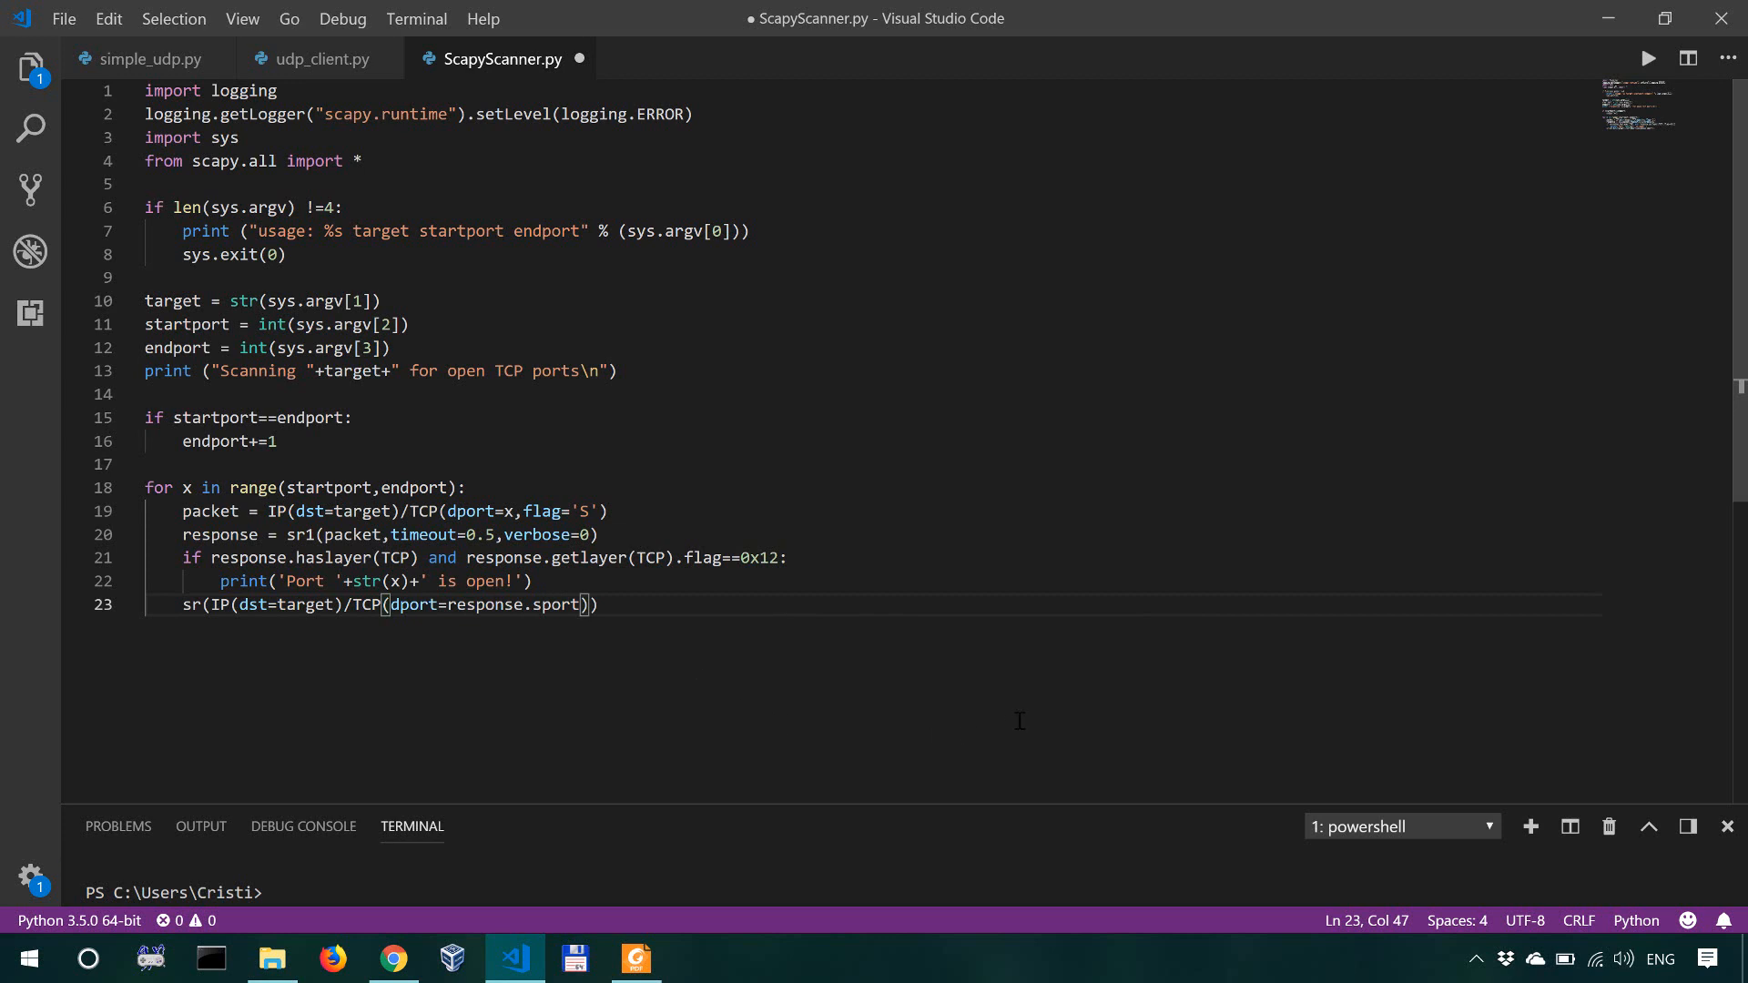
pyautogui.moveTo(668, 524)
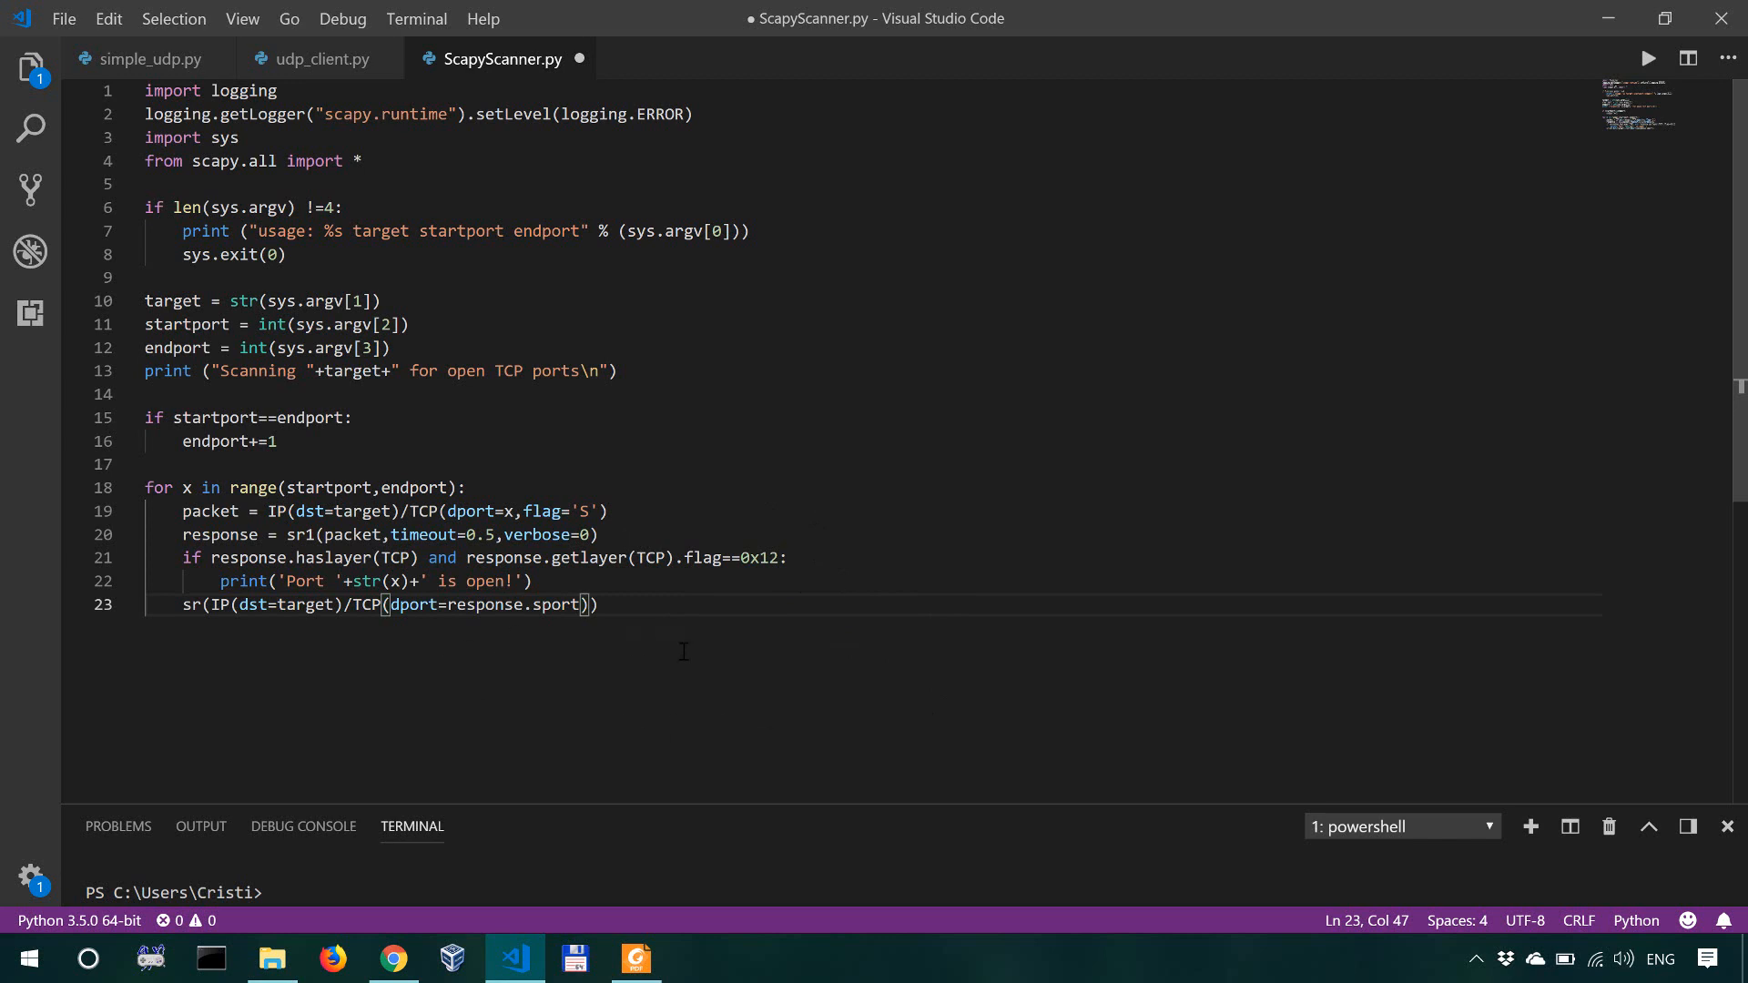
pyautogui.moveTo(610, 584)
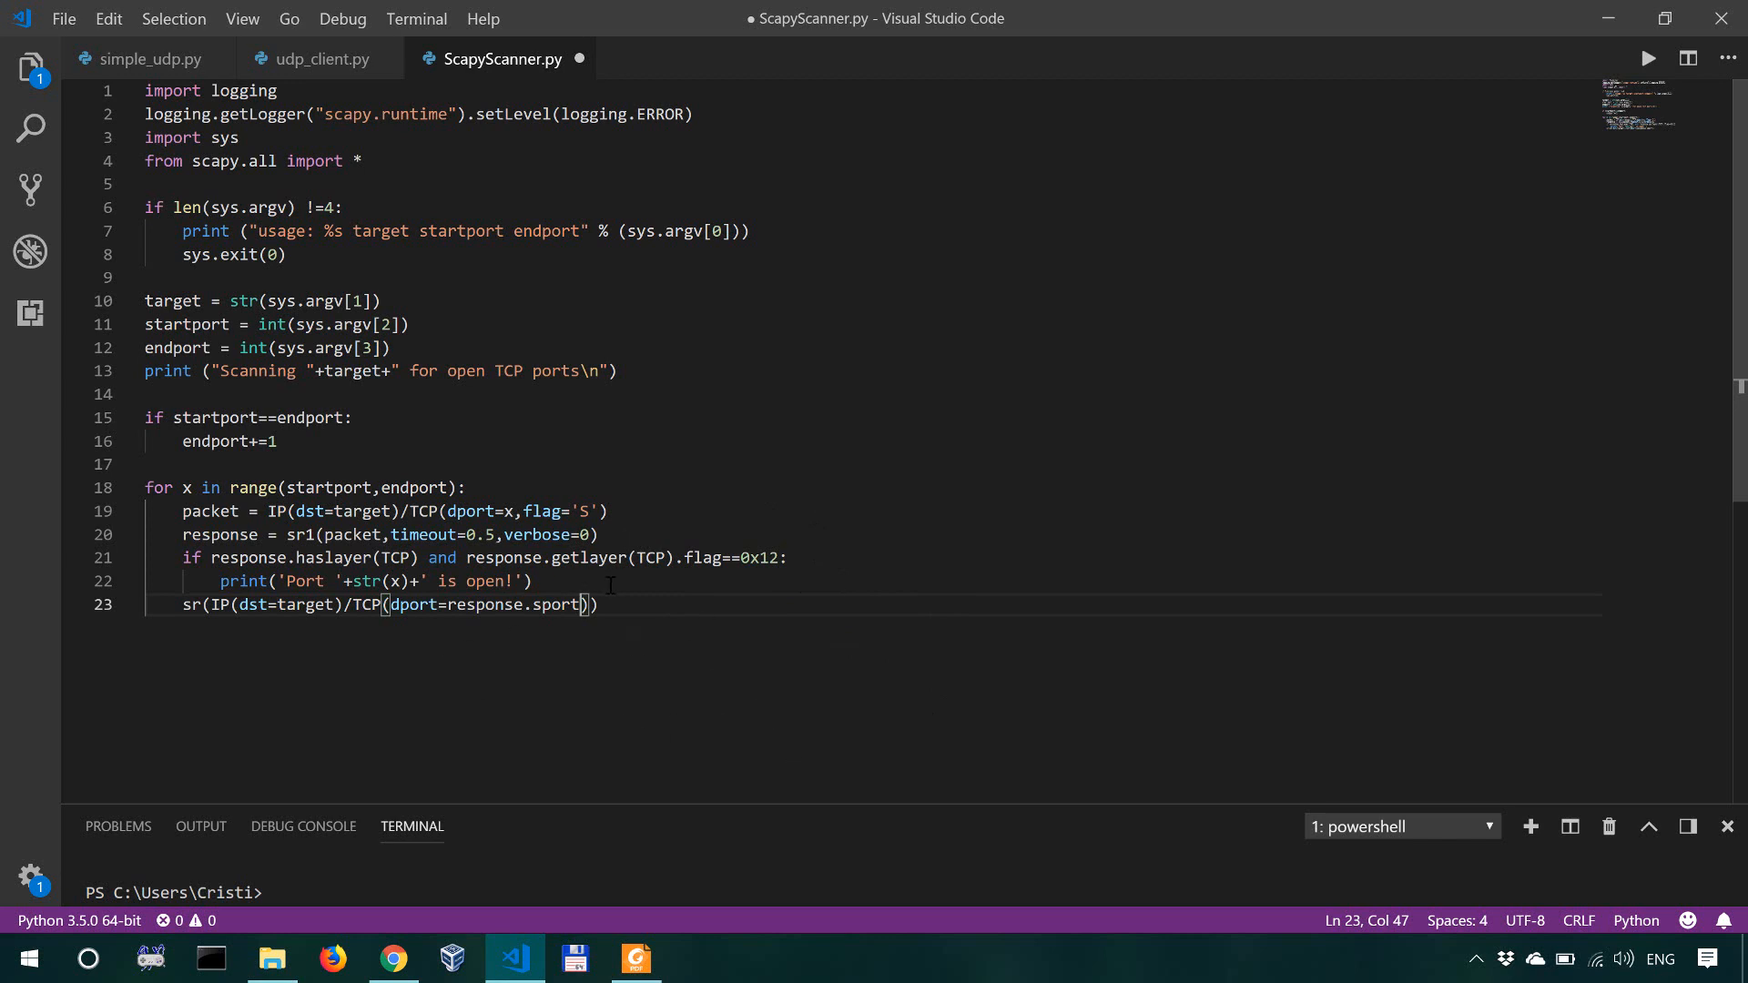
pyautogui.moveTo(624, 619)
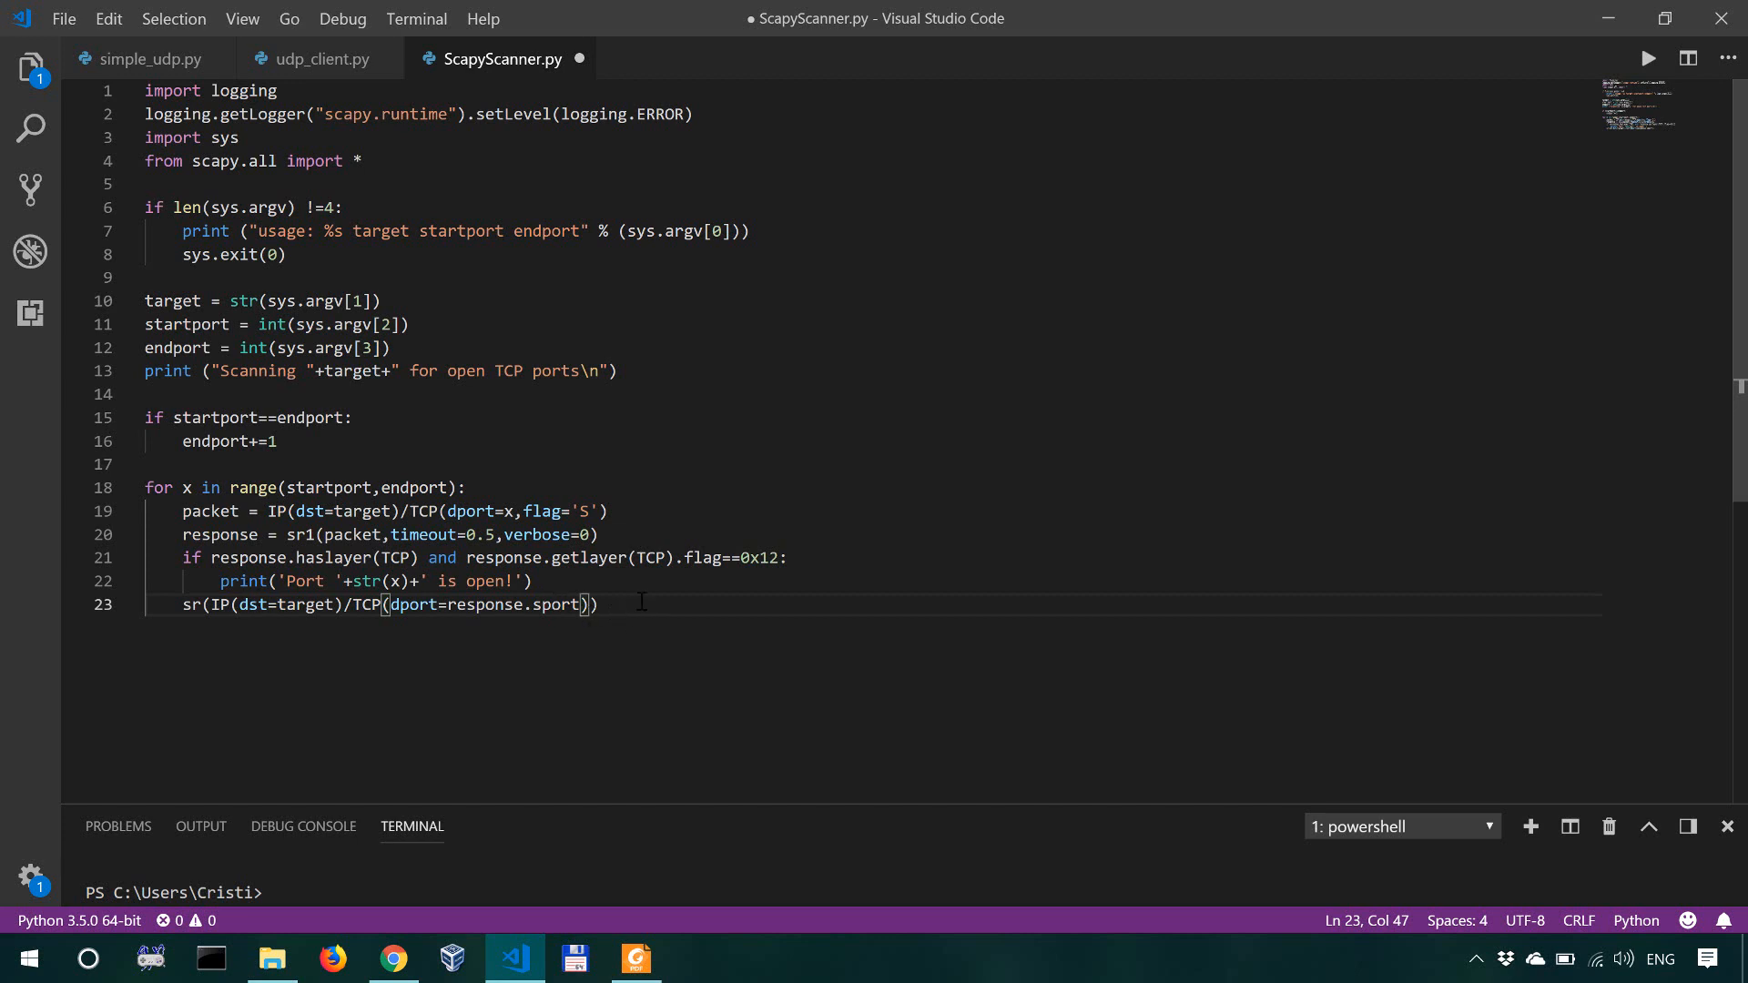
# Step: Add flag='R' to the sr call's TCP layer on line 23, removing the stray RST note
pyautogui.write(',')
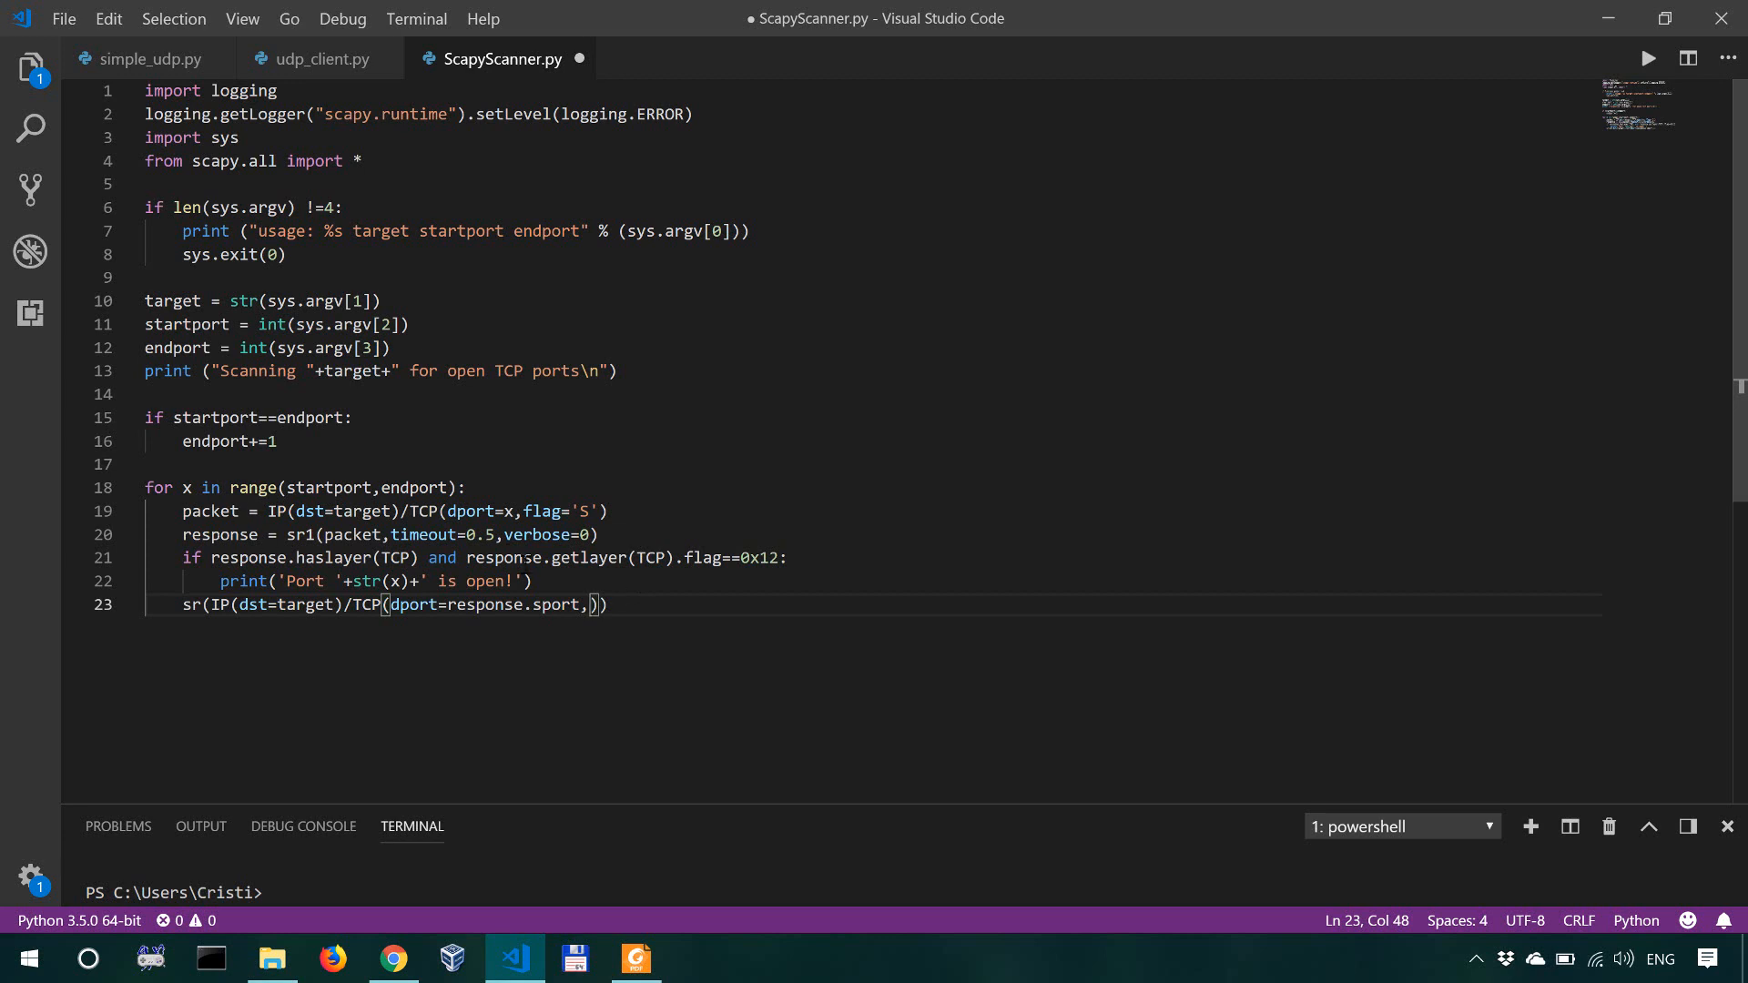
pyautogui.write("flag='R")
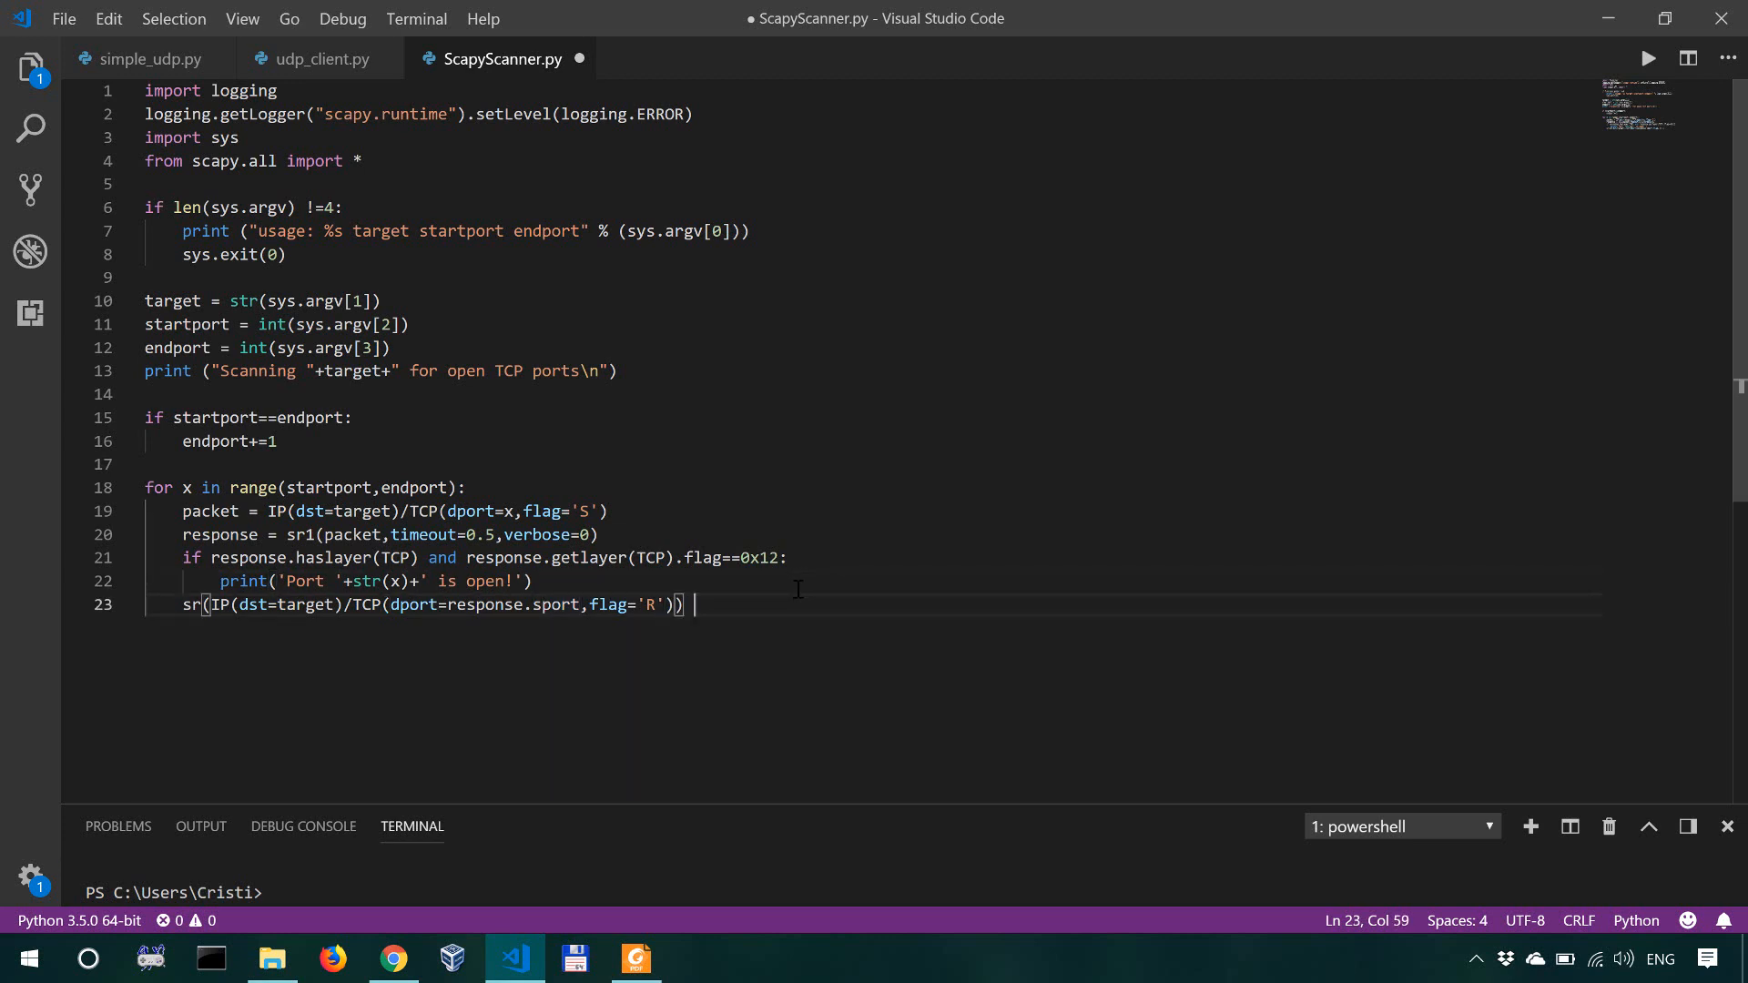
pyautogui.write('RST')
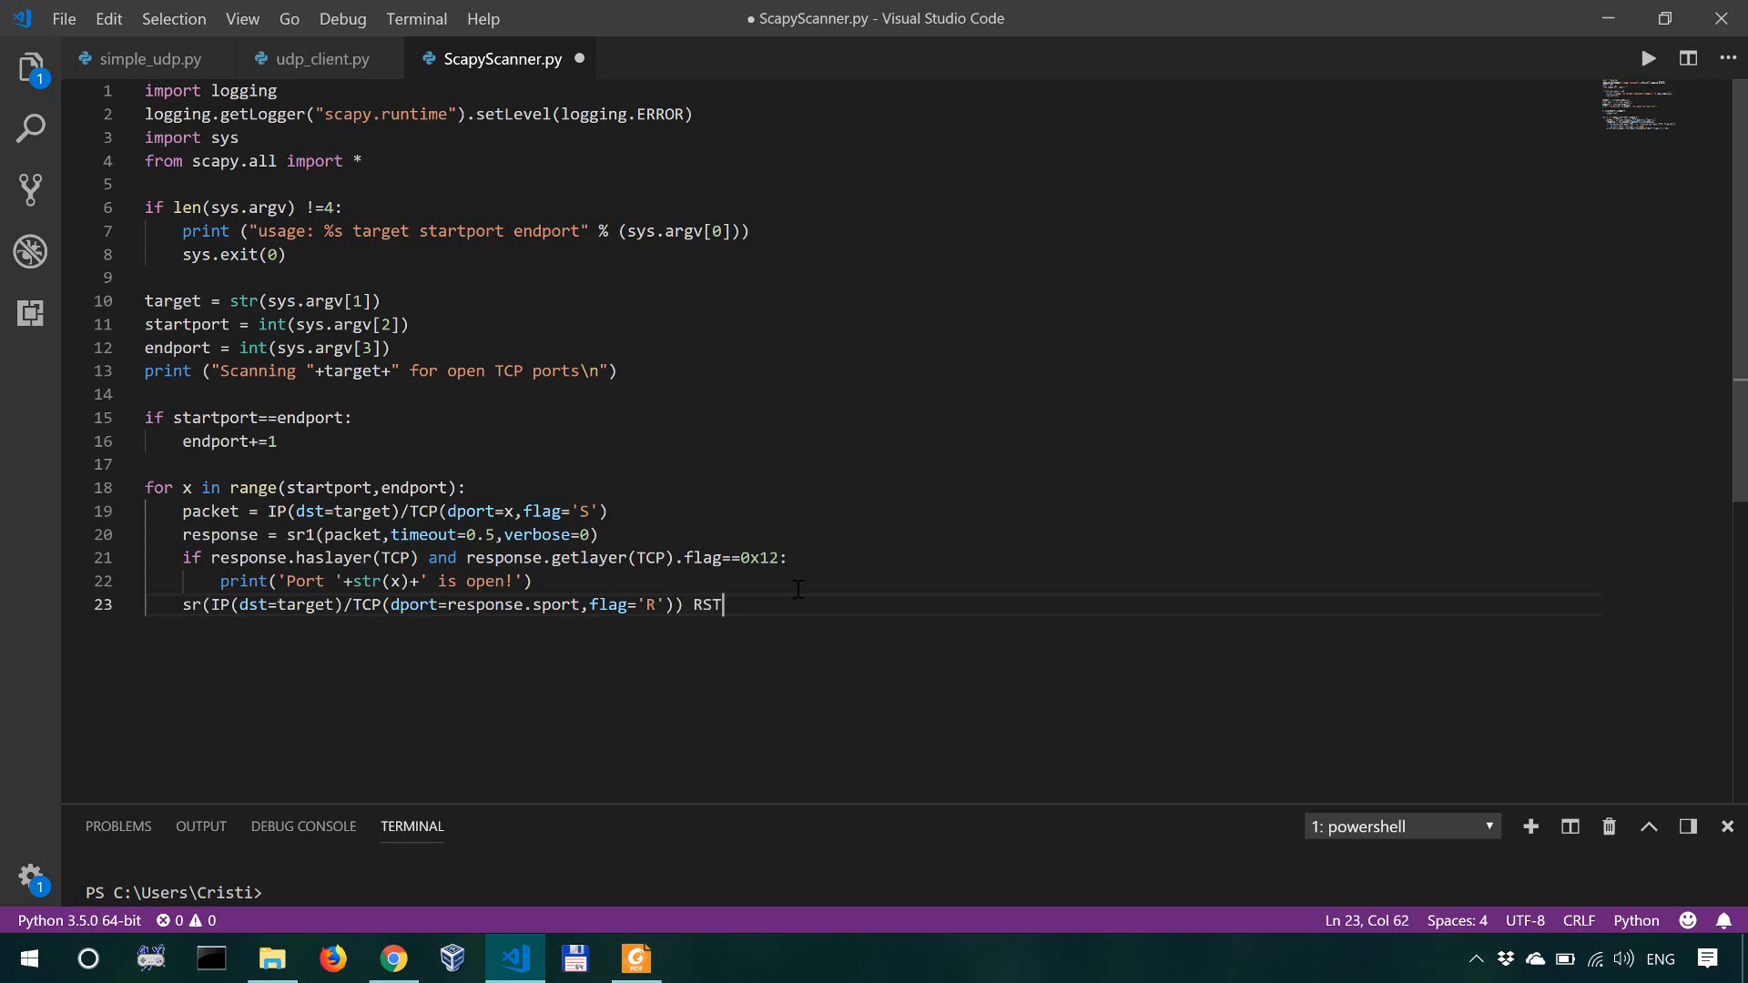
pyautogui.press('BackSpace')
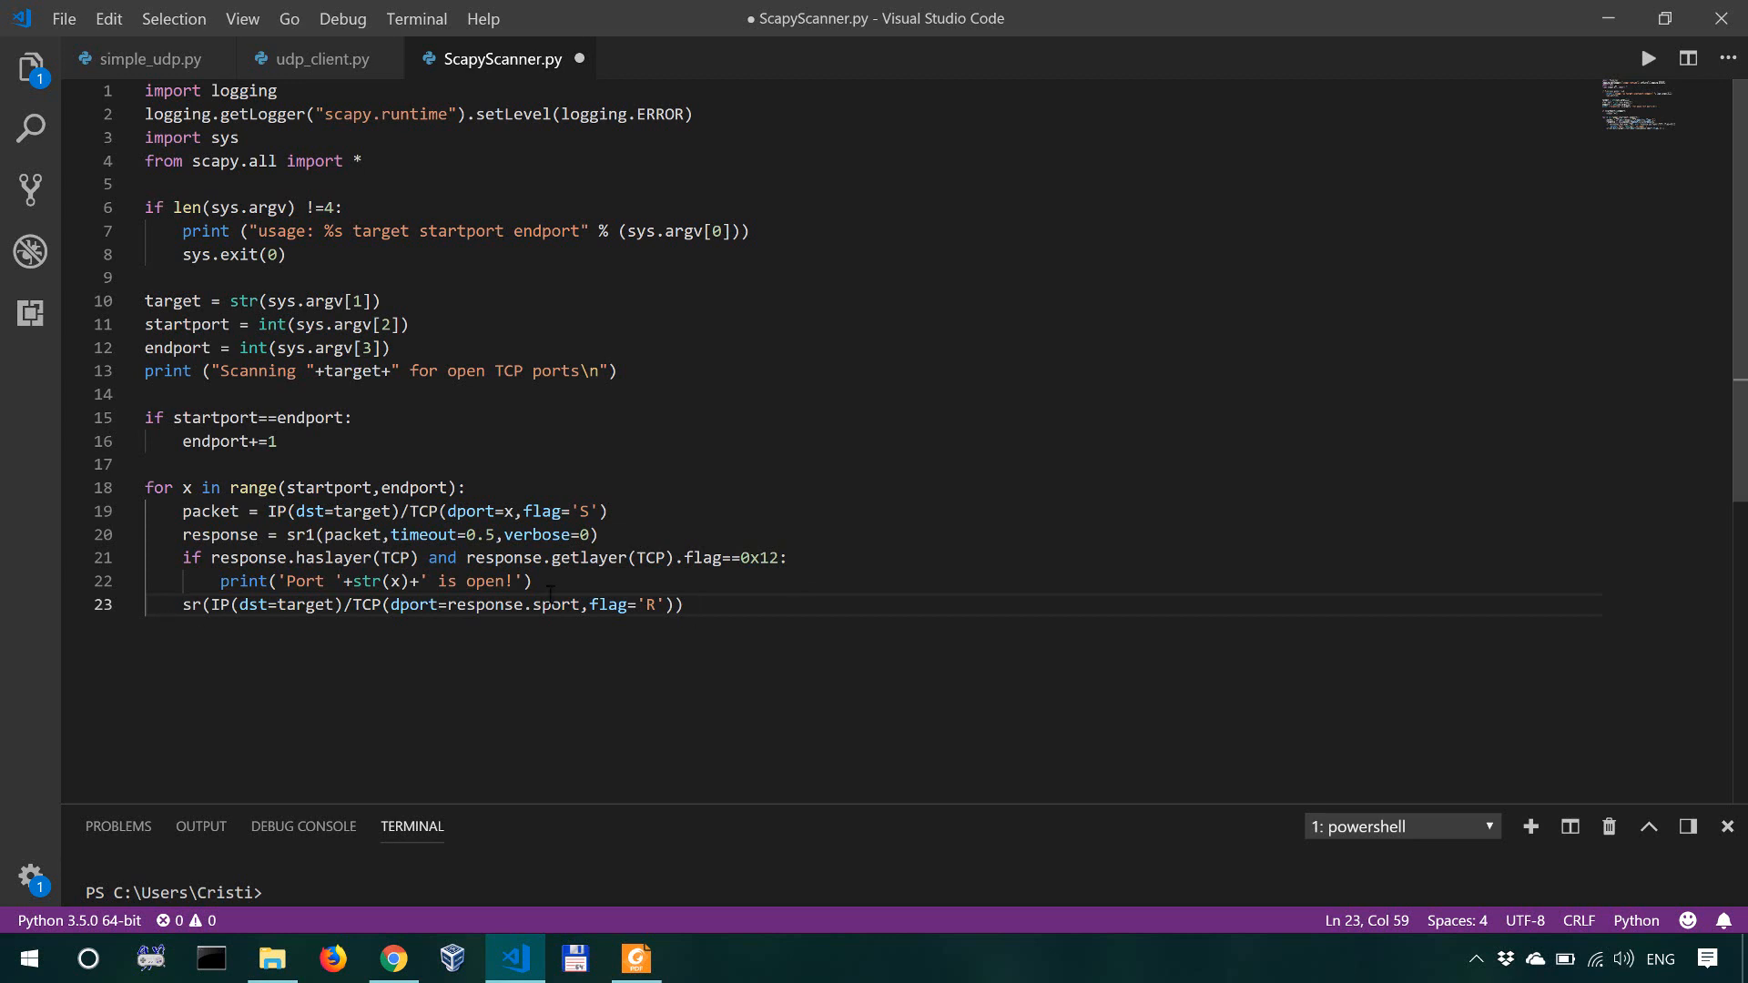
pyautogui.moveTo(741, 605)
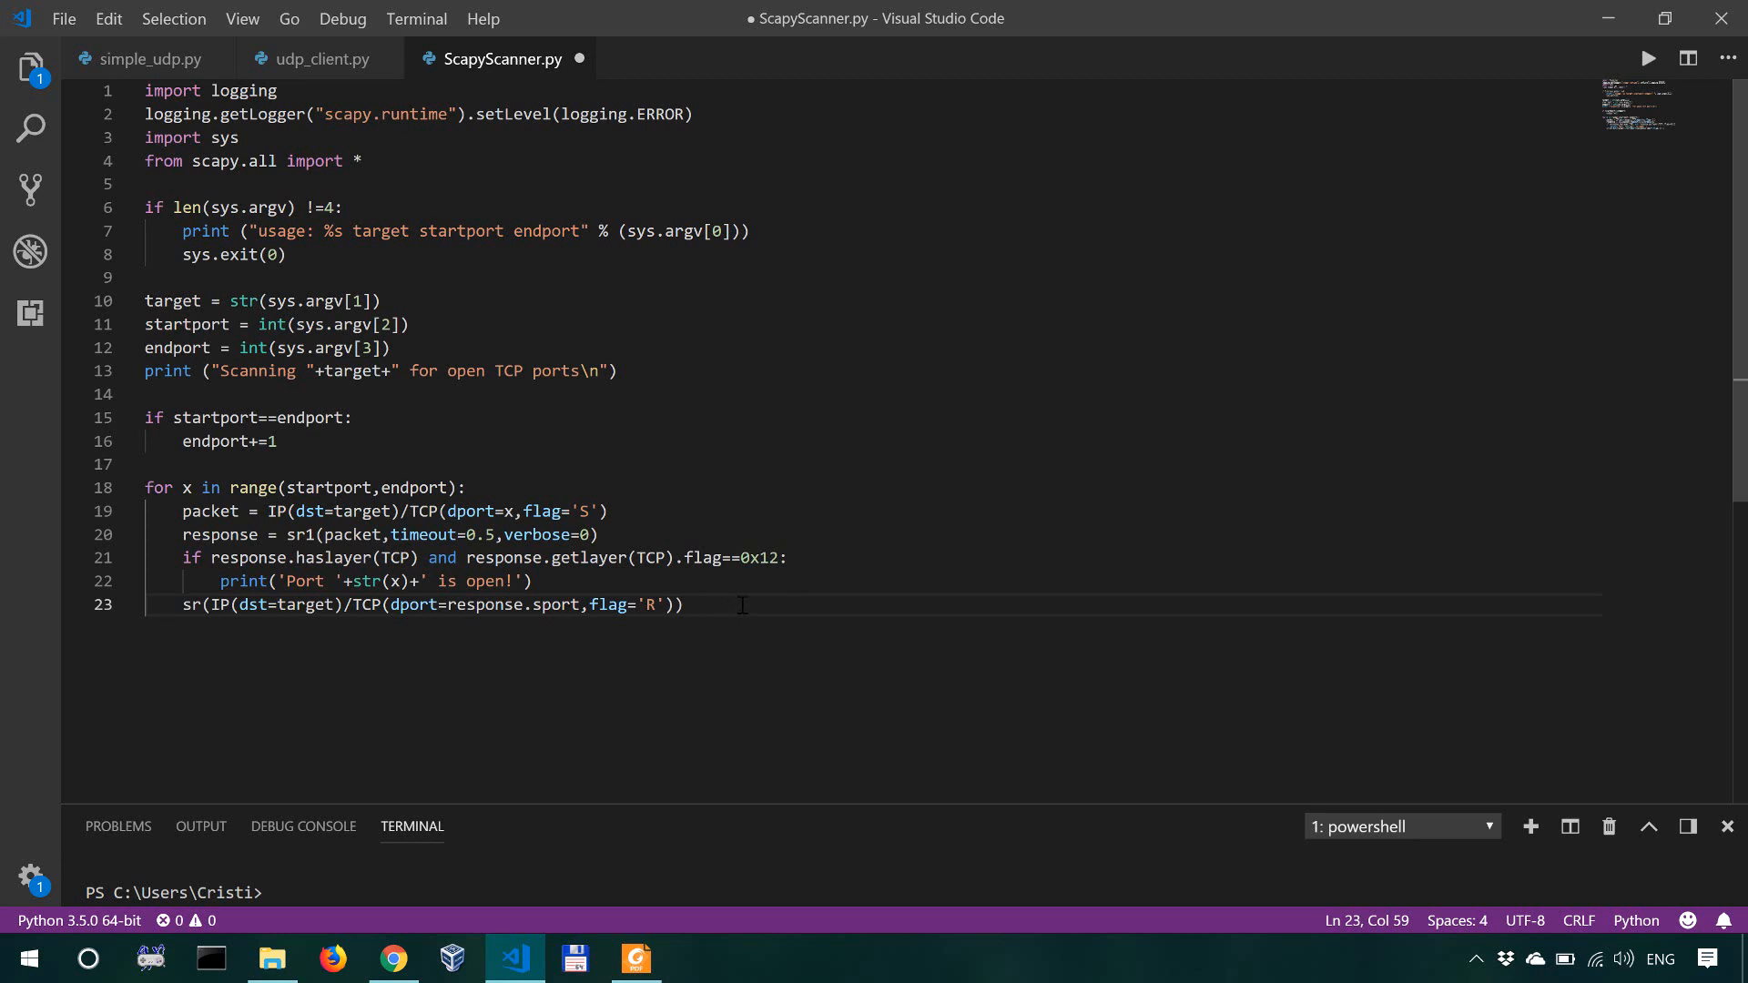
pyautogui.moveTo(741, 605)
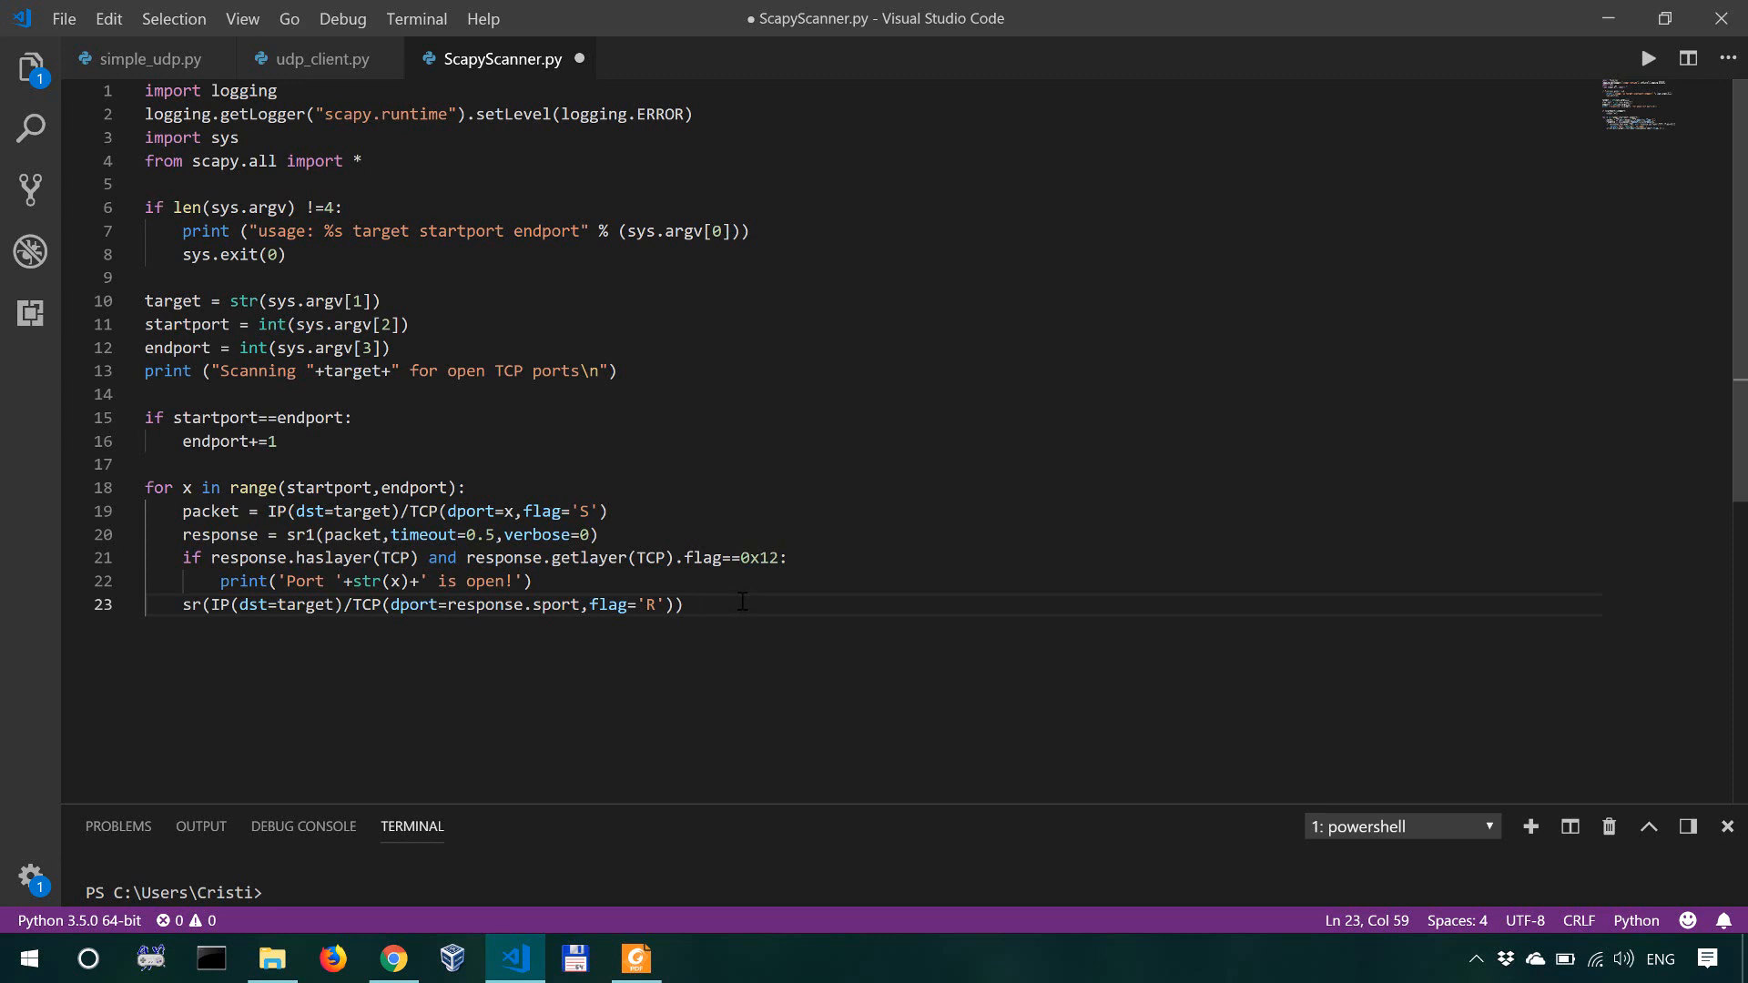
pyautogui.moveTo(572, 605)
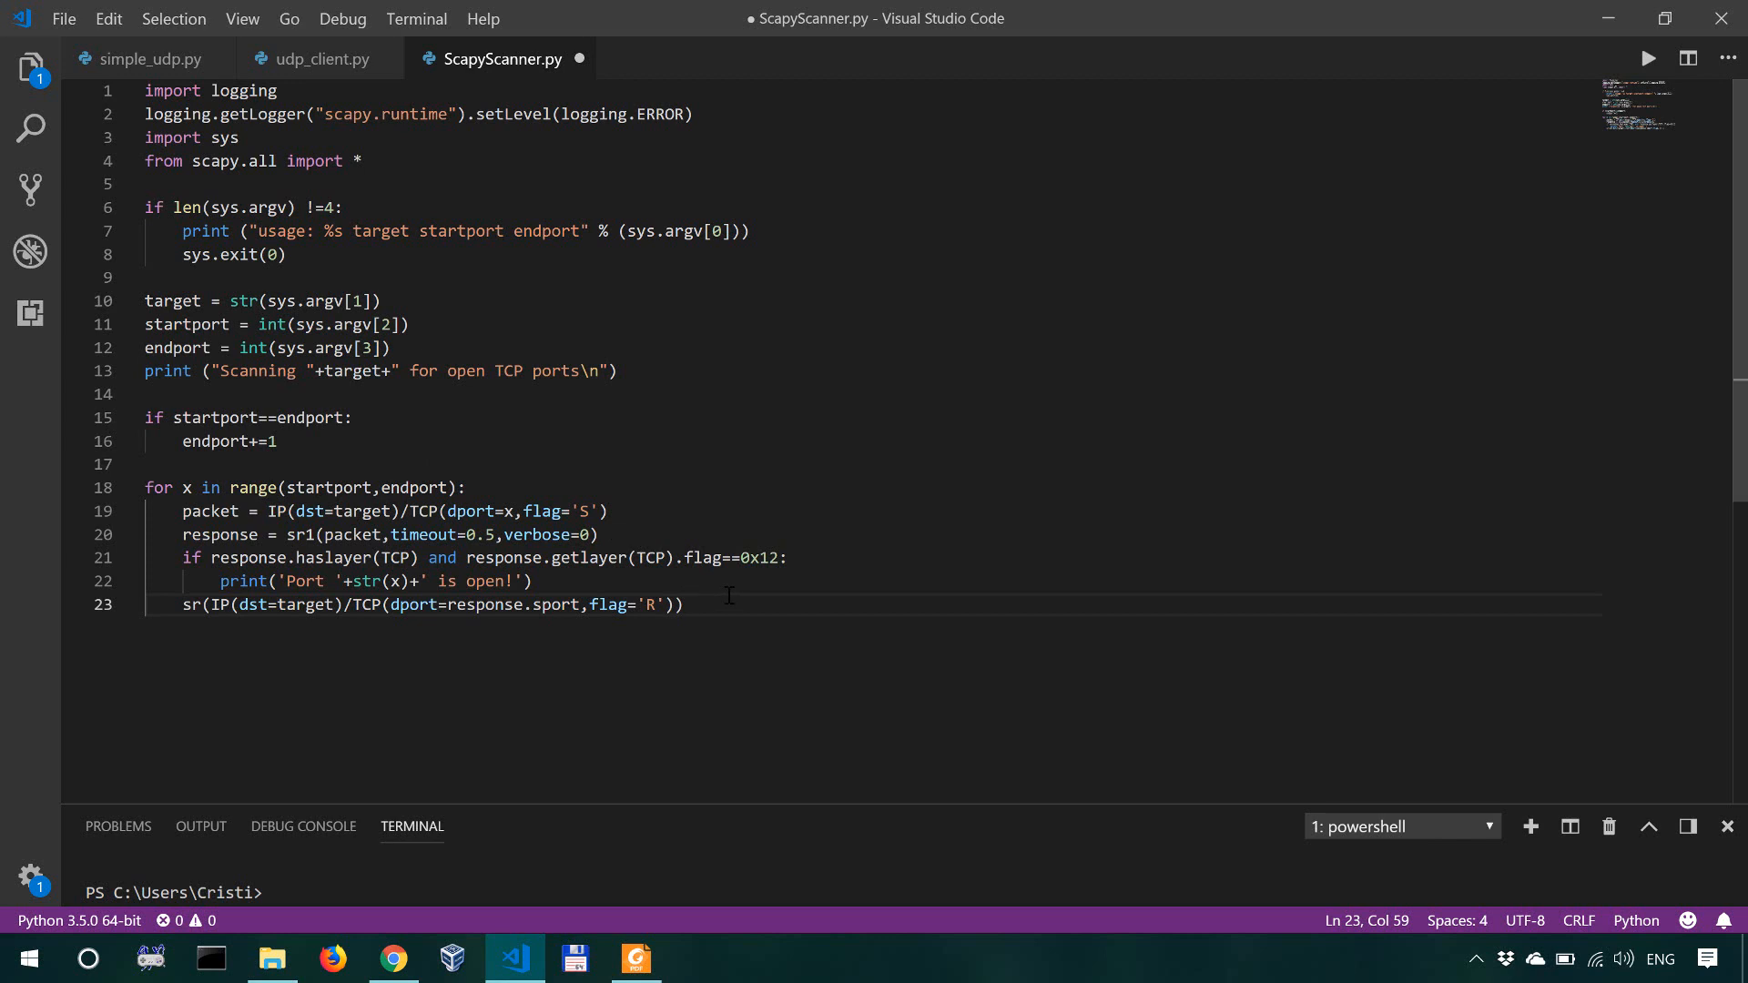
pyautogui.moveTo(219, 421)
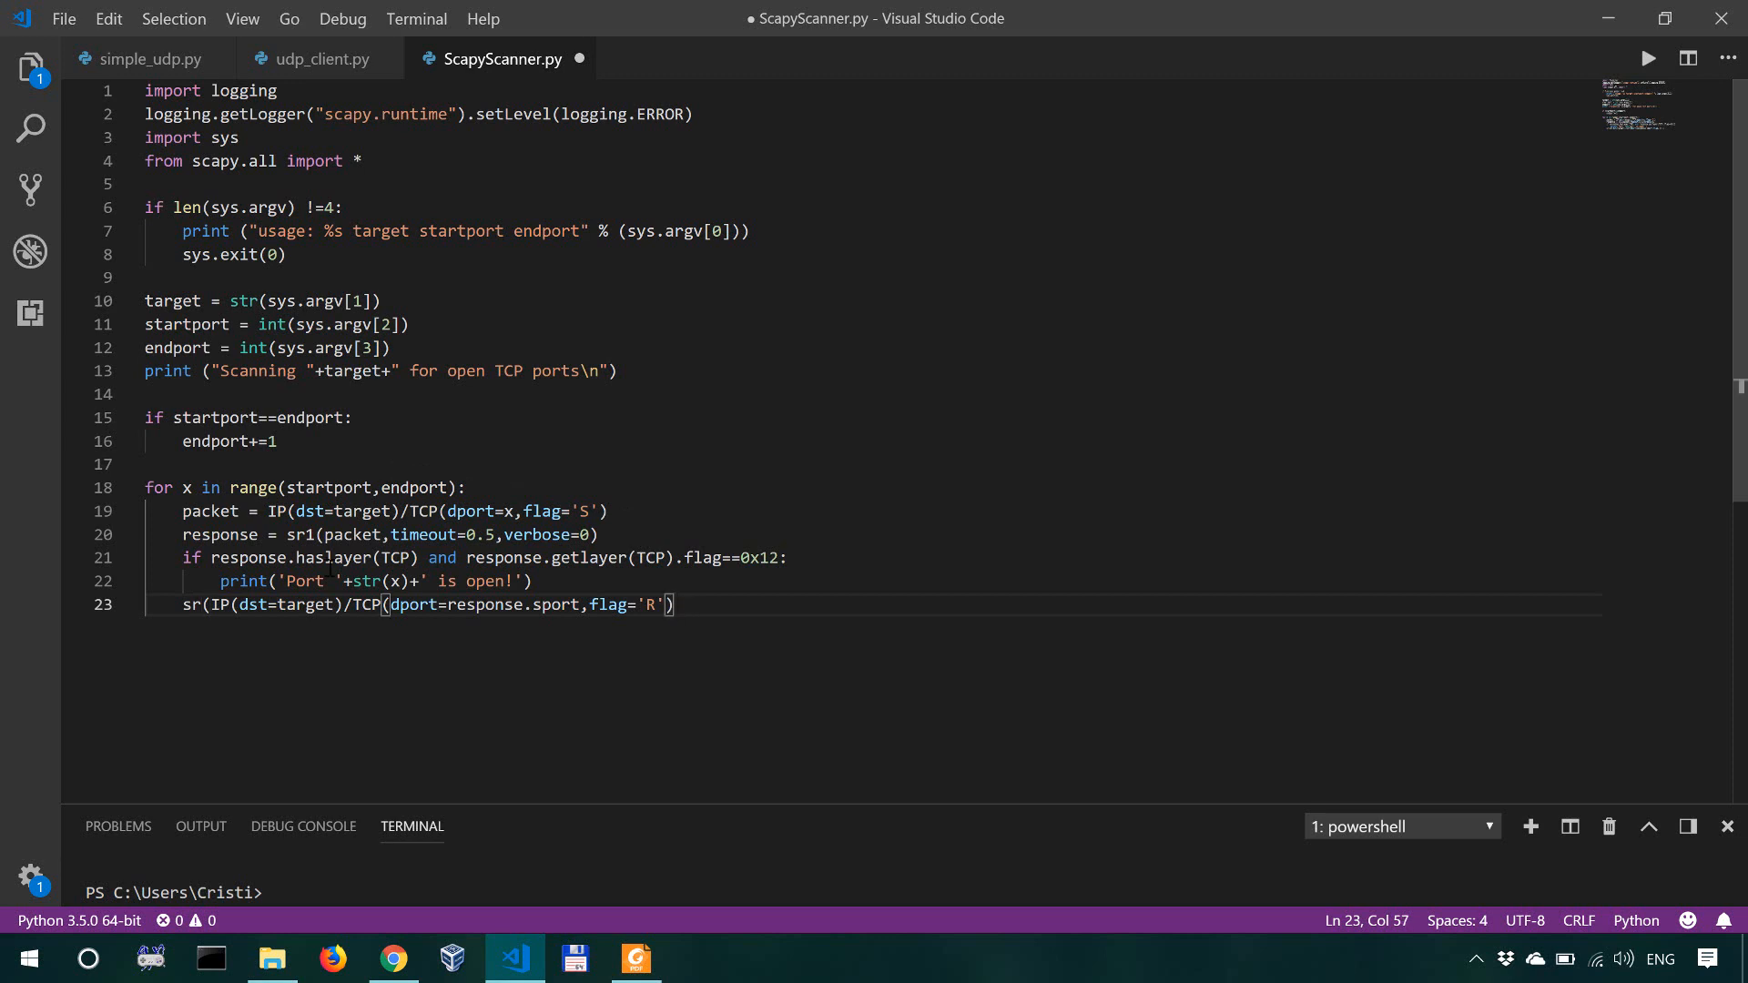
# Step: Append timeout=0.5 and verbose=0 to close the reset sr call on line 23
pyautogui.write(',timeout=0.5')
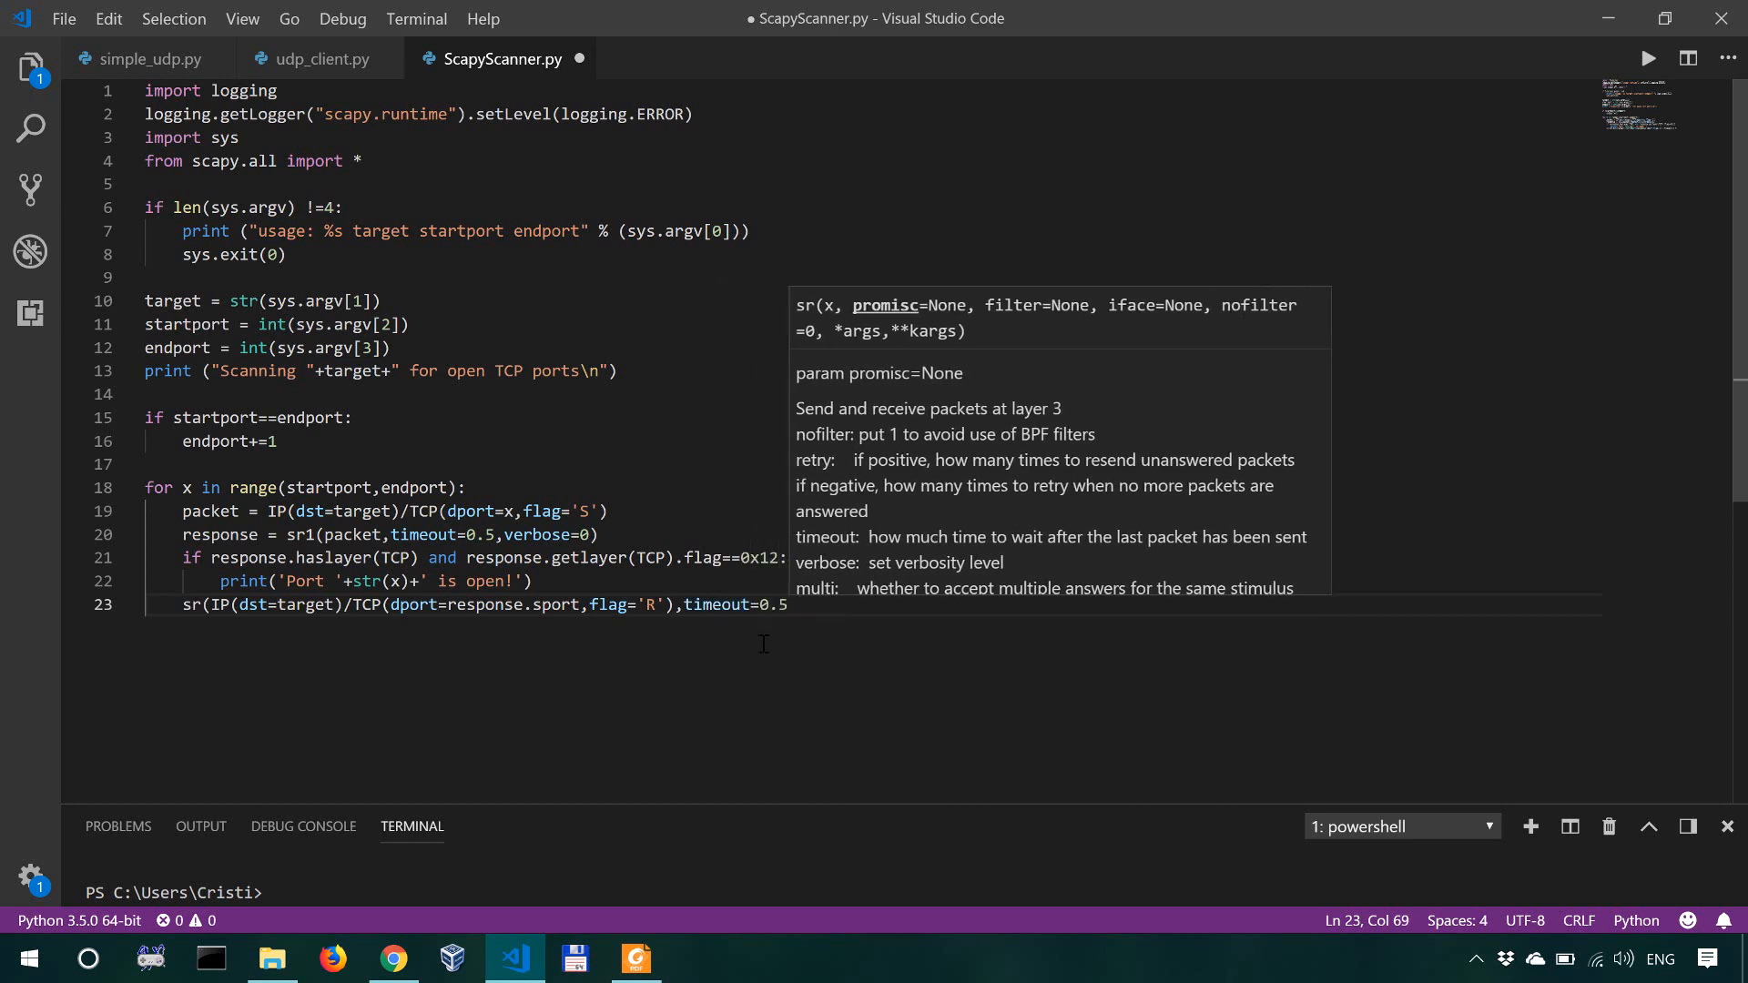
pyautogui.write('m')
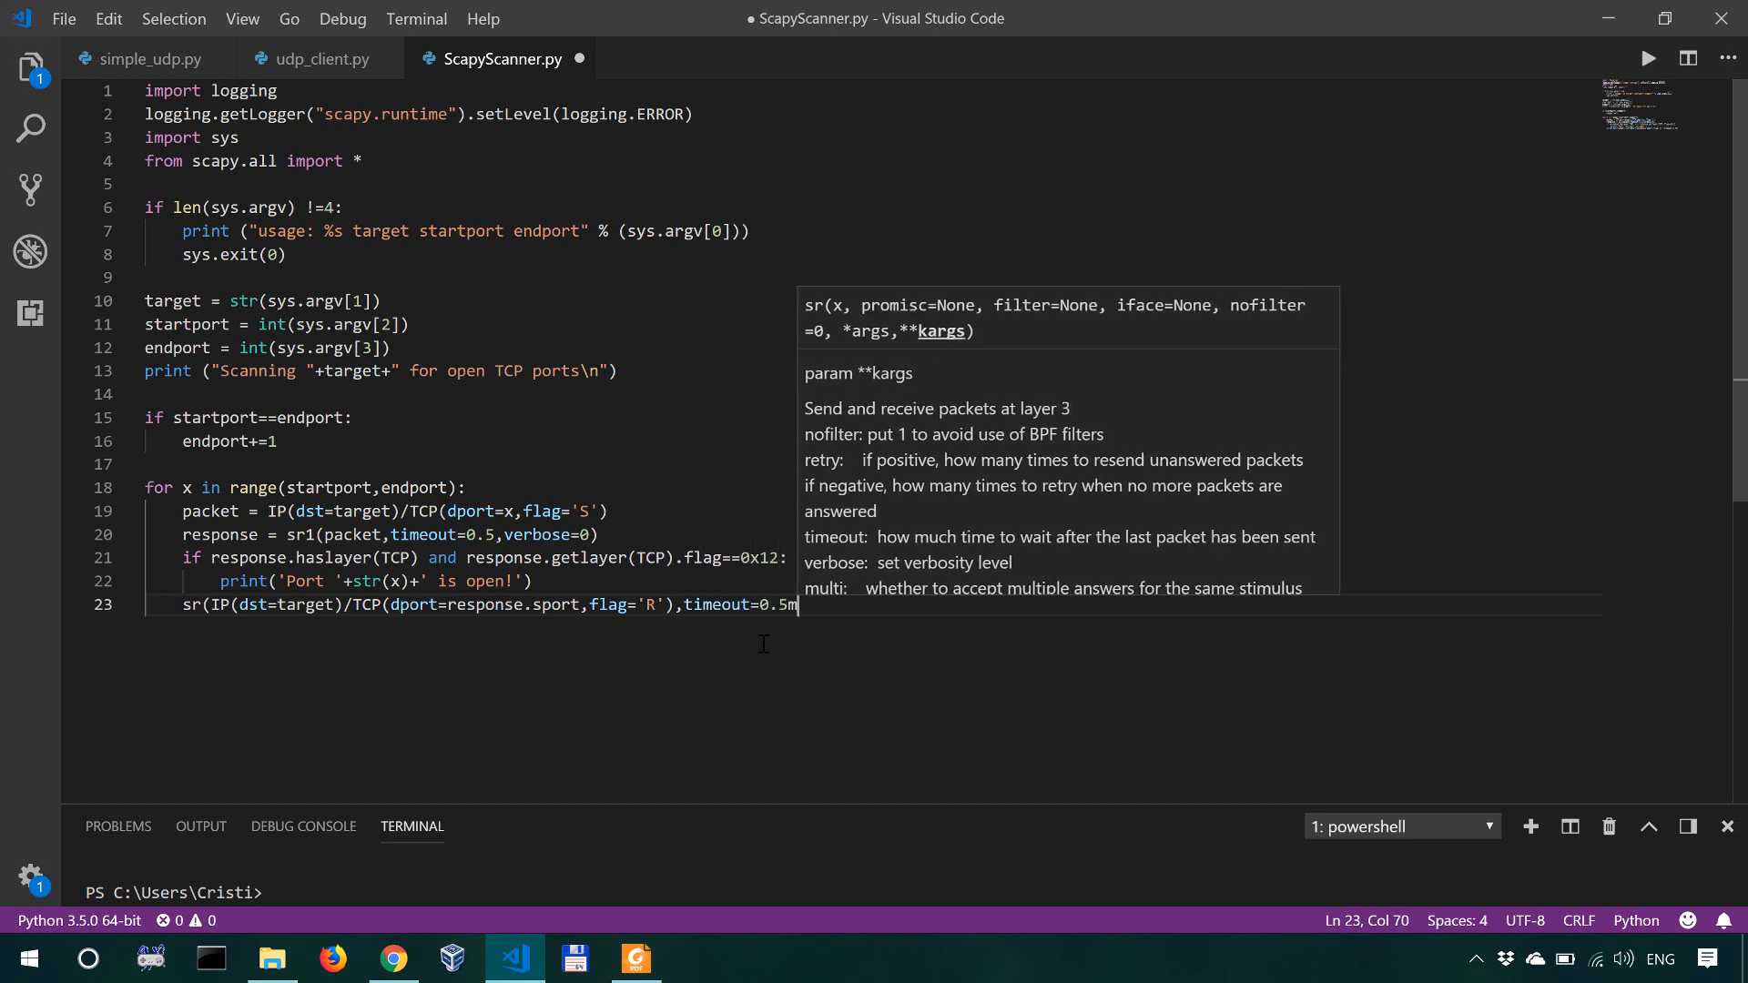
pyautogui.write(',verbose=')
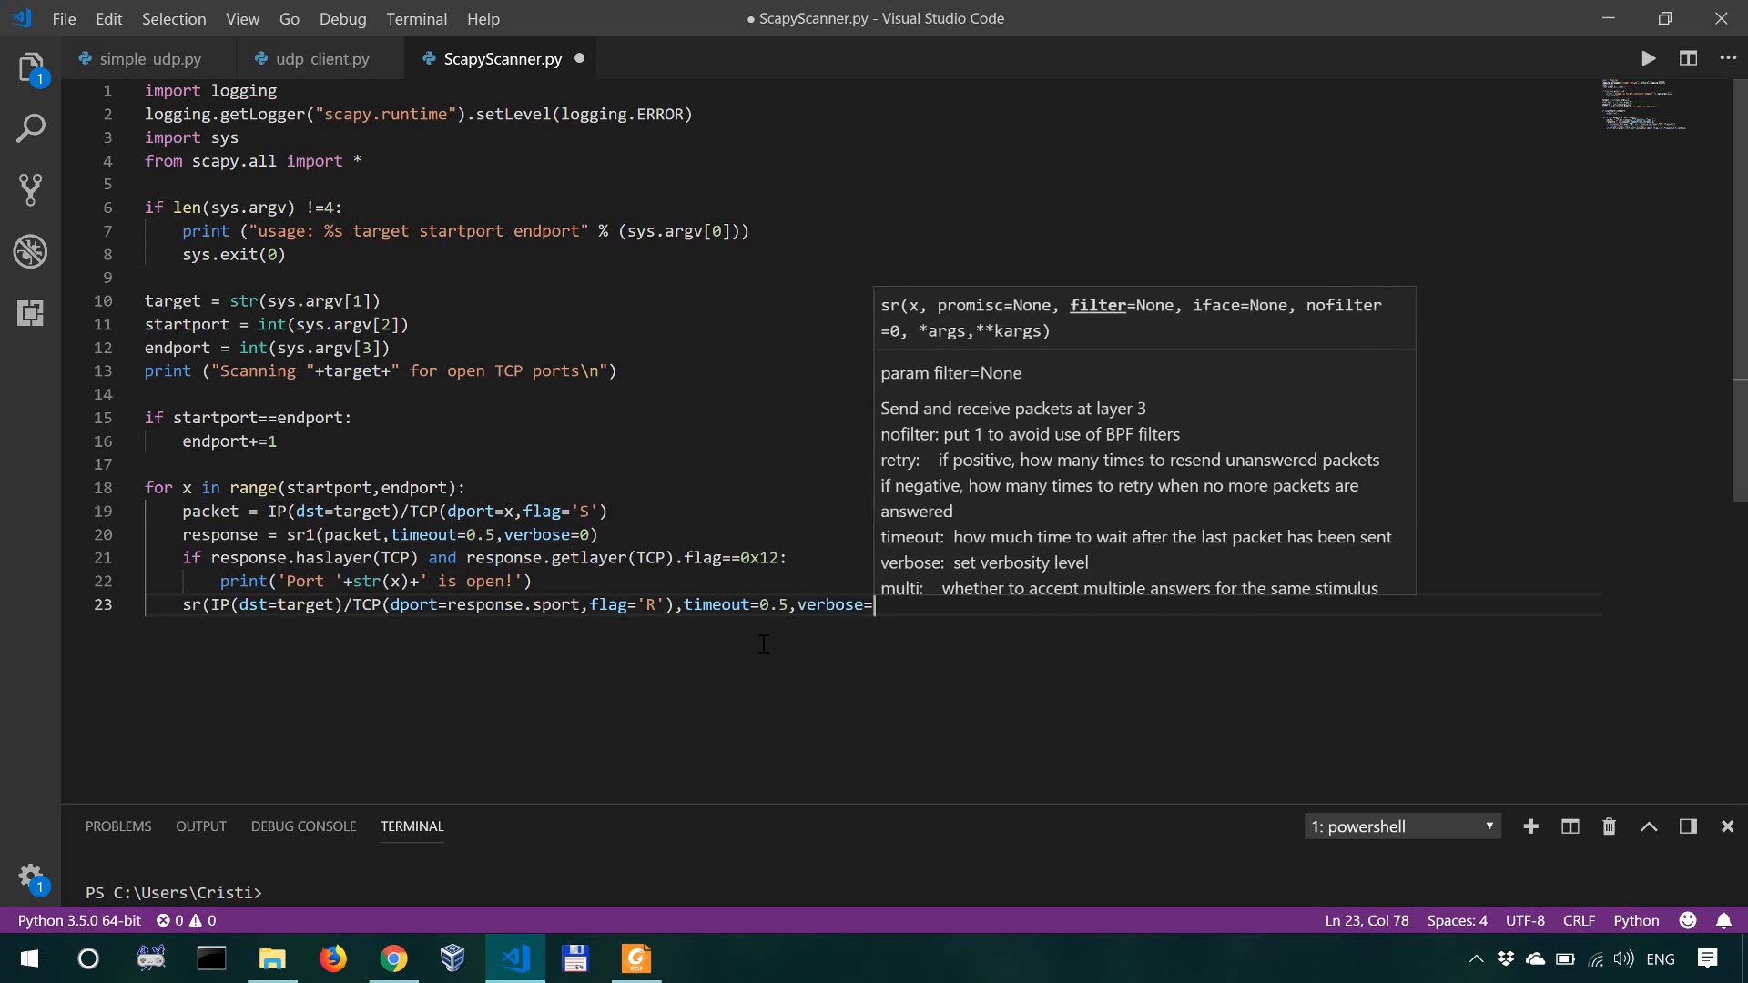
pyautogui.write('0)')
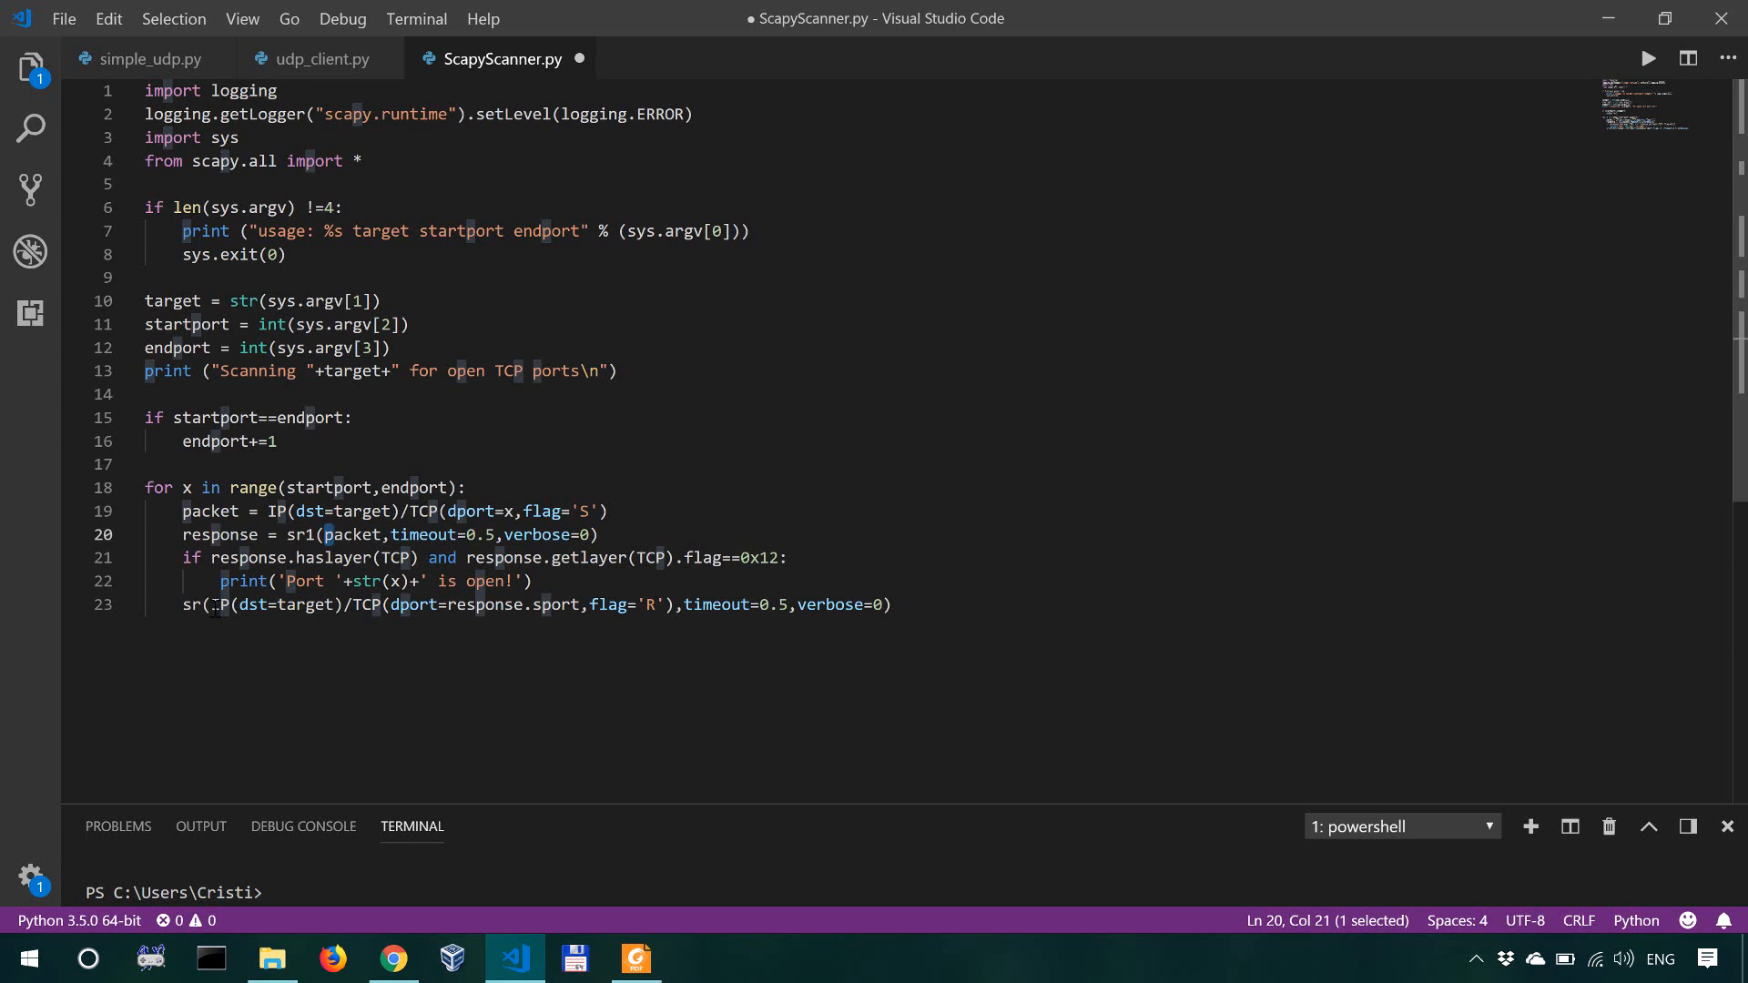
pyautogui.moveTo(211, 605); pyautogui.dragTo(401, 605)
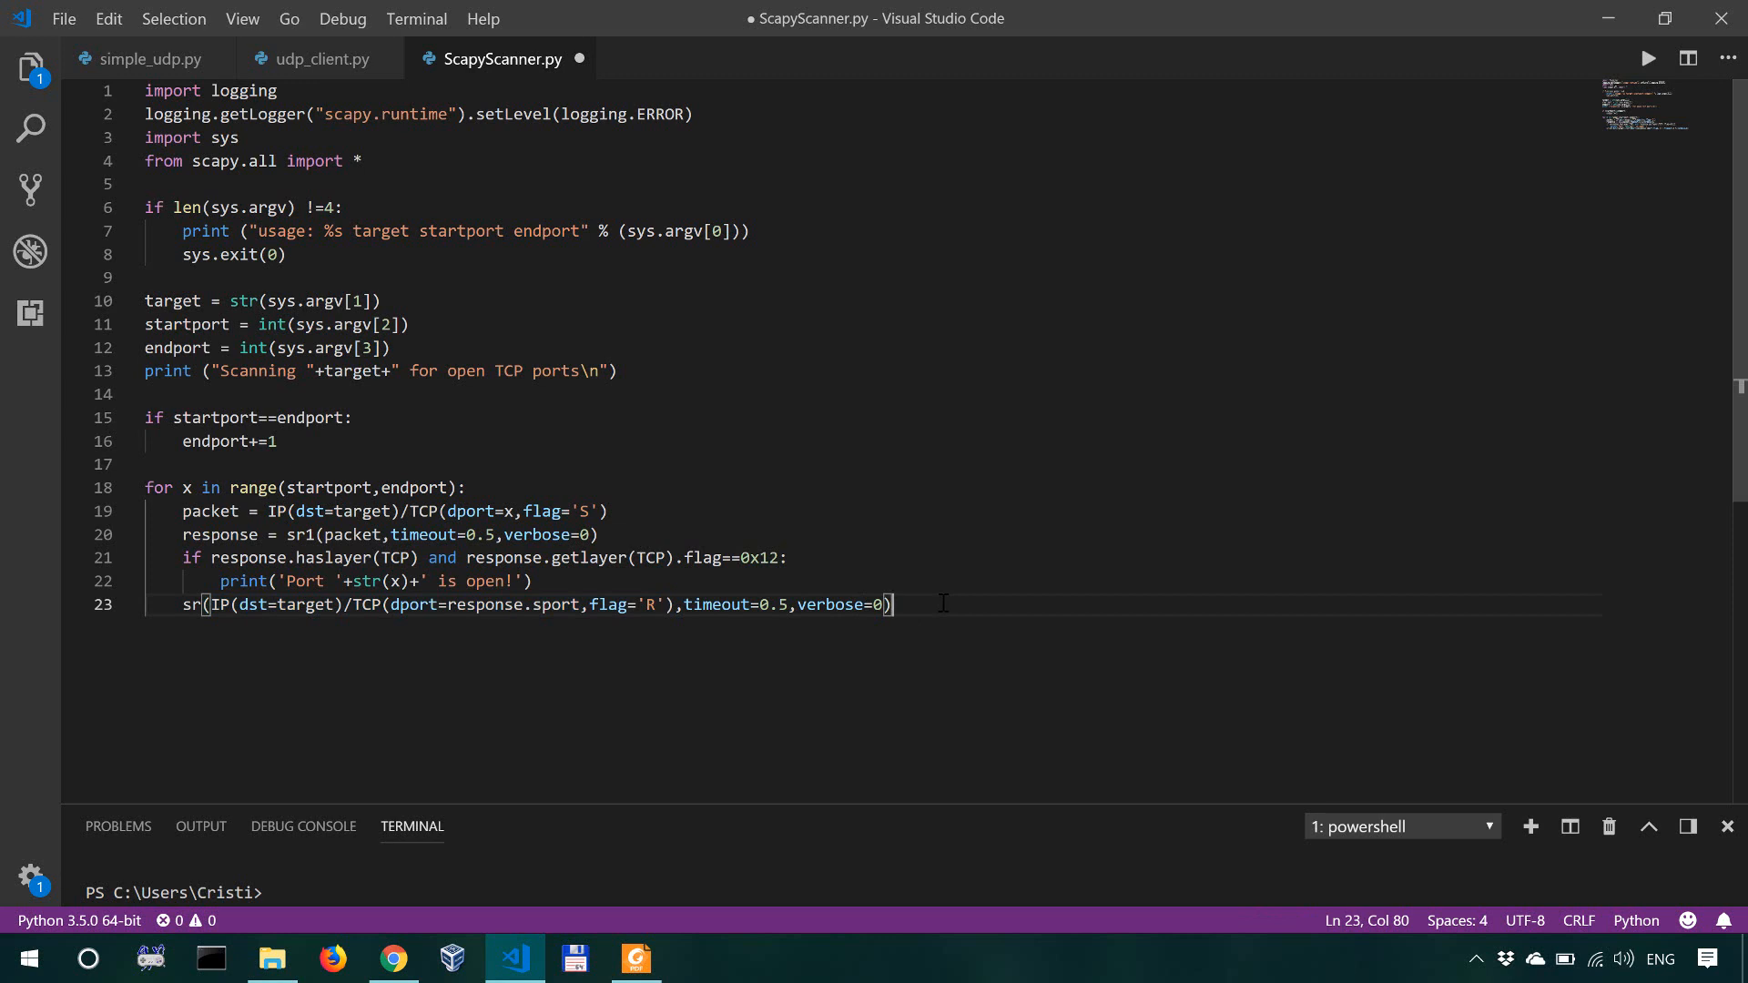
# Step: Add print('Scan is complete!\n') on line 25 after the loop
pyautogui.press('Enter')
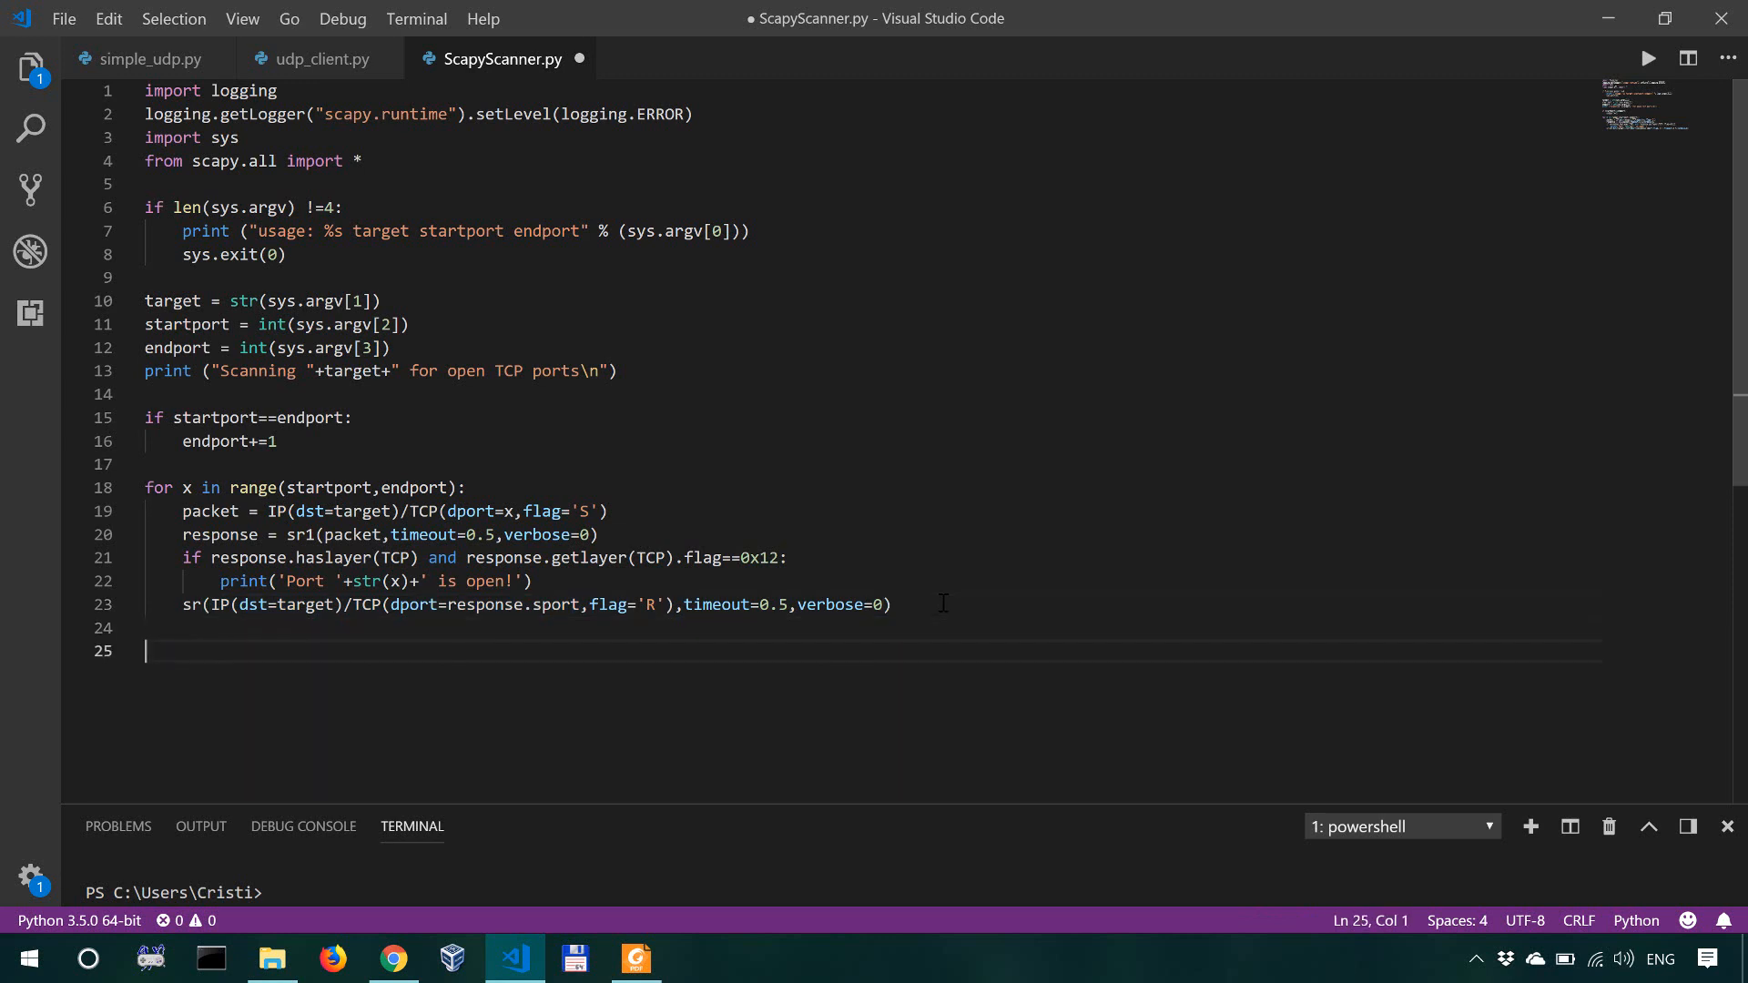
pyautogui.write("print('')")
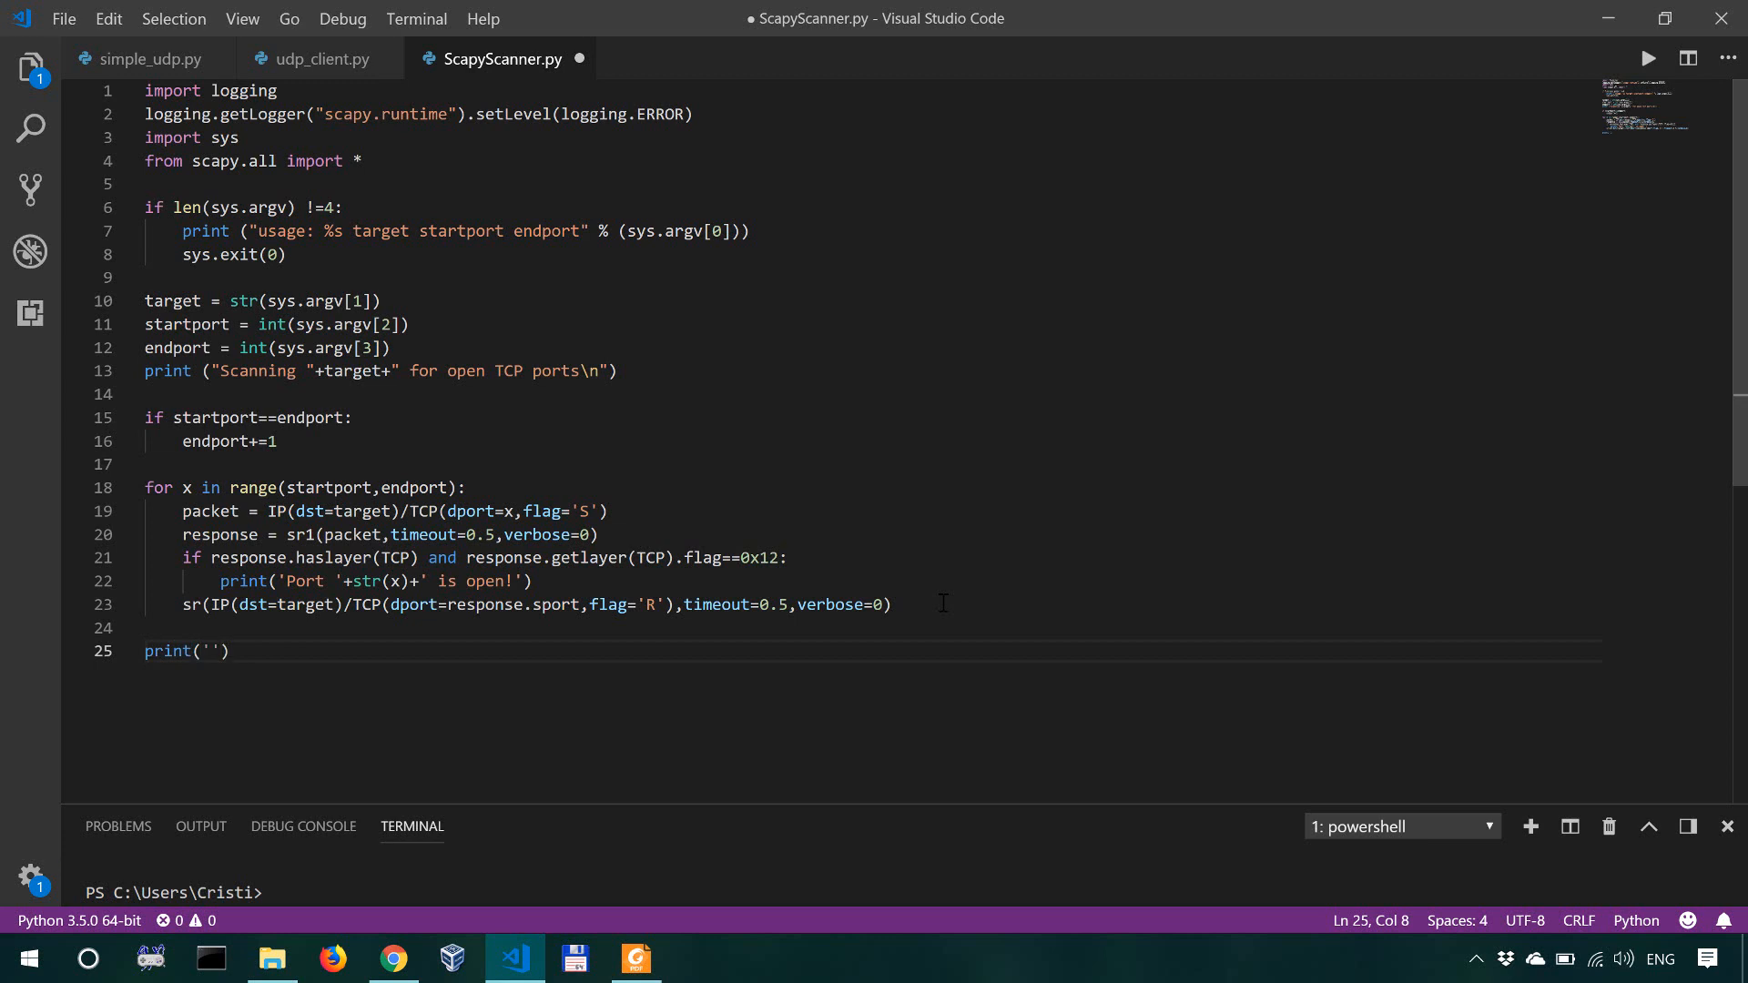
pyautogui.write('Scan is')
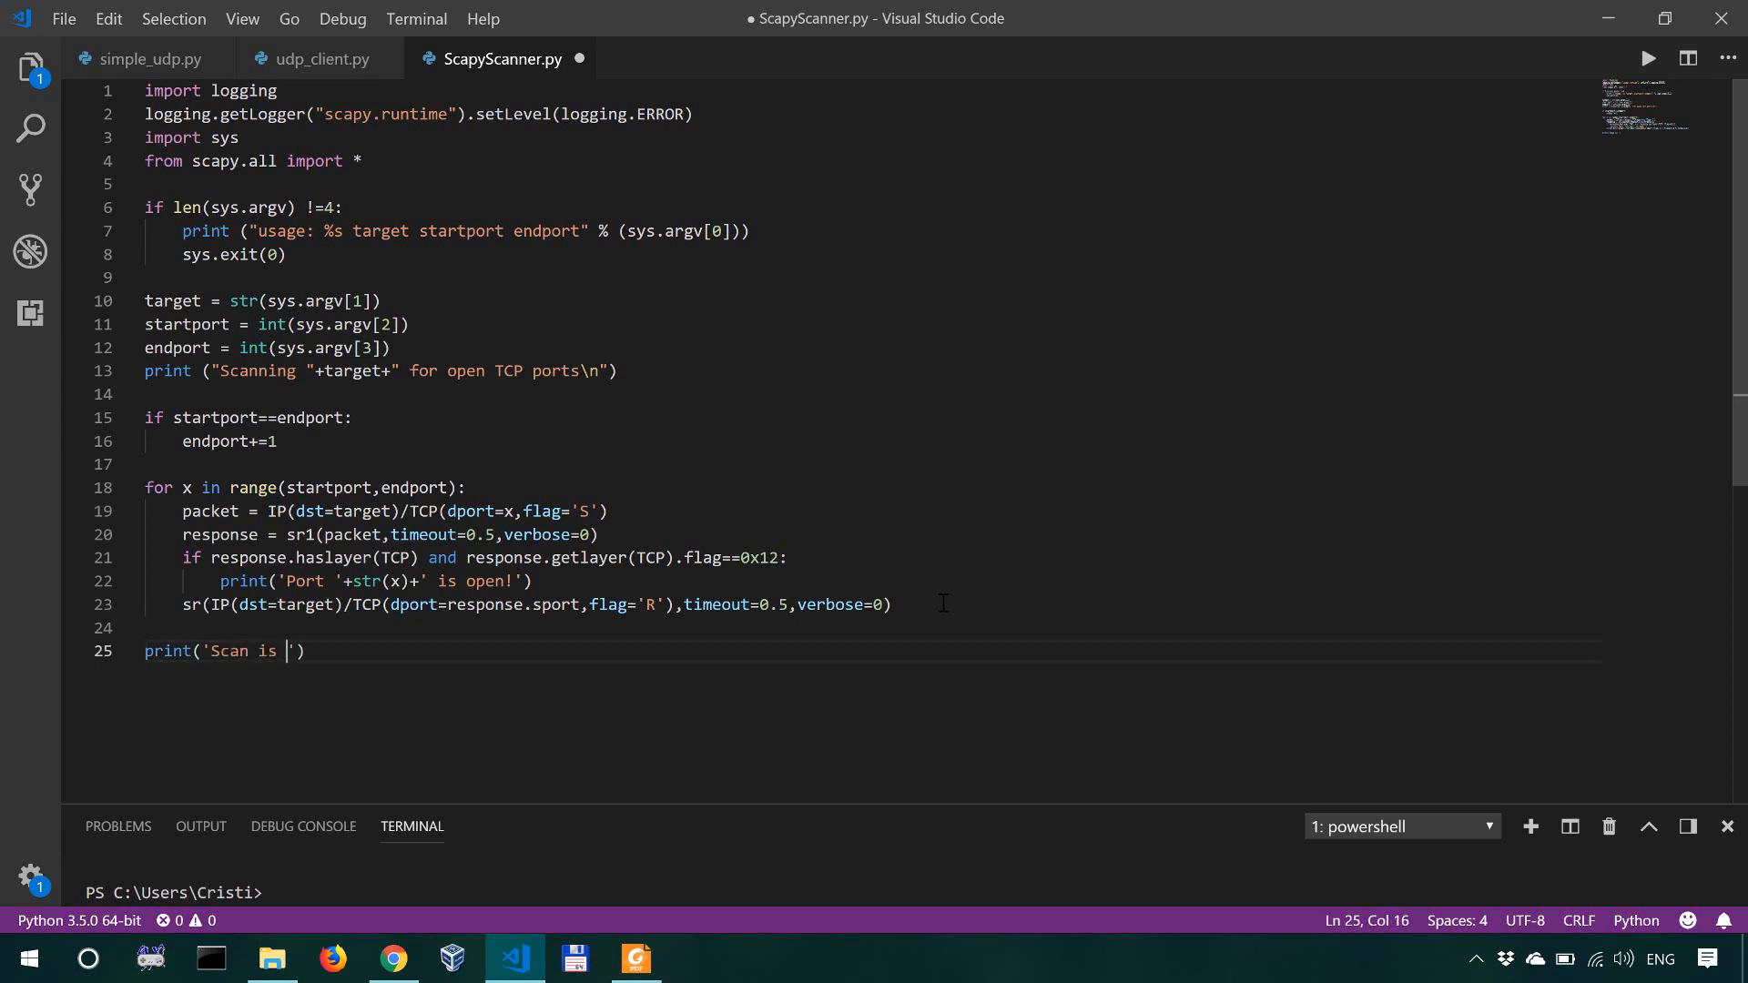
pyautogui.write('complete!')
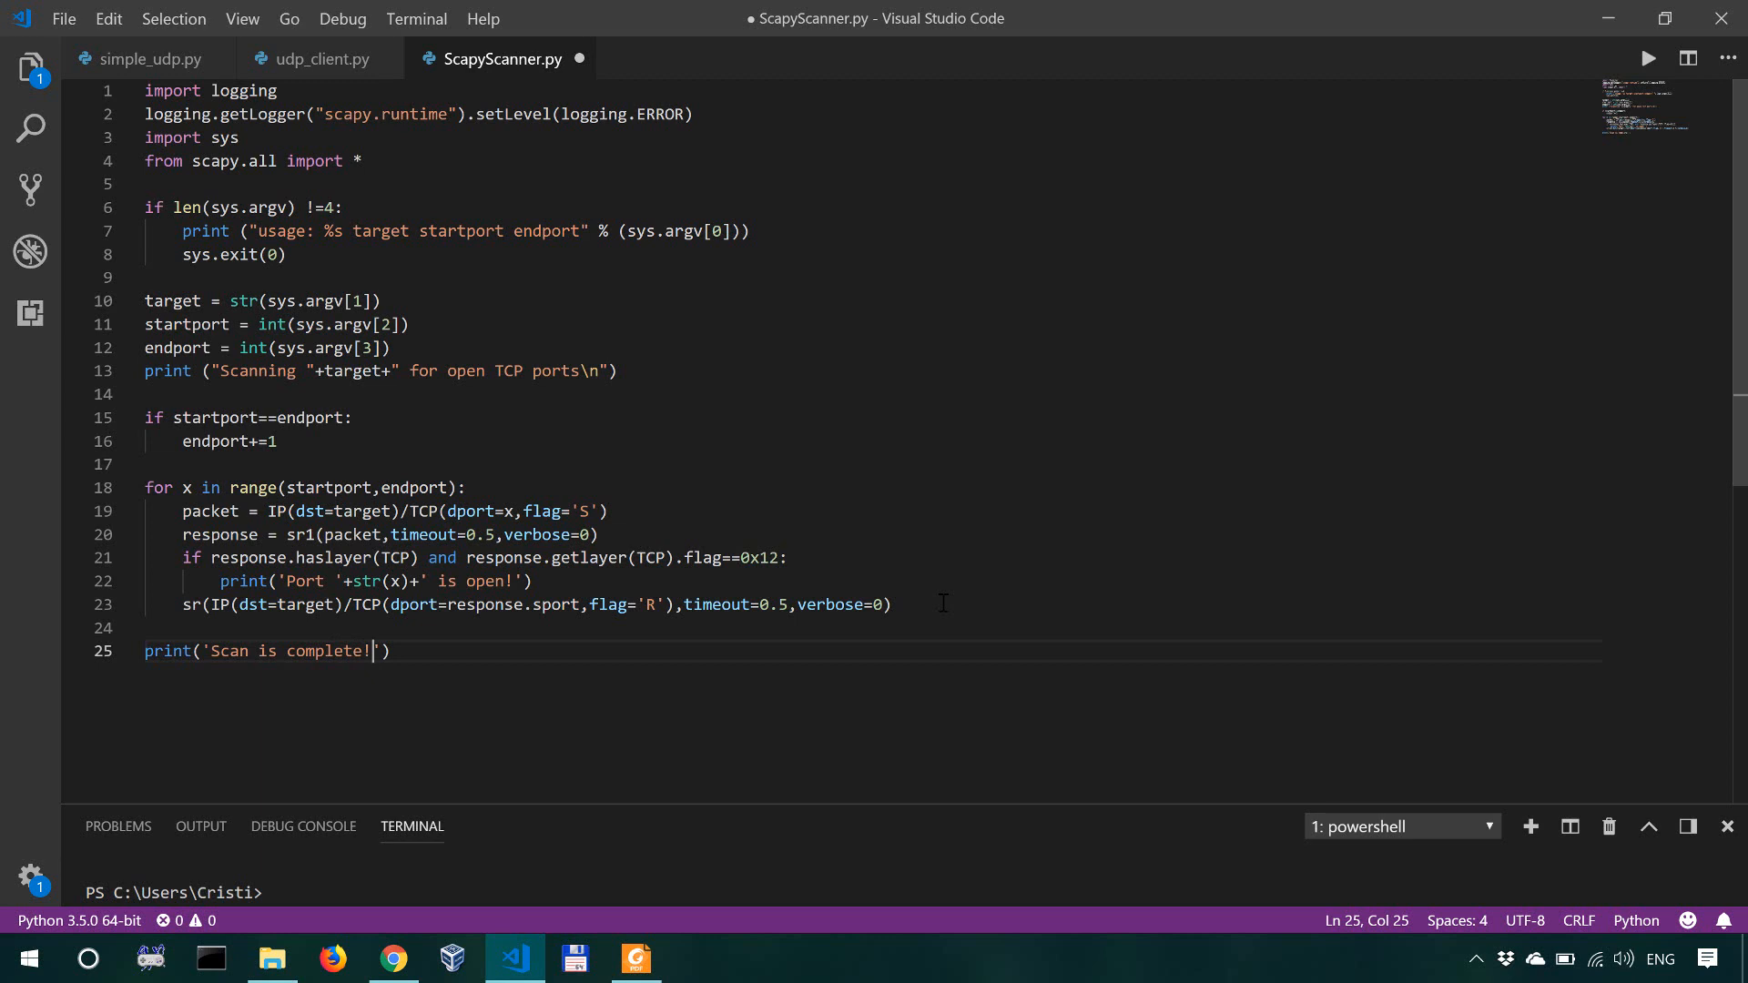
pyautogui.write('\\n')
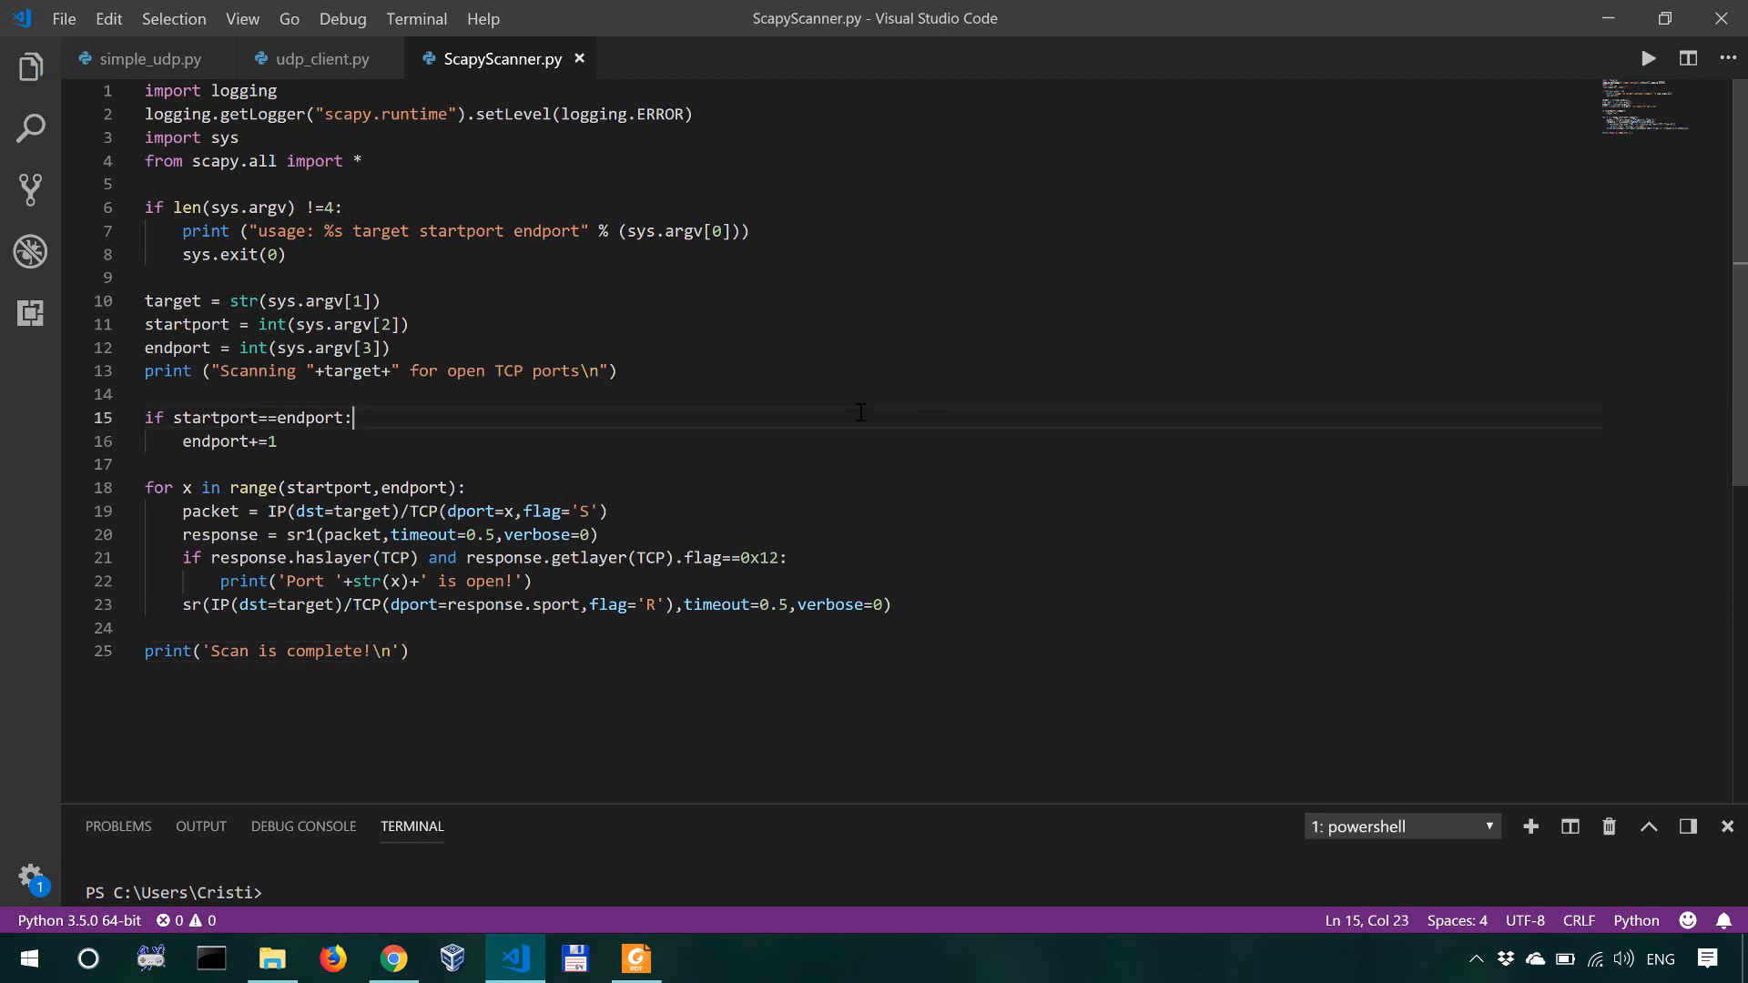
pyautogui.moveTo(599, 309)
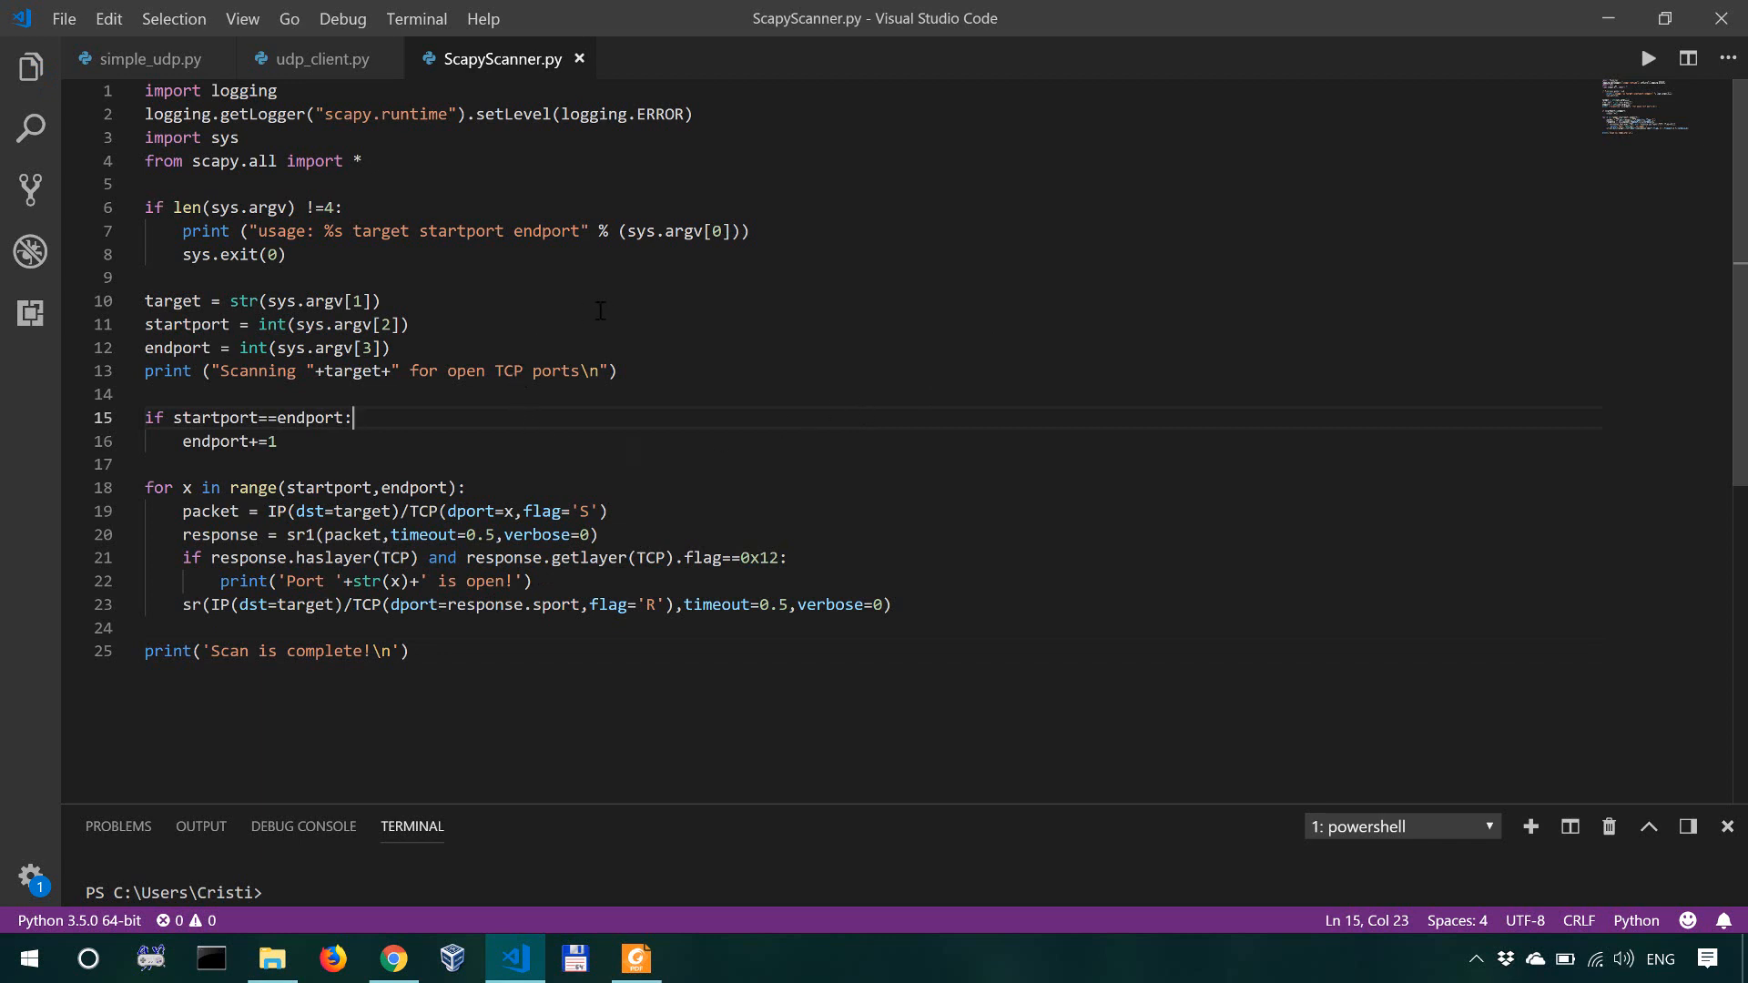
pyautogui.moveTo(579, 395)
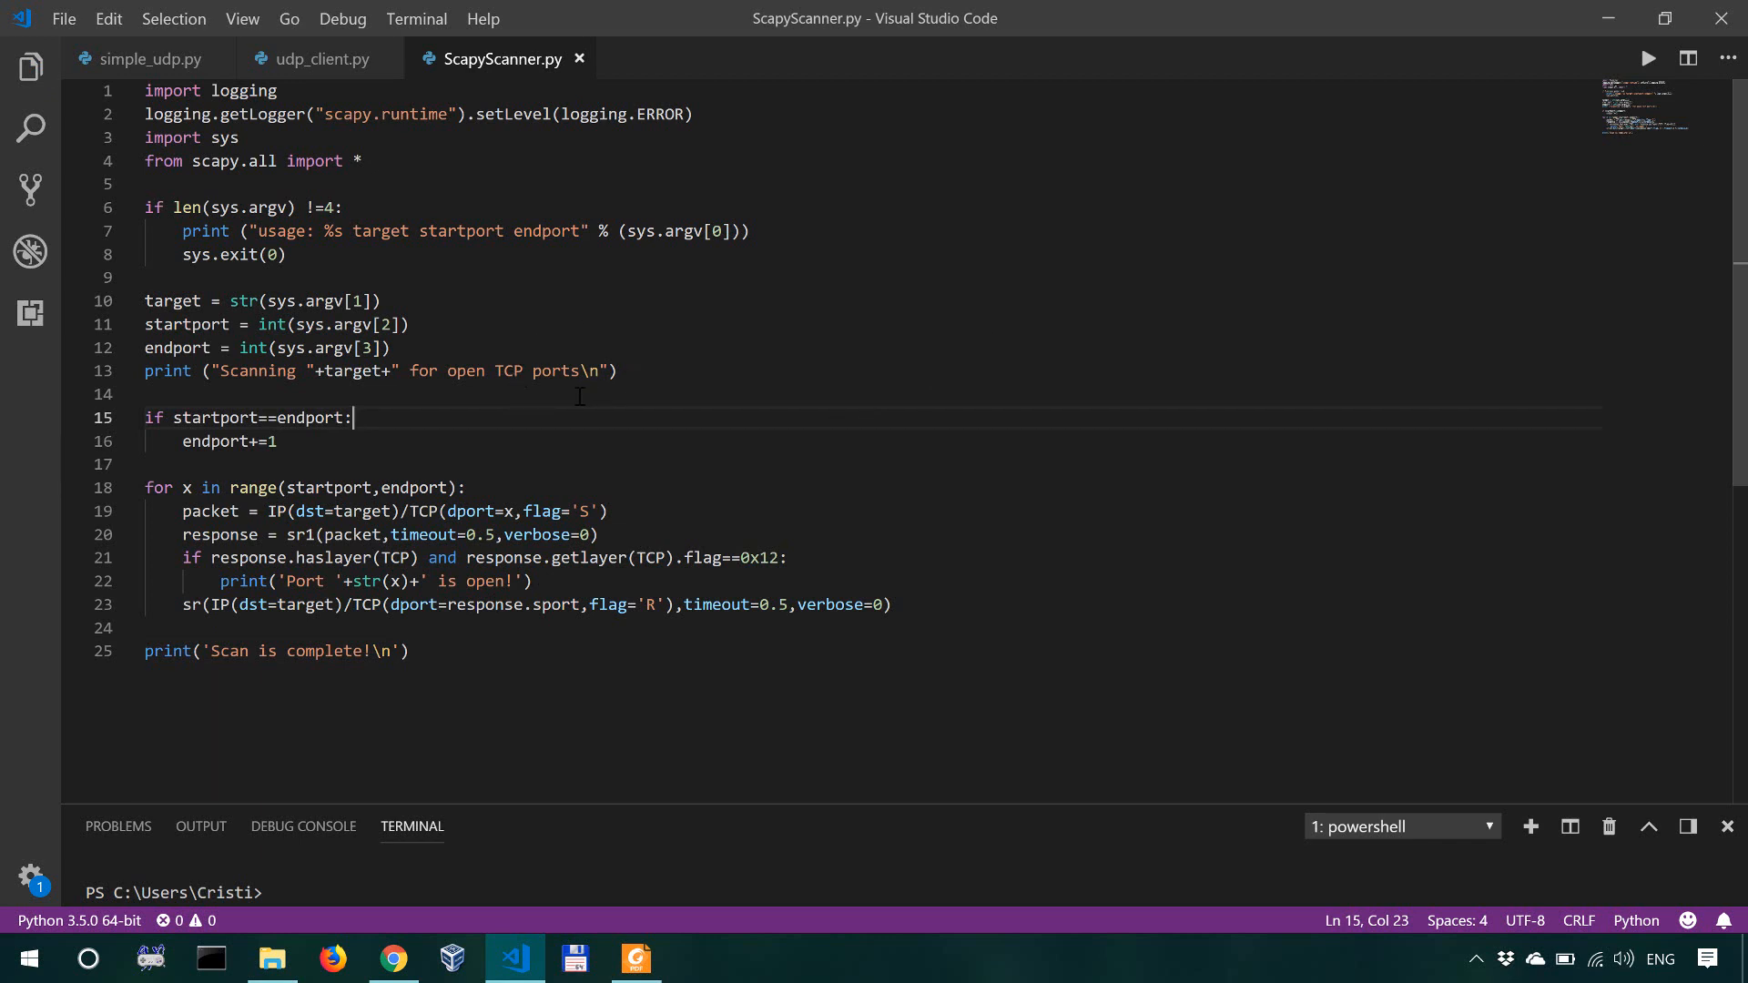
pyautogui.moveTo(384, 448)
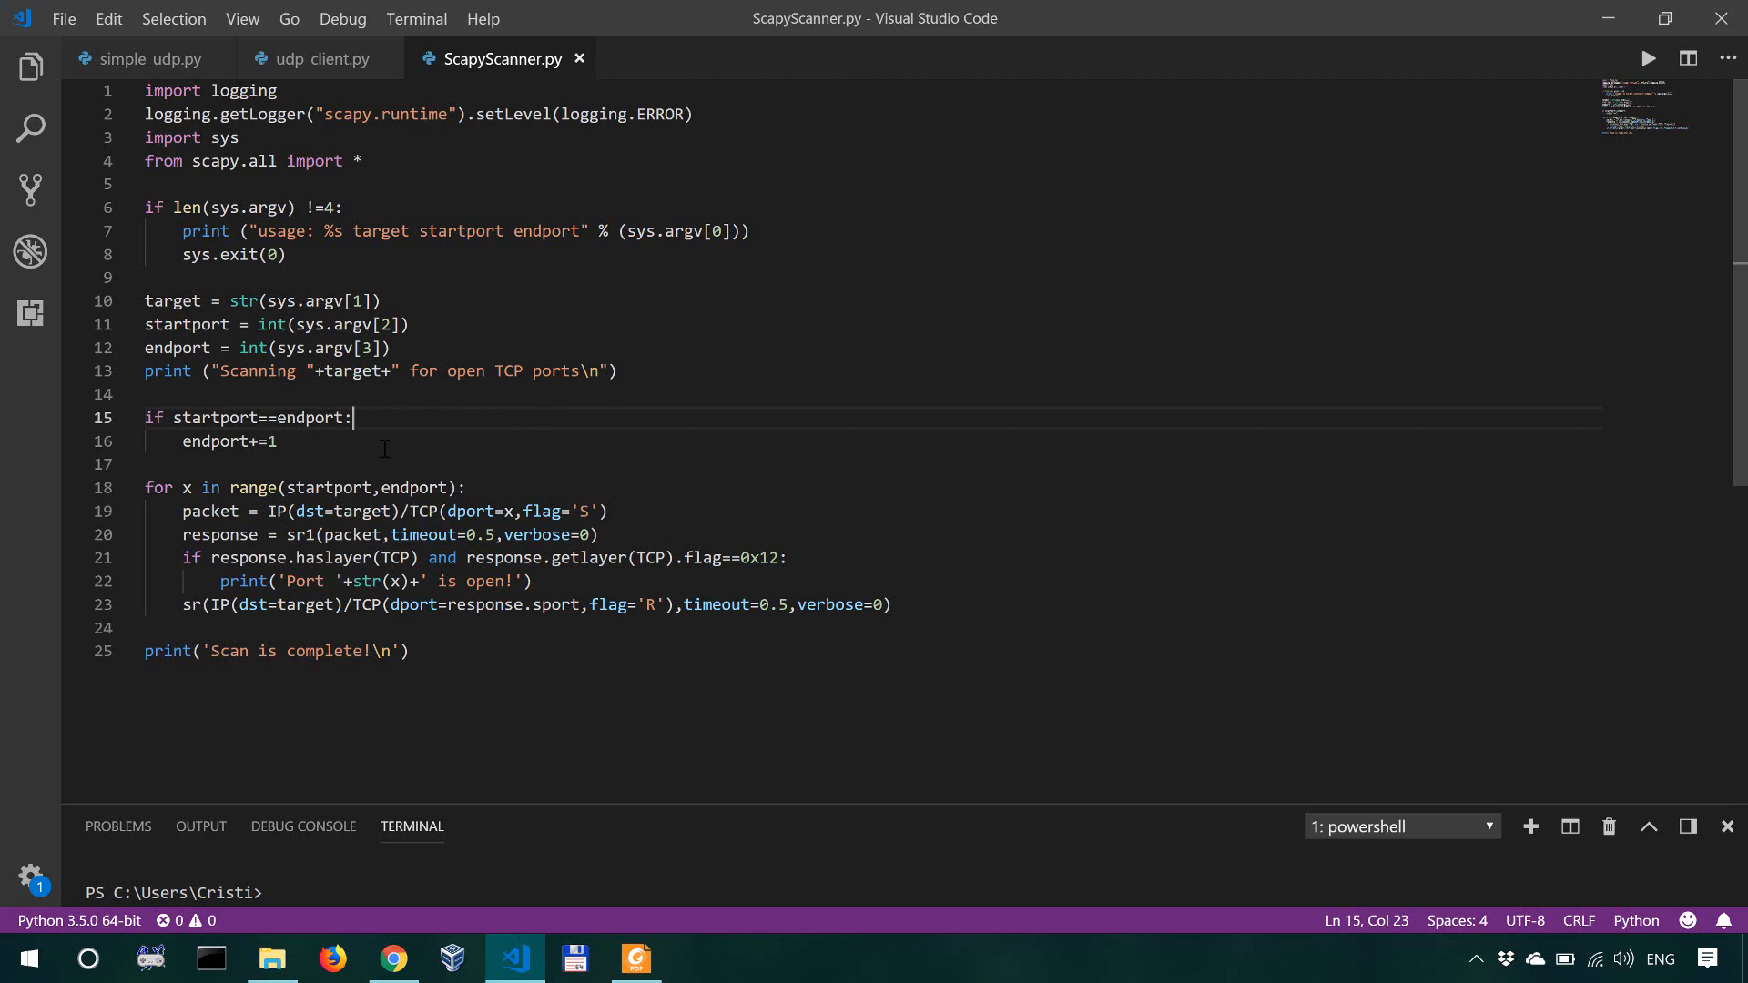